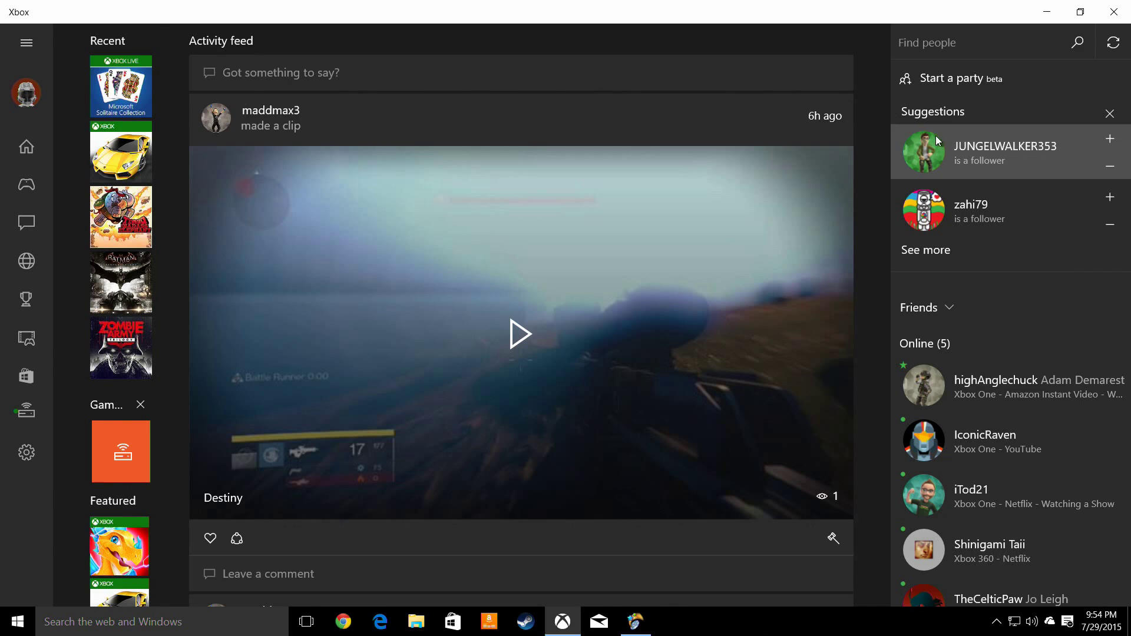
mouse_move(111, 226)
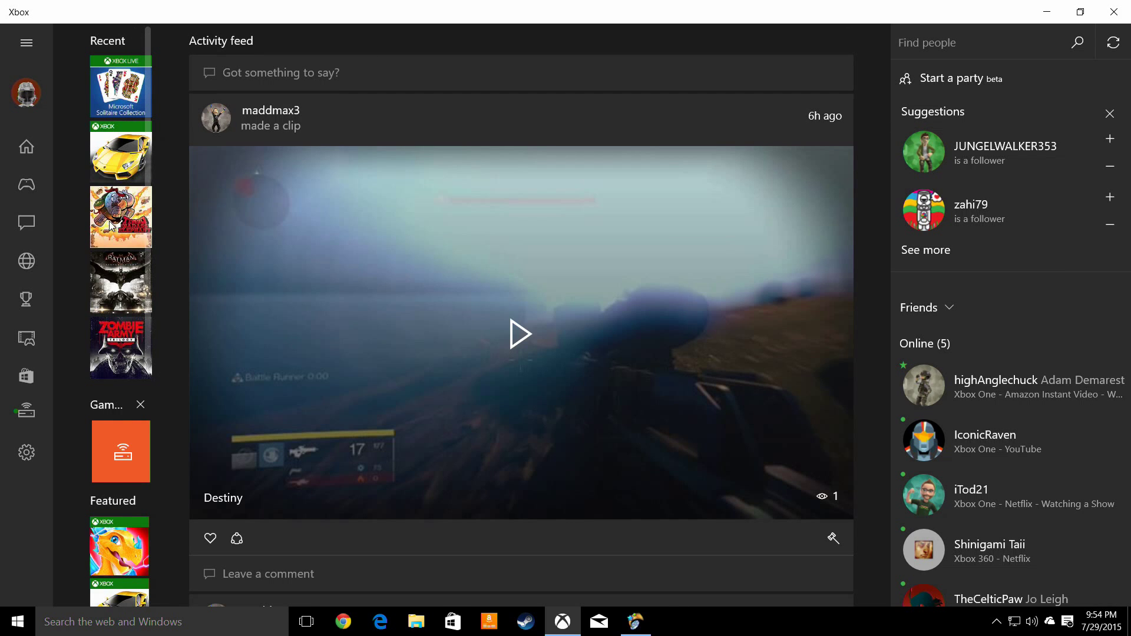
- Browse Tembo The Badass Elephant's achievements, captures and people to watch, then its activity feed
click(120, 217)
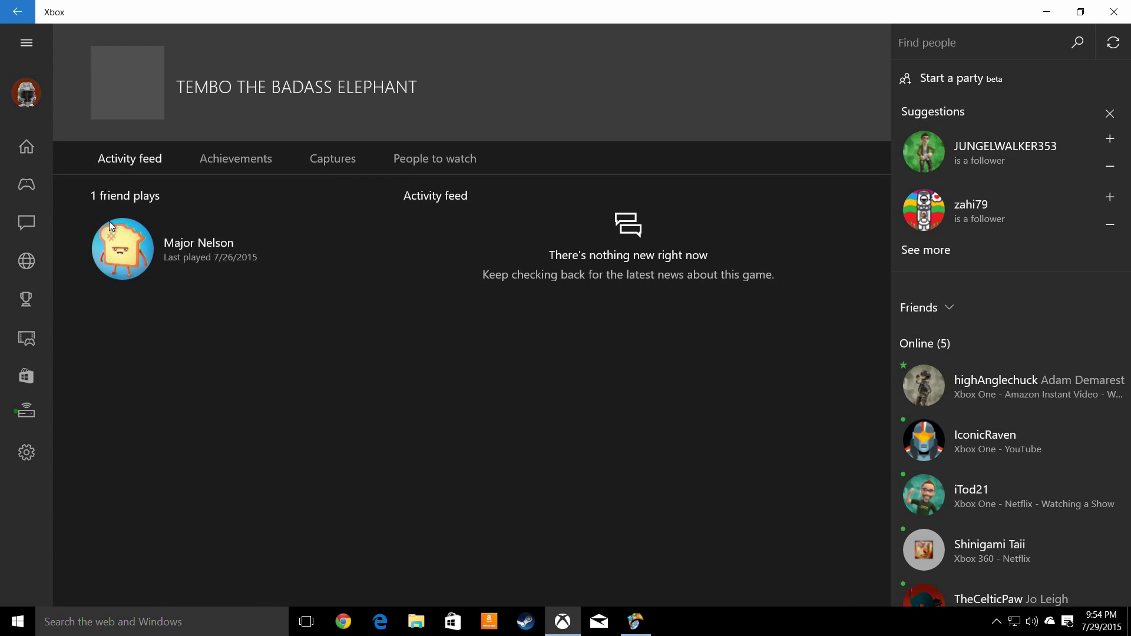
mouse_move(278, 153)
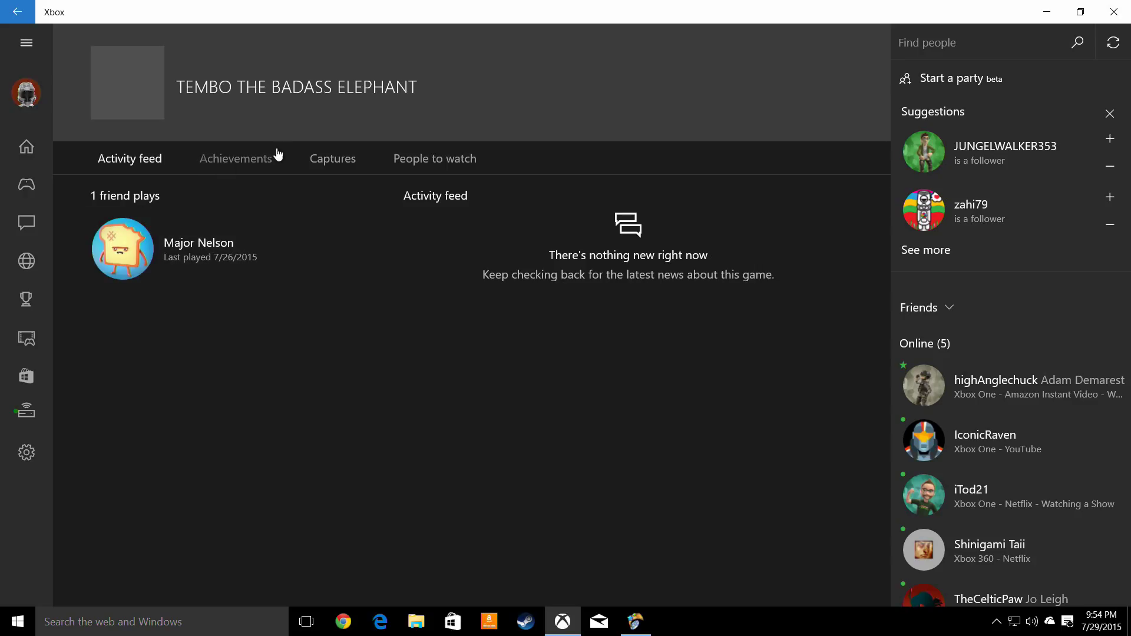
click(235, 158)
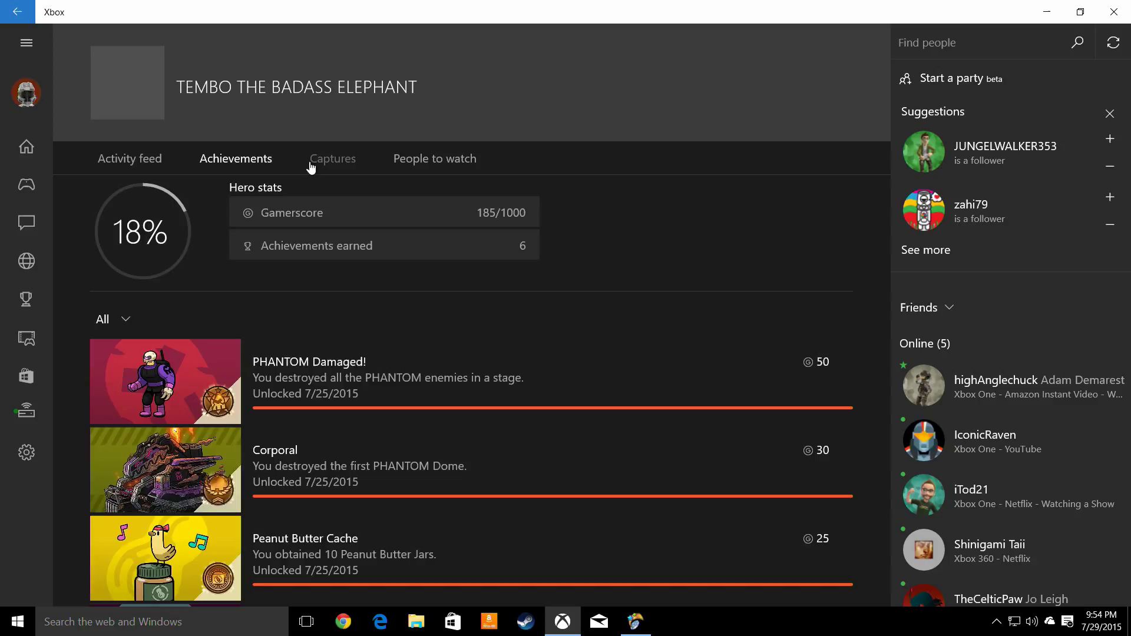
click(332, 158)
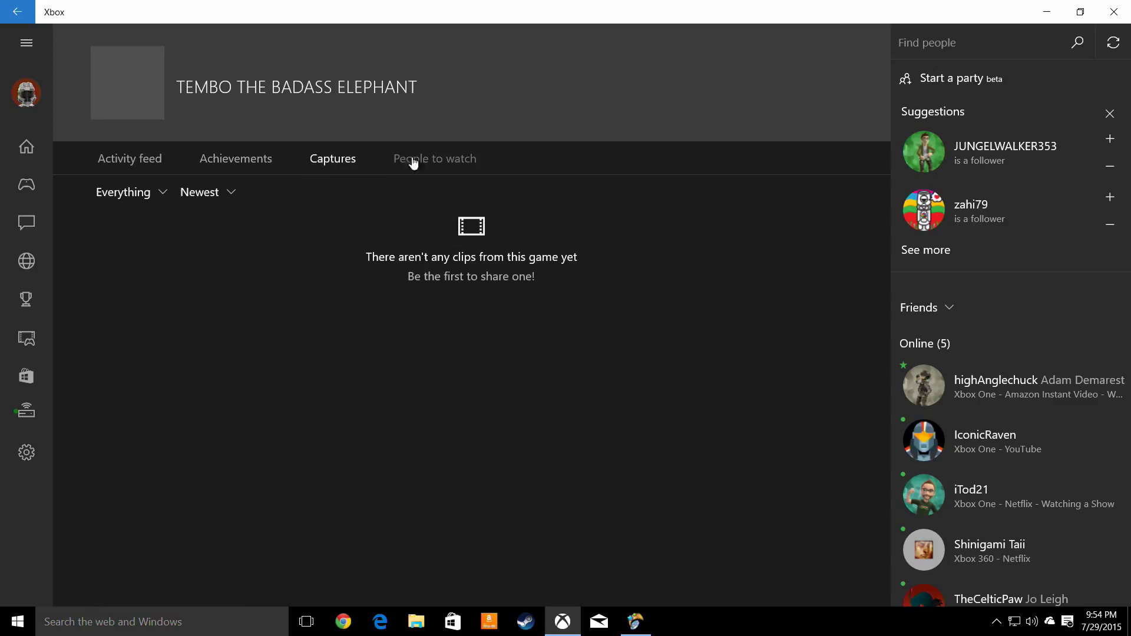
click(435, 159)
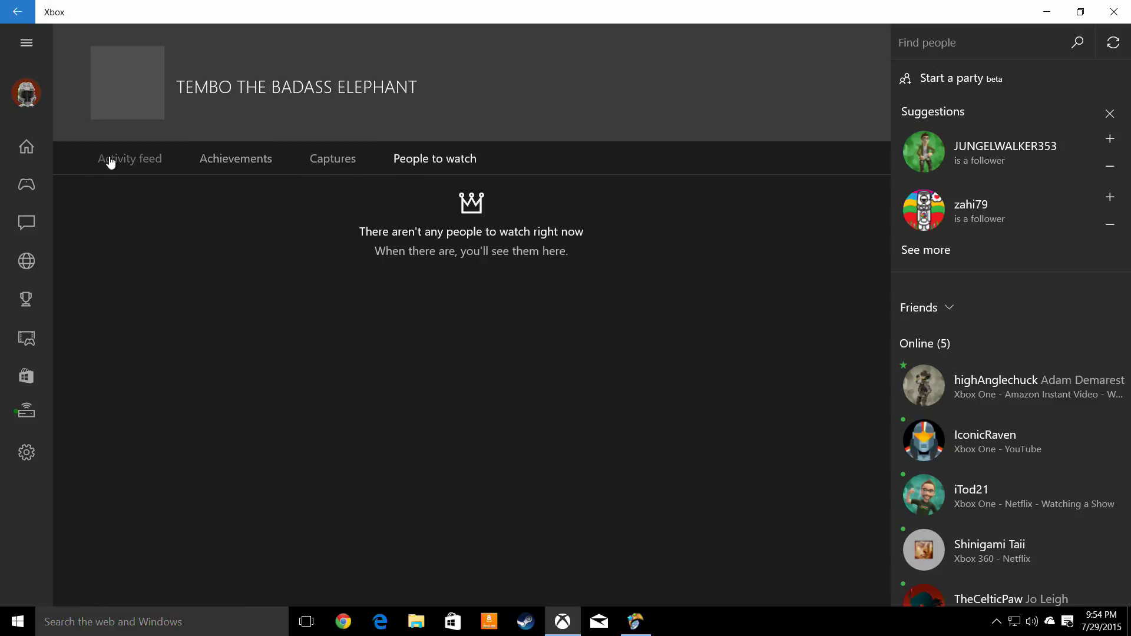
click(130, 158)
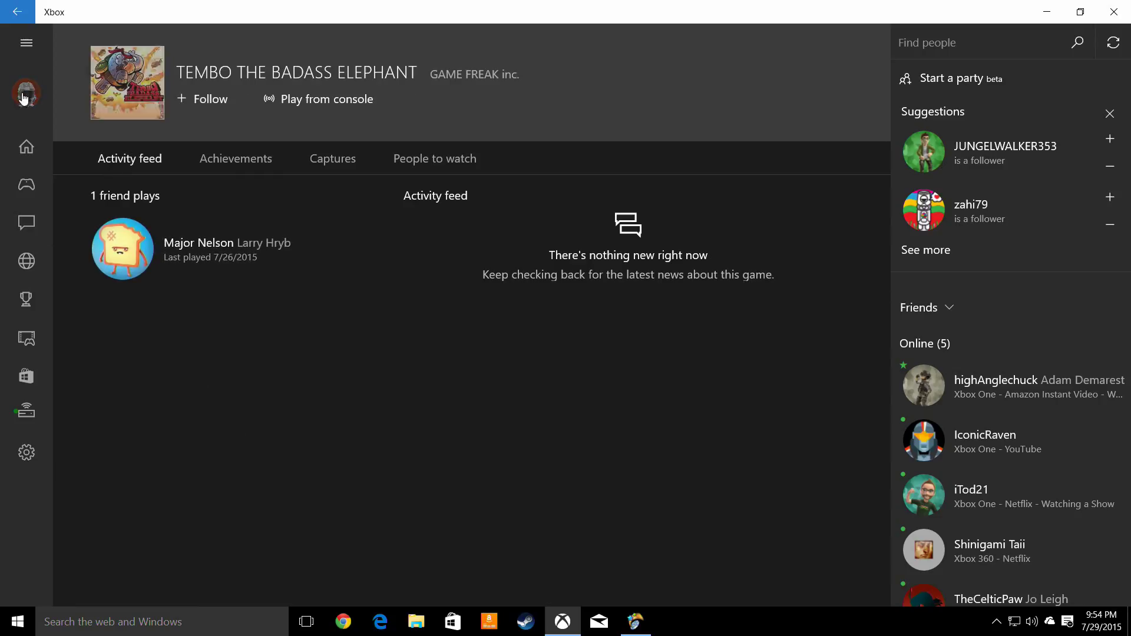
mouse_move(306, 106)
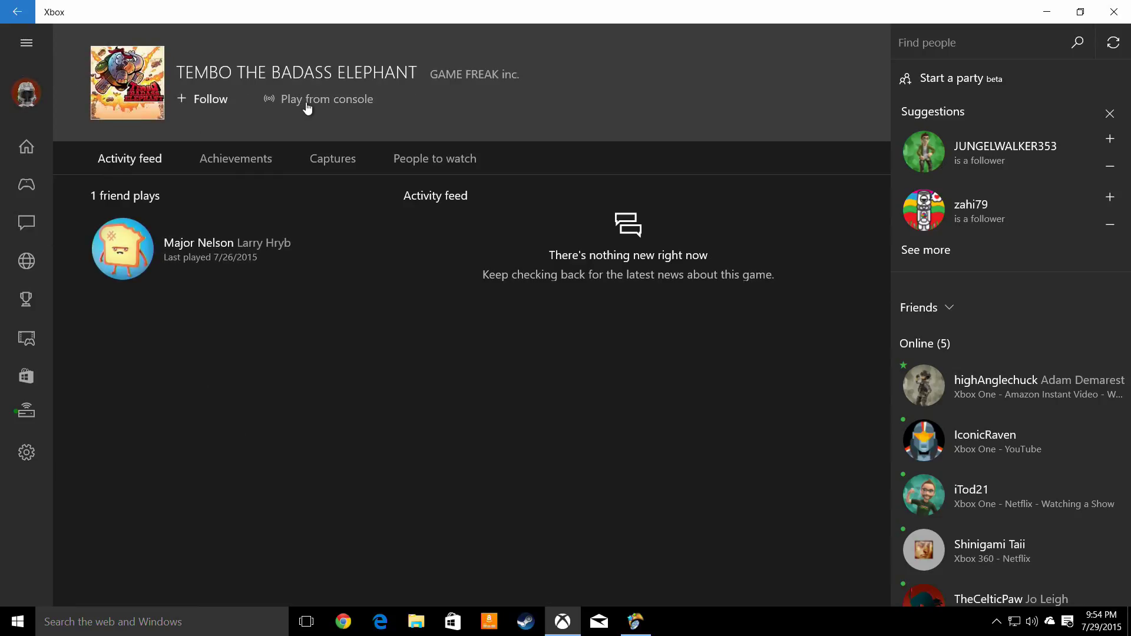
- Start Play from console as the signed-in profile, play Tembo briefly, then pause
click(326, 99)
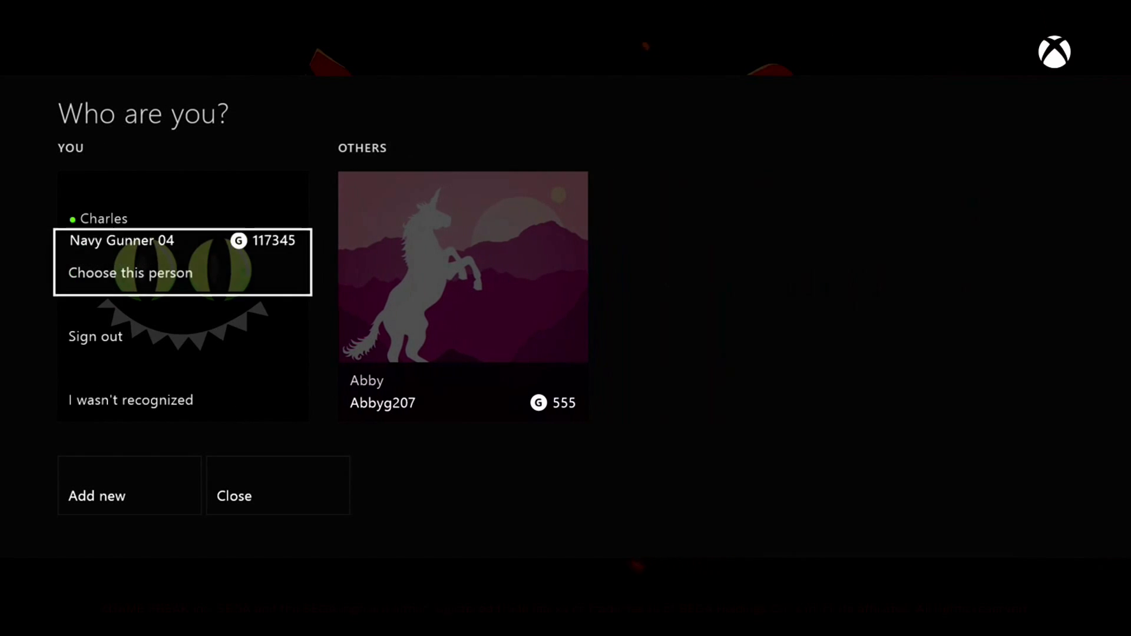
click(131, 273)
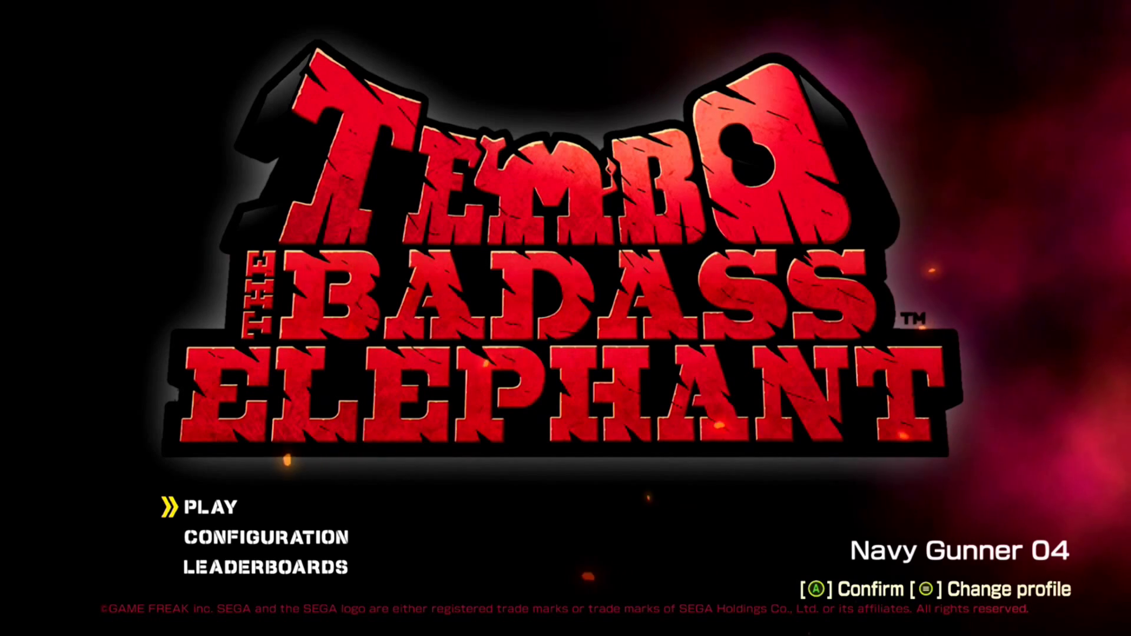
click(214, 506)
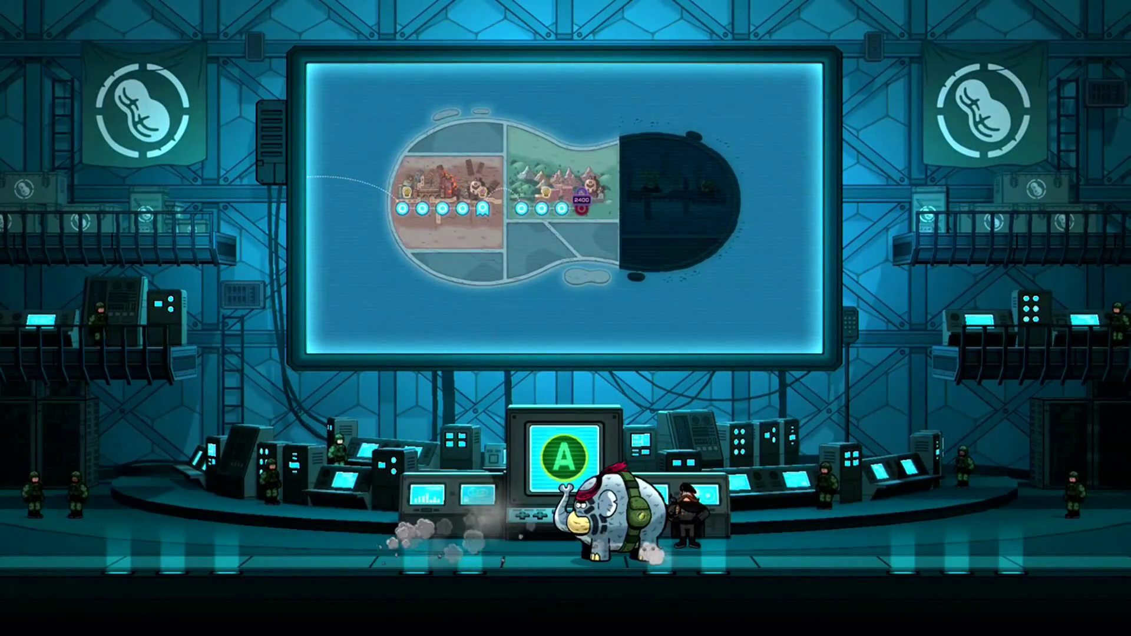
key(Escape)
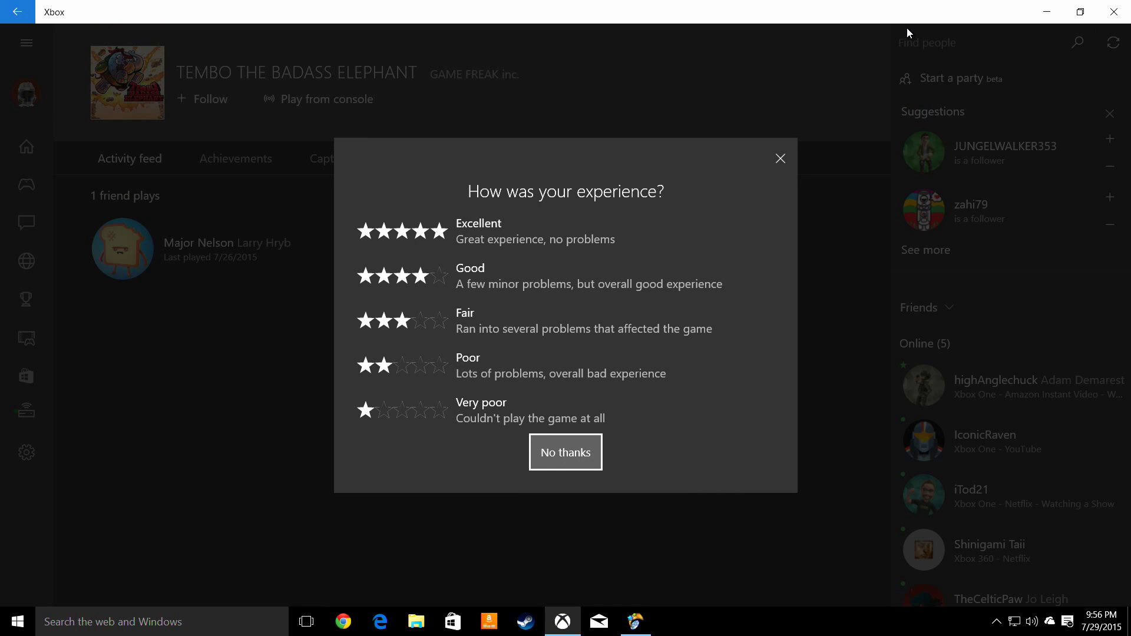
mouse_move(587, 230)
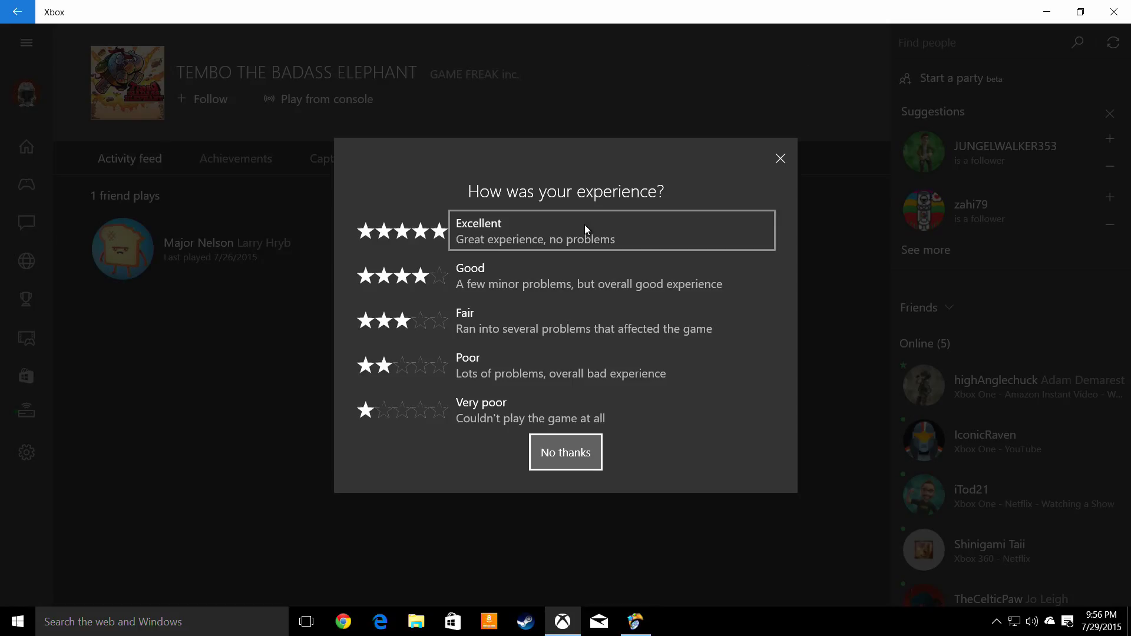
- Rate the stream Excellent, dismiss the thanks, and view Navy Gunner 04's profile
click(612, 230)
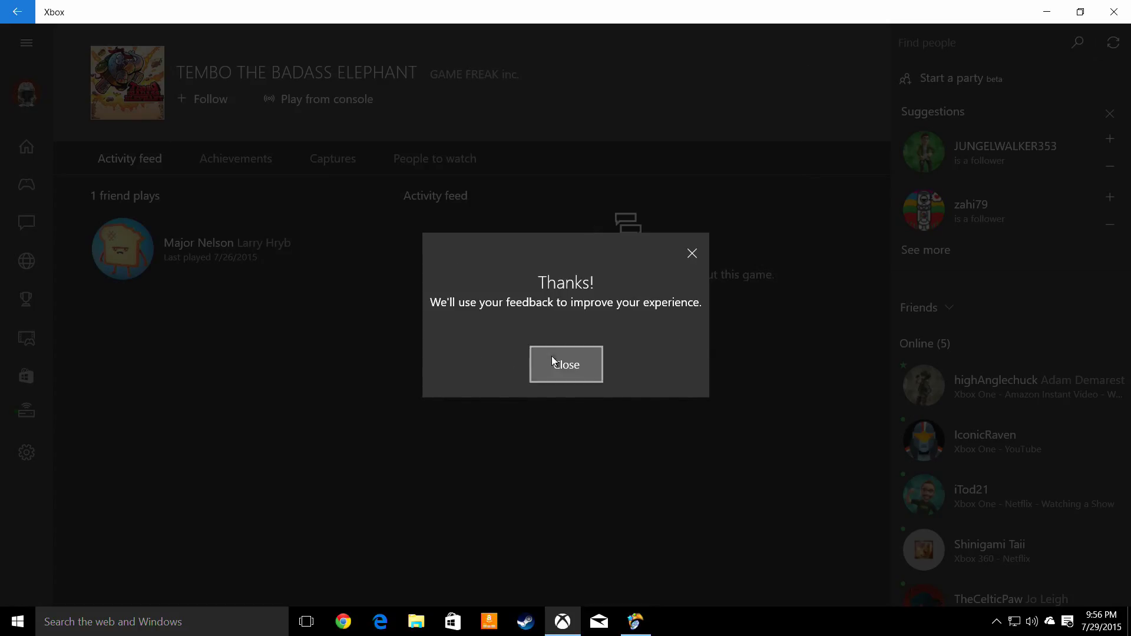
click(566, 364)
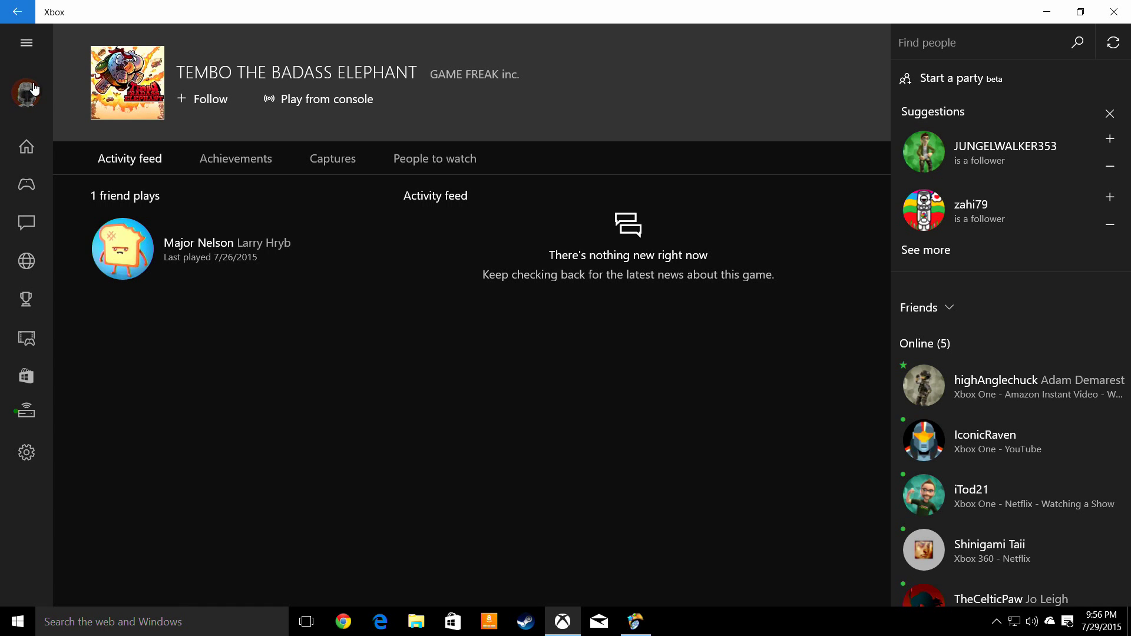
click(28, 93)
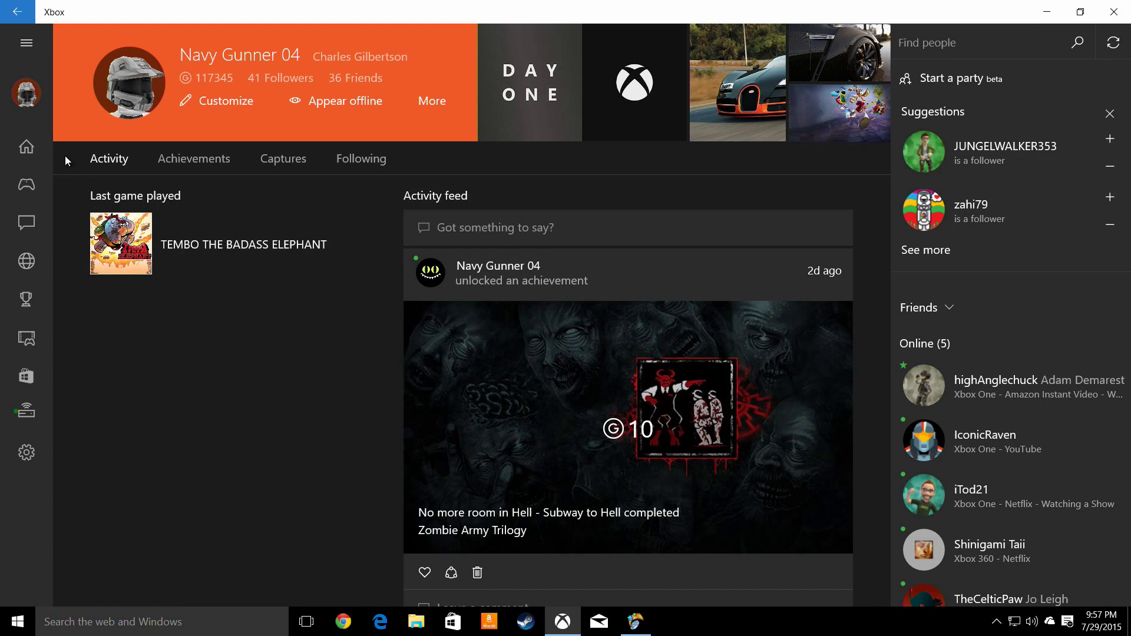
mouse_move(26, 146)
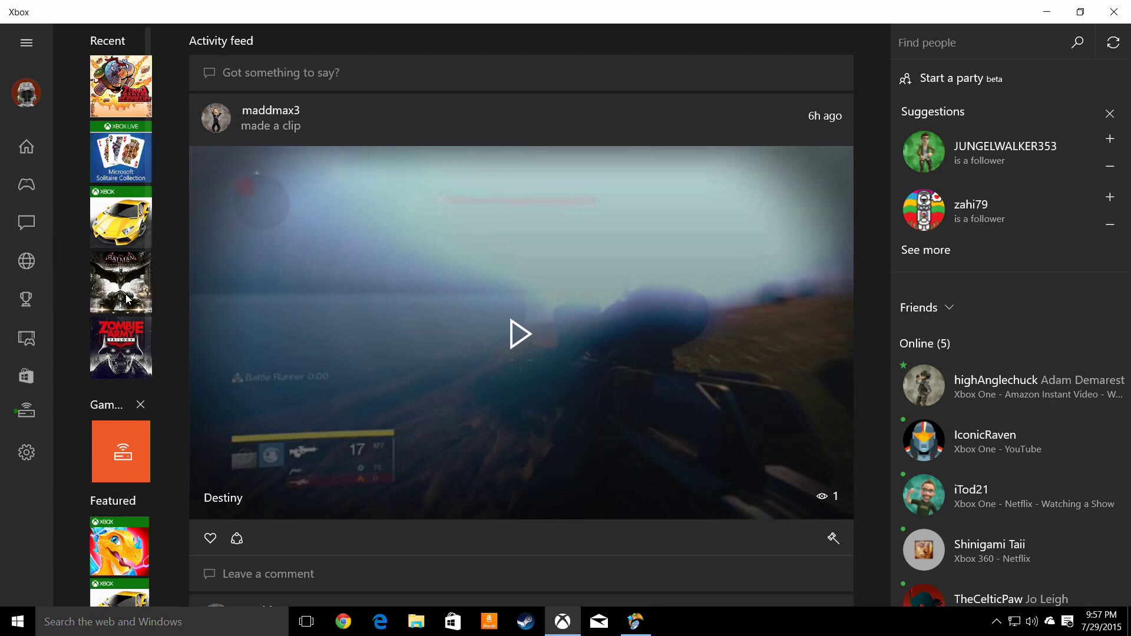
- Start Batman: Arkham Knight from the console, raising the other-user warning
click(120, 282)
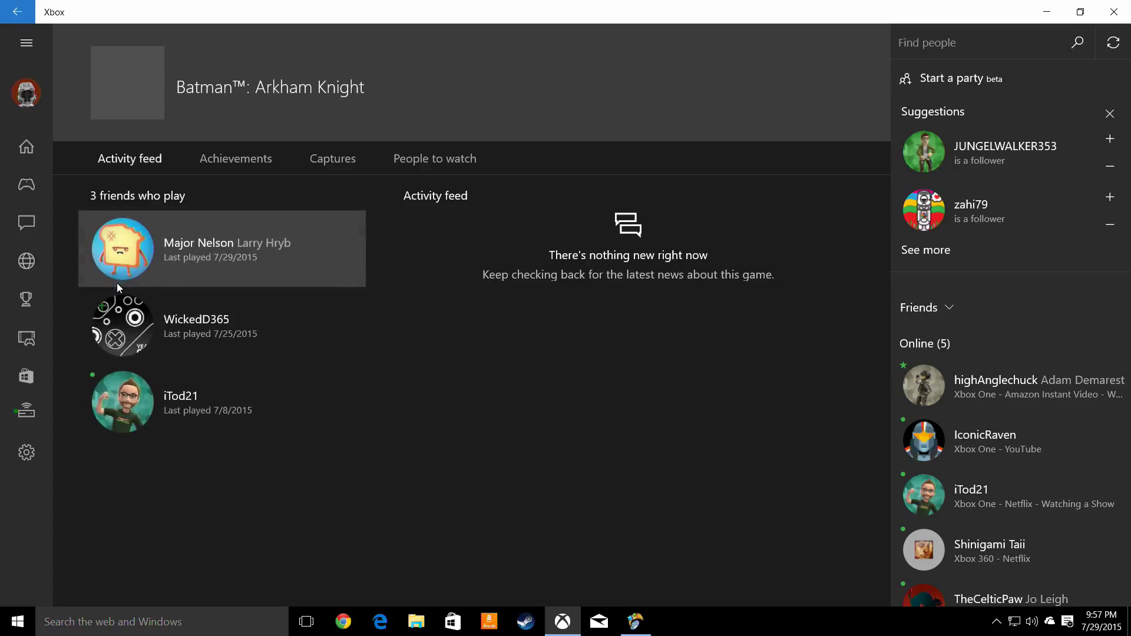
mouse_move(424, 259)
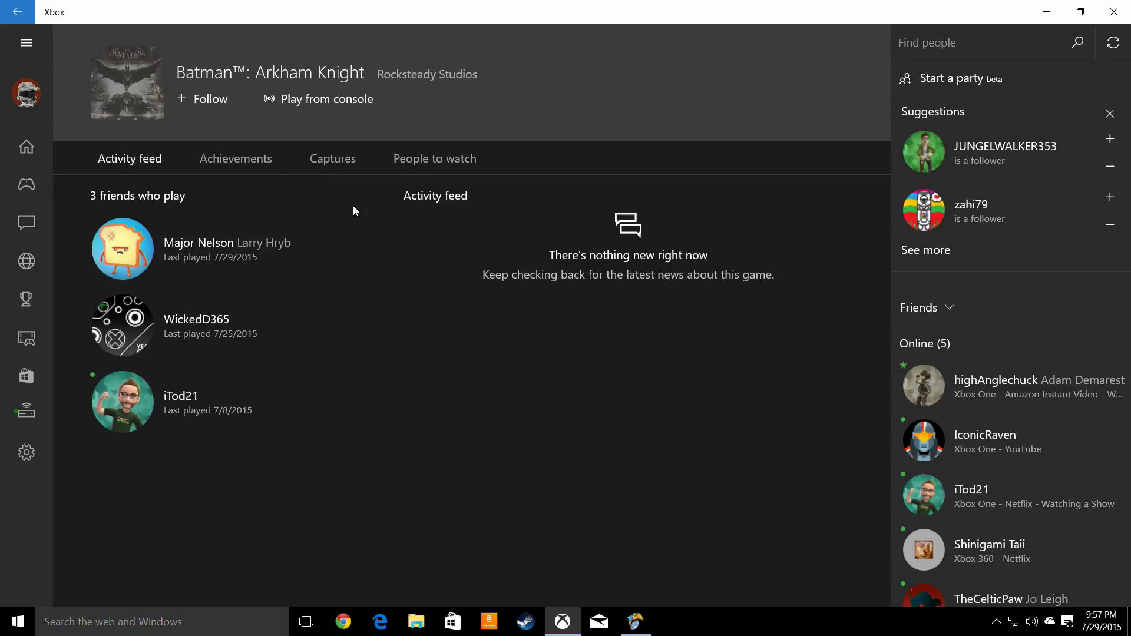
click(326, 99)
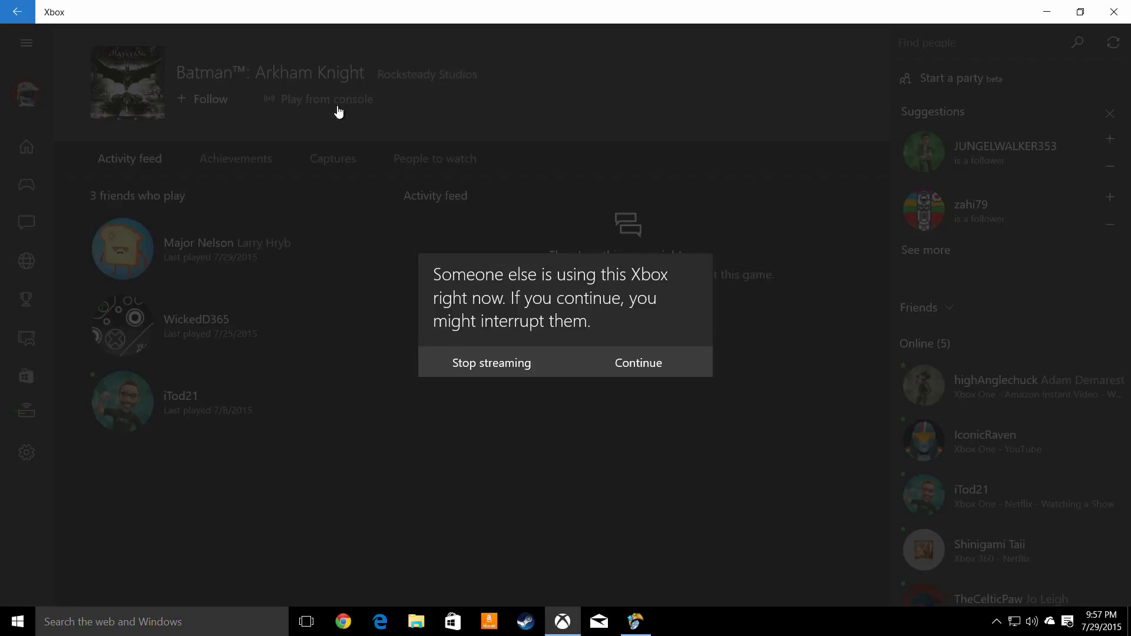
mouse_move(492, 362)
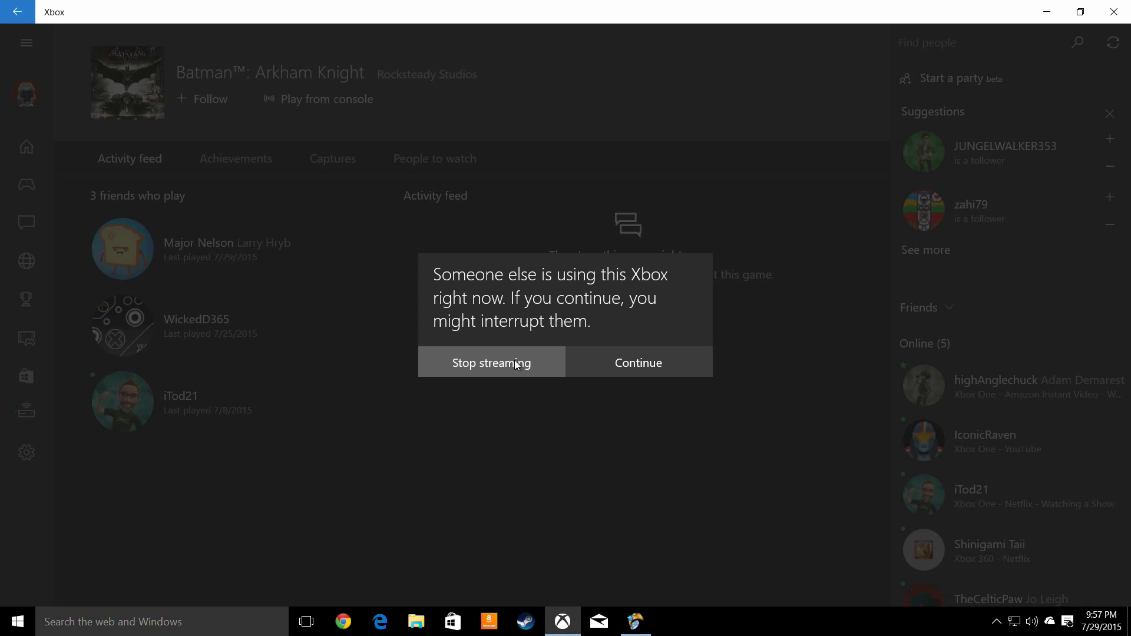
mouse_move(595, 368)
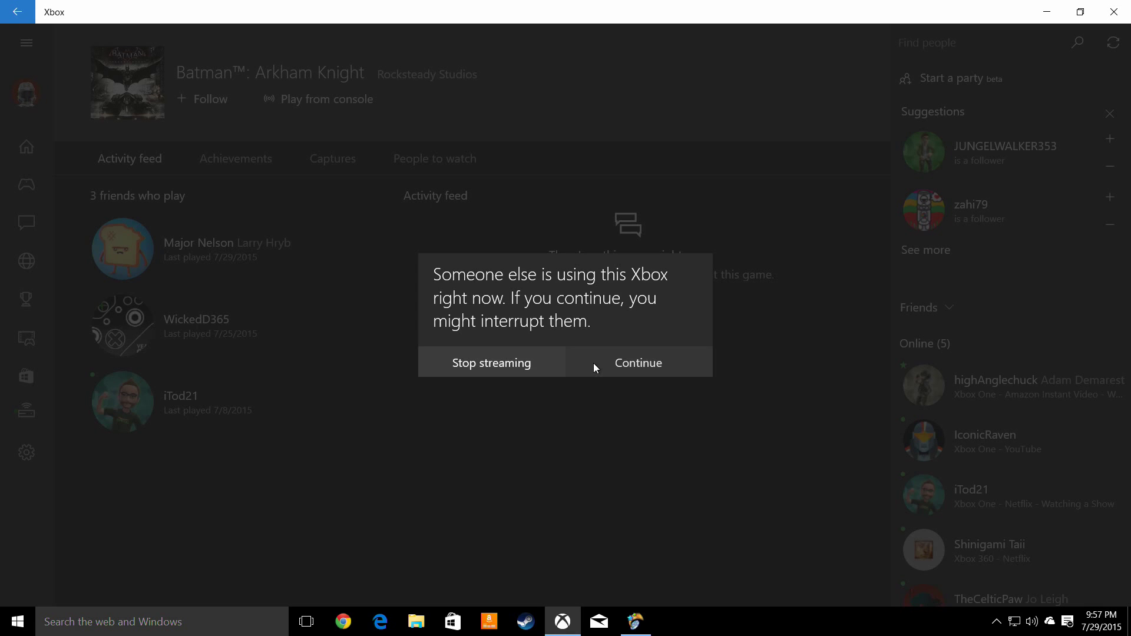
- Continue the stream anyway, start Batman from the title screen, play, then quit to its main menu
click(638, 362)
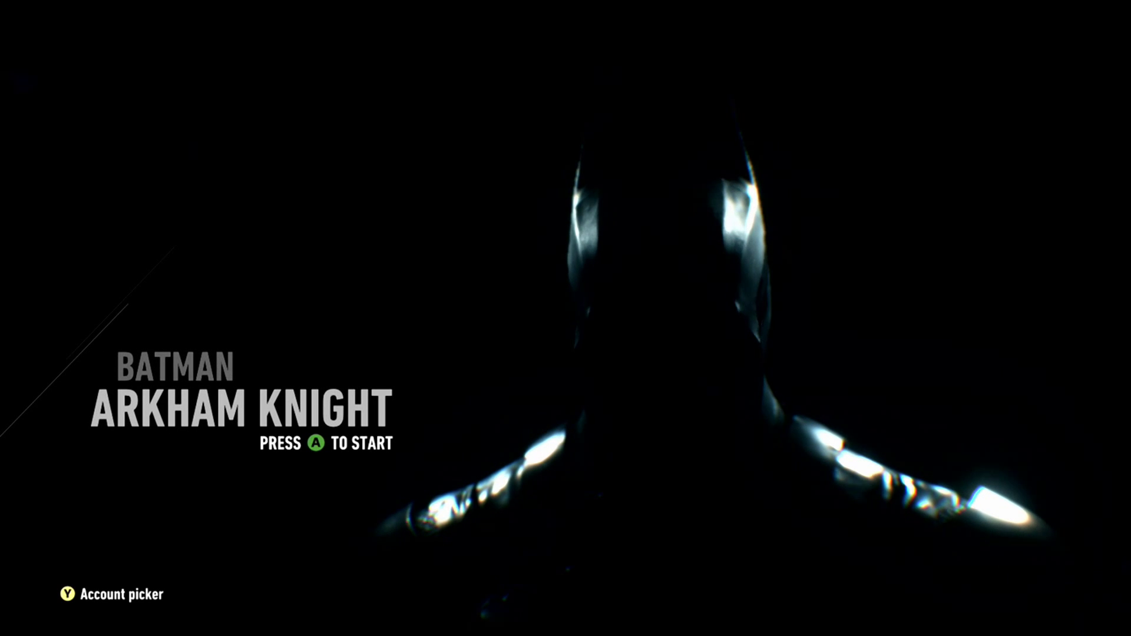
key(a)
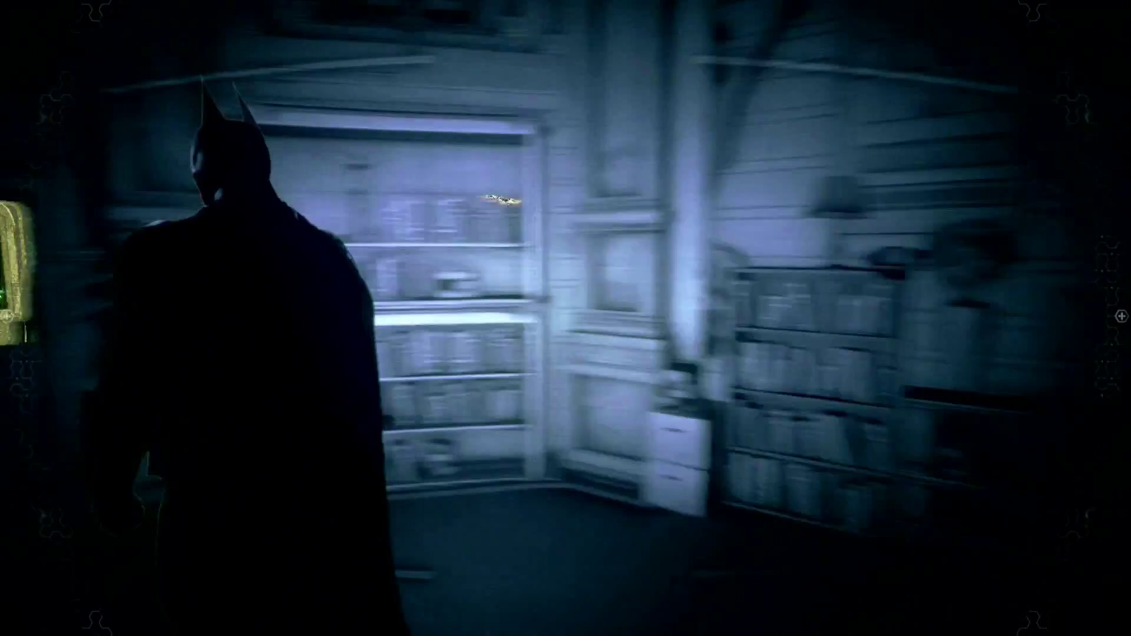
key(Escape)
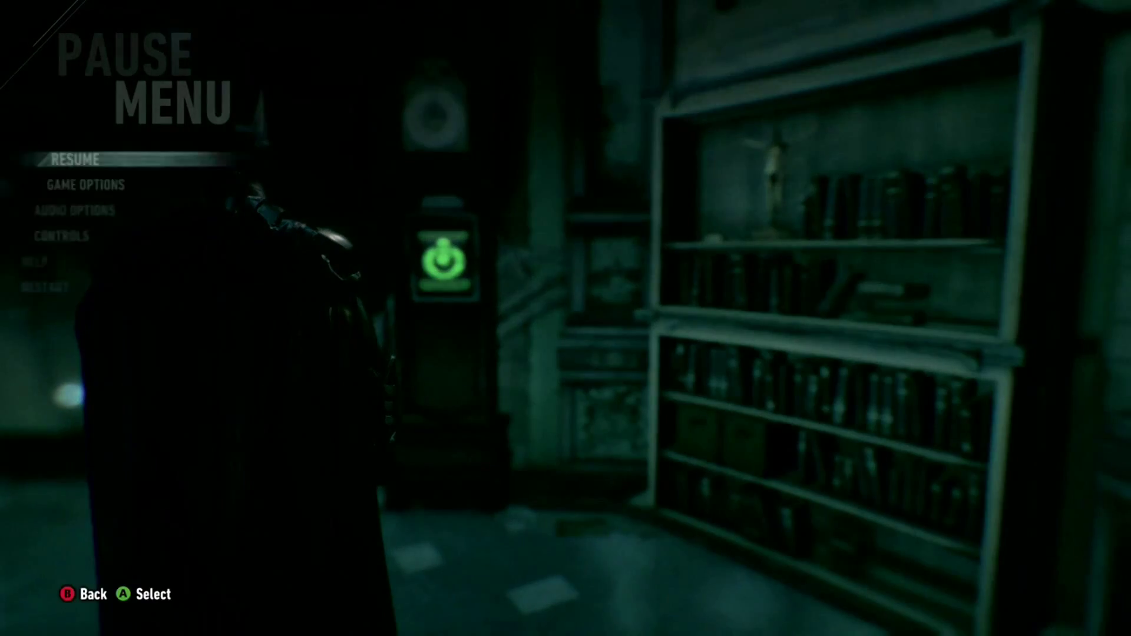
click(106, 312)
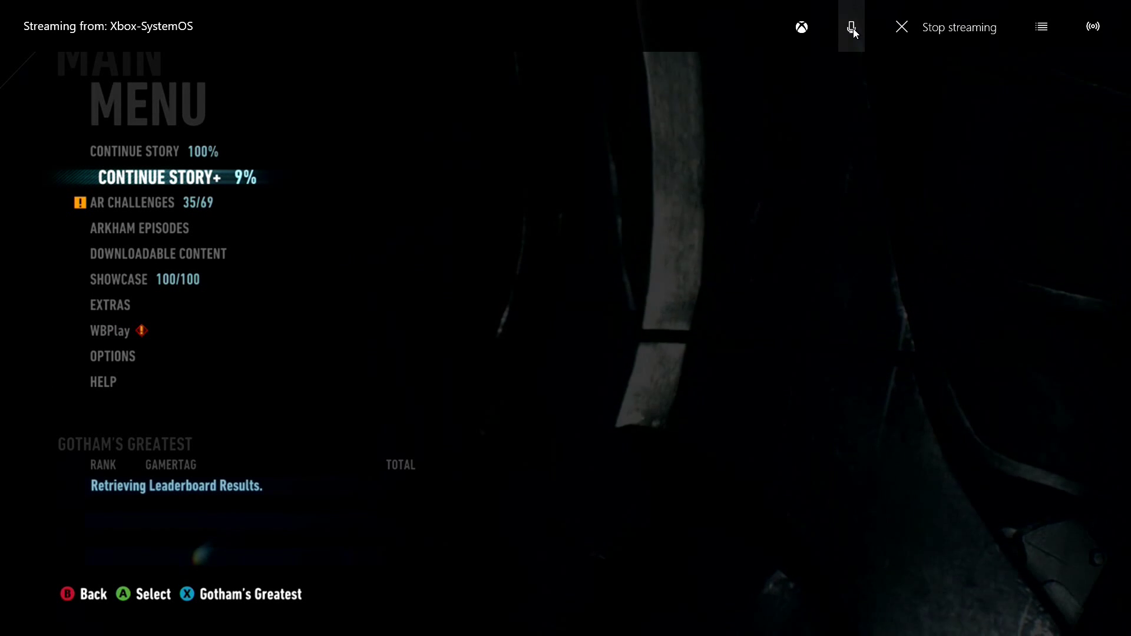
mouse_move(869, 52)
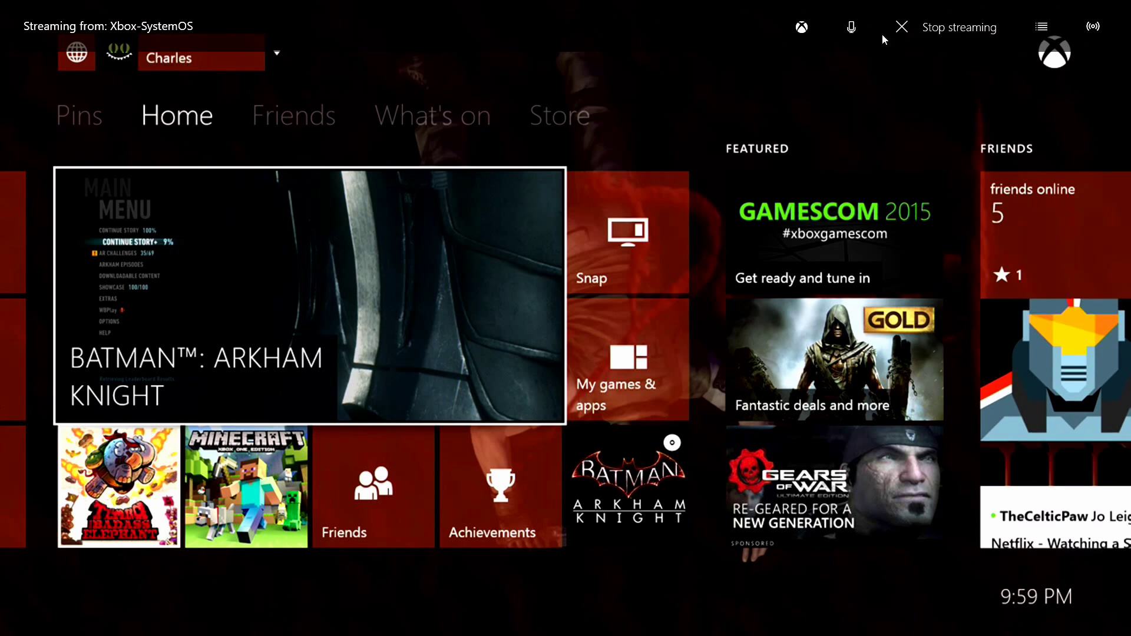
mouse_move(472, 245)
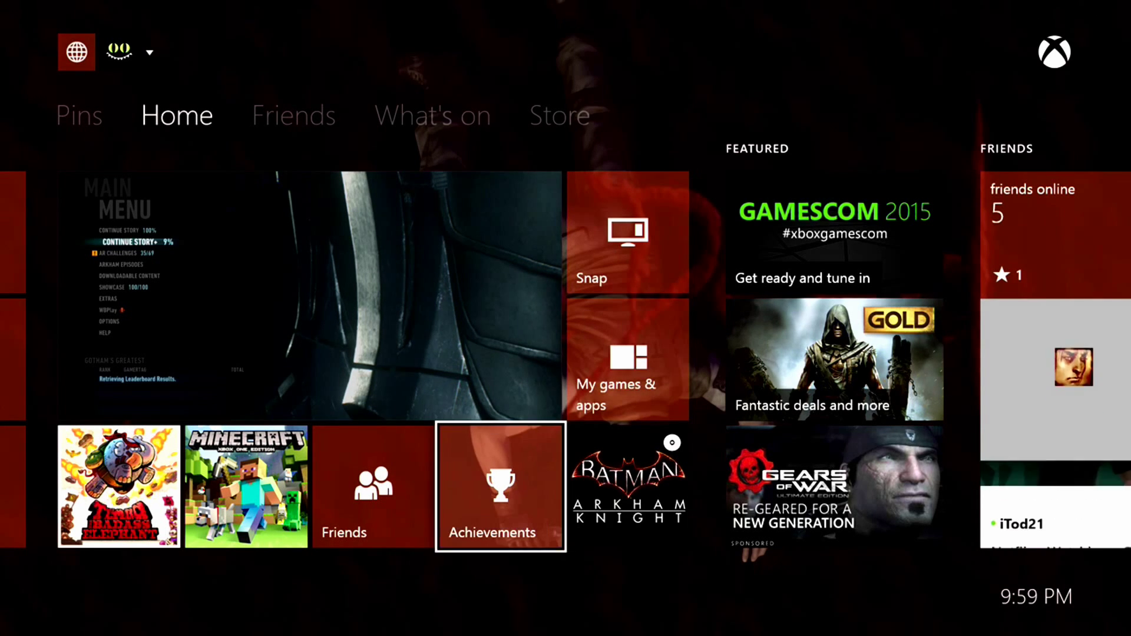
- Resume Batman: Arkham Knight from the console's Home dashboard
click(501, 487)
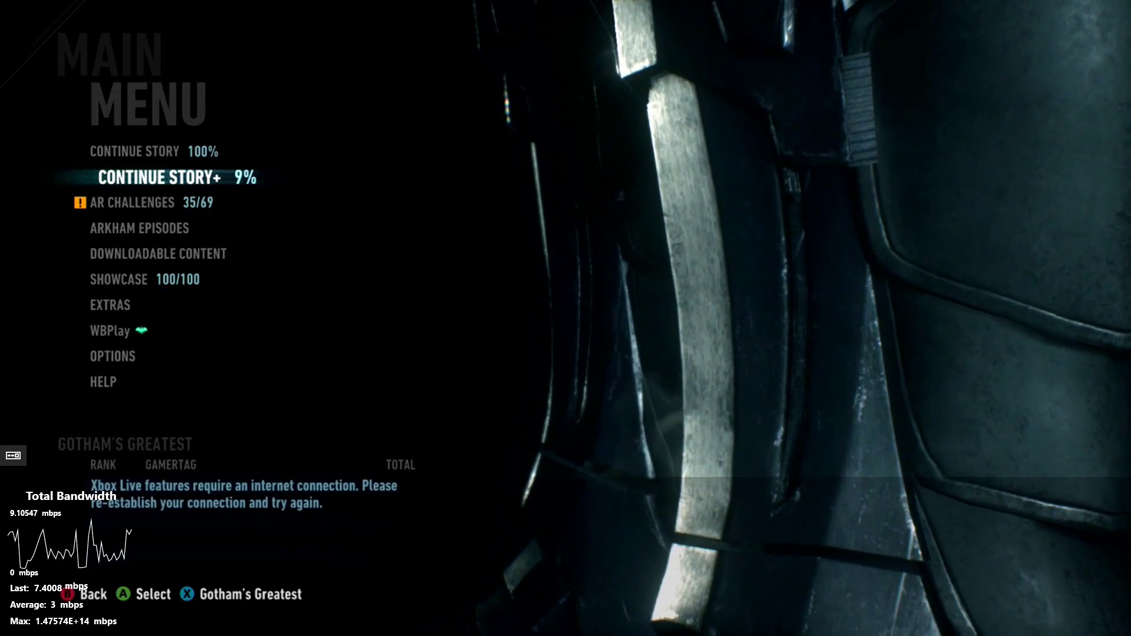
- Continue into gameplay, show the streaming bandwidth statistics, then hide the overlay again
click(171, 178)
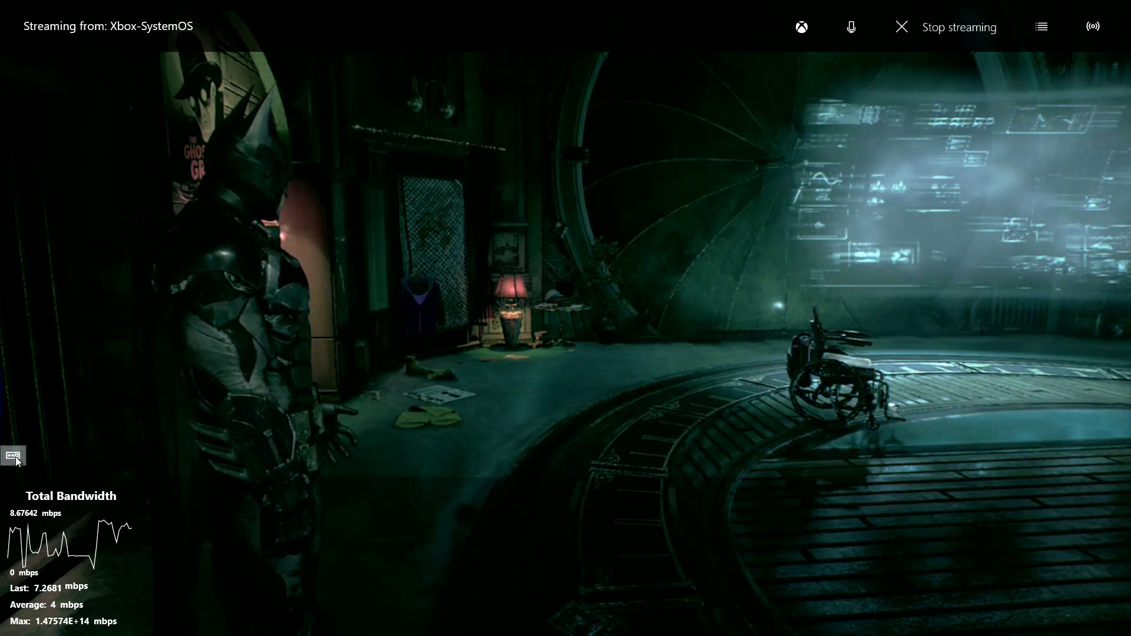
click(12, 458)
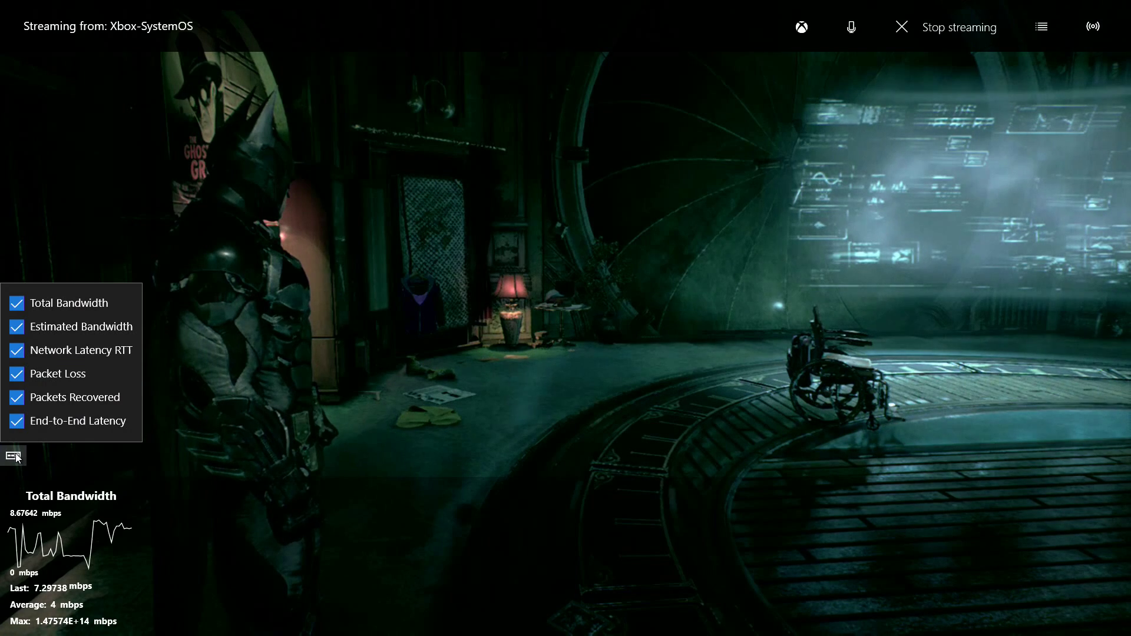
click(1041, 27)
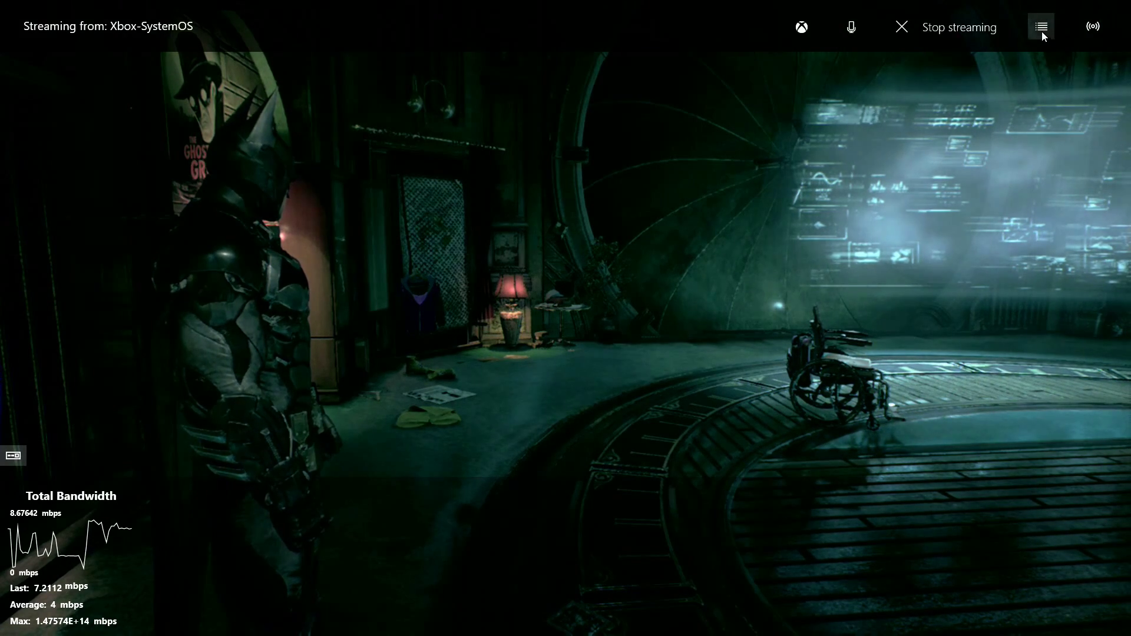
click(1040, 27)
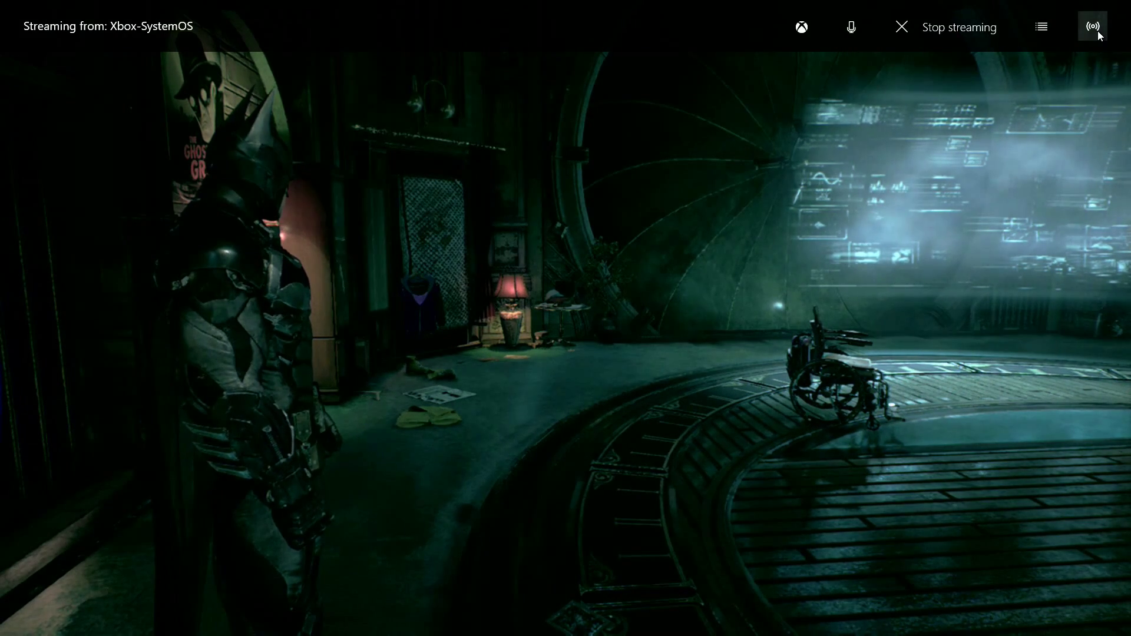
- Stop streaming from the console and rate the experience Excellent
click(1093, 27)
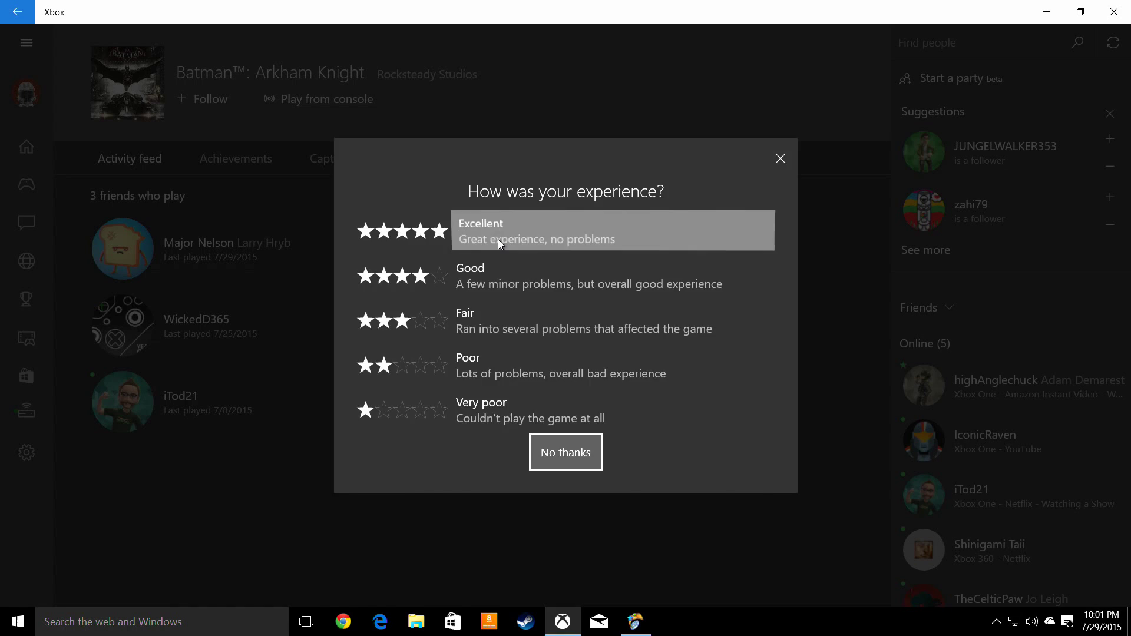
click(566, 453)
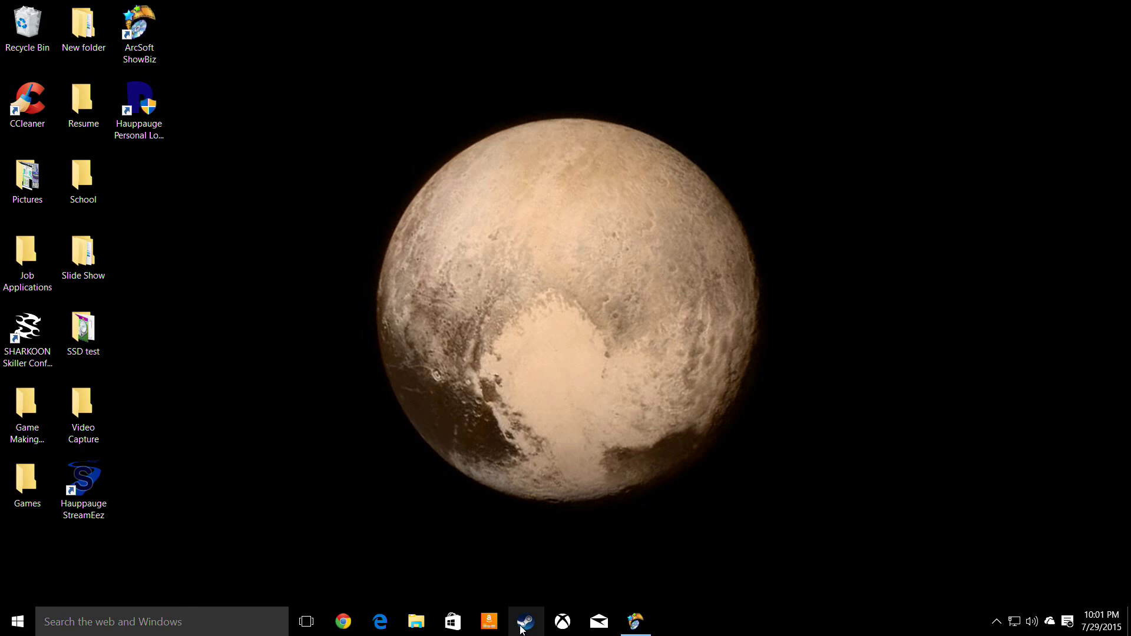
click(526, 621)
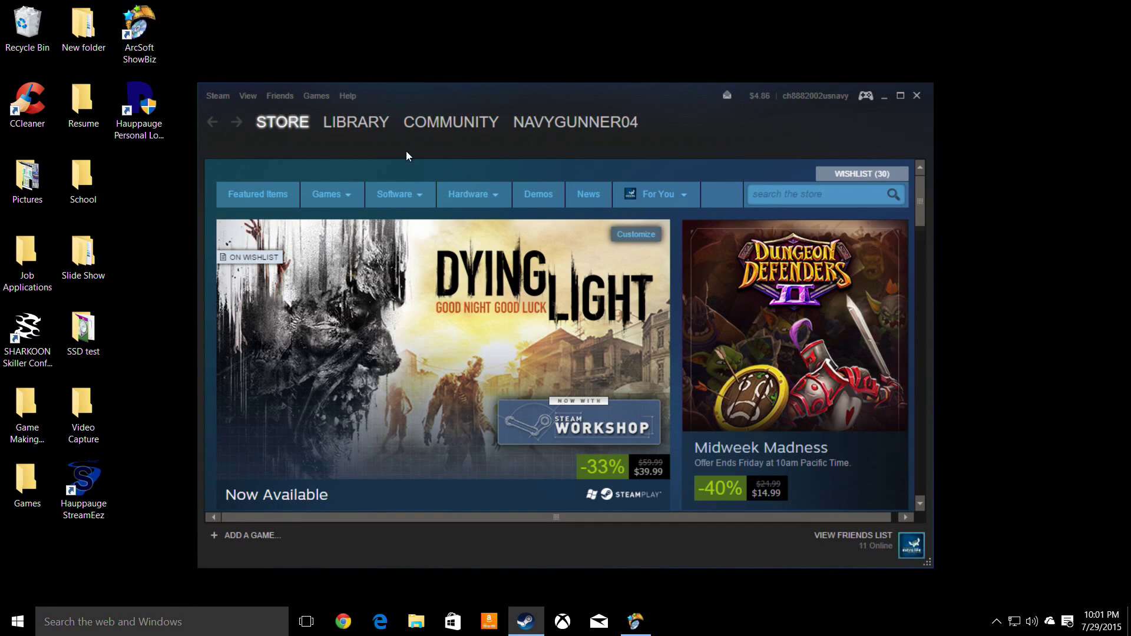
click(450, 122)
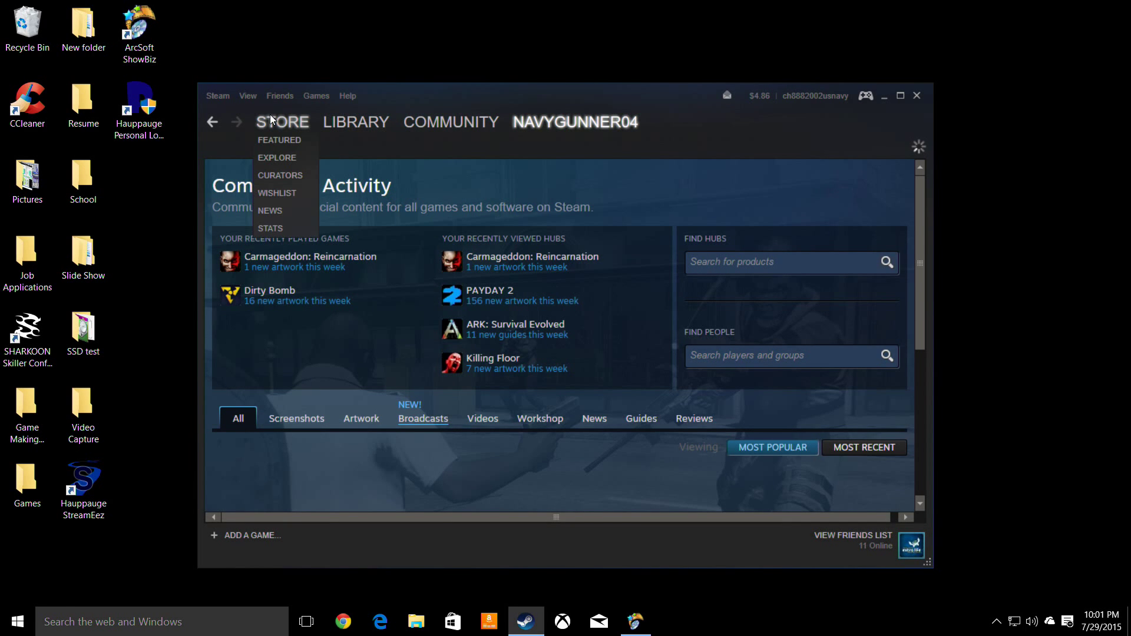
click(282, 121)
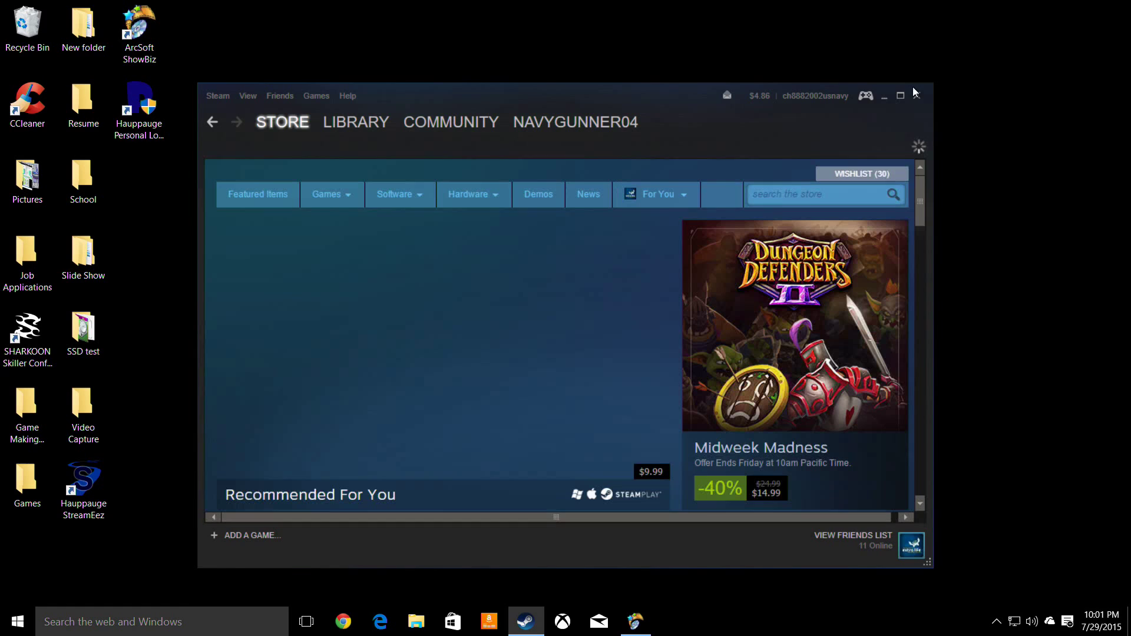
click(883, 95)
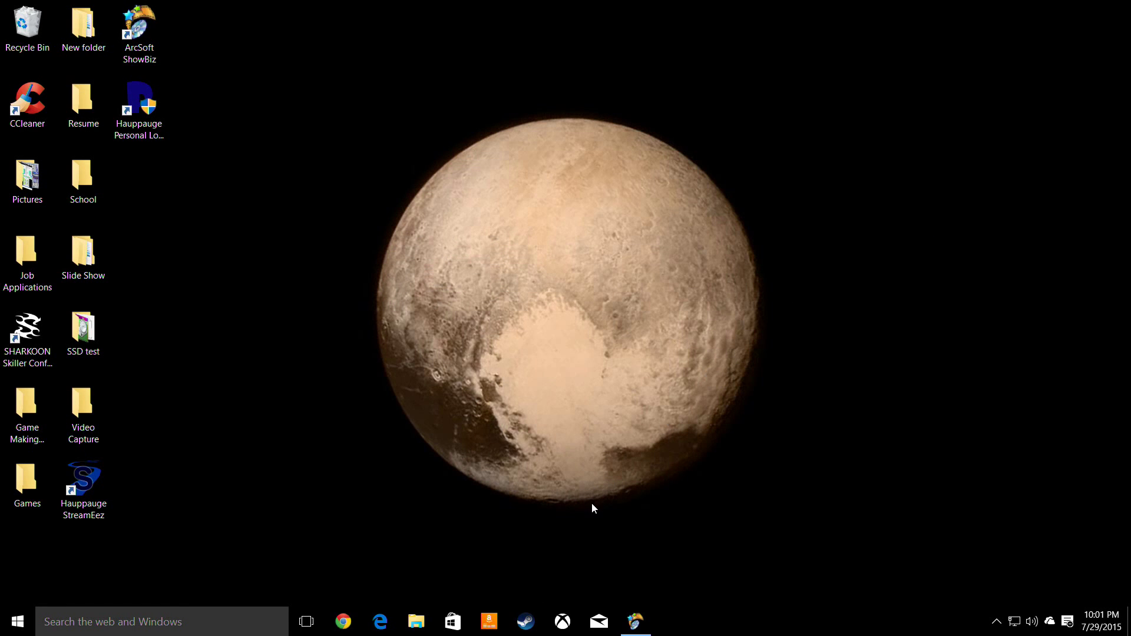
mouse_move(453, 622)
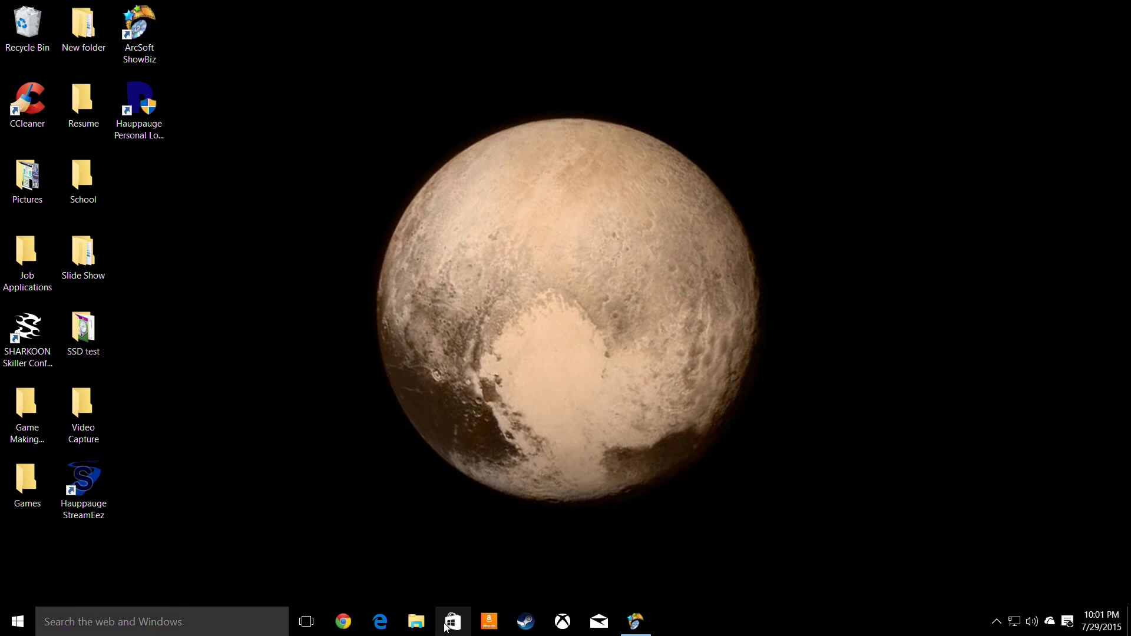
click(453, 621)
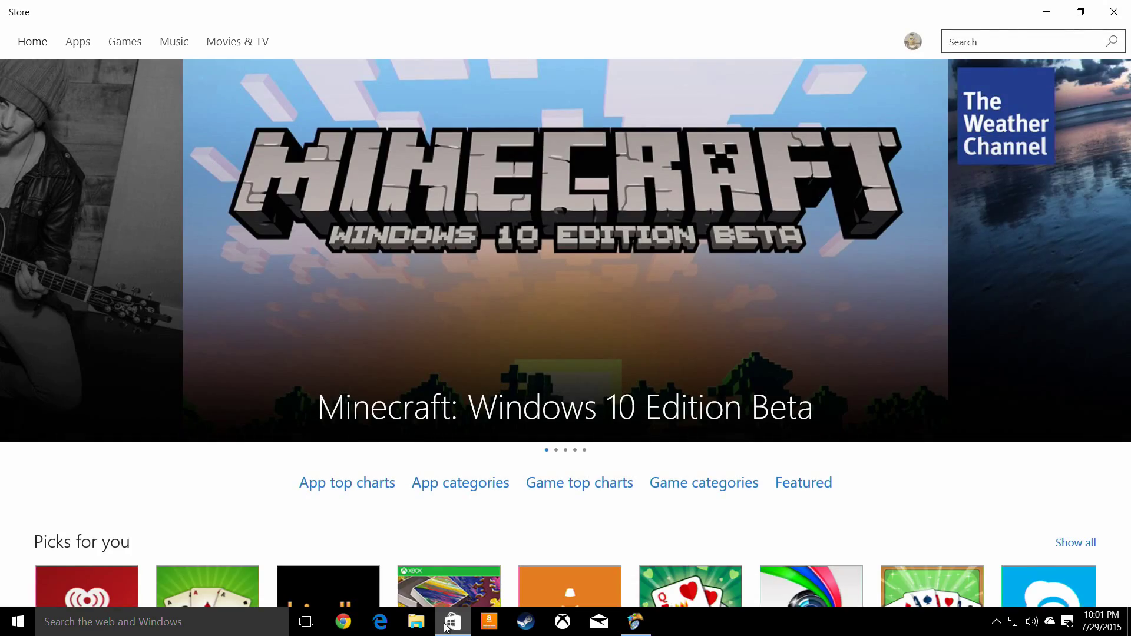
scroll(down, 3)
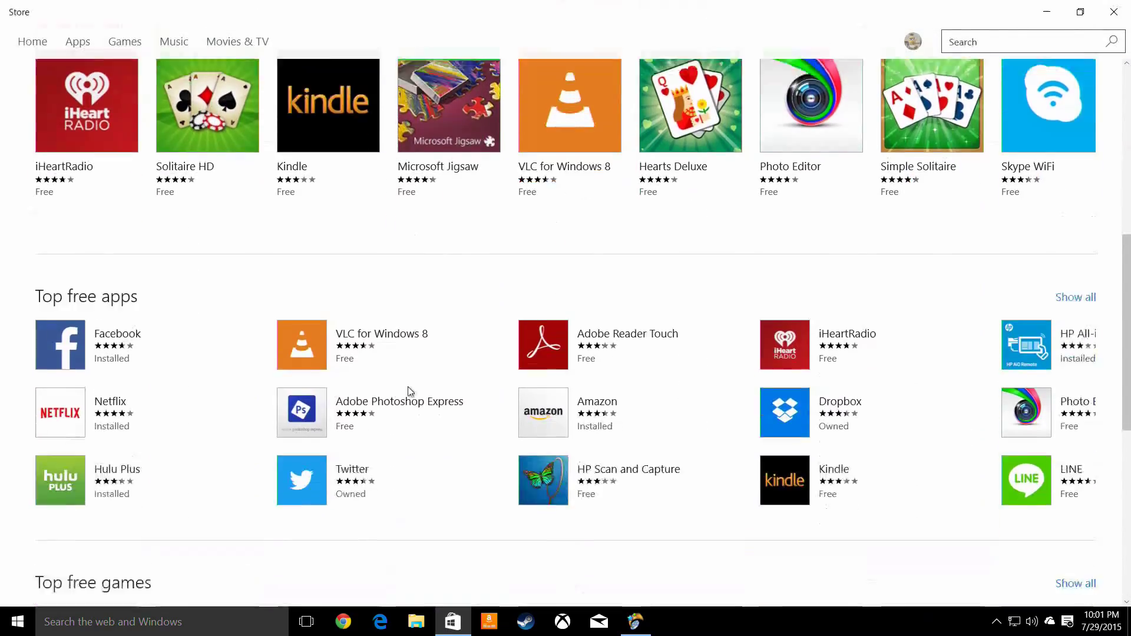
scroll(down, 3)
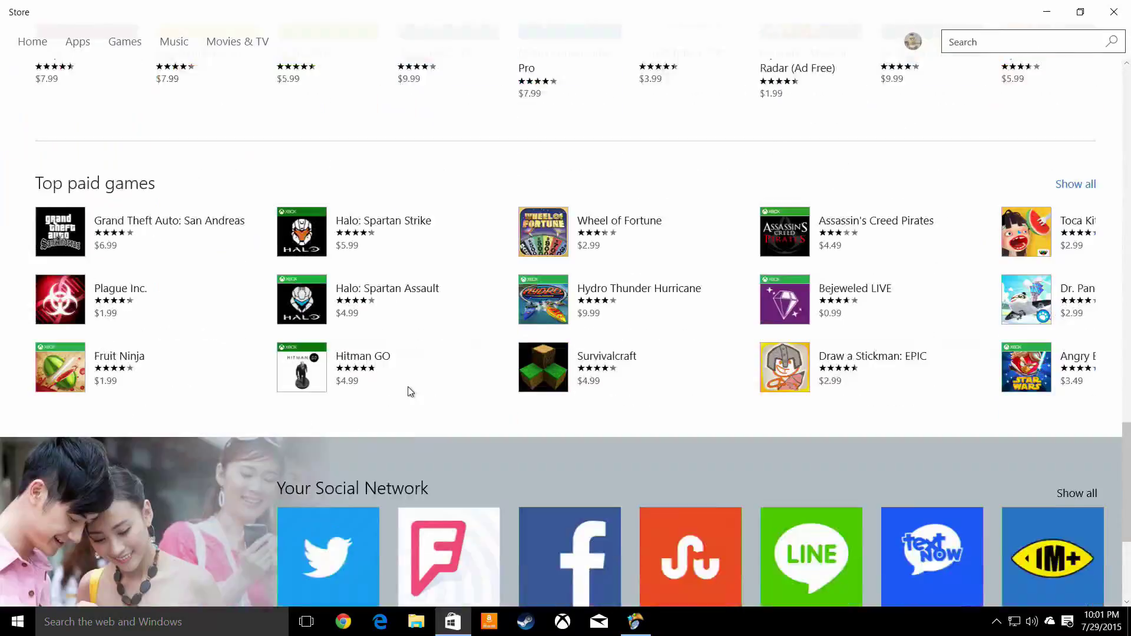
scroll(up, 3)
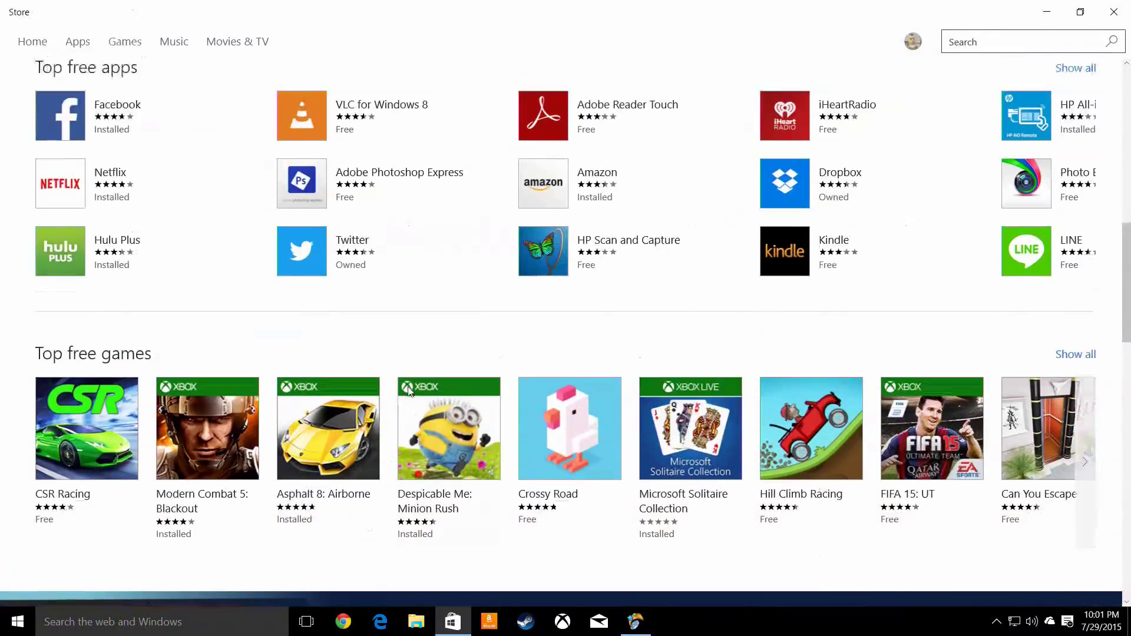
click(78, 41)
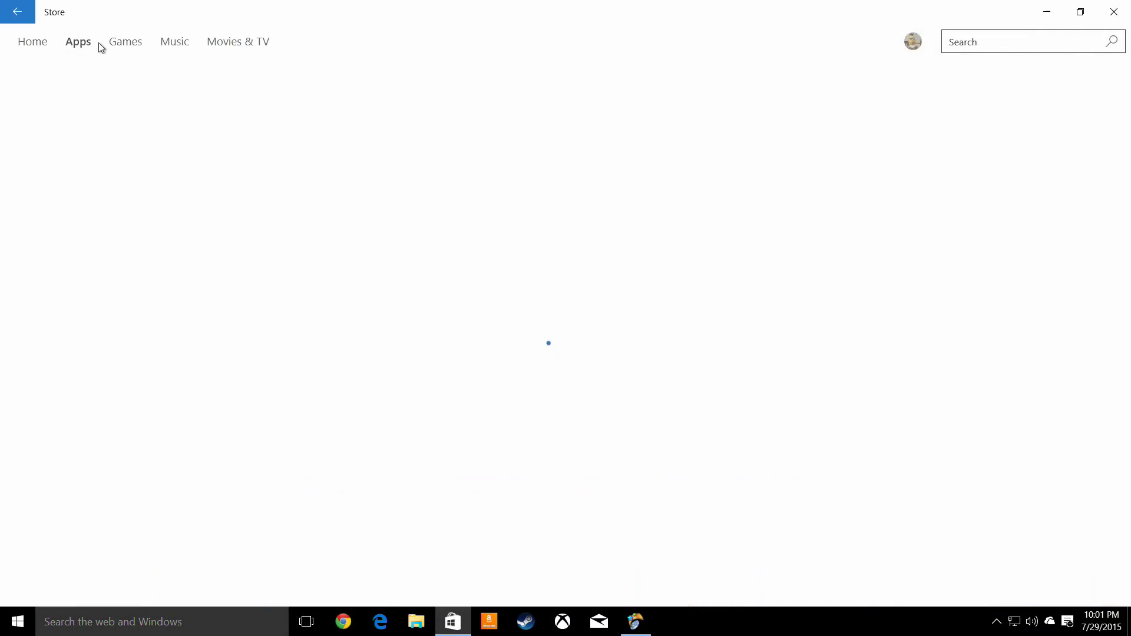
click(125, 41)
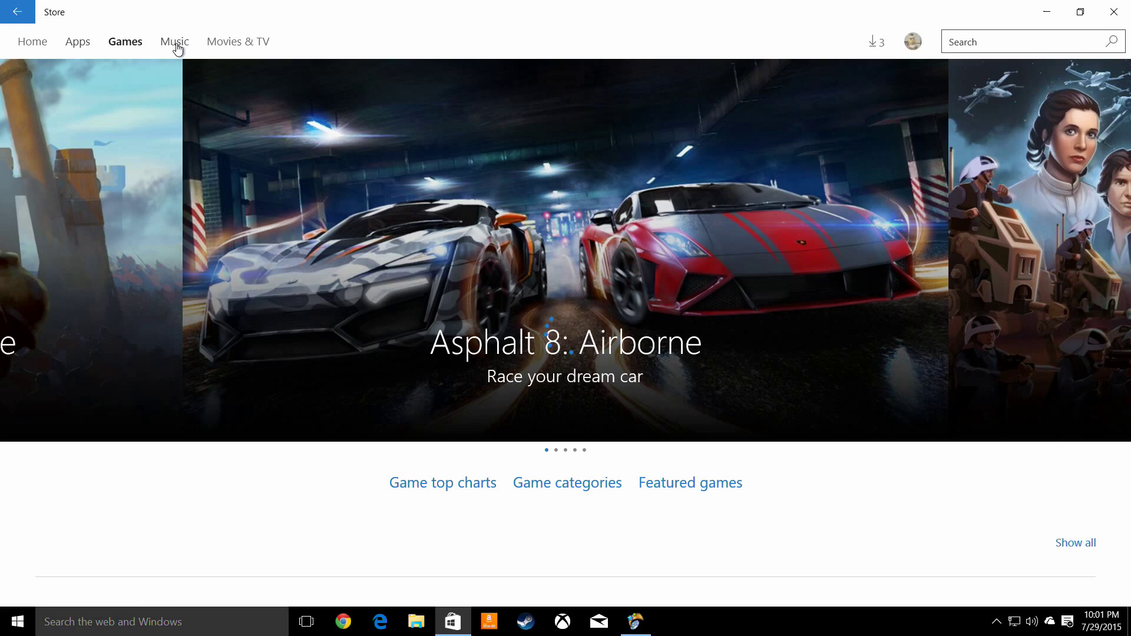
click(175, 41)
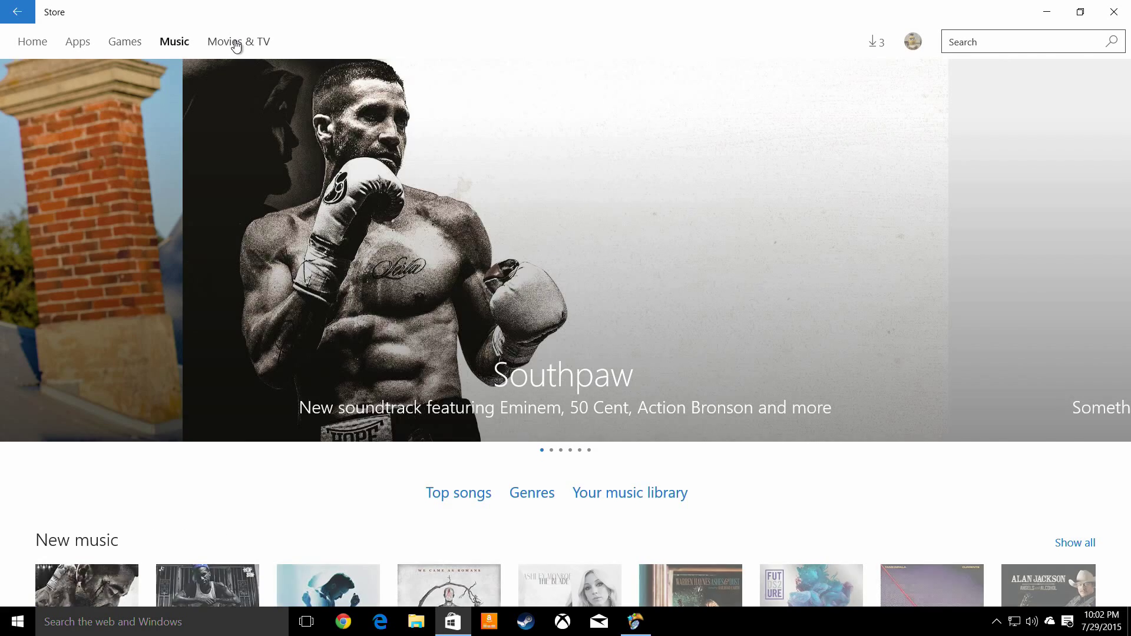
click(237, 42)
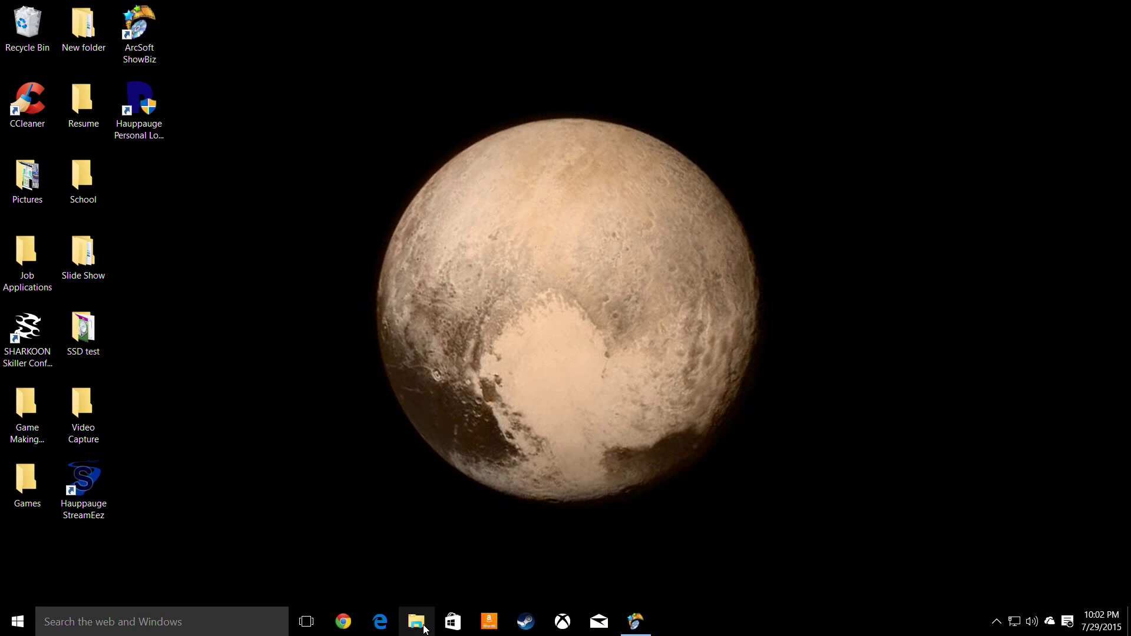
click(416, 621)
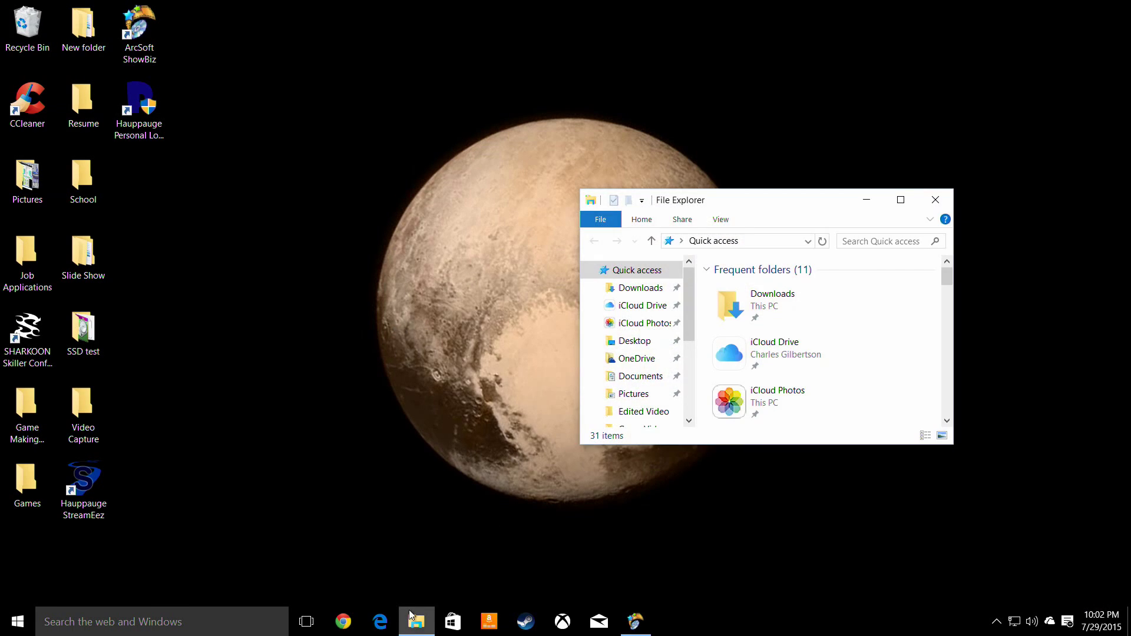
click(899, 201)
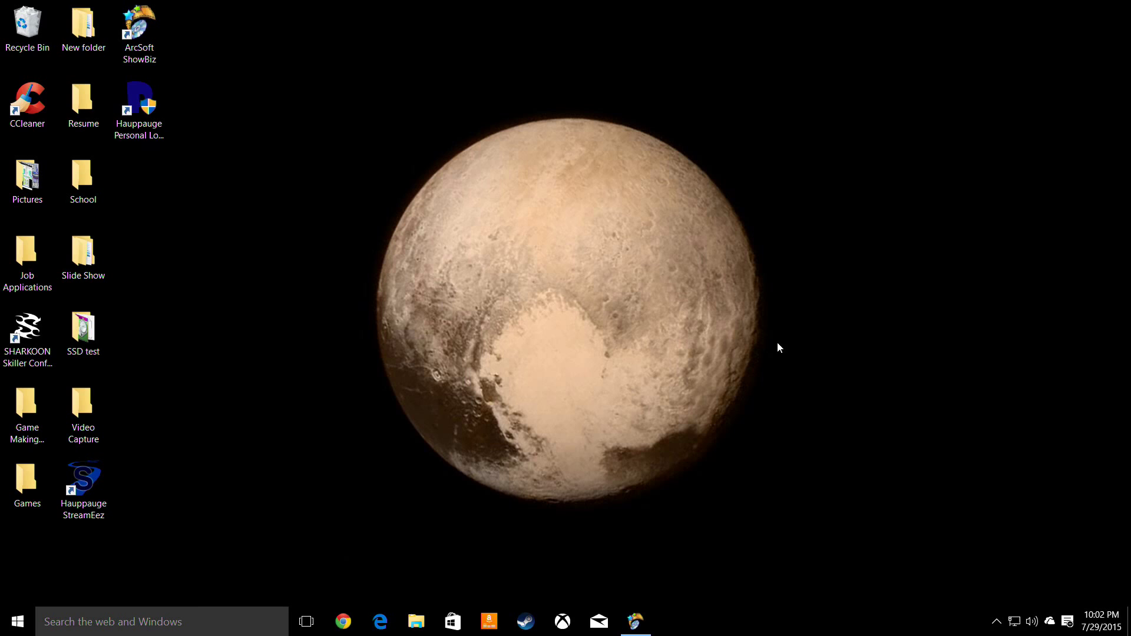
click(378, 621)
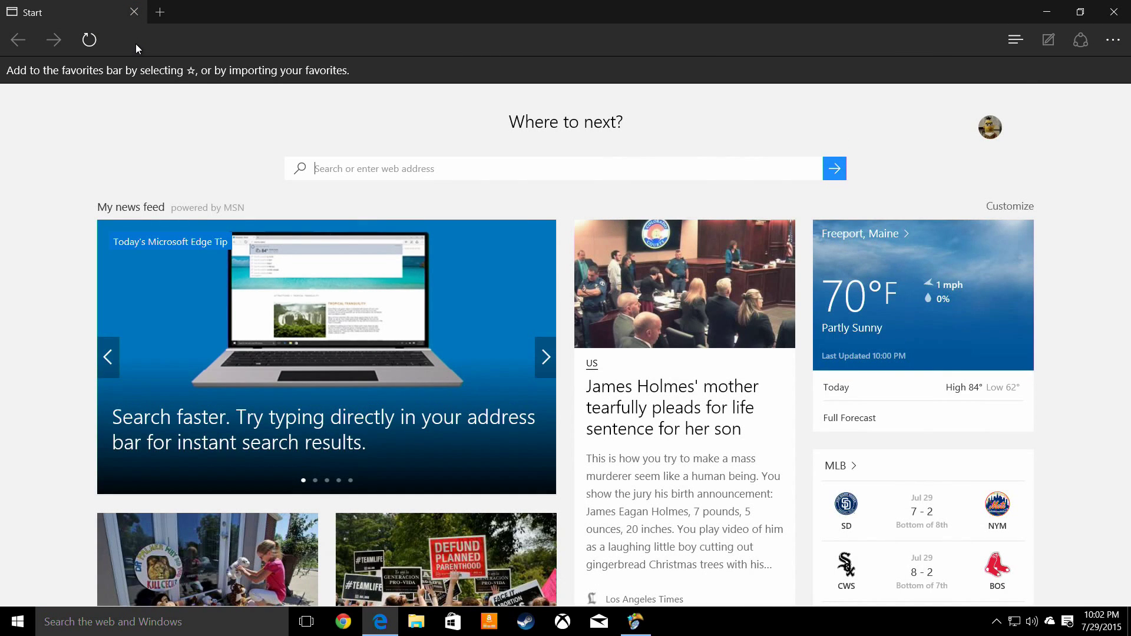
mouse_move(159, 12)
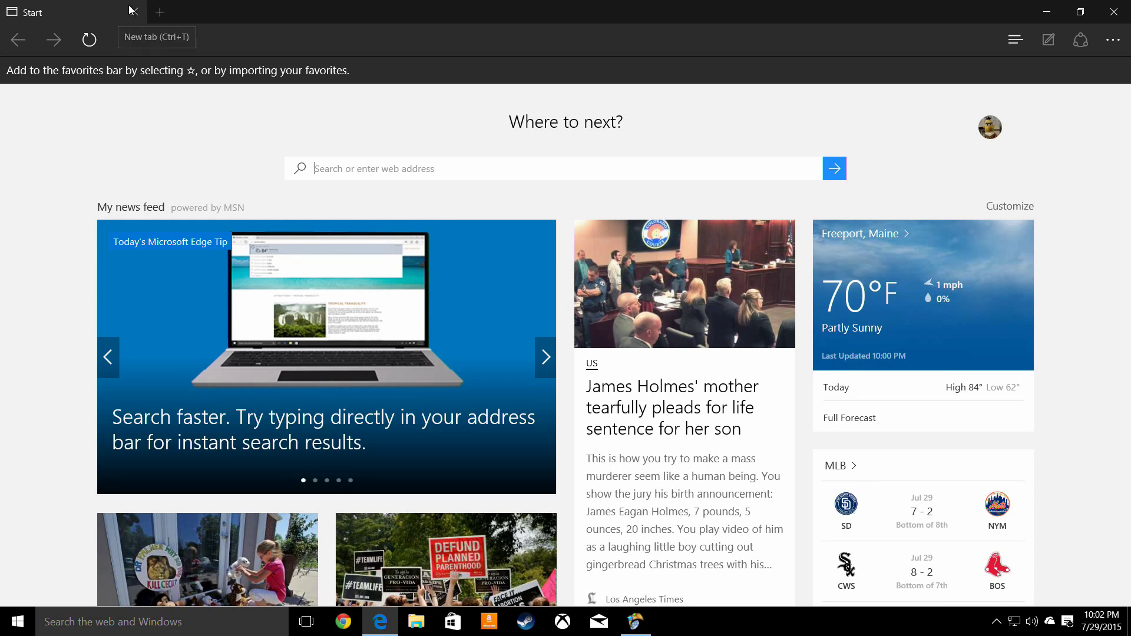
mouse_move(348, 169)
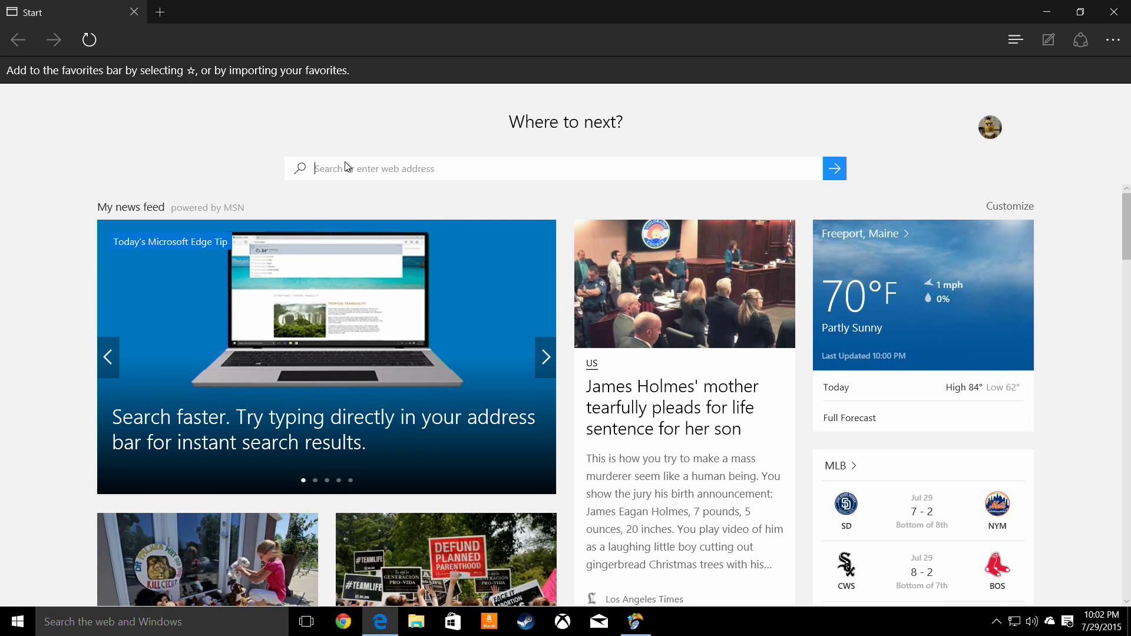
mouse_move(160, 13)
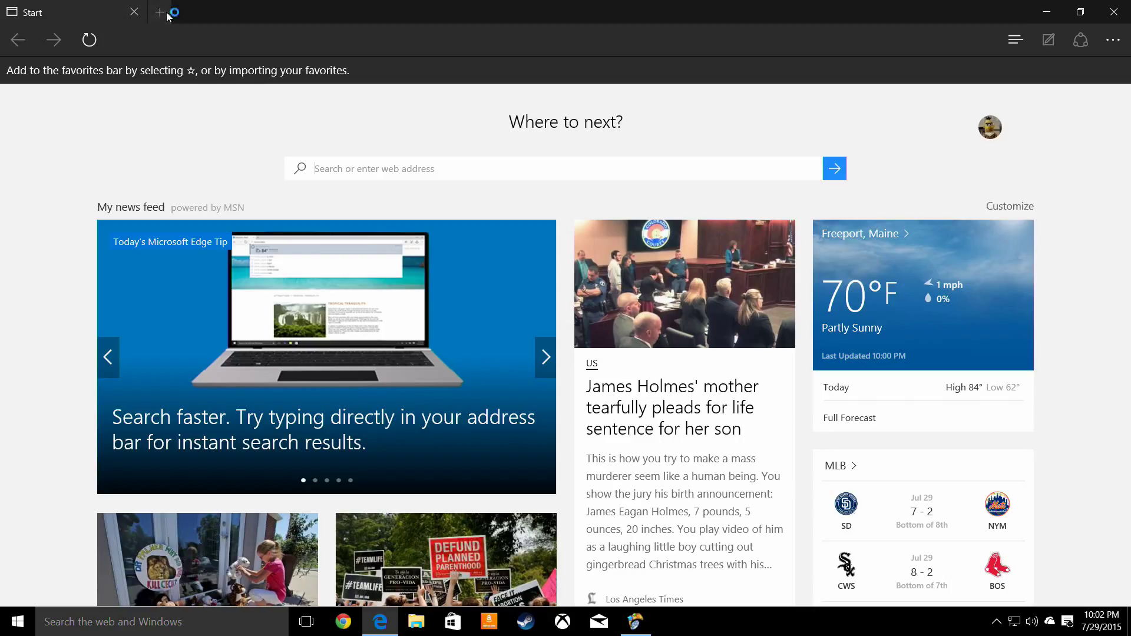
click(160, 11)
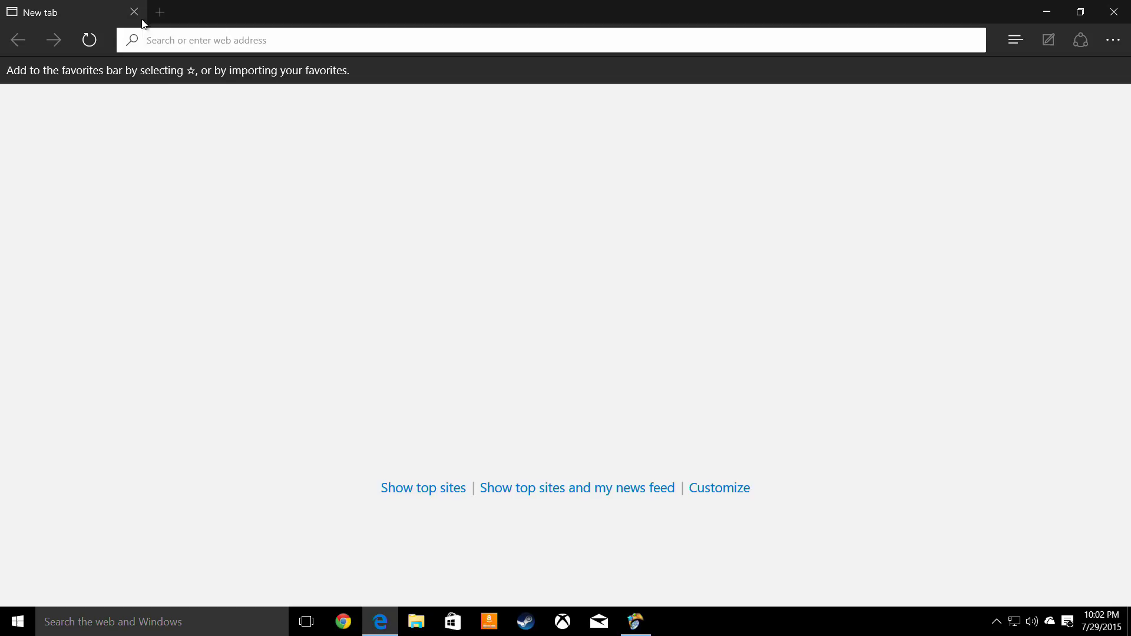
mouse_move(156, 40)
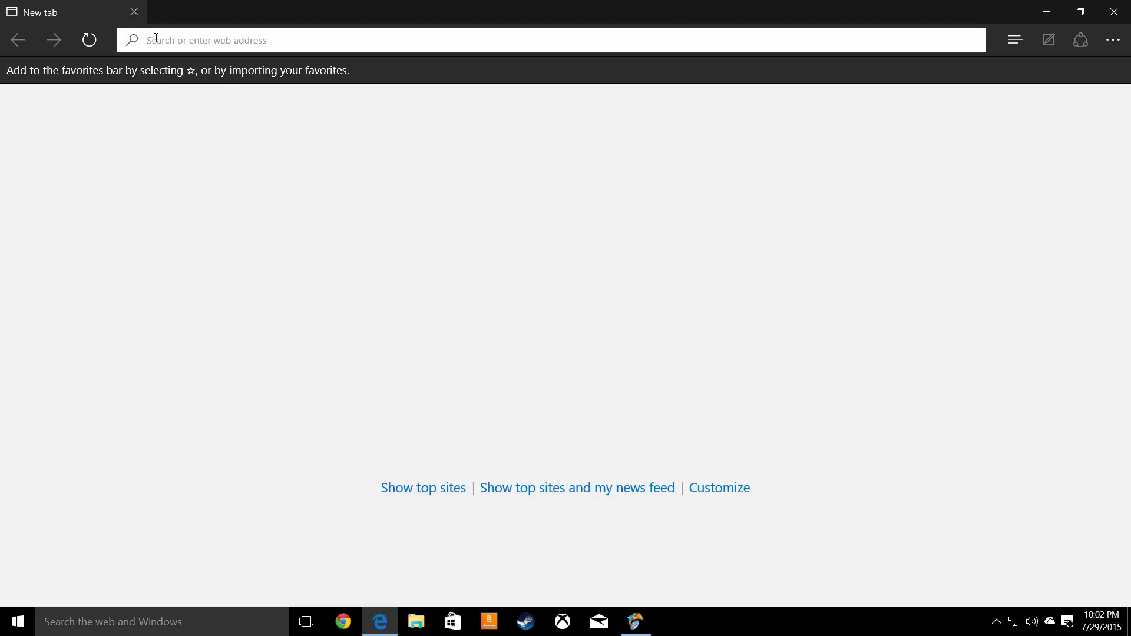
text(google.com/)
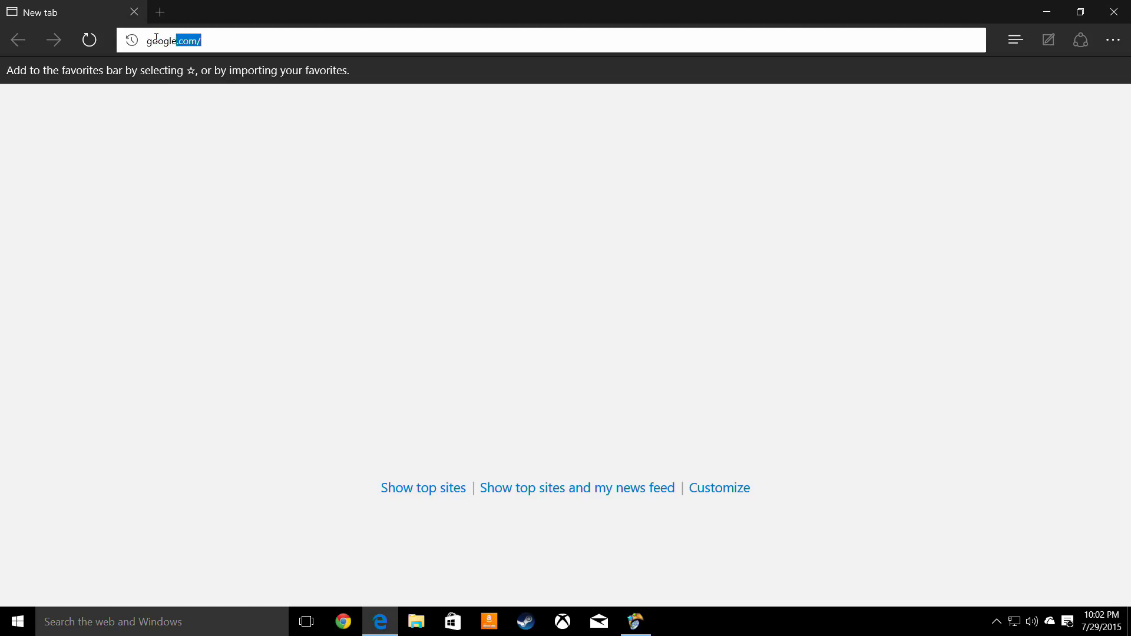
key(Return)
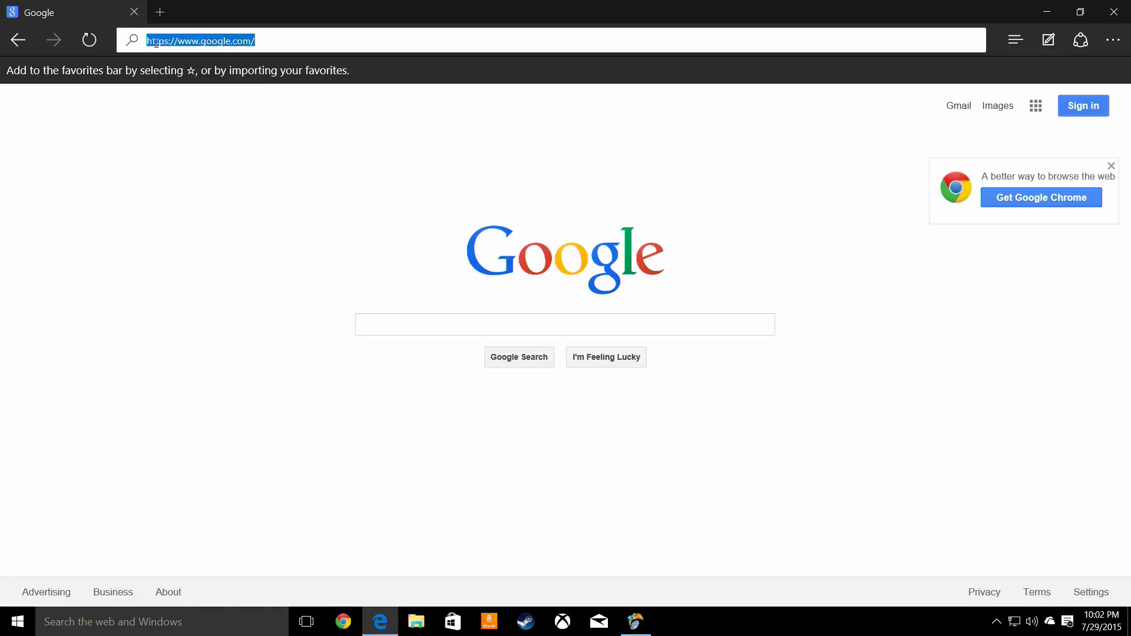
text(amazon.com)
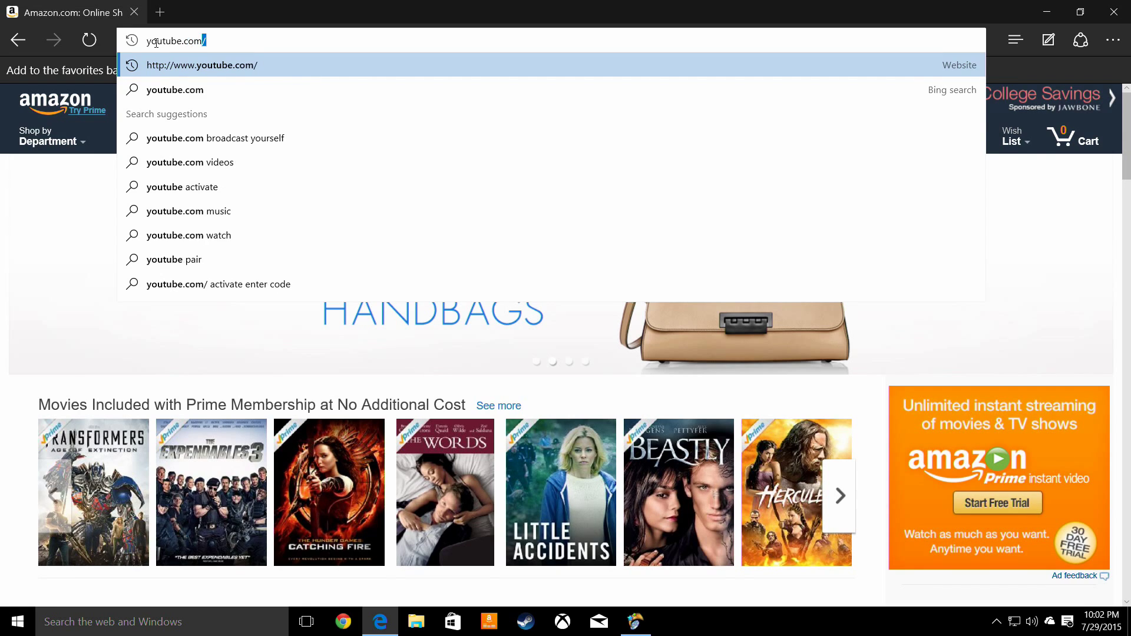
click(202, 64)
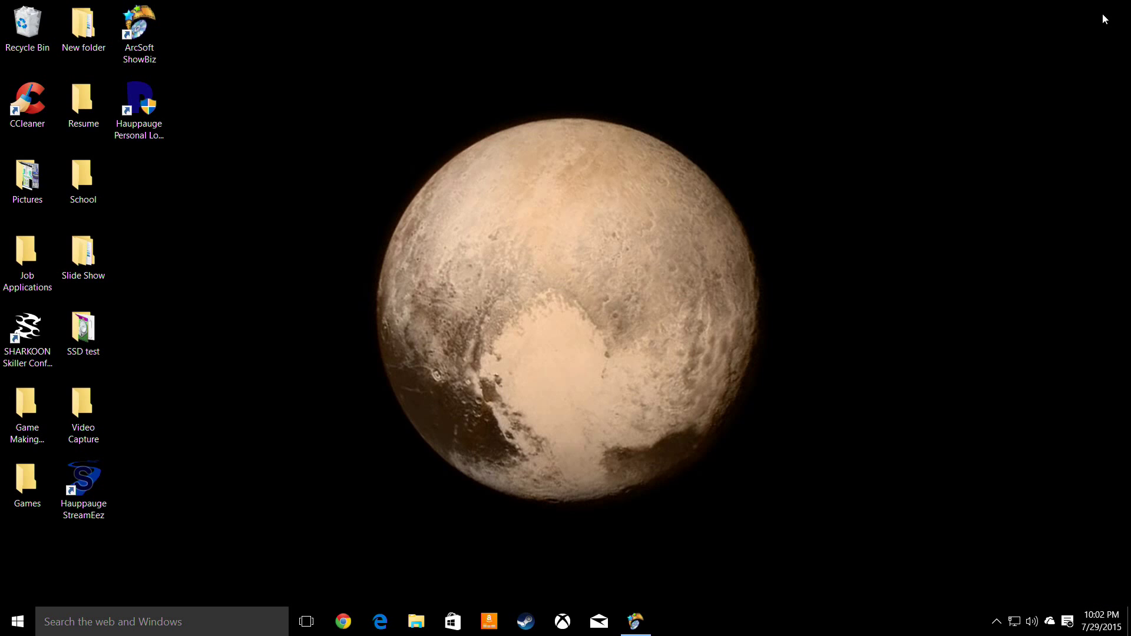
mouse_move(722, 471)
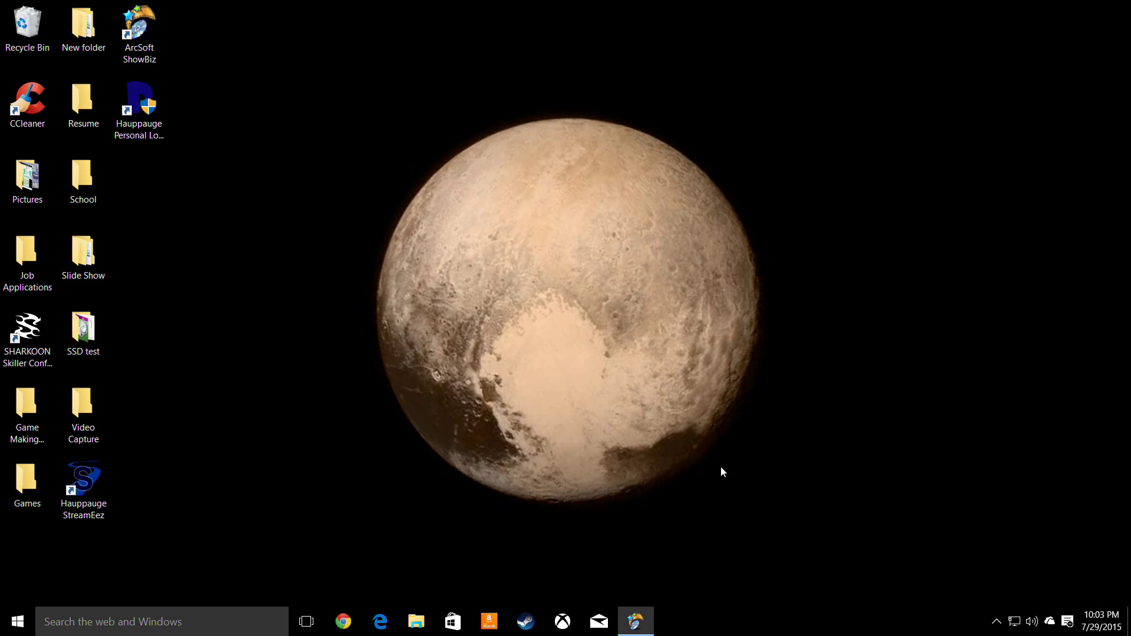
mouse_move(378, 622)
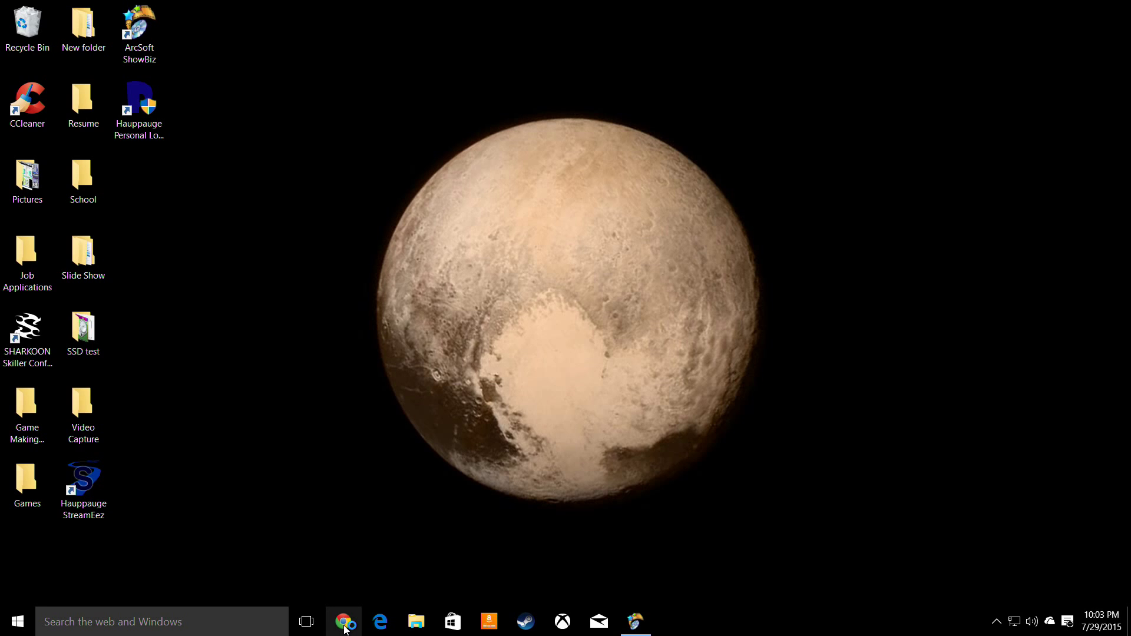
- Launch Chrome, load Amazon from the New Tab thumbnail, and go back to the New Tab page
click(344, 621)
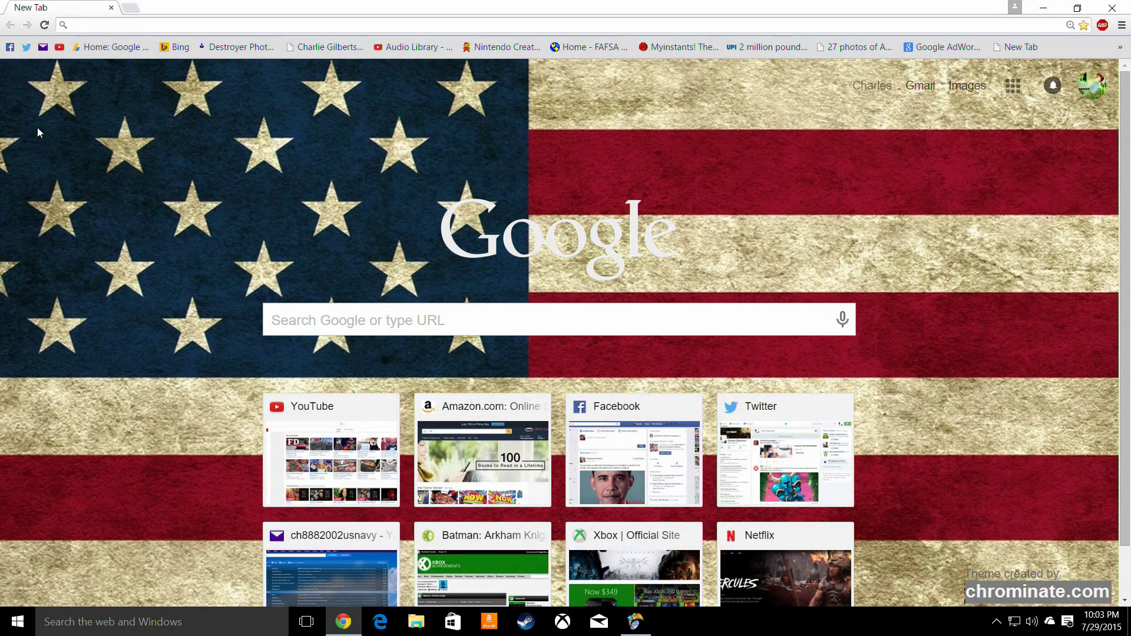
mouse_move(626, 41)
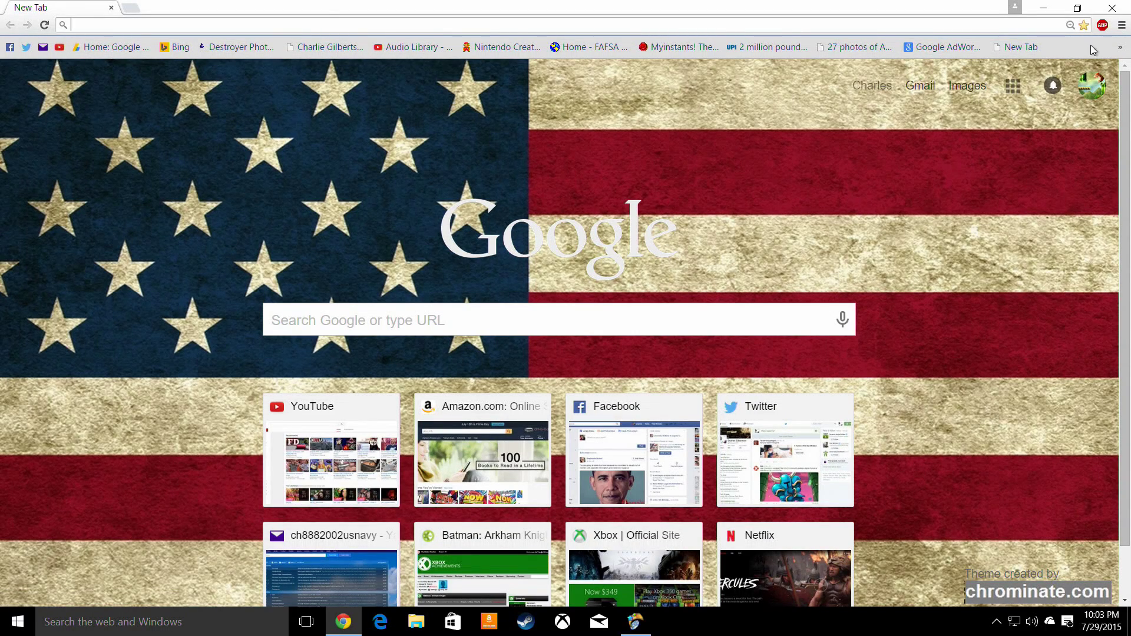
mouse_move(183, 294)
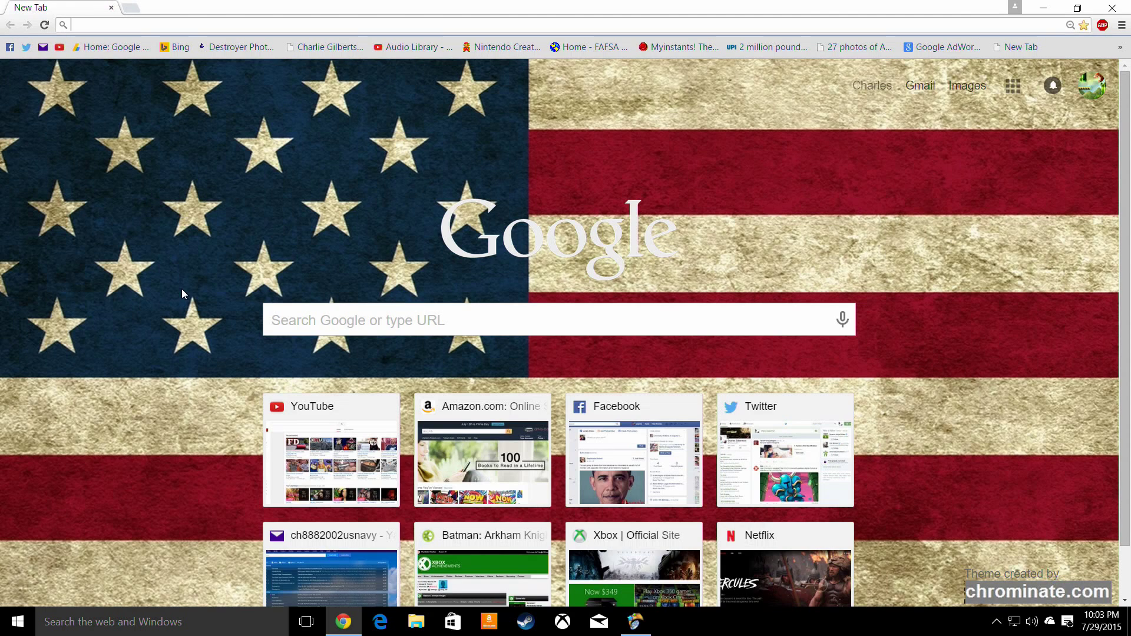
click(482, 451)
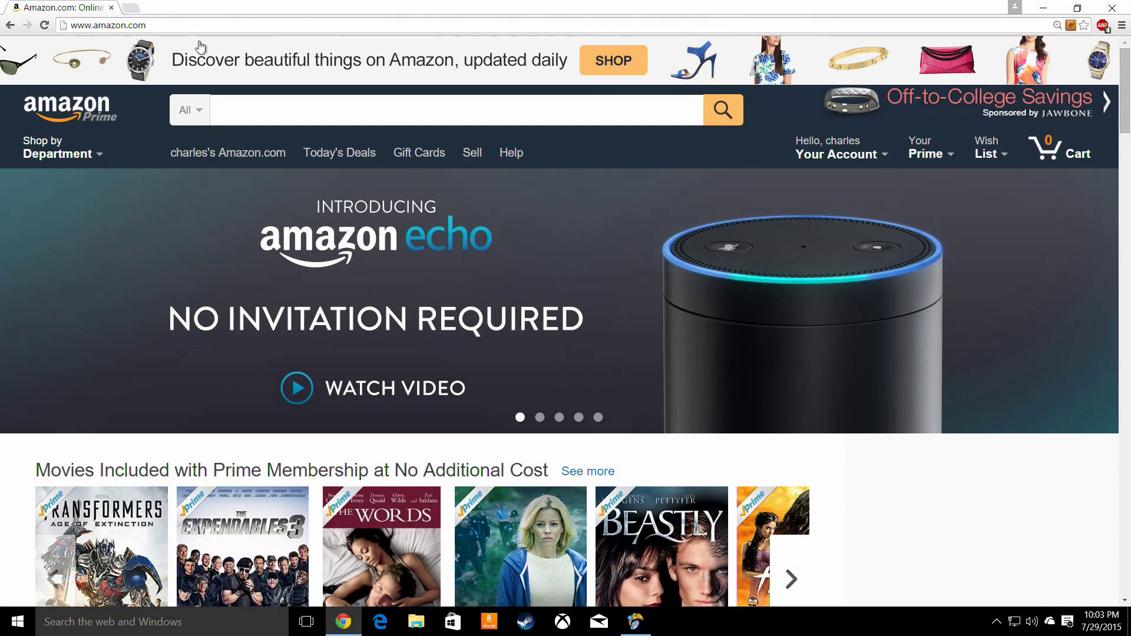
click(141, 7)
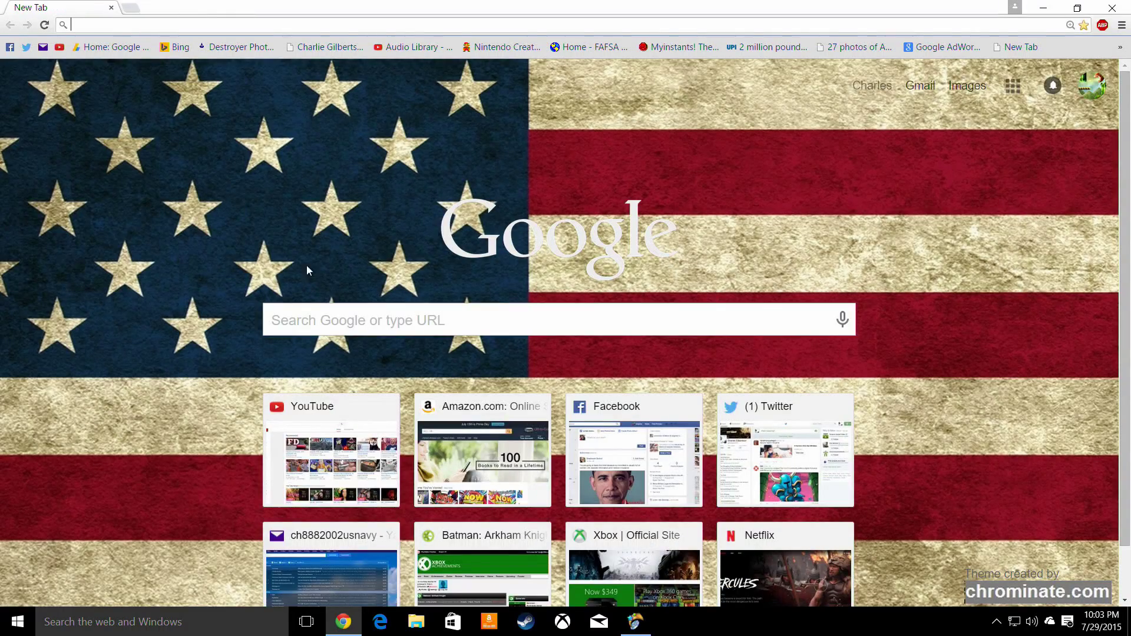
scroll(down, 3)
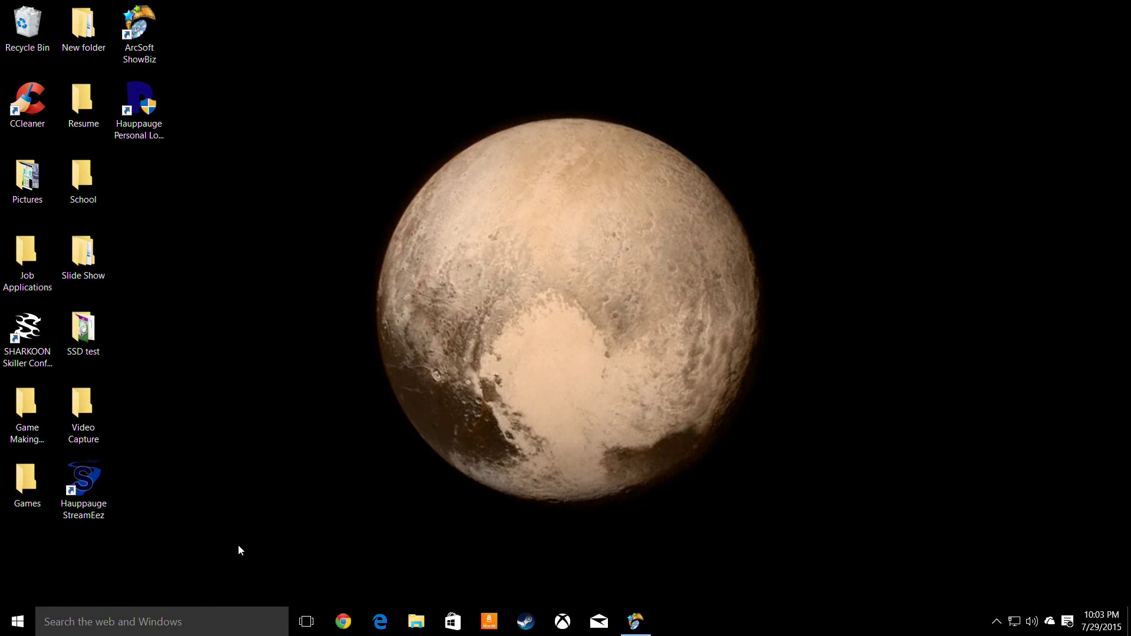
mouse_move(488, 621)
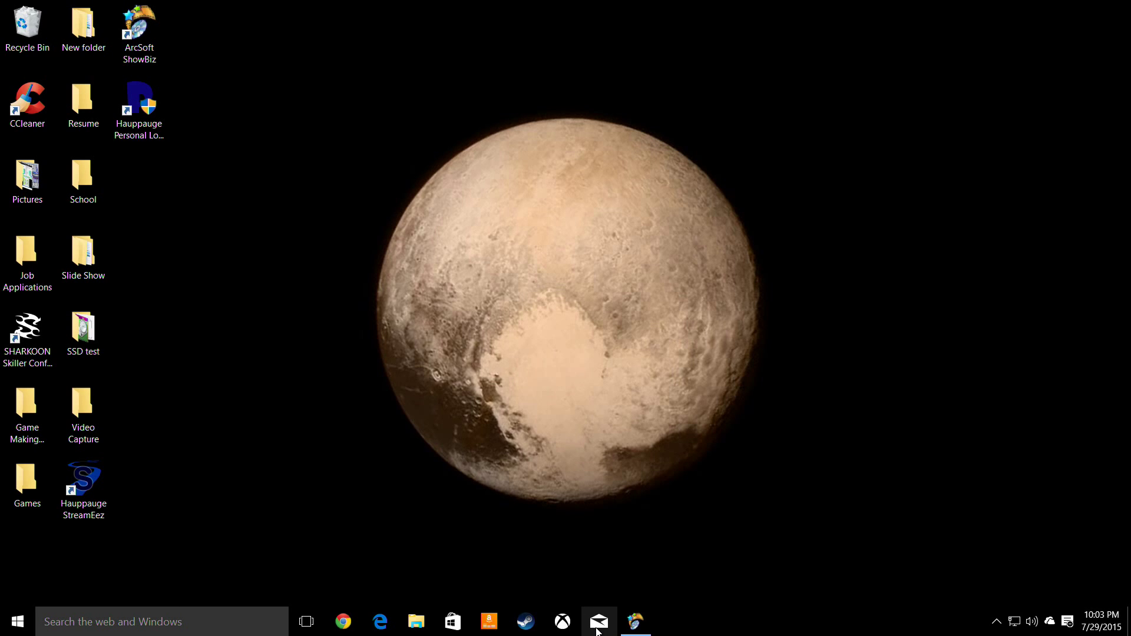
- Look over the Mail inbox from the taskbar, then bring up the Cortana search panel
click(598, 621)
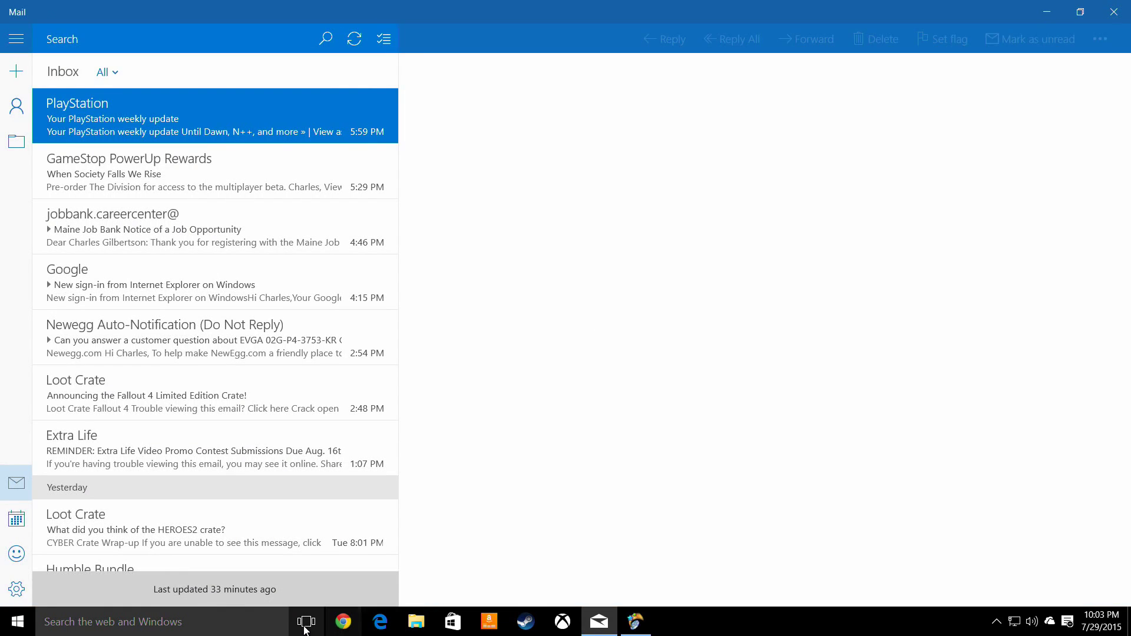
click(305, 621)
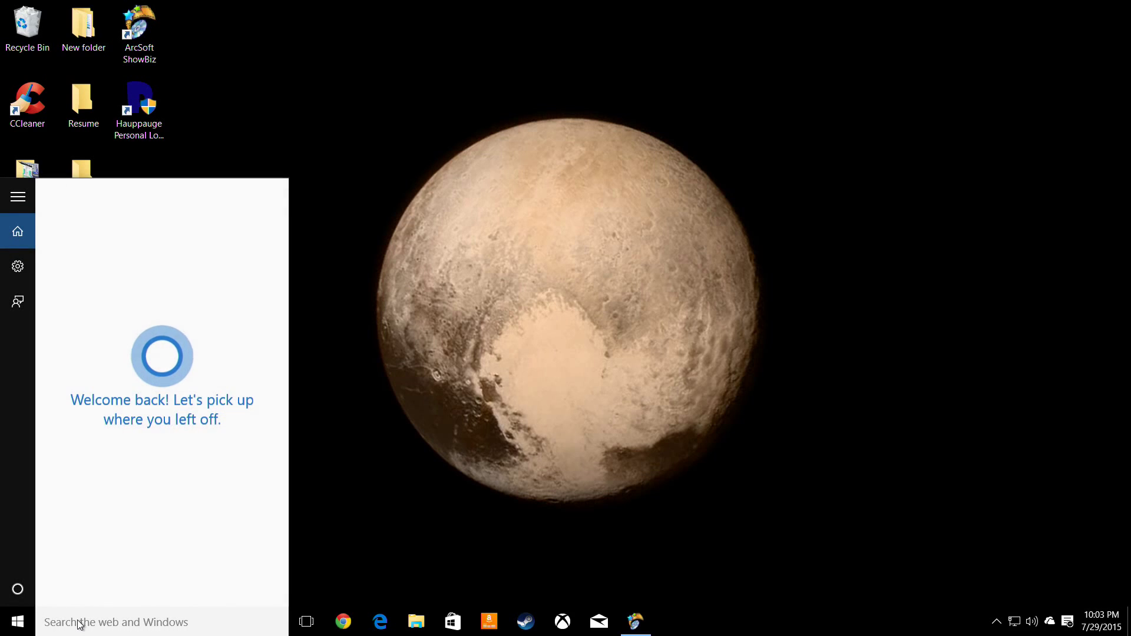
- Search 'goog' in Cortana, dismiss the no-associated-program error, view Google suggestions, then close search
text(goog)
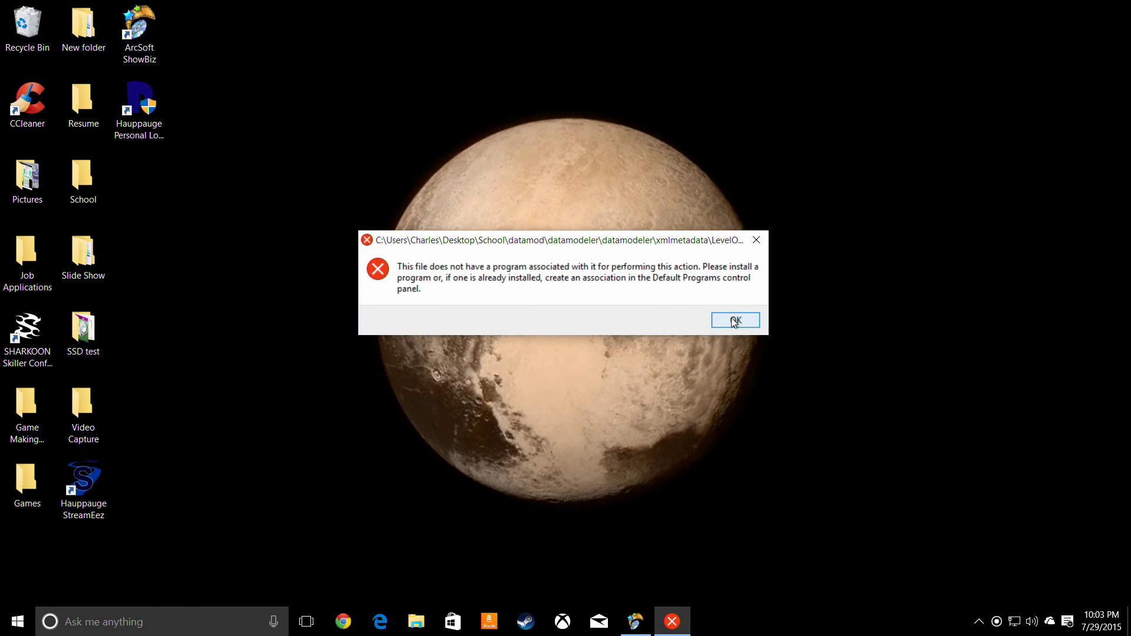
click(734, 319)
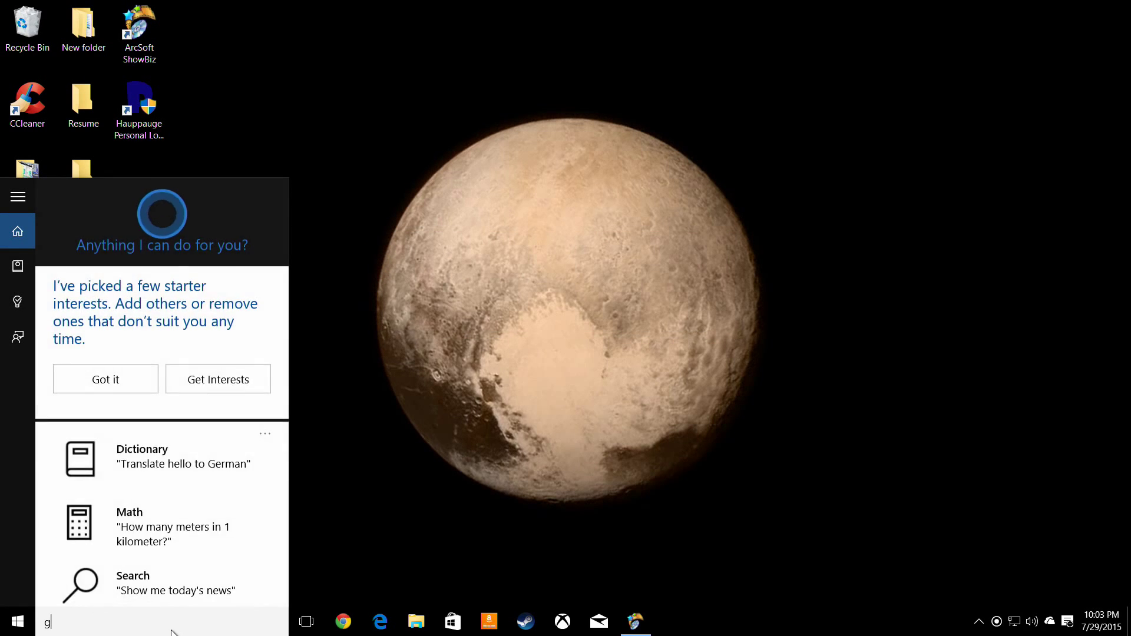
text(oo)
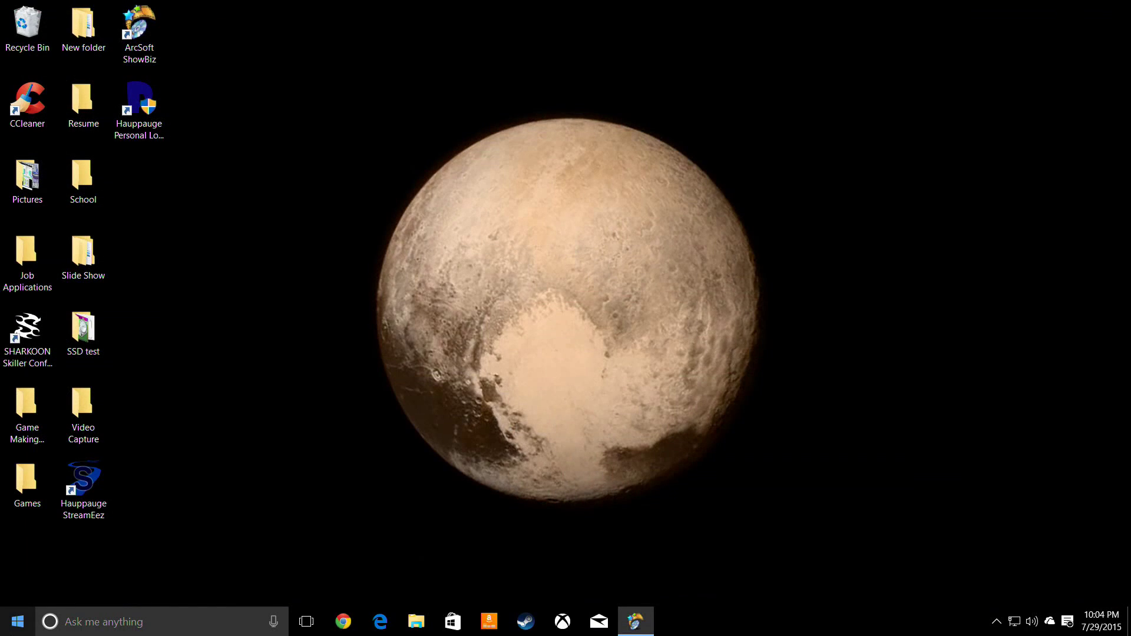
text(goog)
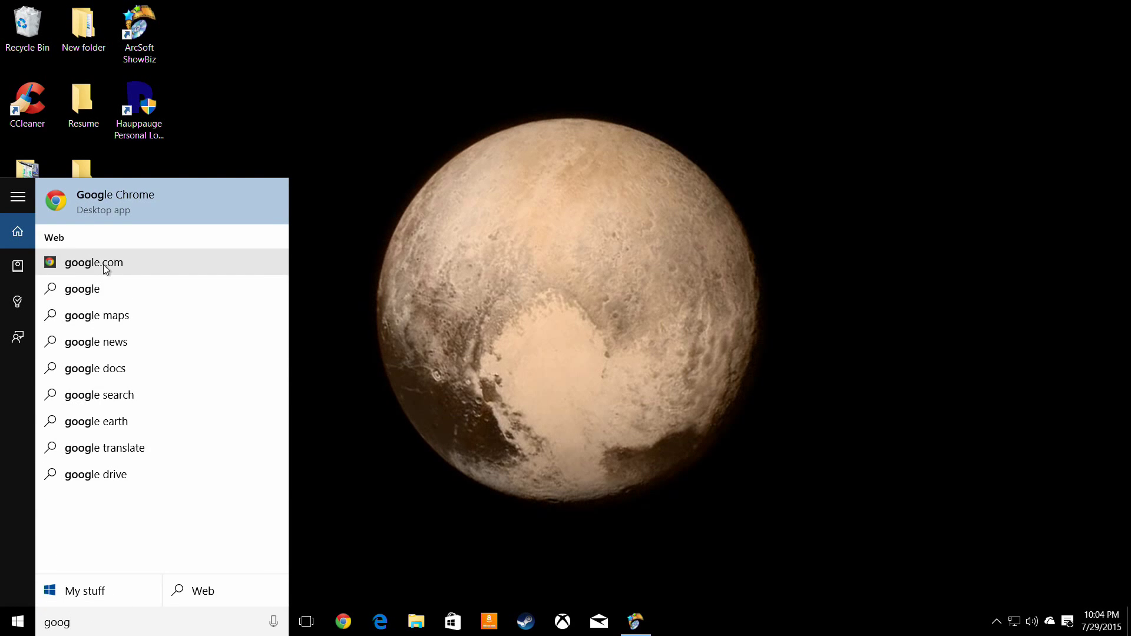
click(94, 262)
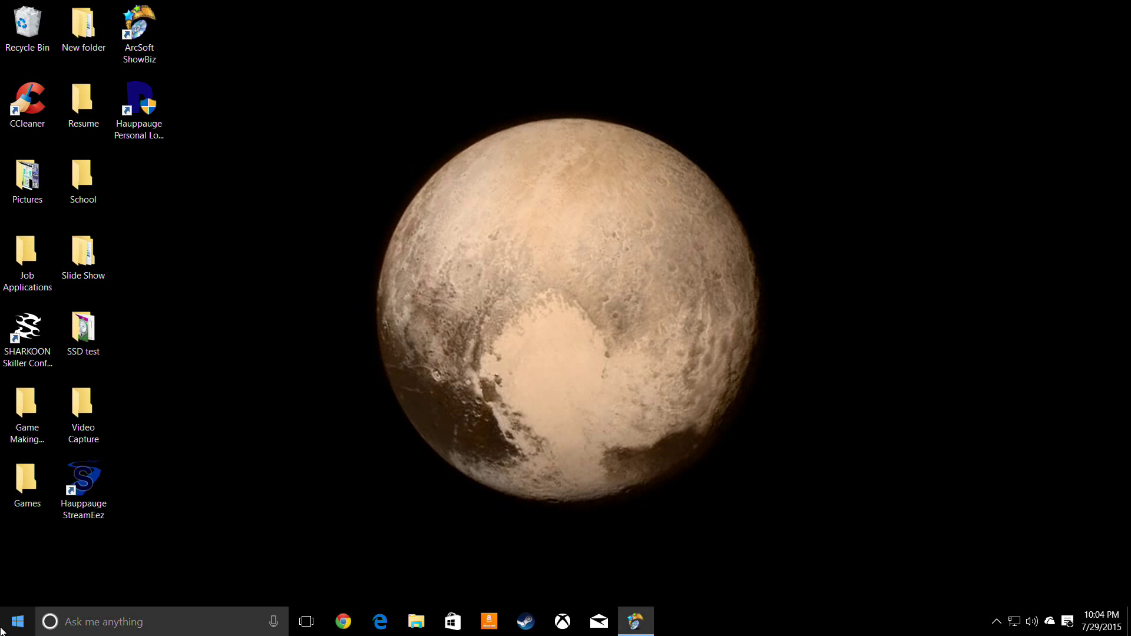
- Show Cortana's home panel, try voice input and cancel the 'Set up your mic' warning
click(159, 621)
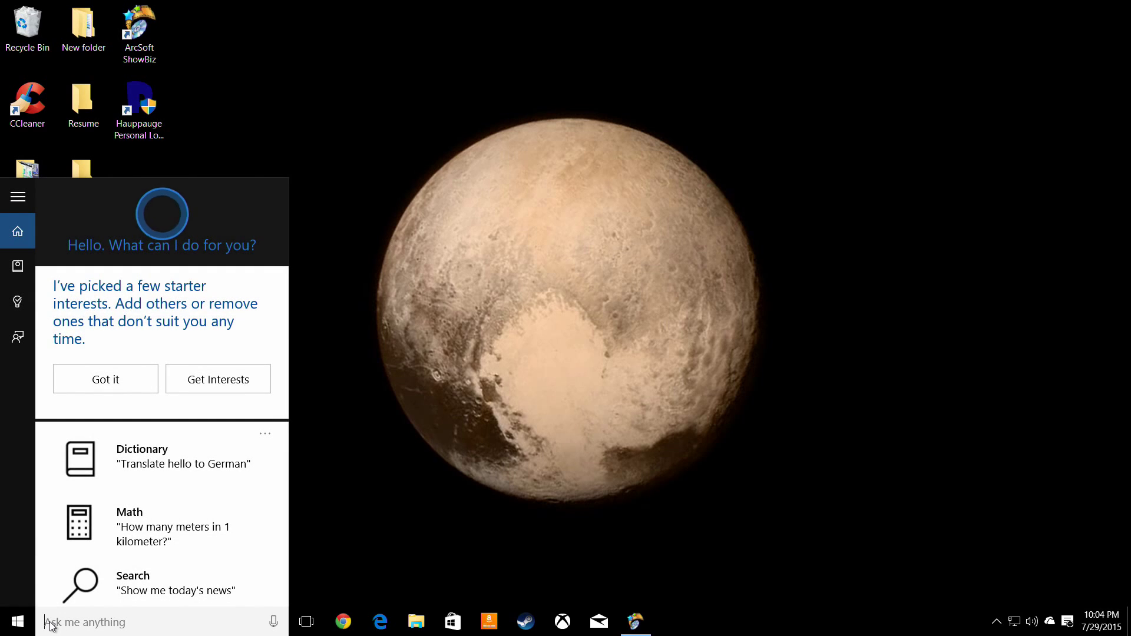
mouse_move(162, 220)
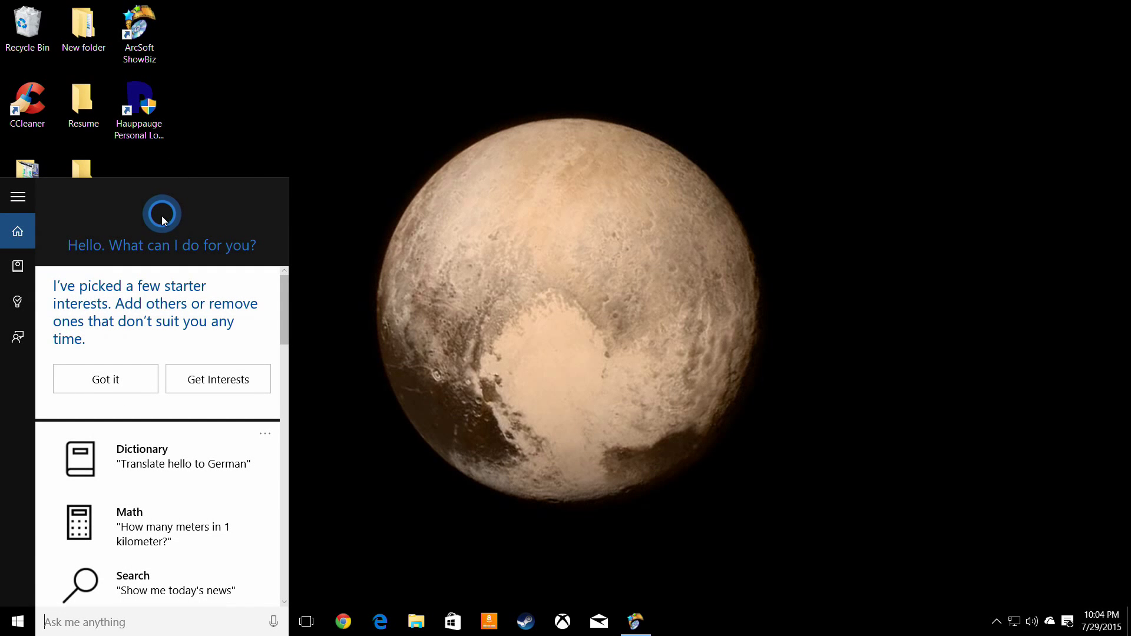
click(105, 379)
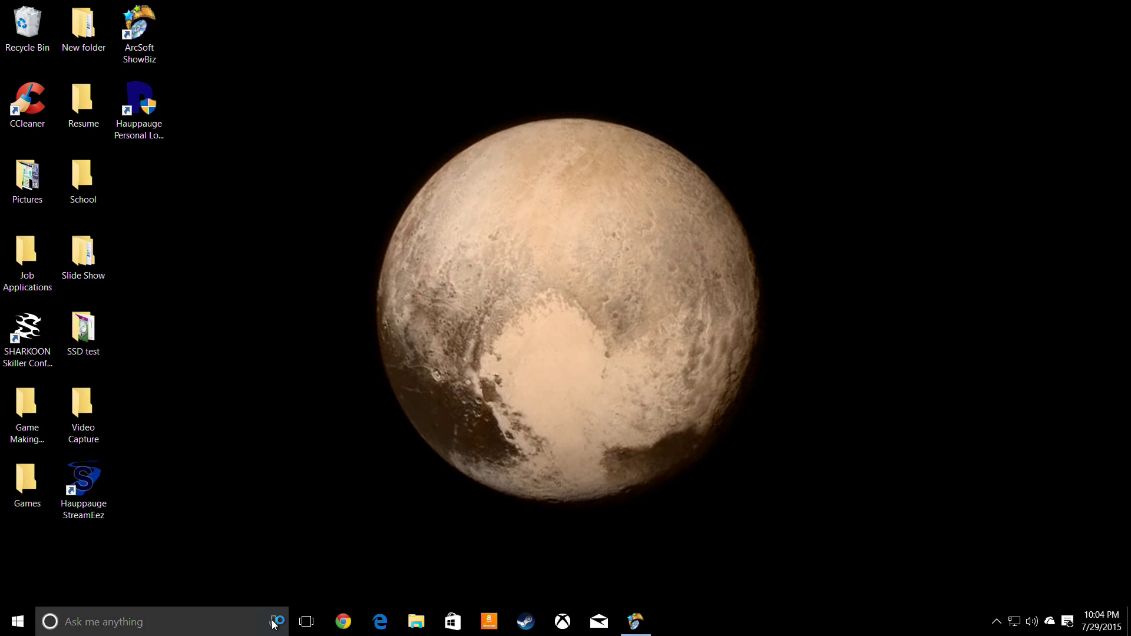
click(273, 621)
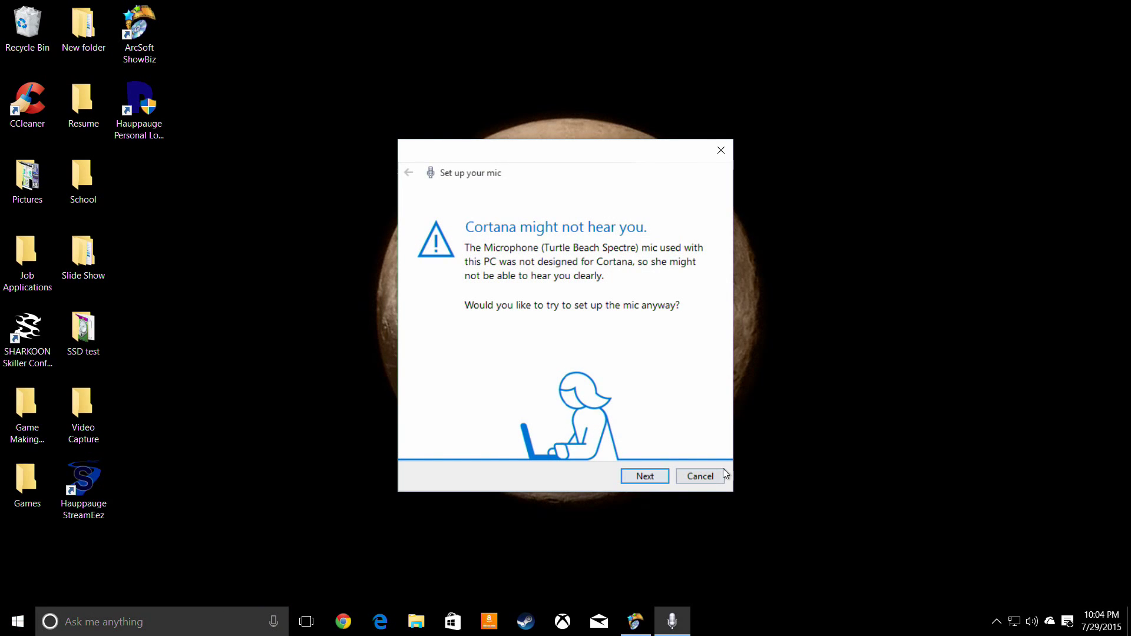
click(699, 475)
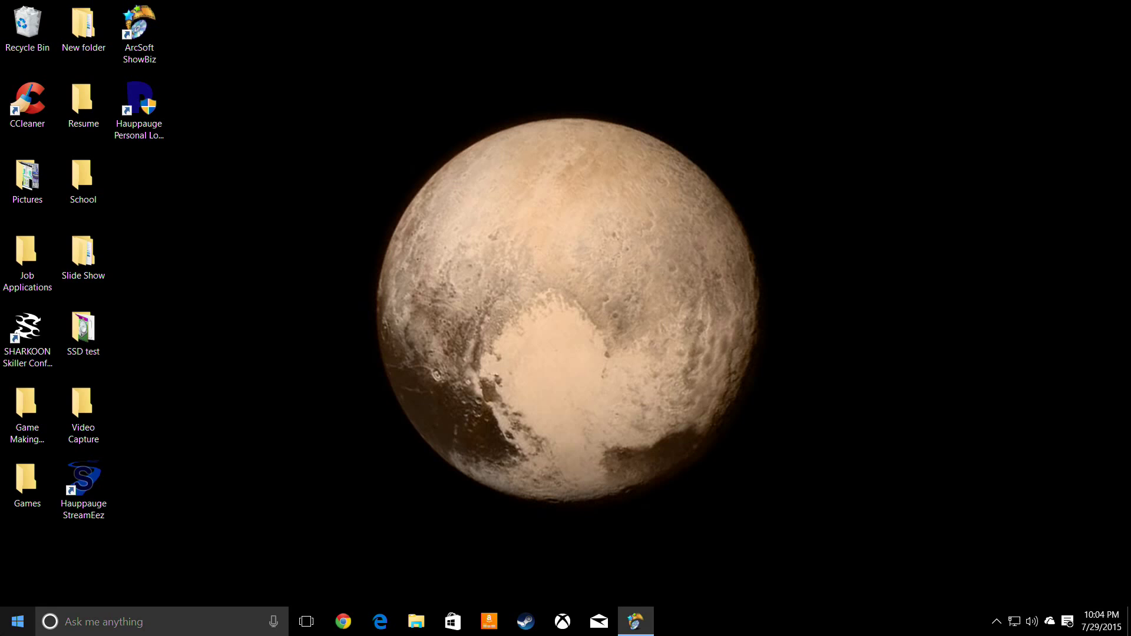
- Bring up the Start menu from the taskbar
click(17, 622)
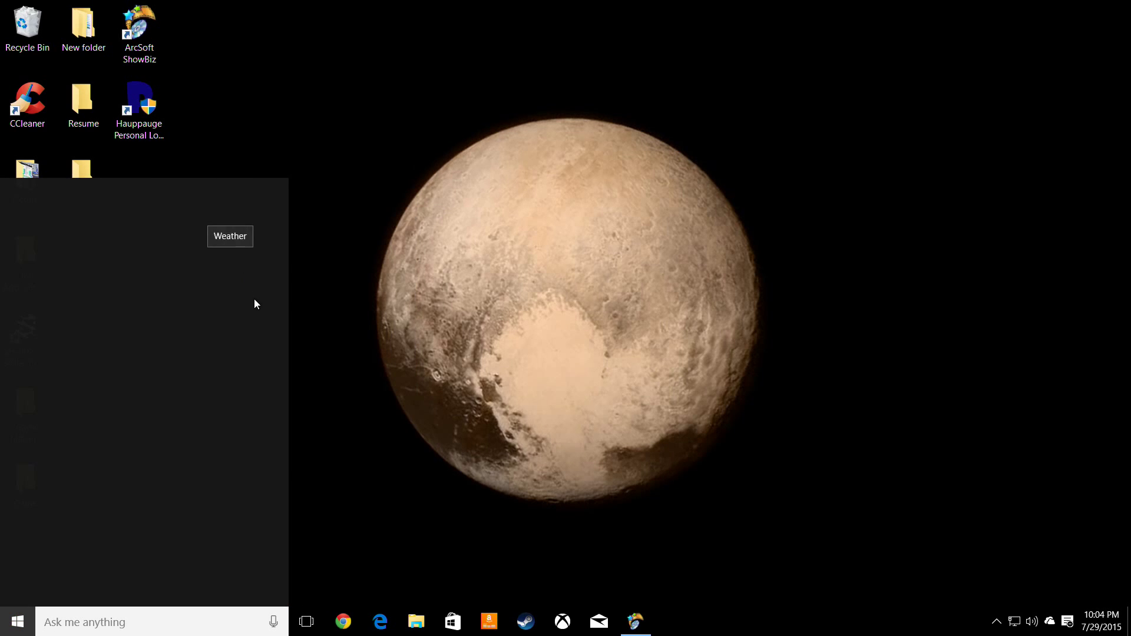
click(17, 621)
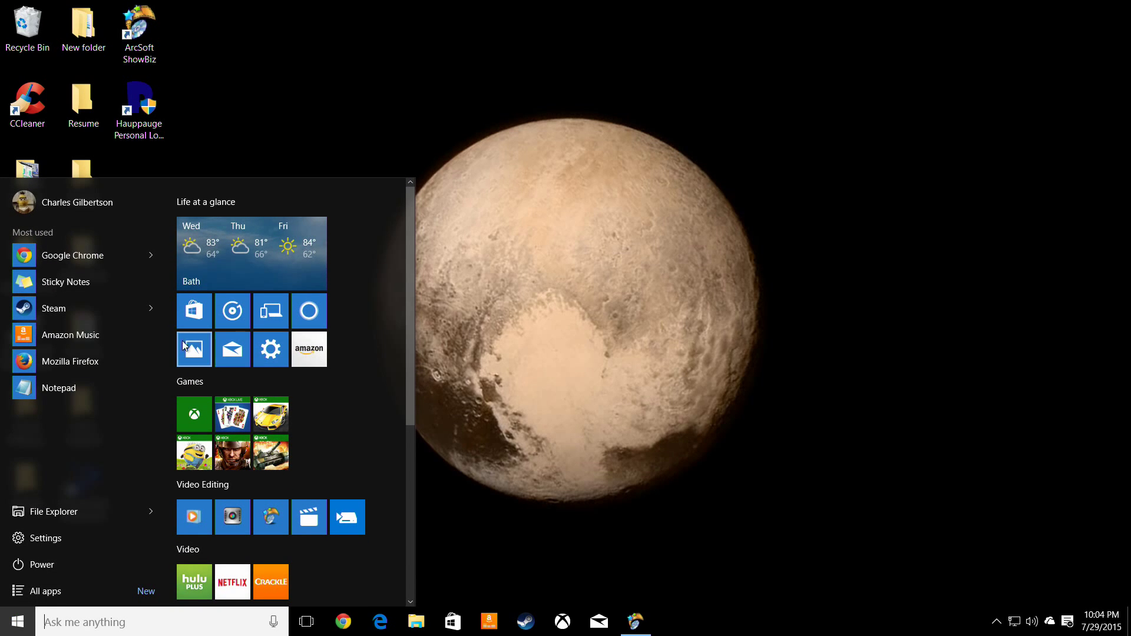
mouse_move(232, 310)
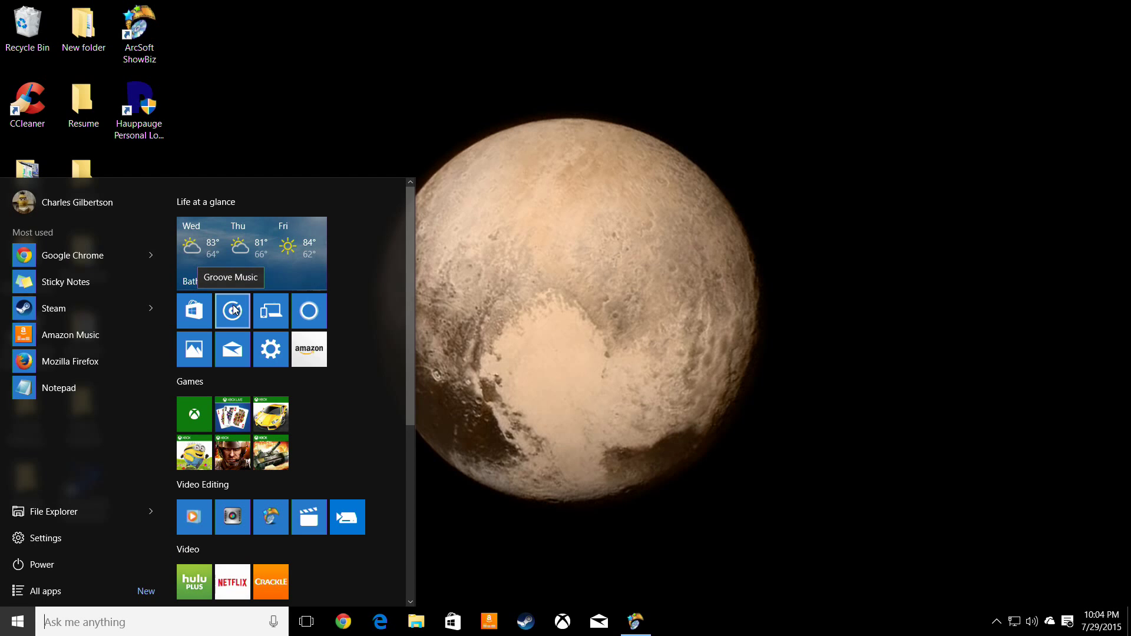
- Launch Groove Music and browse its Artists, Songs and Now playing views
click(232, 310)
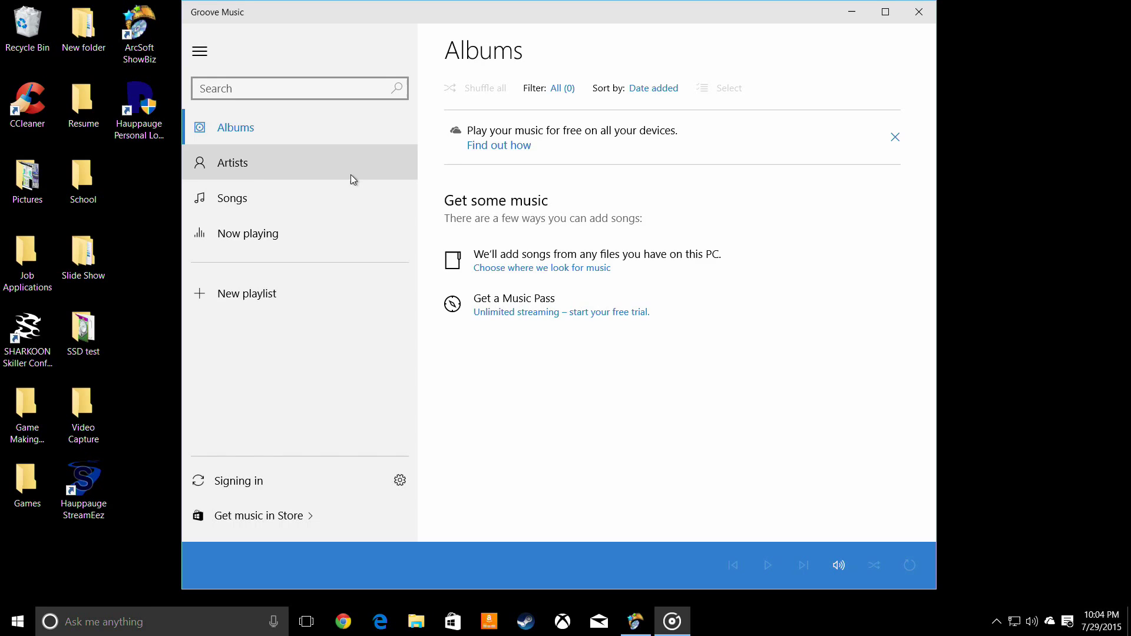
click(232, 161)
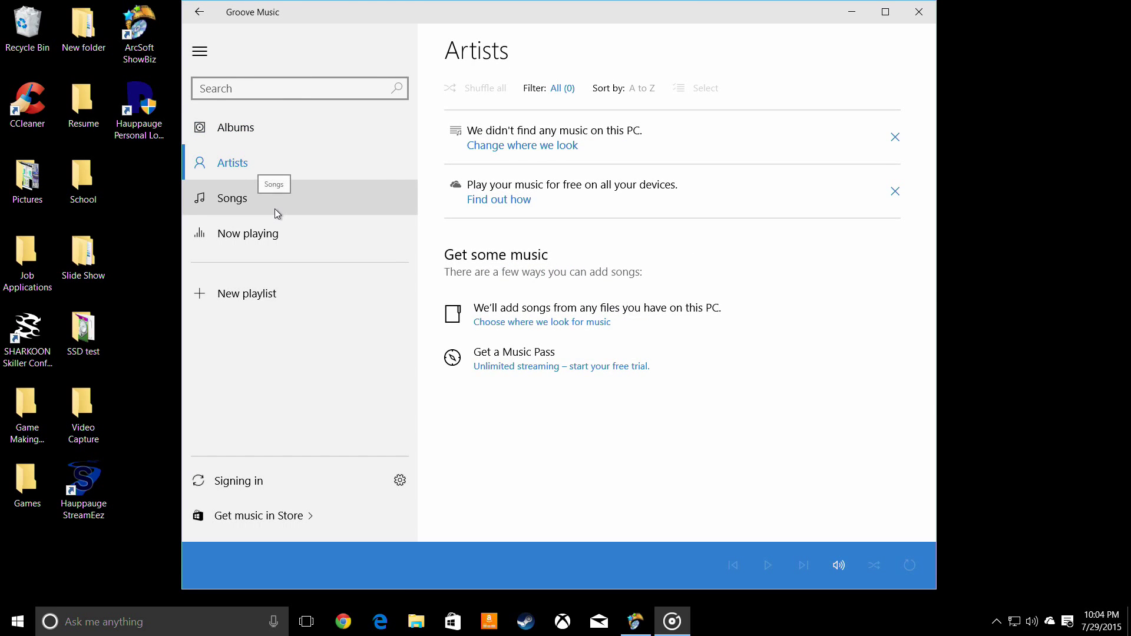
click(232, 198)
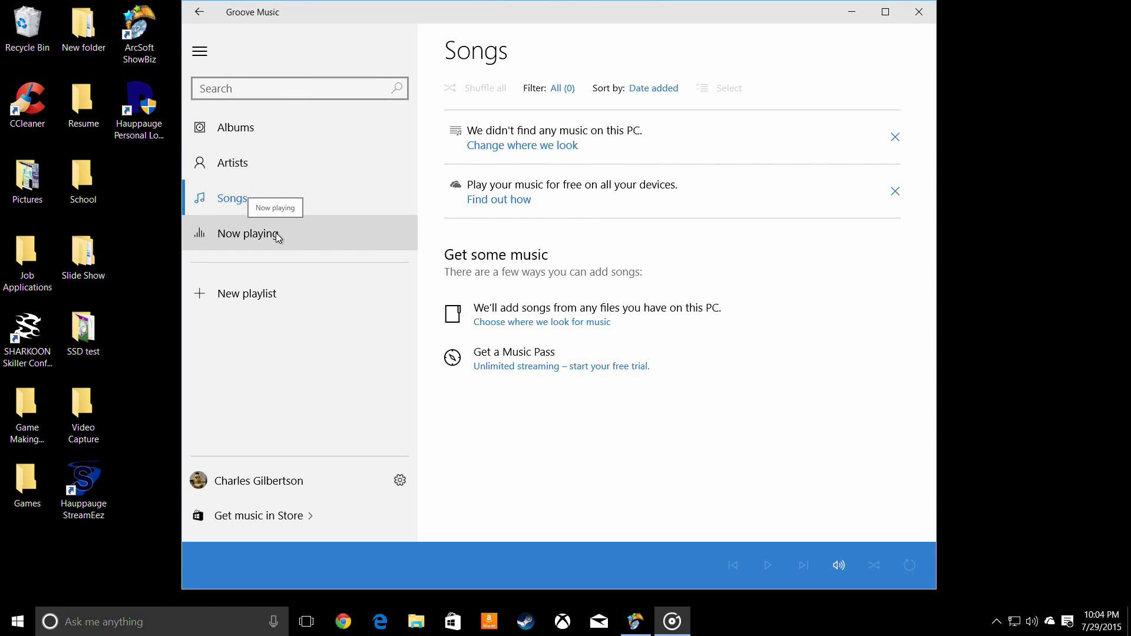
click(249, 233)
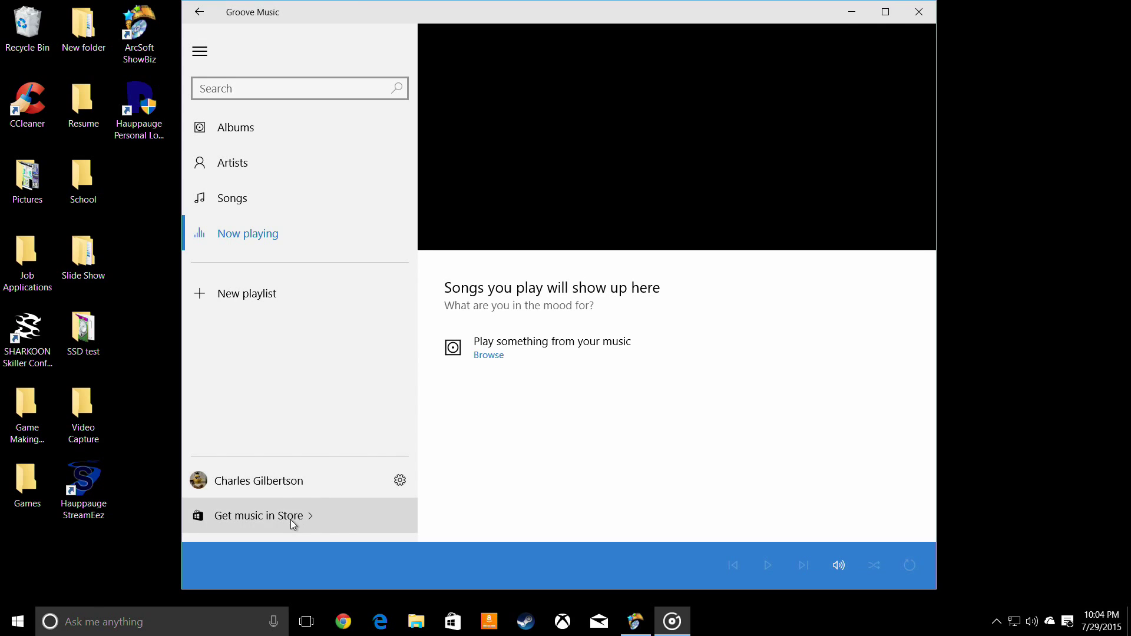
- Visit the Store's music page via 'Get music in Store', close it and reopen Start
click(258, 515)
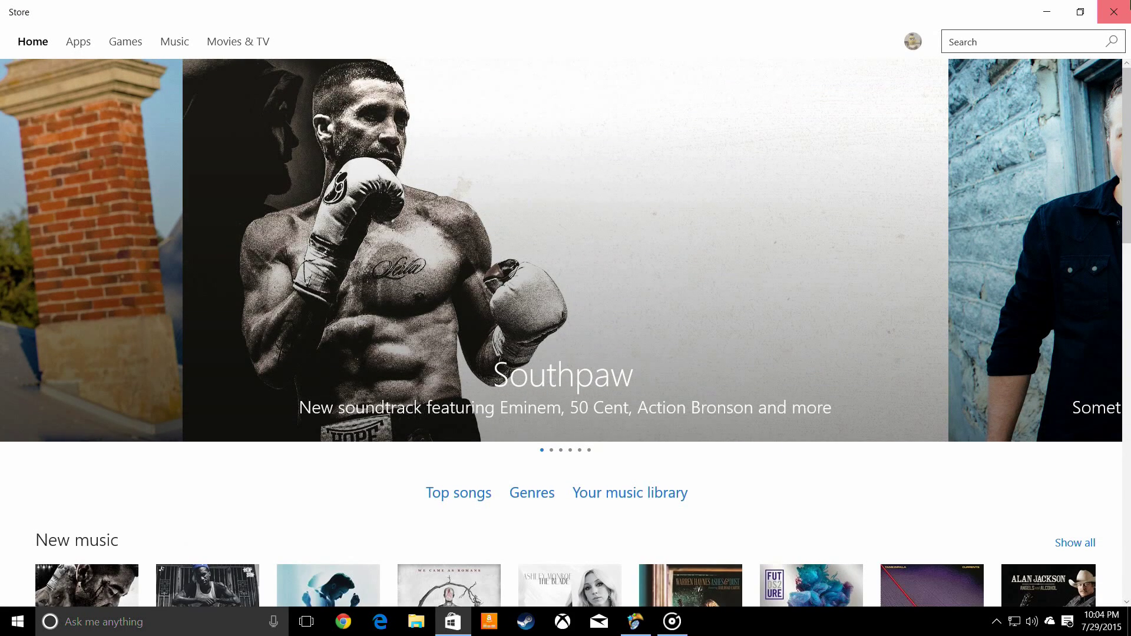
click(1114, 12)
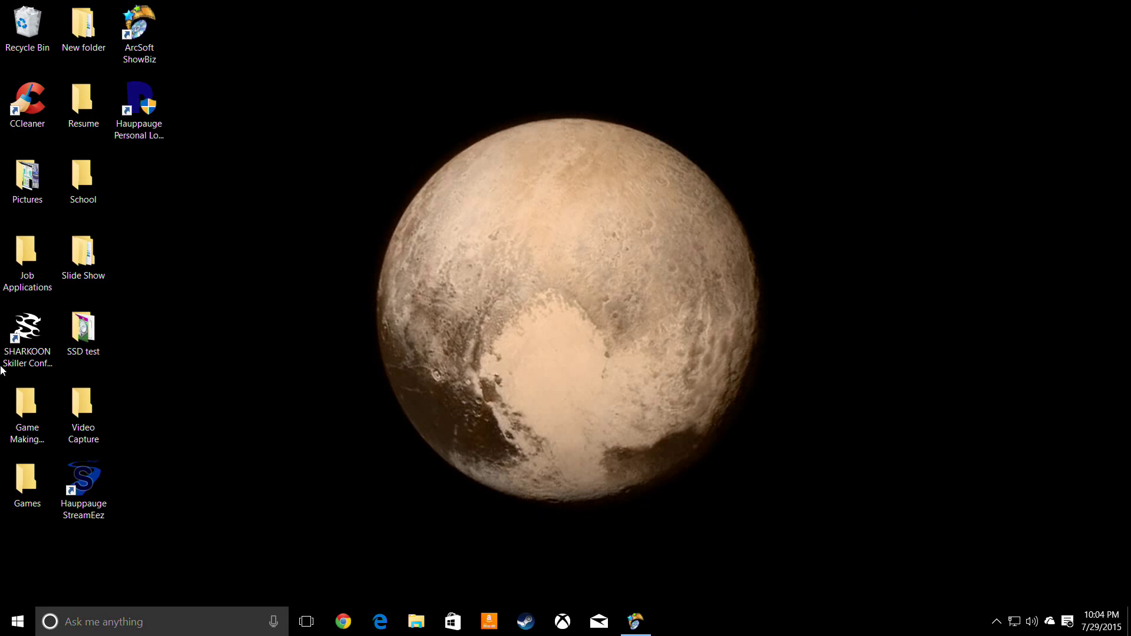
click(15, 621)
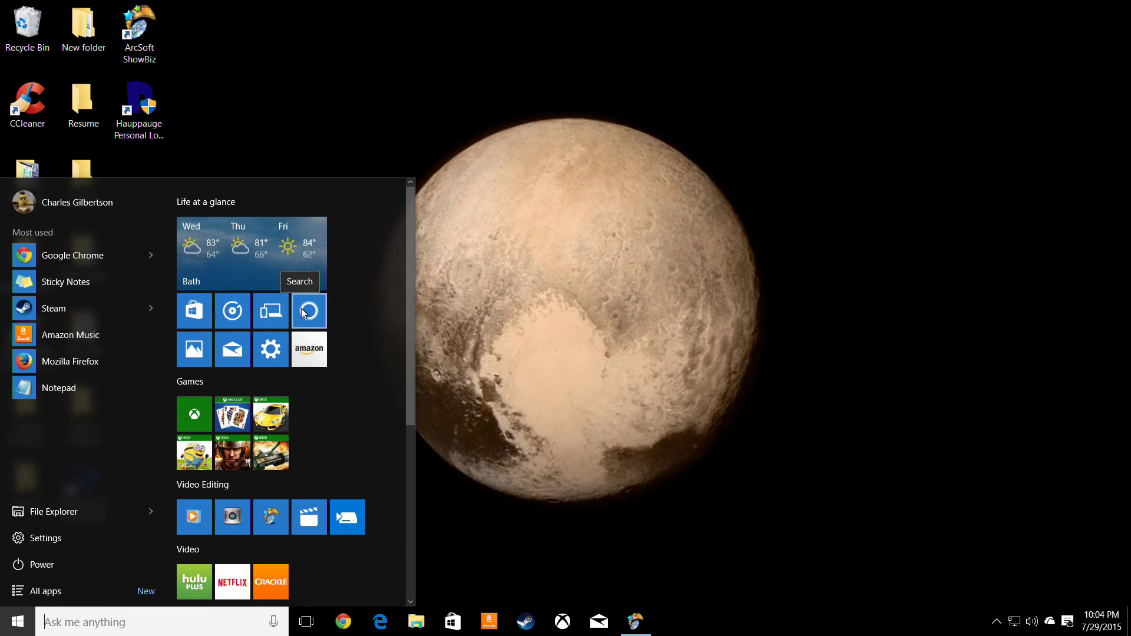
mouse_move(270, 311)
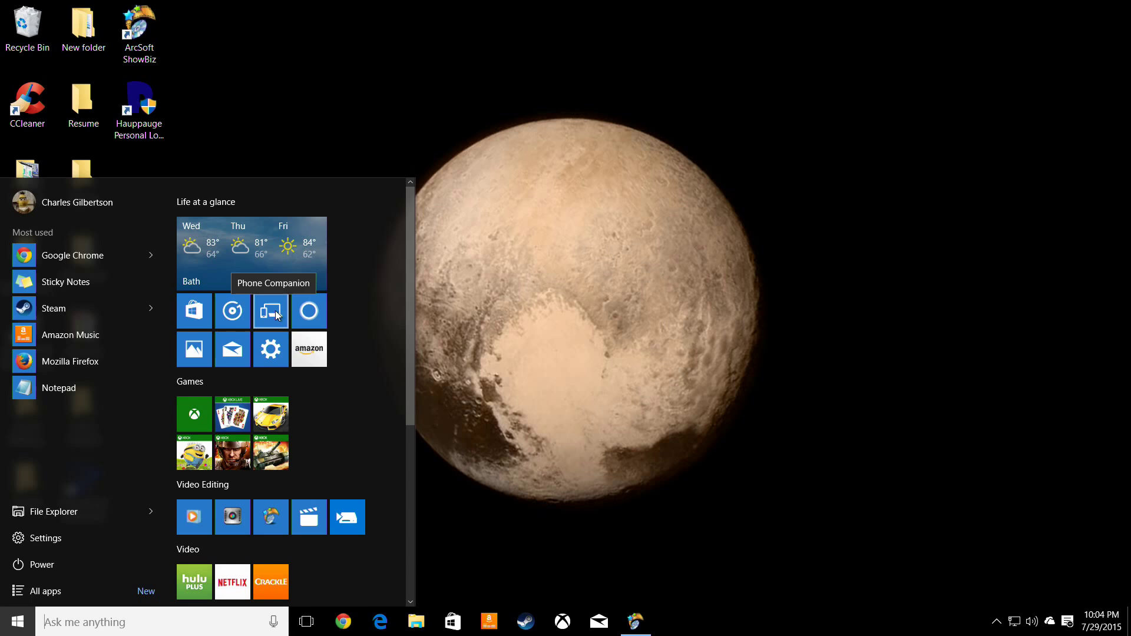
mouse_move(310, 359)
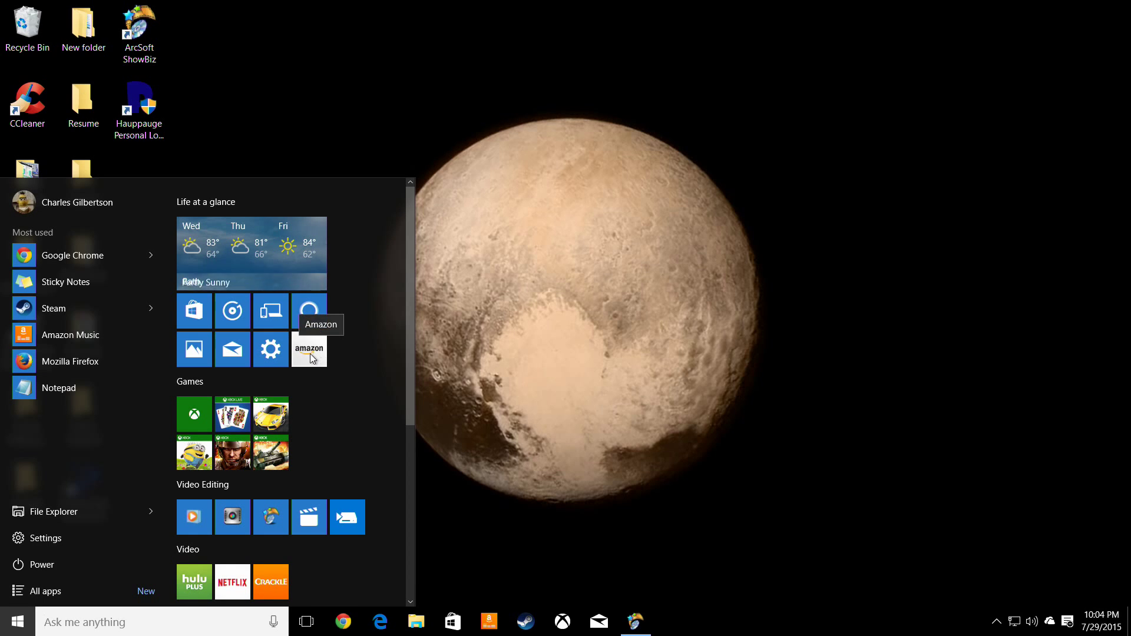
click(309, 348)
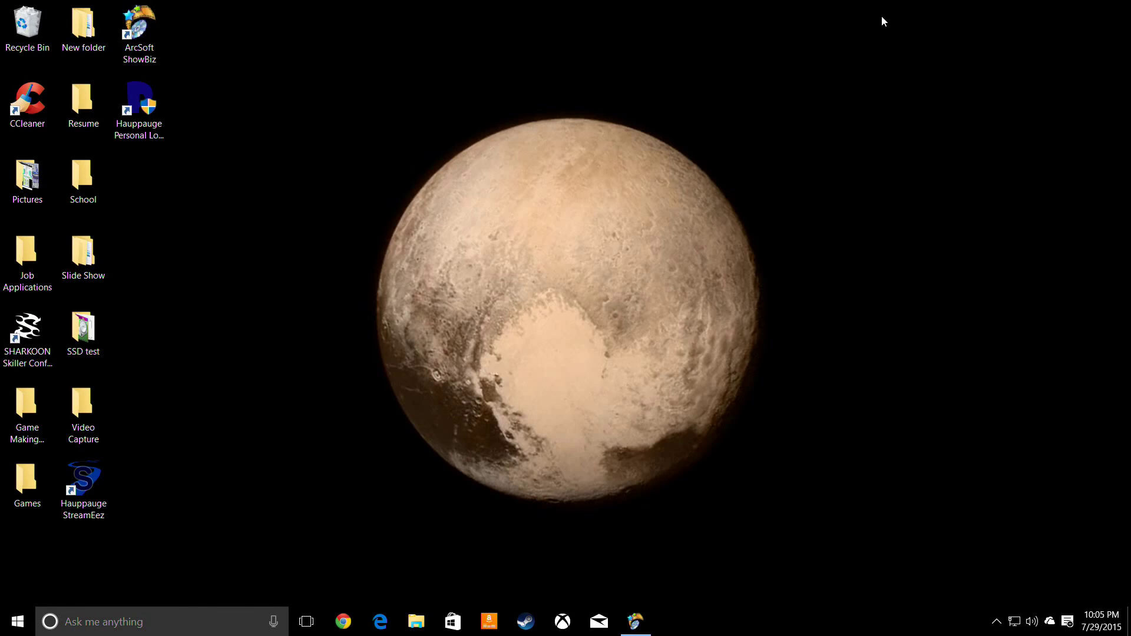
click(16, 621)
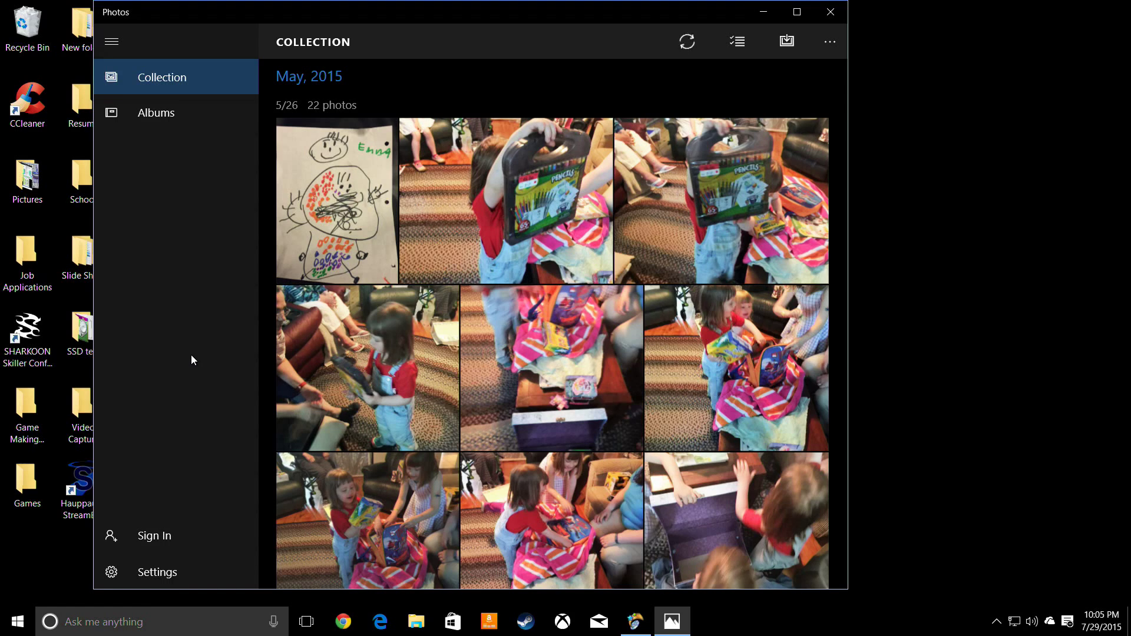
- View the Photos Collection page with the 22 photos from May 2015
click(155, 112)
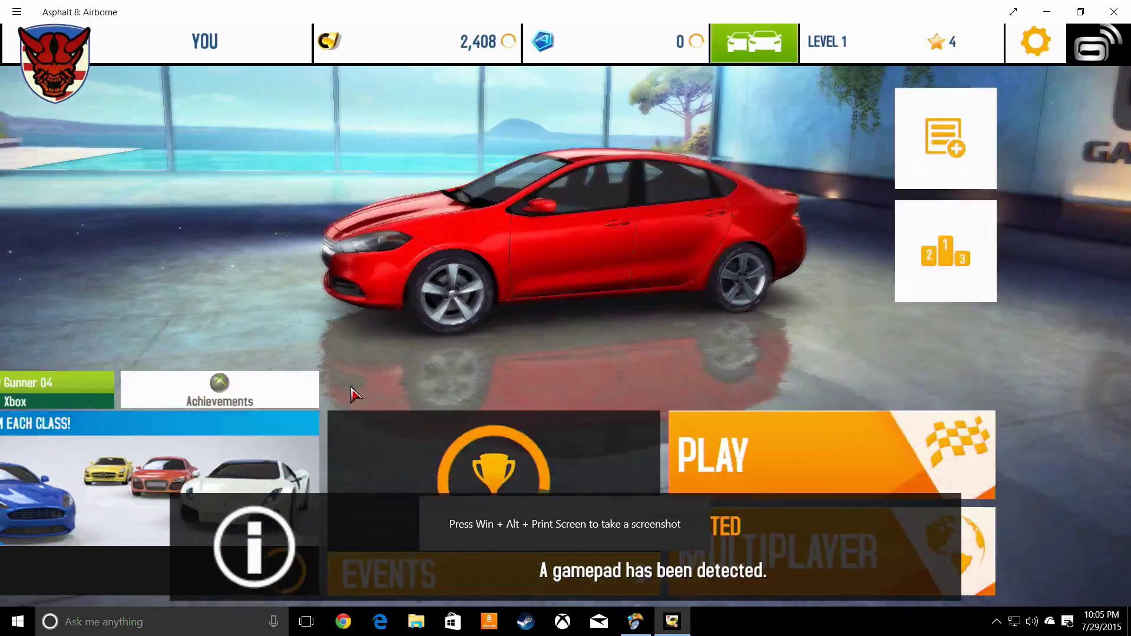
- View Asphalt 8's Xbox Achievements list showing 3 of 20 unlocked
click(219, 390)
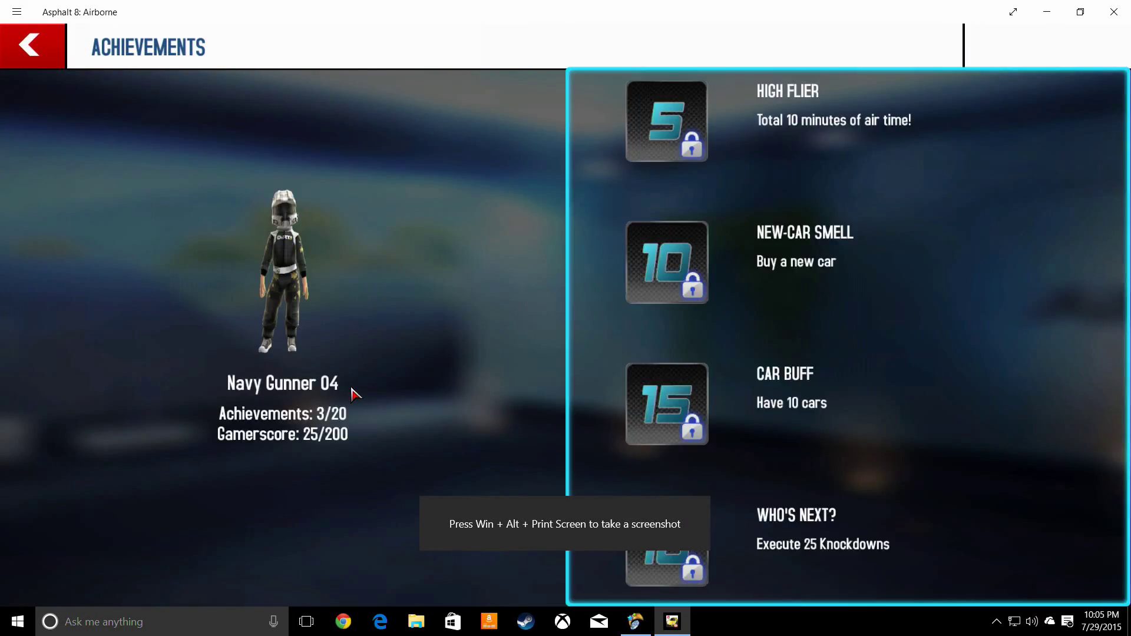
scroll(down, 3)
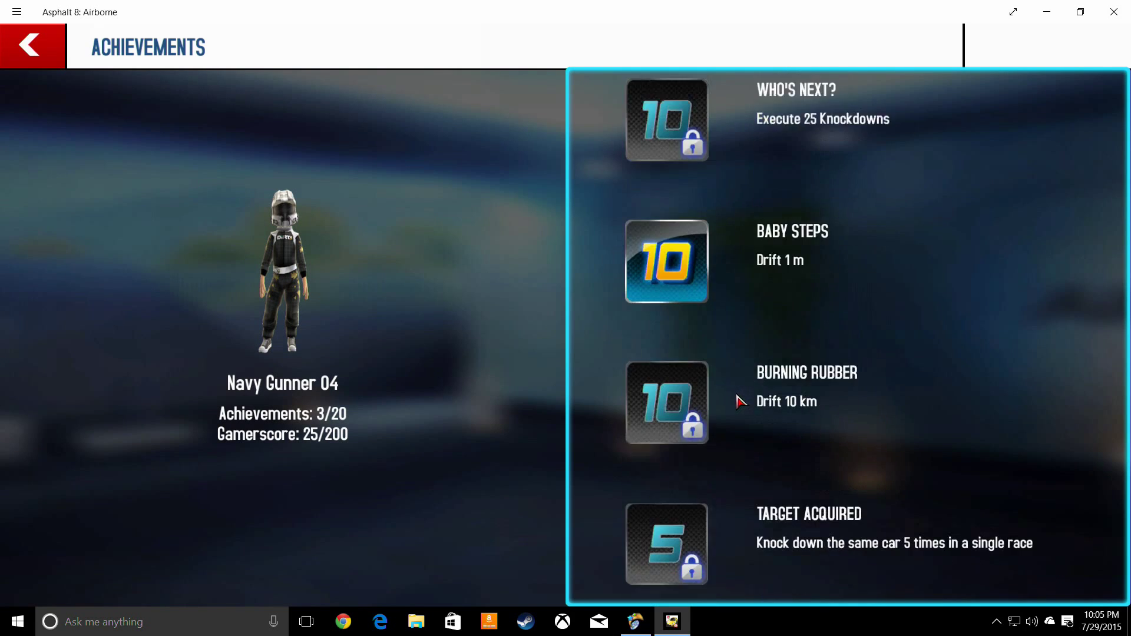
scroll(down, 3)
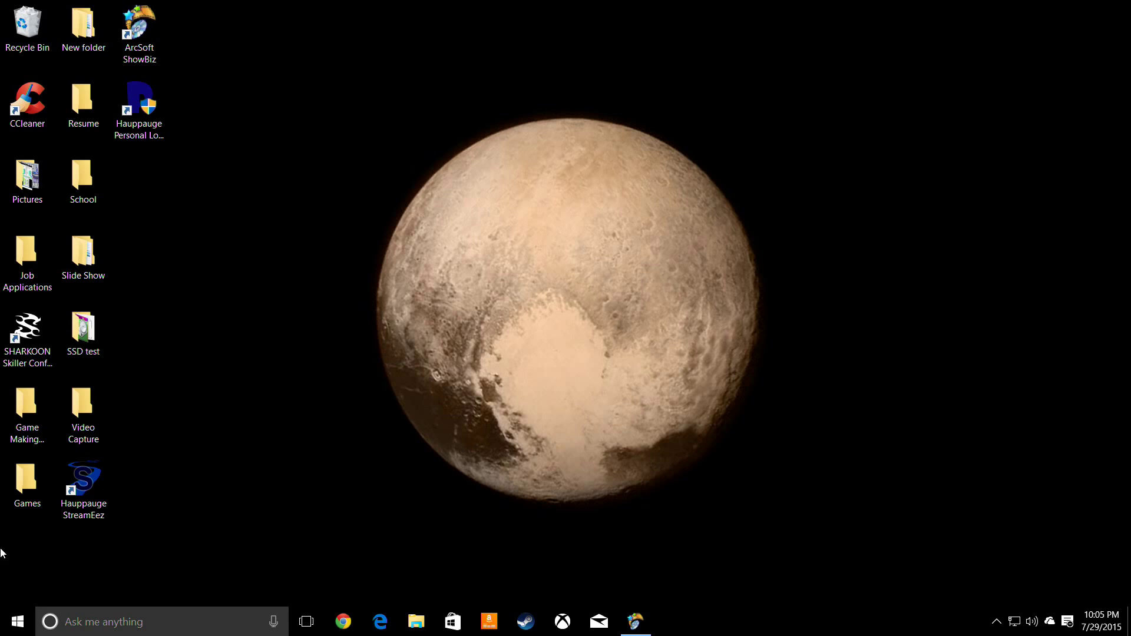
click(16, 621)
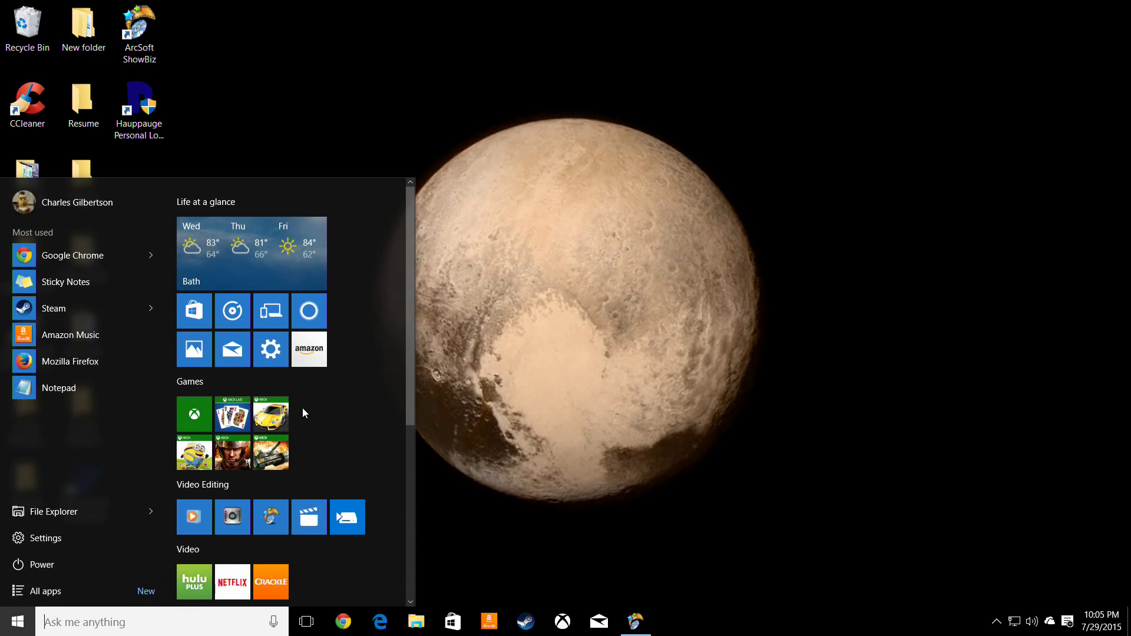
scroll(down, 3)
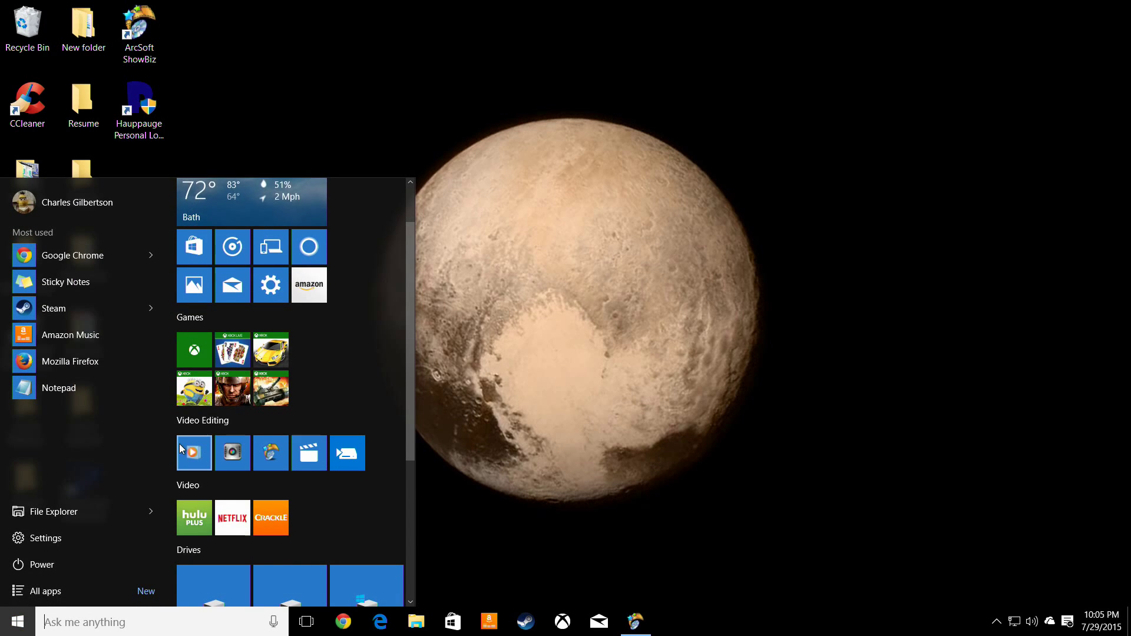
click(194, 453)
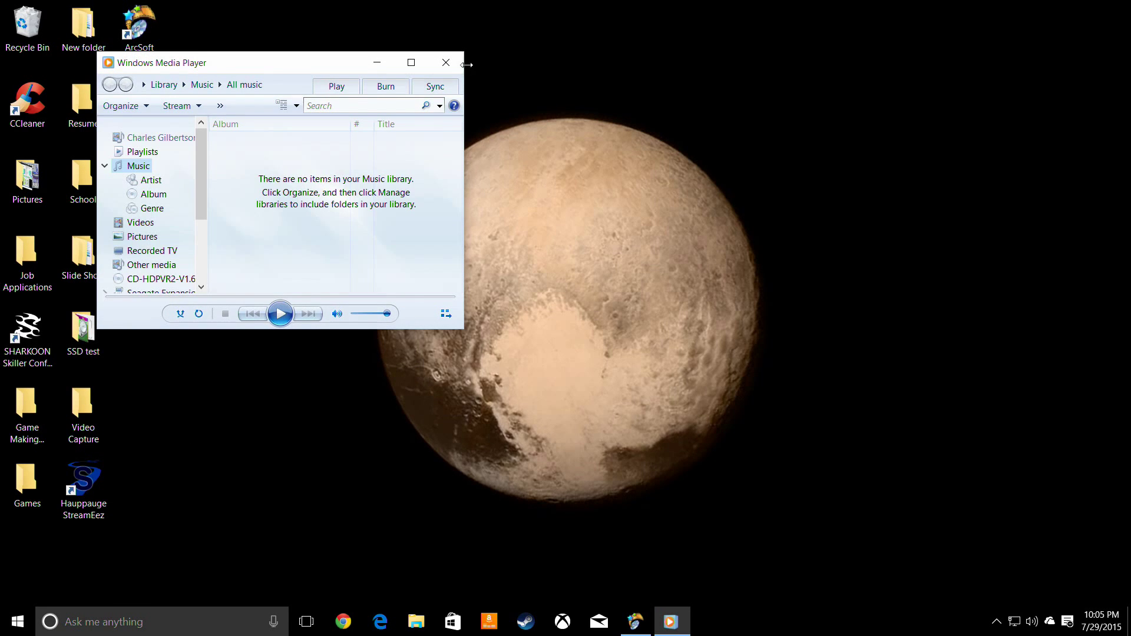
click(412, 63)
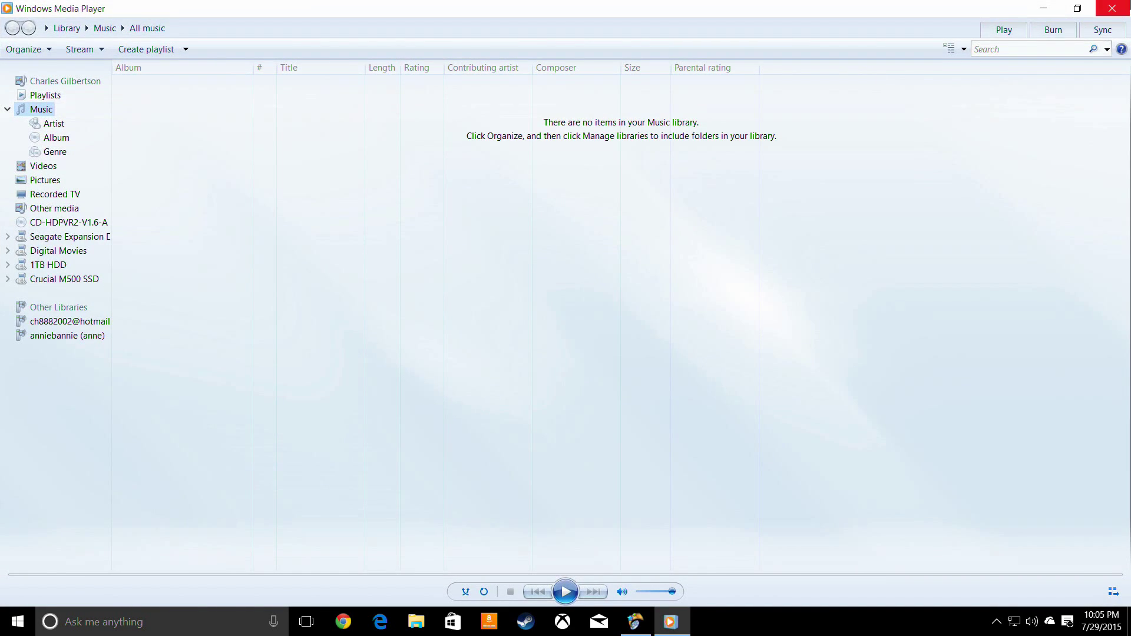
click(14, 621)
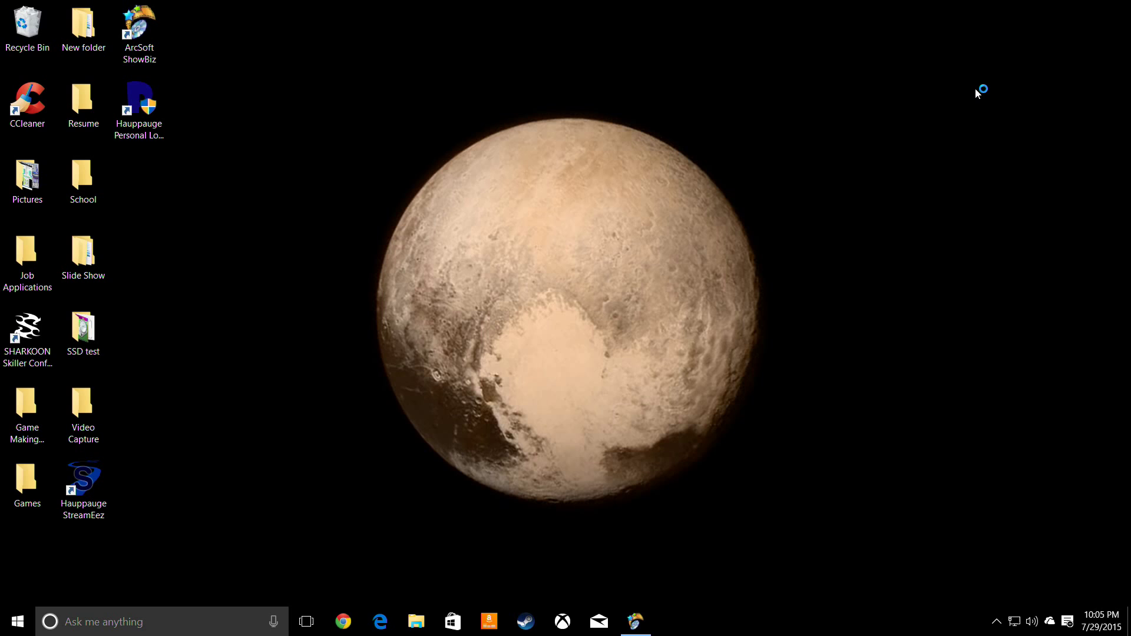
mouse_move(874, 165)
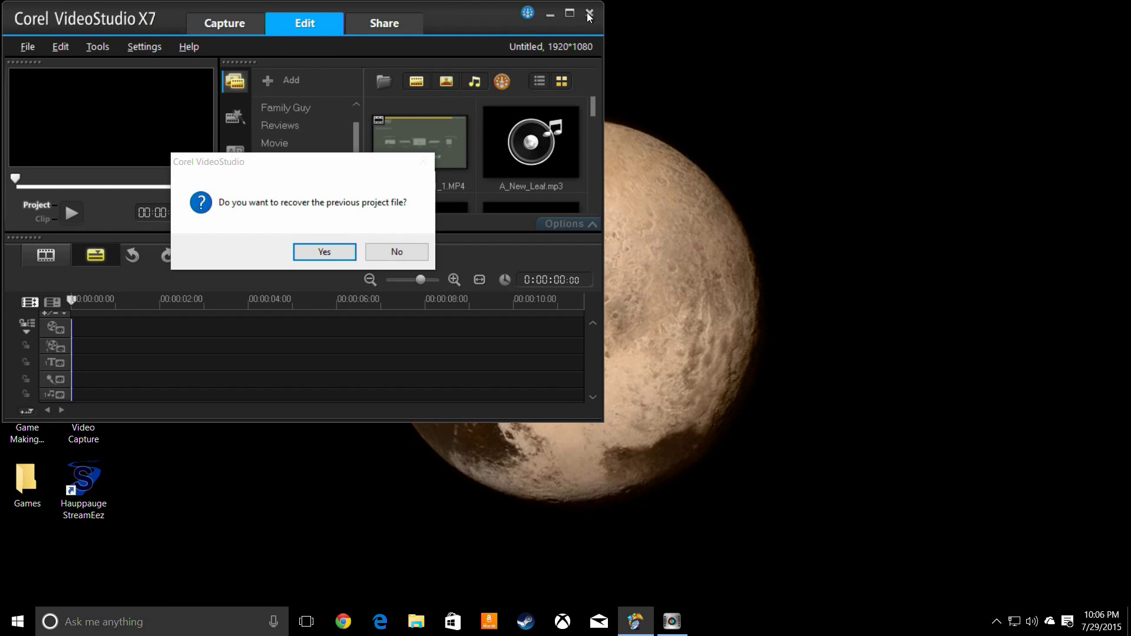
- Decline recovering the previous VideoStudio X7 project, close the editor and reopen Start
click(323, 252)
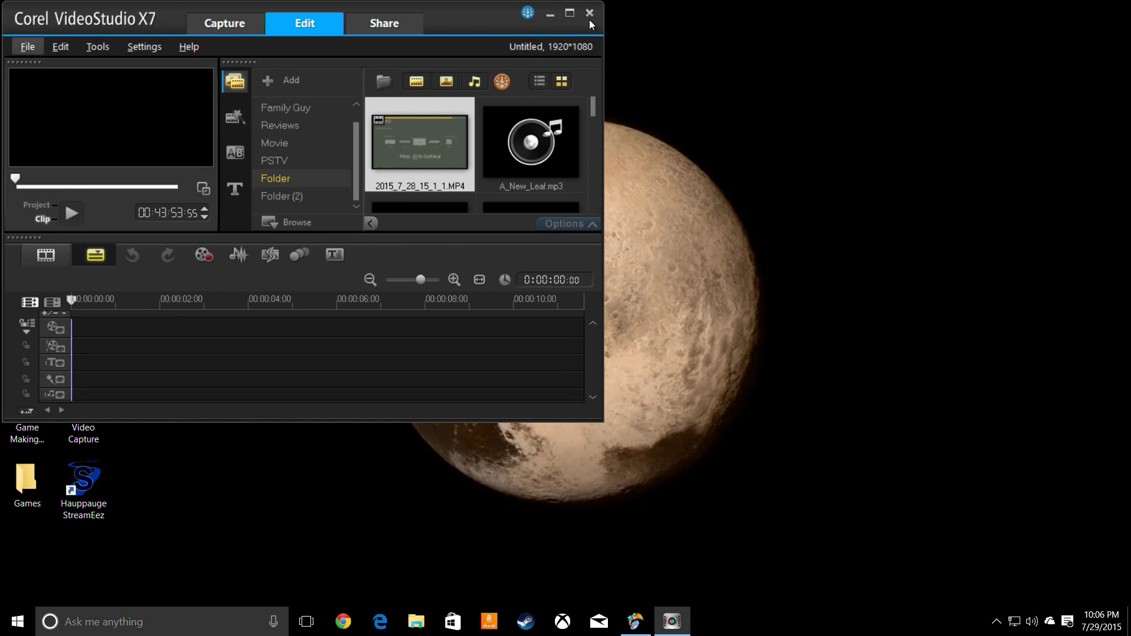
click(590, 13)
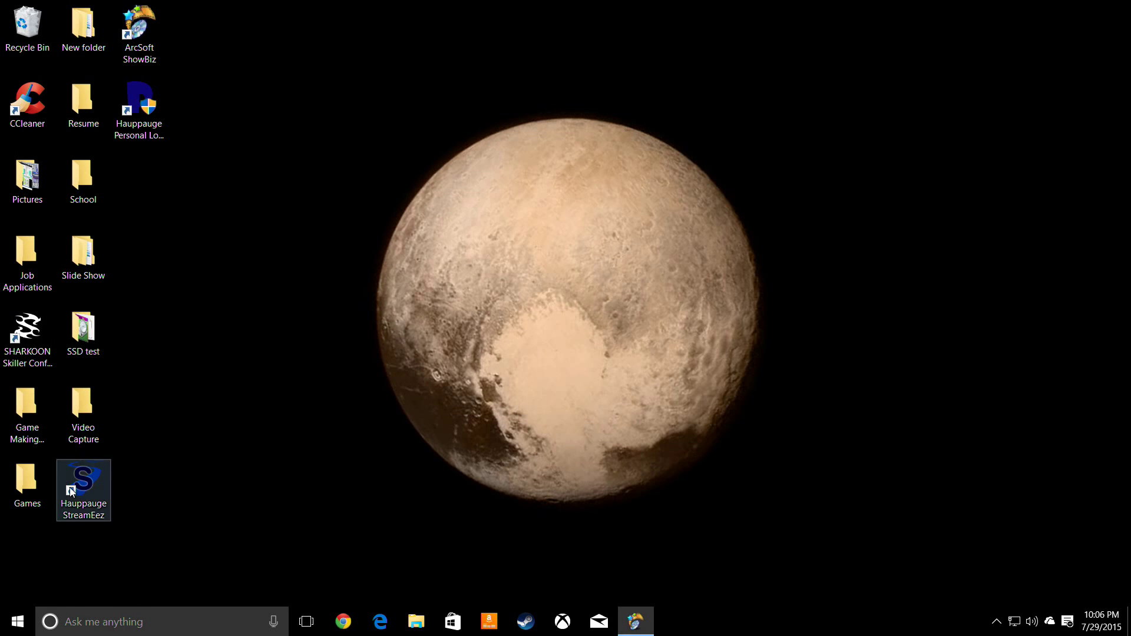
click(15, 622)
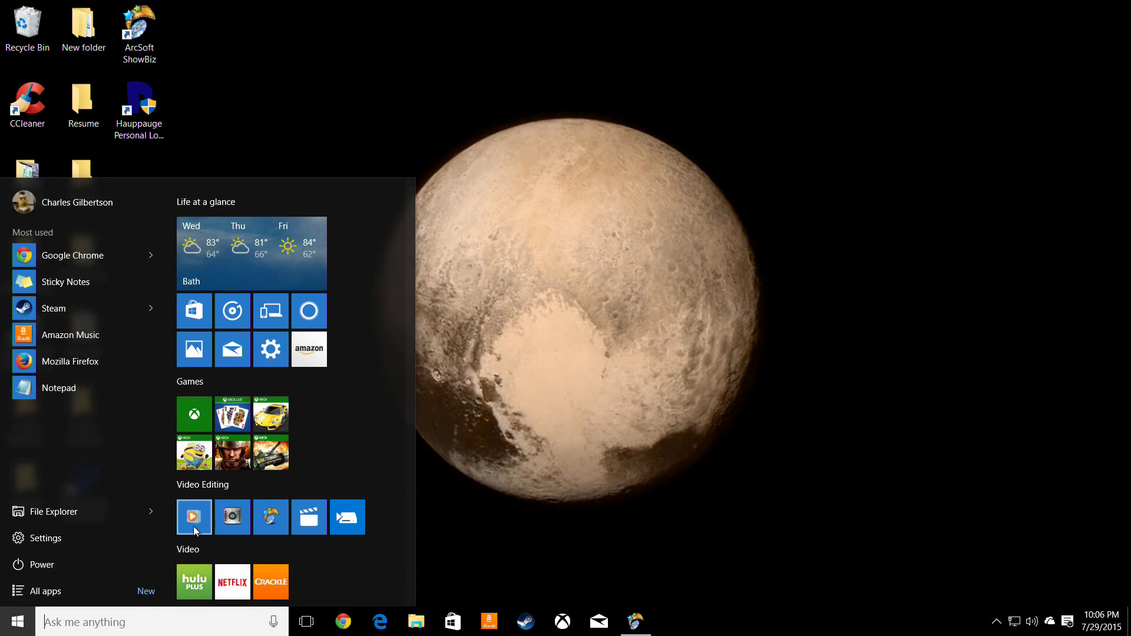
click(193, 516)
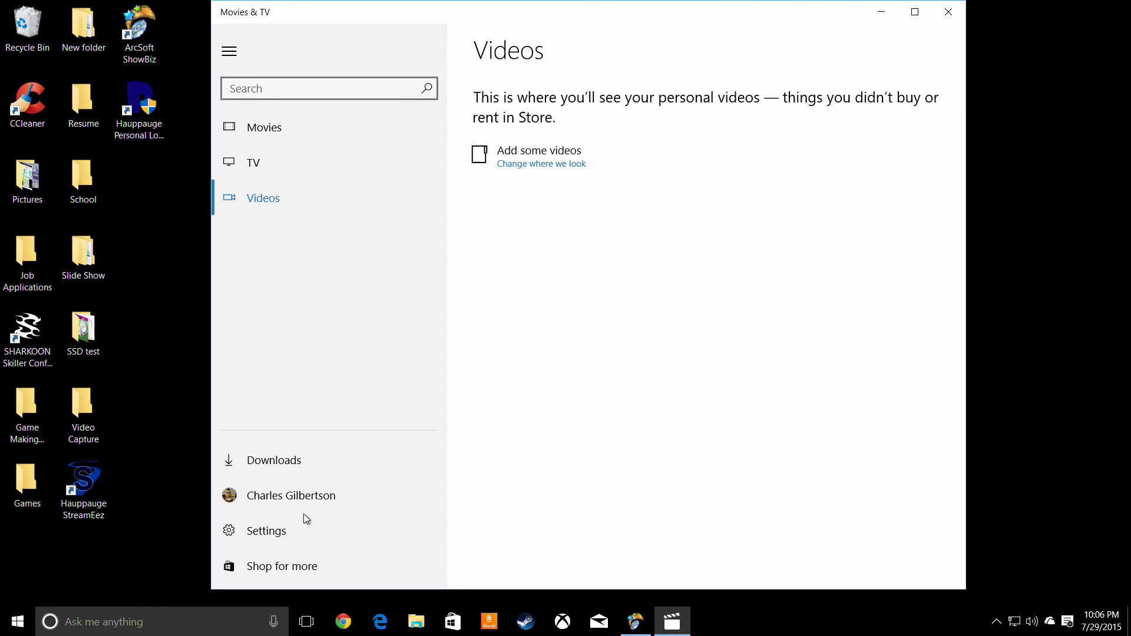
click(262, 127)
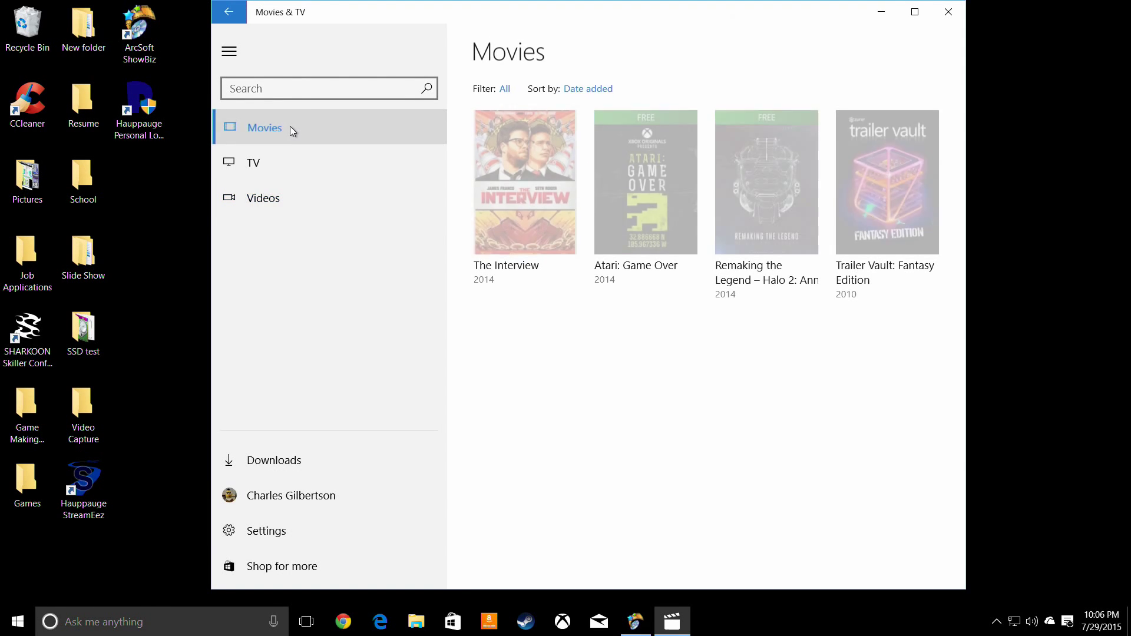
click(253, 163)
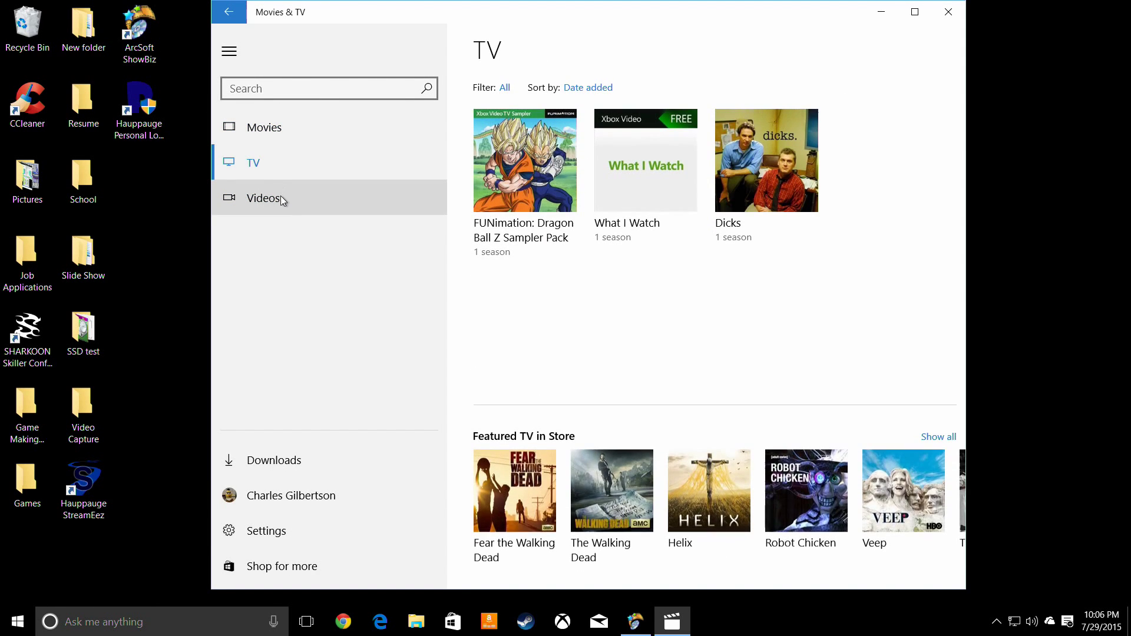
mouse_move(282, 130)
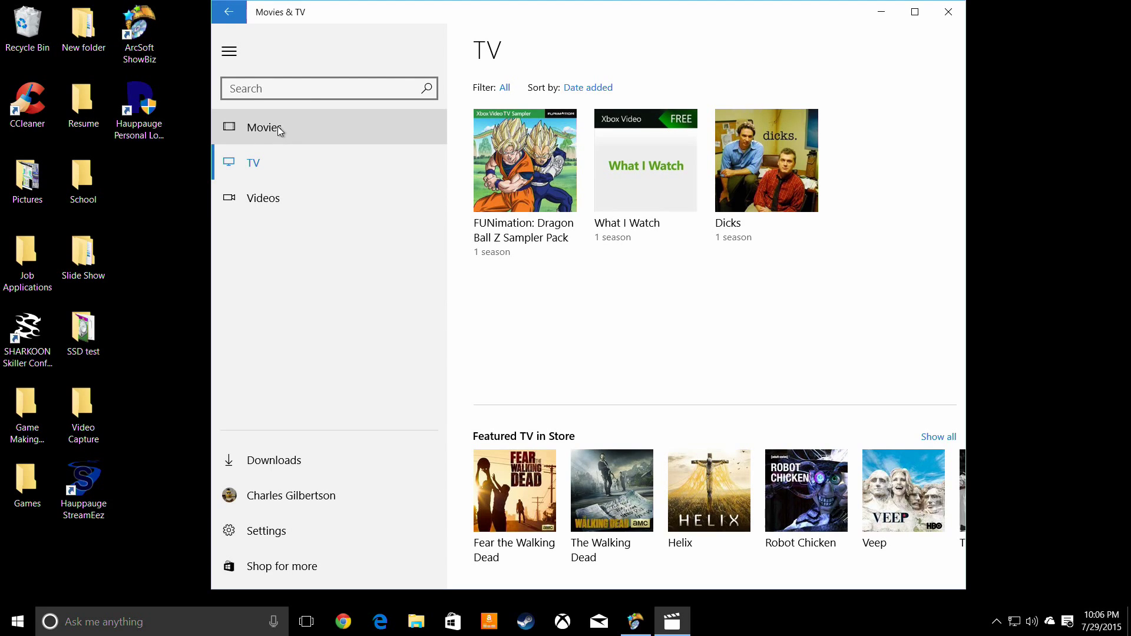
click(263, 128)
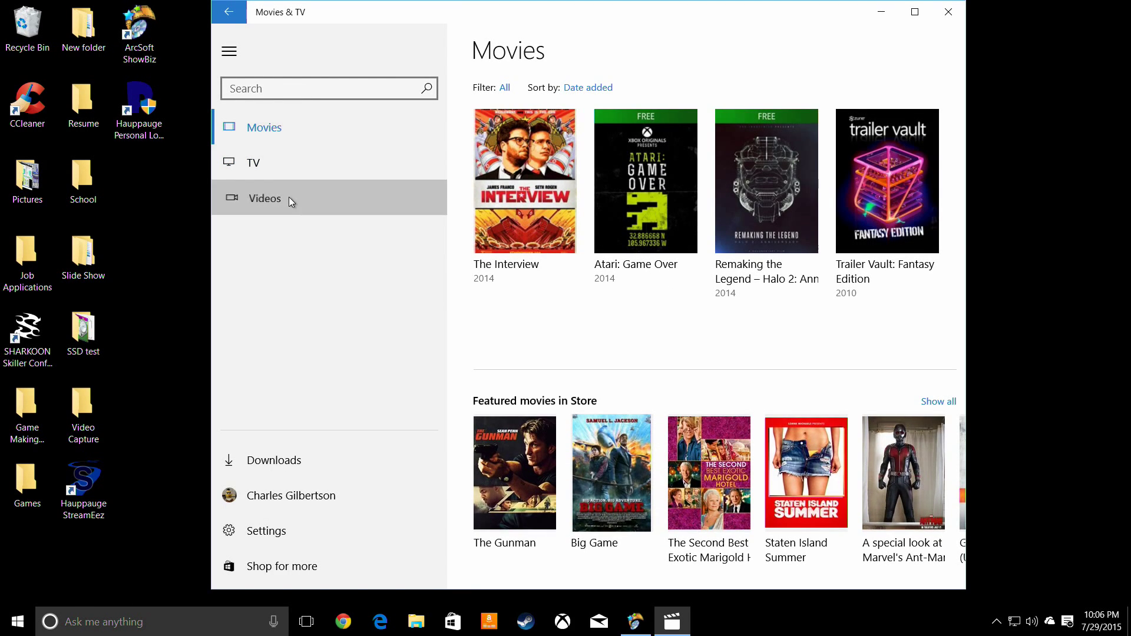
click(264, 198)
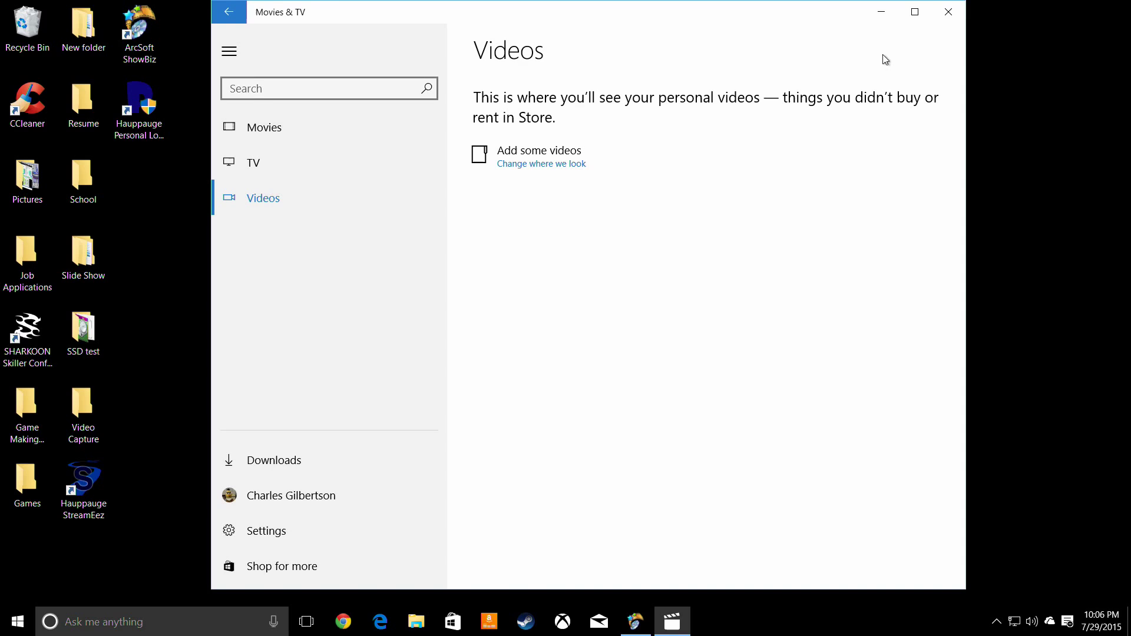
mouse_move(948, 12)
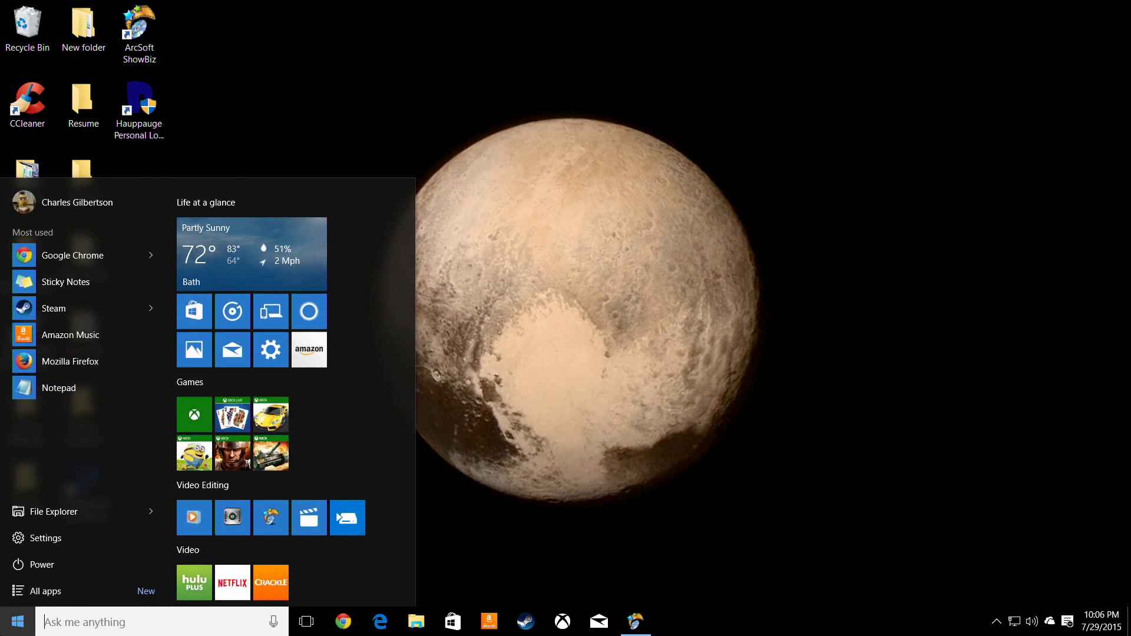
- Launch Netflix from Start's Video group and browse its catalogue rows of titles
scroll(down, 3)
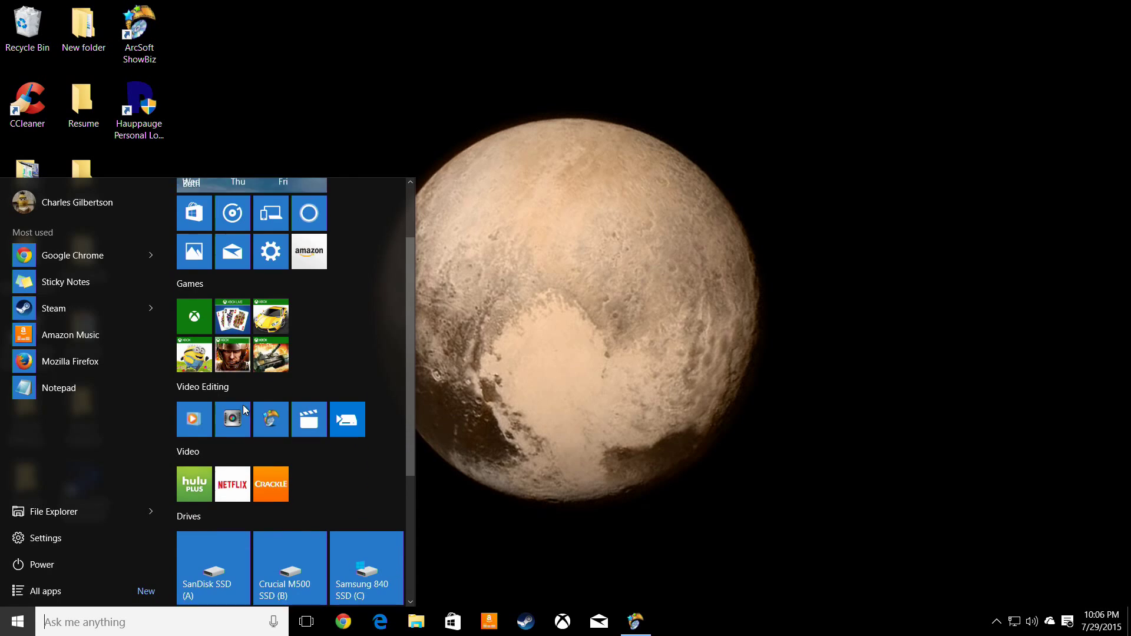
scroll(down, 3)
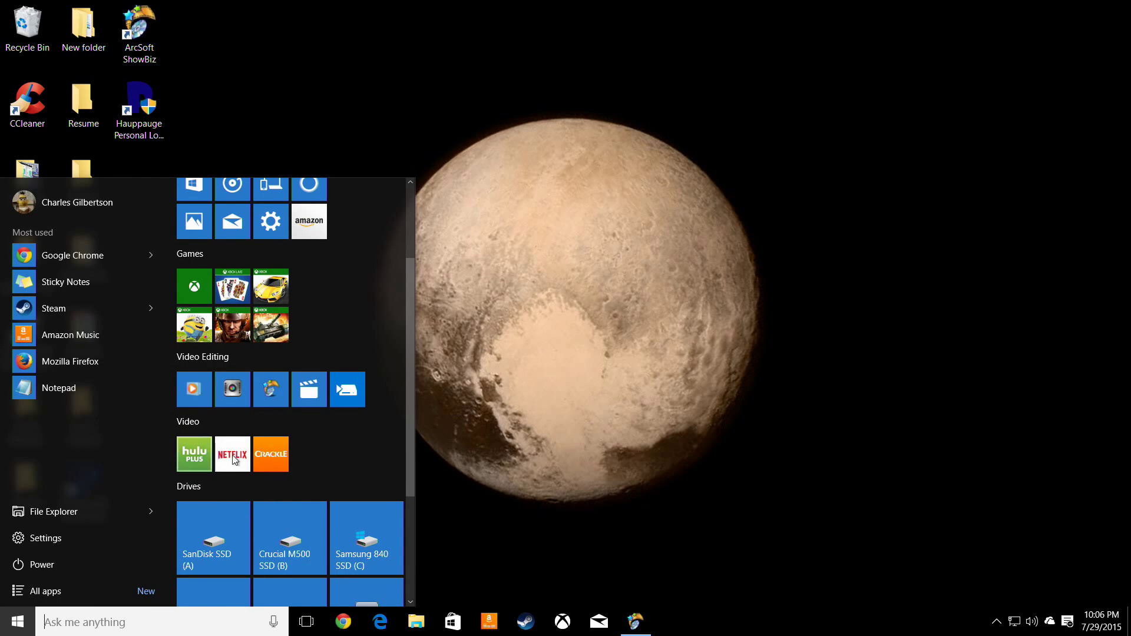
click(232, 455)
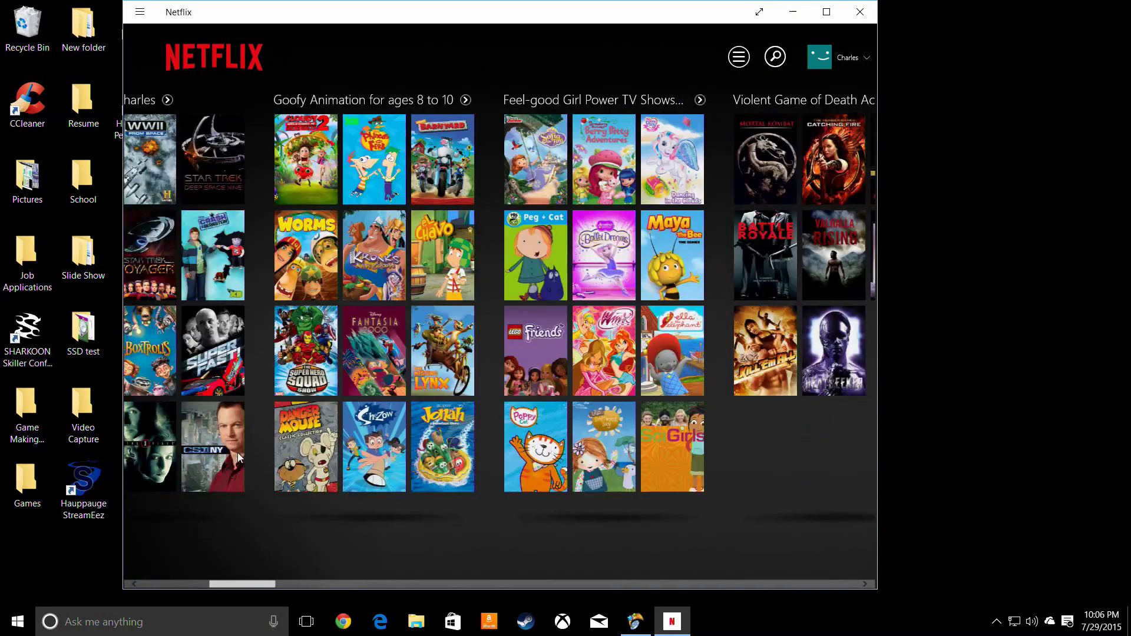
scroll(right, 3)
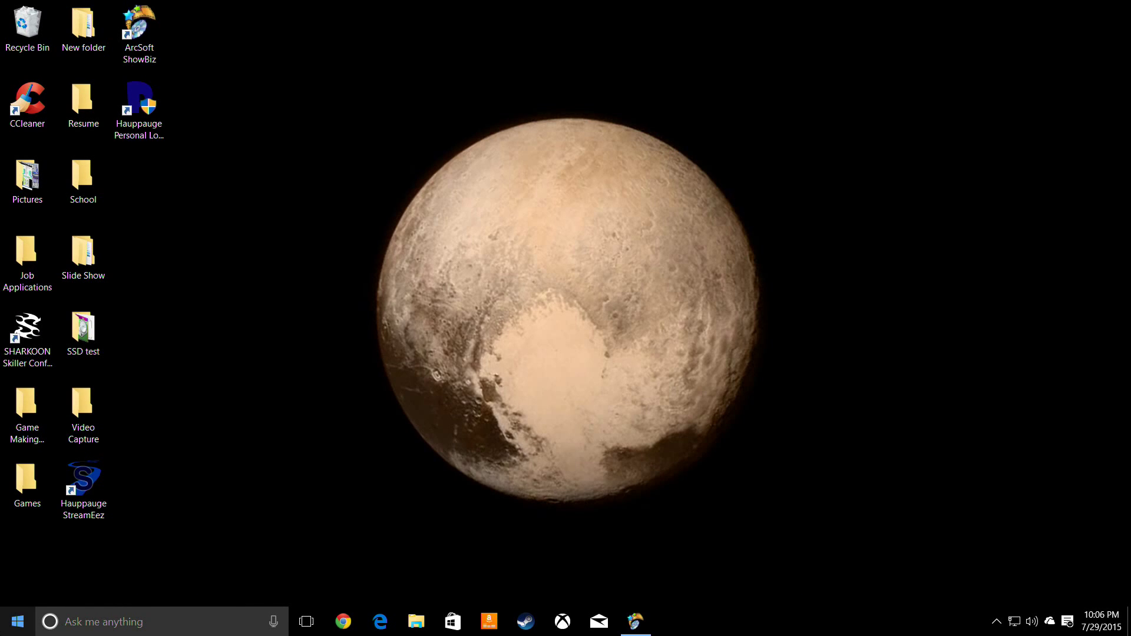
- Name the Start menu group of drive tiles 'Drives' and confirm it
click(16, 621)
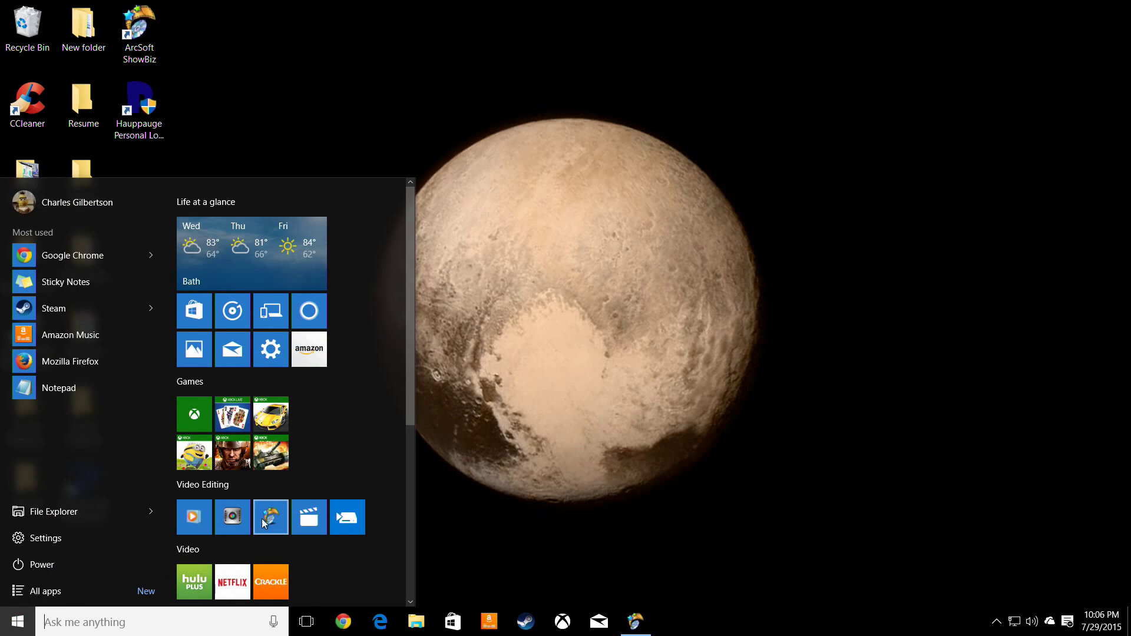
scroll(down, 3)
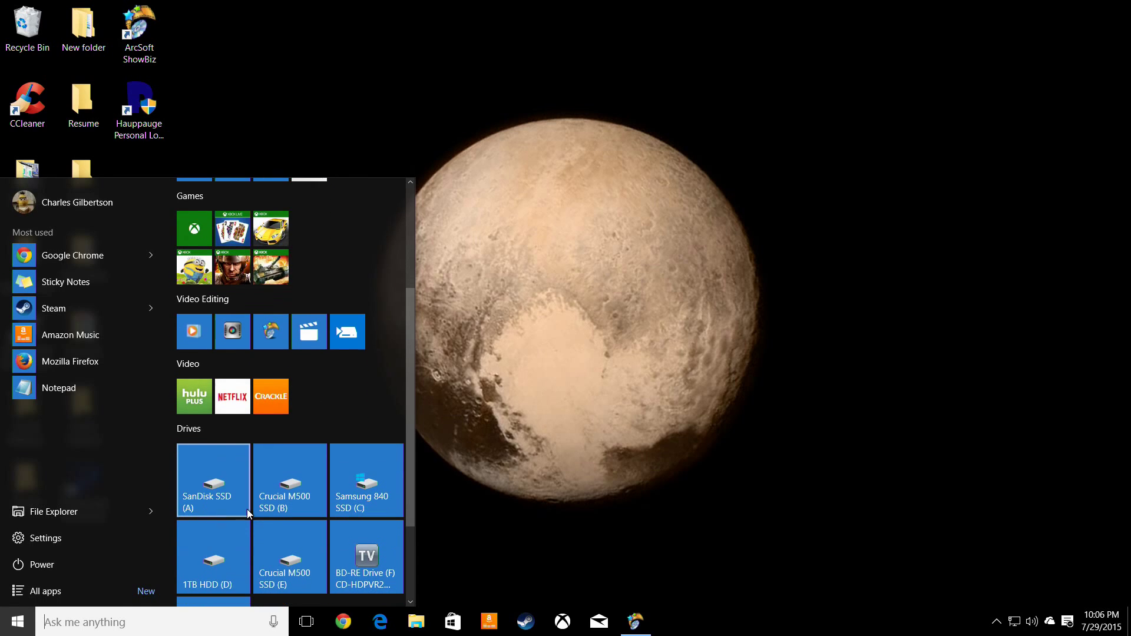
scroll(up, 3)
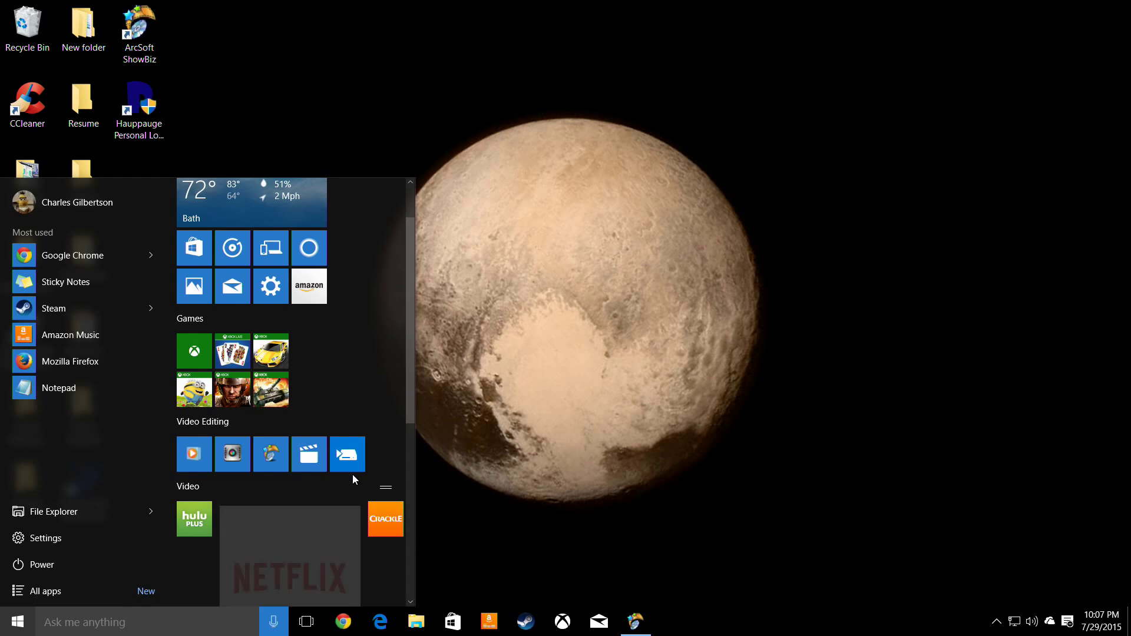
scroll(down, 3)
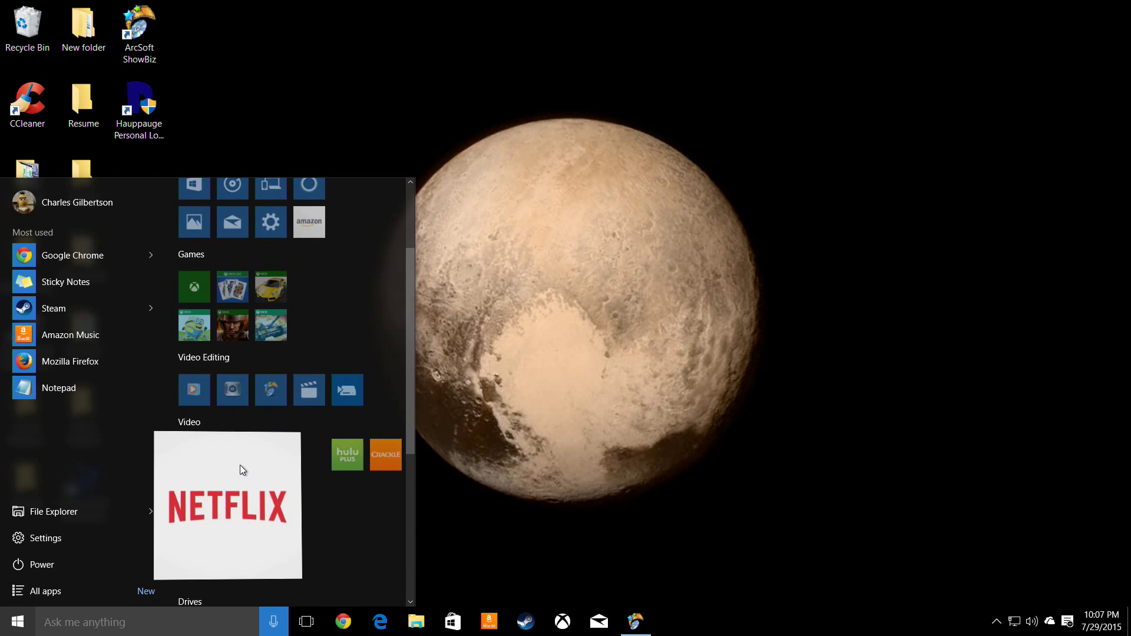
scroll(up, 3)
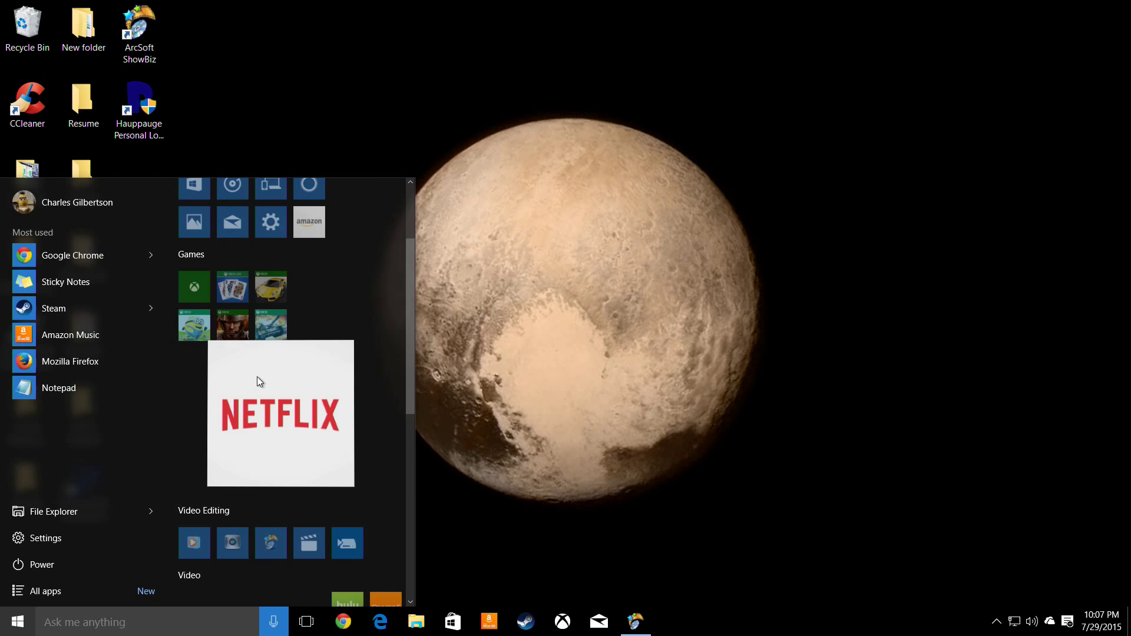
scroll(up, 3)
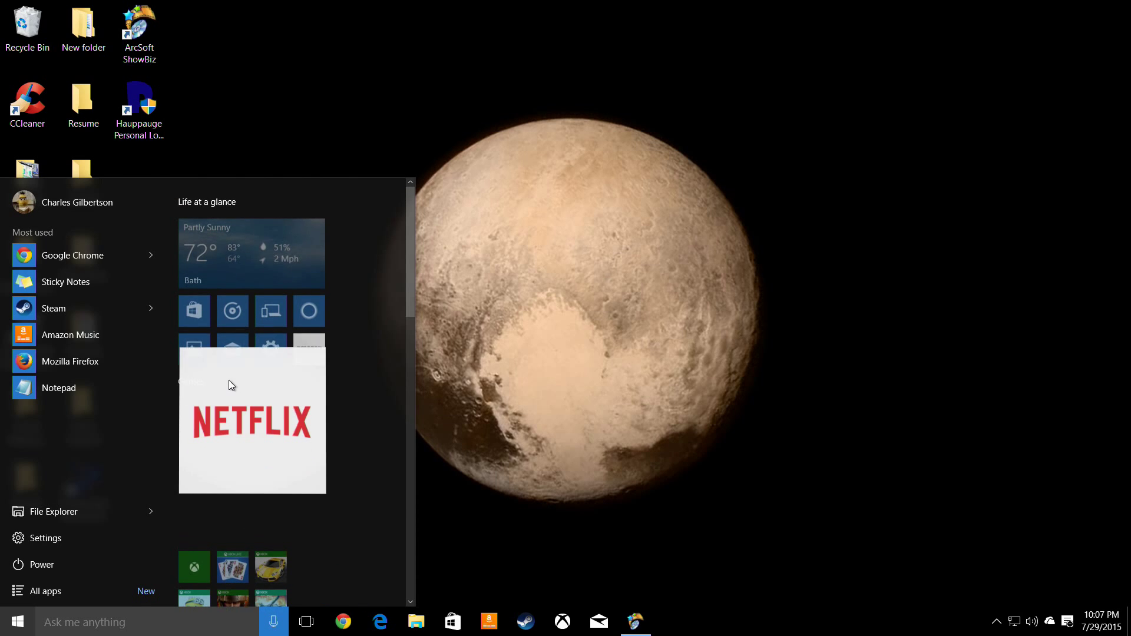
scroll(down, 3)
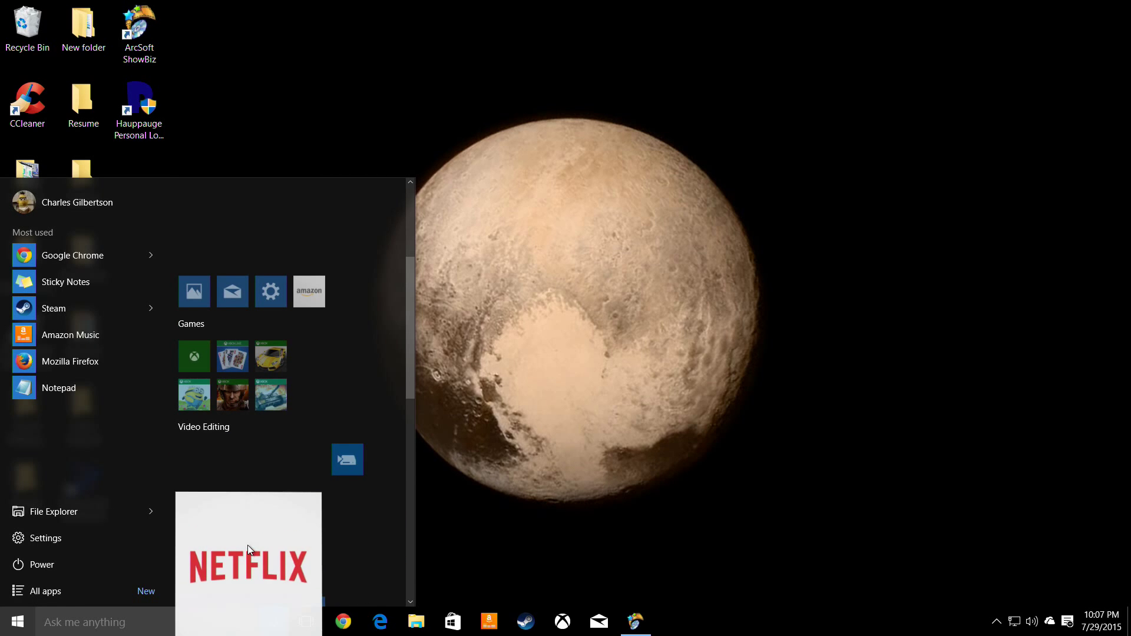
scroll(down, 3)
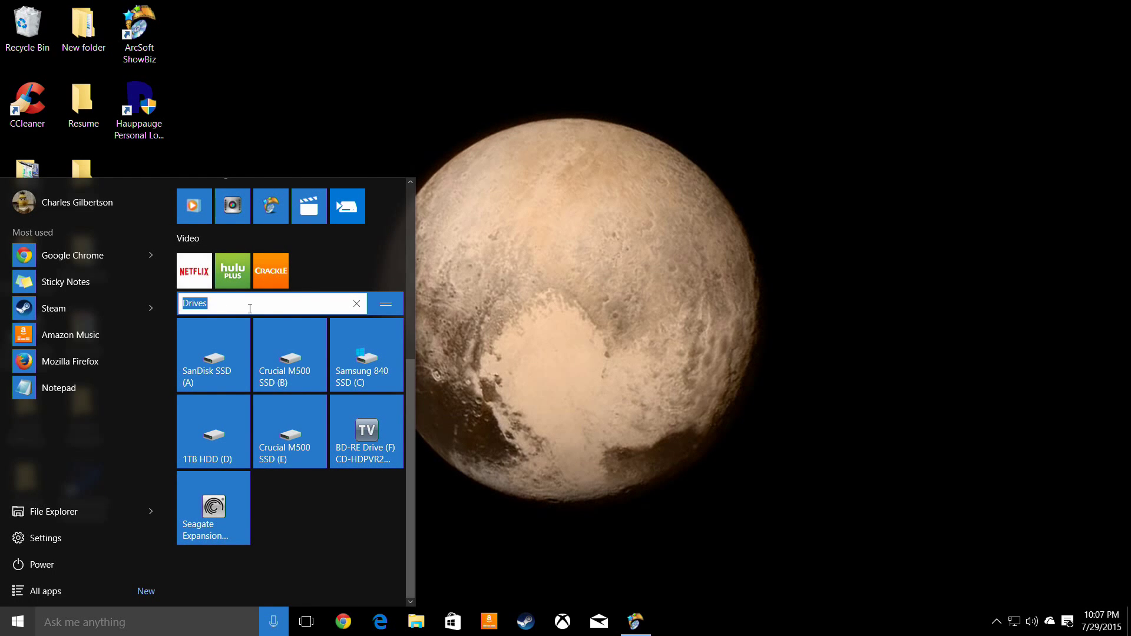
text(2)
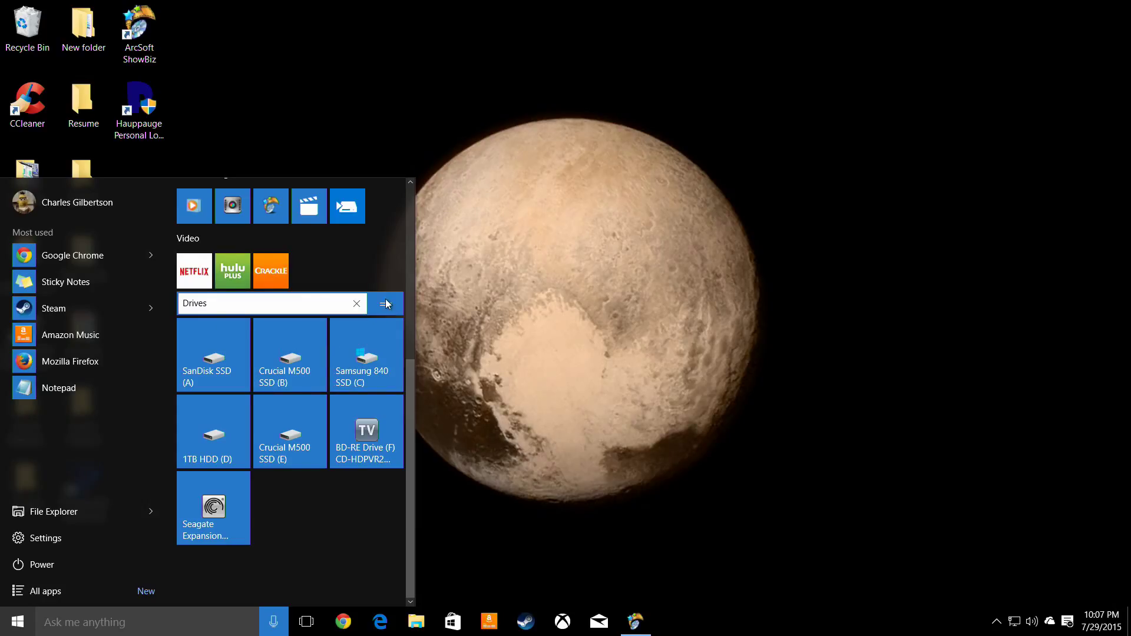
click(384, 303)
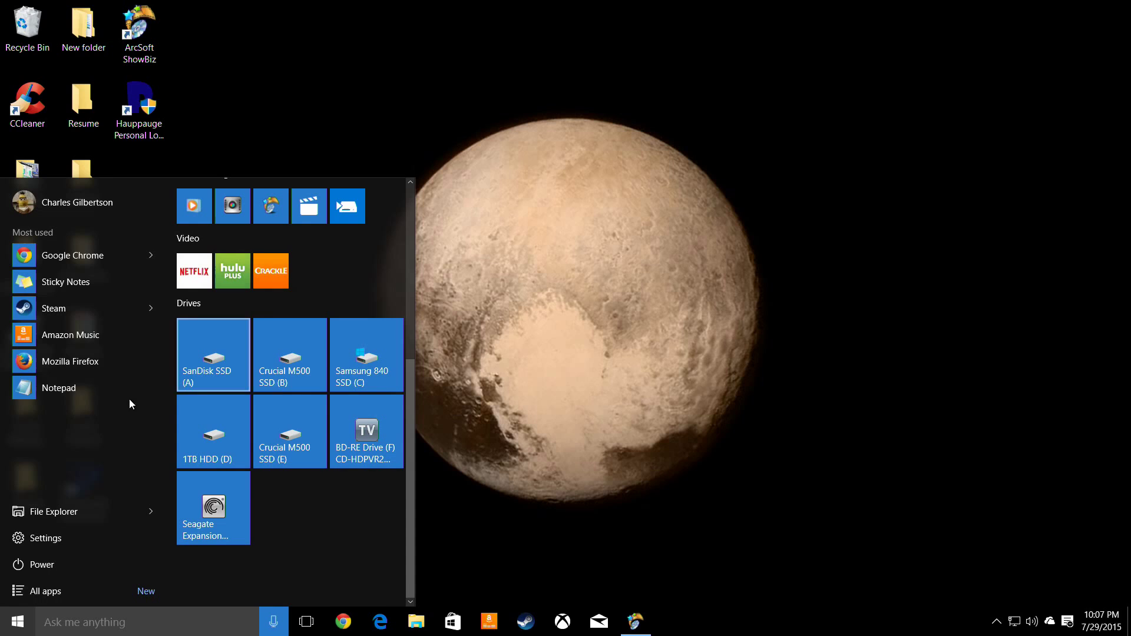
mouse_move(81, 388)
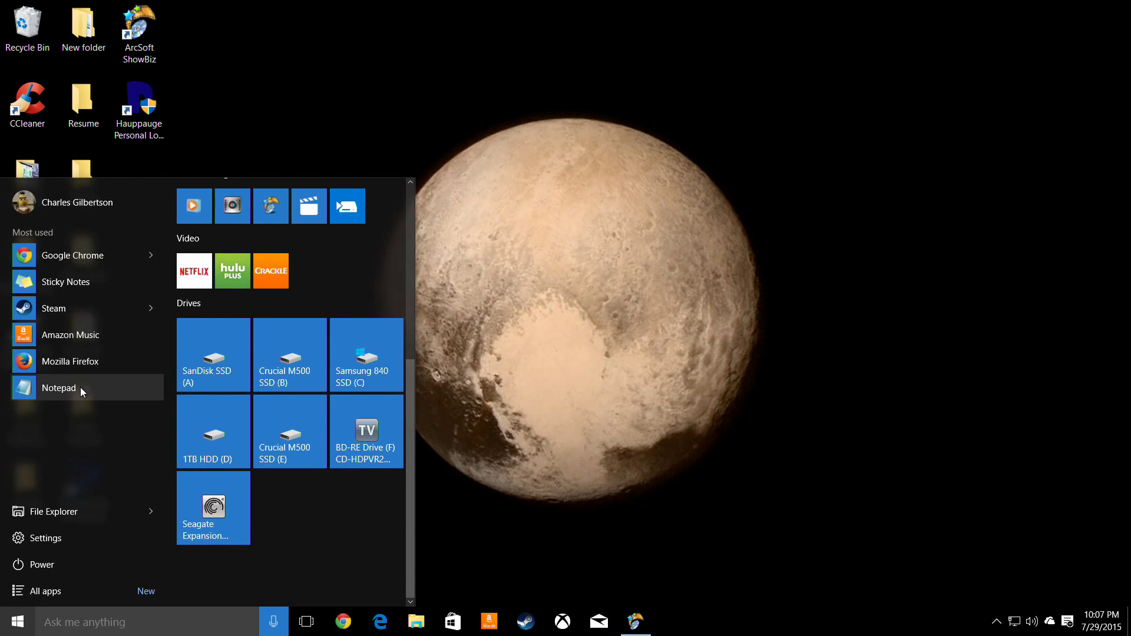
click(76, 202)
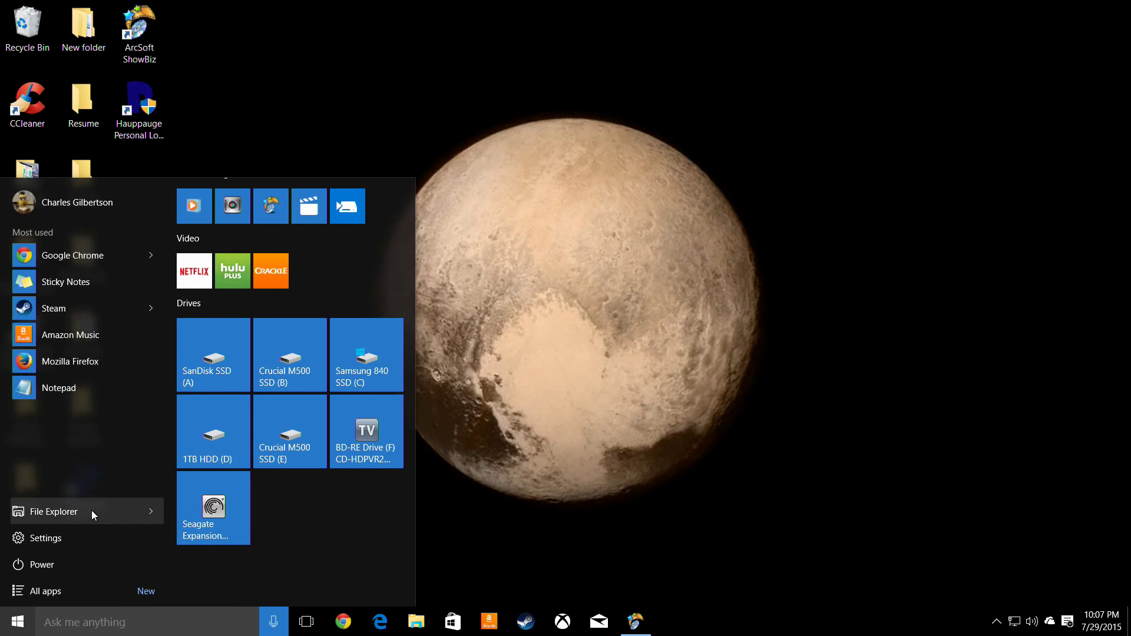
click(53, 512)
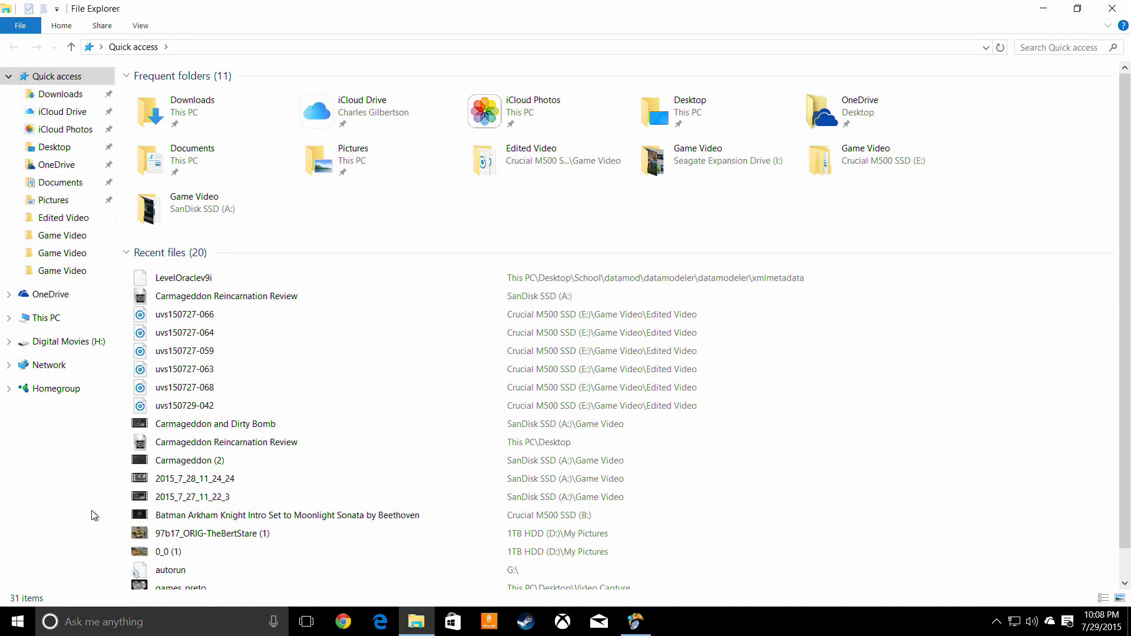
mouse_move(61, 217)
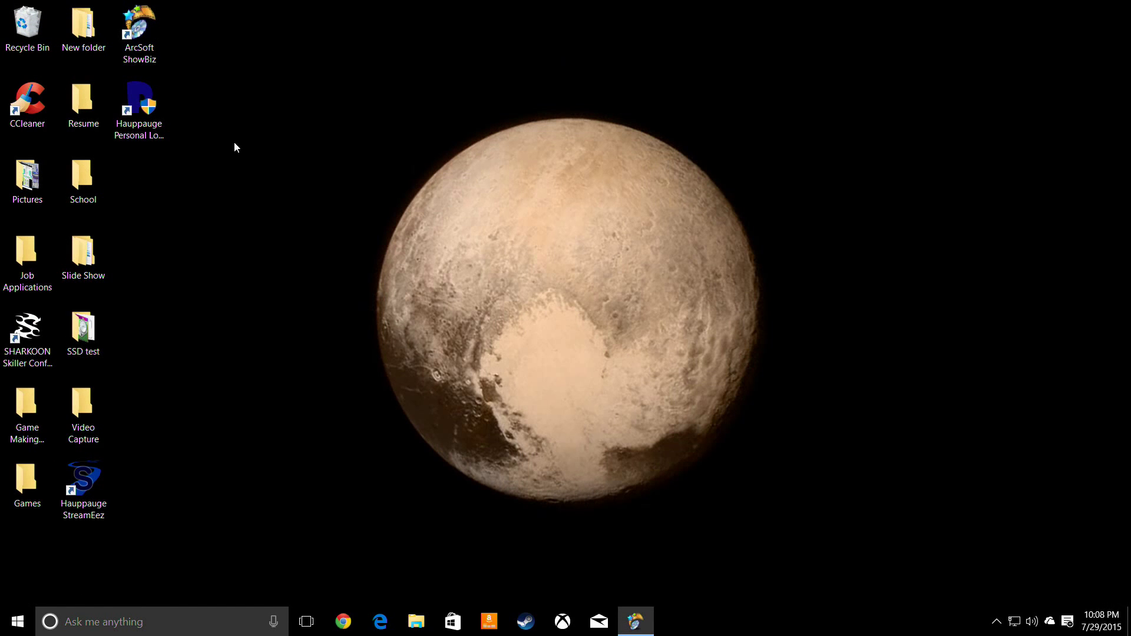
click(15, 621)
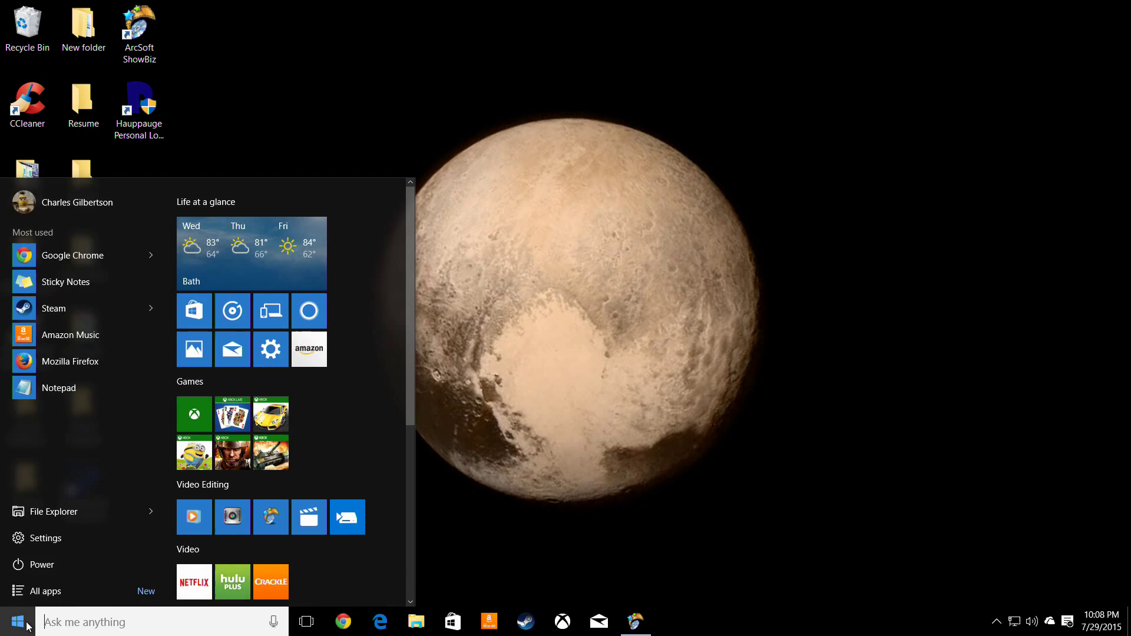
- In Settings > System, browse Notifications, Apps & features, Multitasking and Tablet mode pages
click(45, 537)
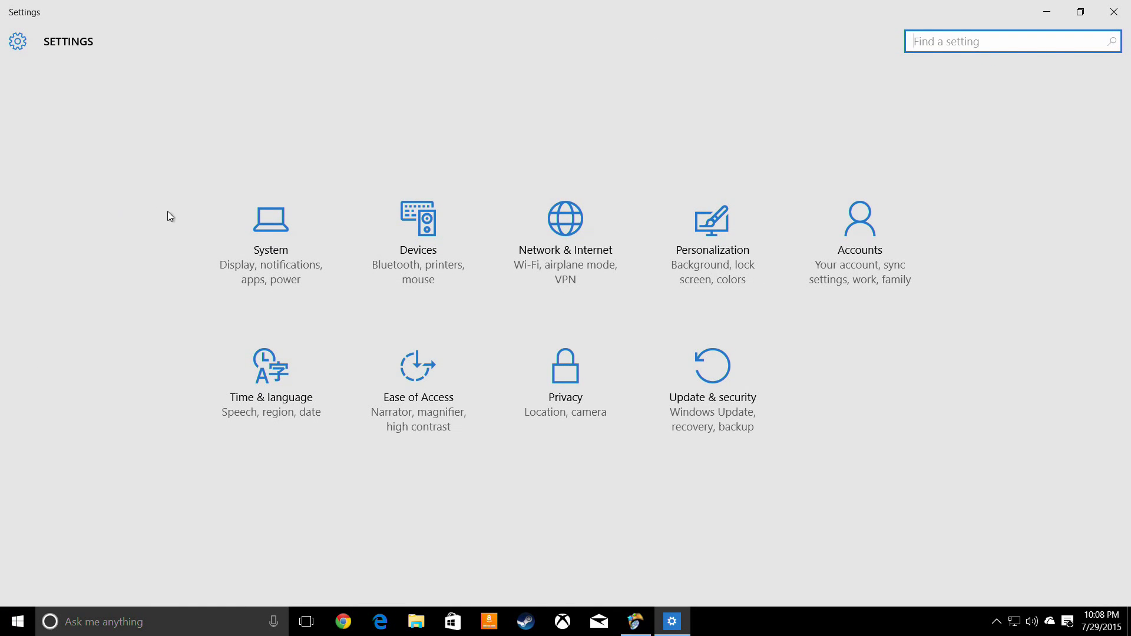
click(271, 238)
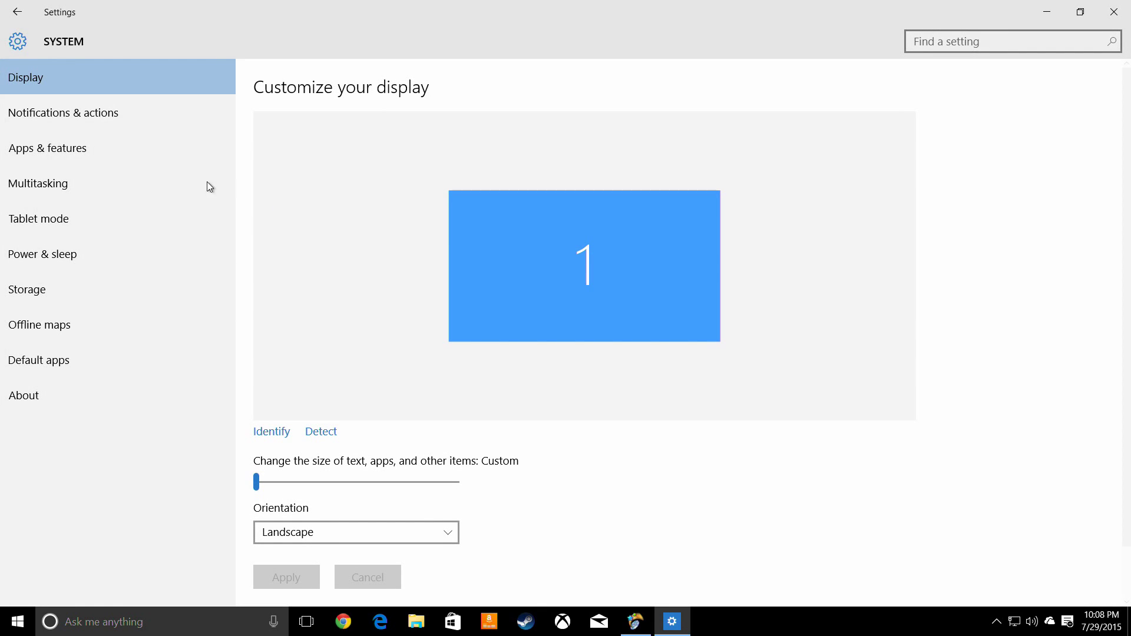
click(64, 112)
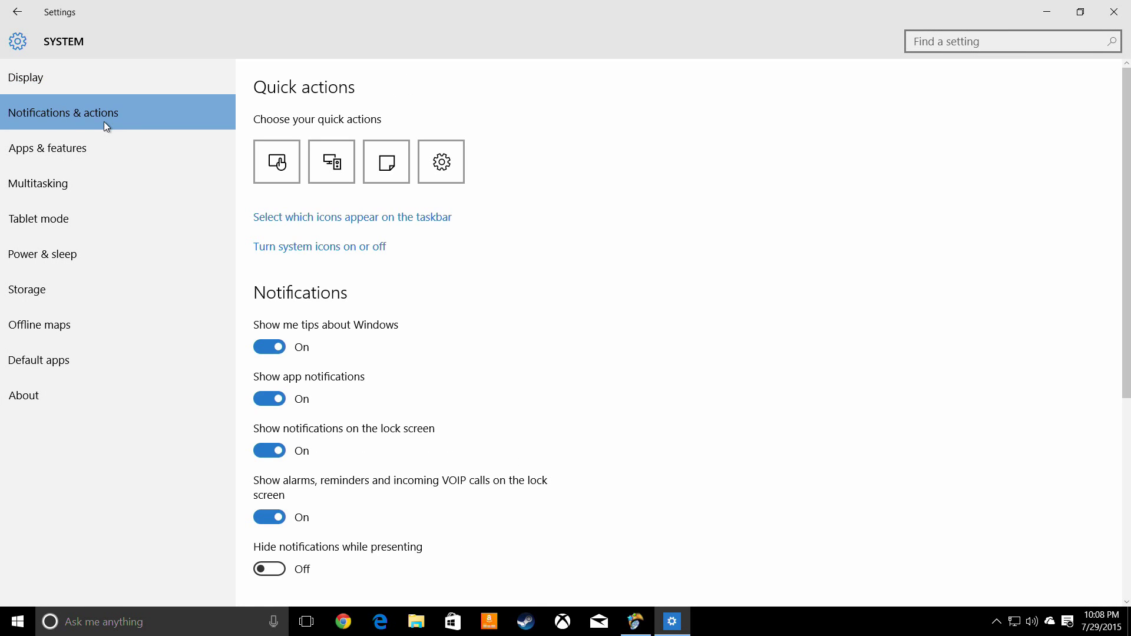
click(47, 148)
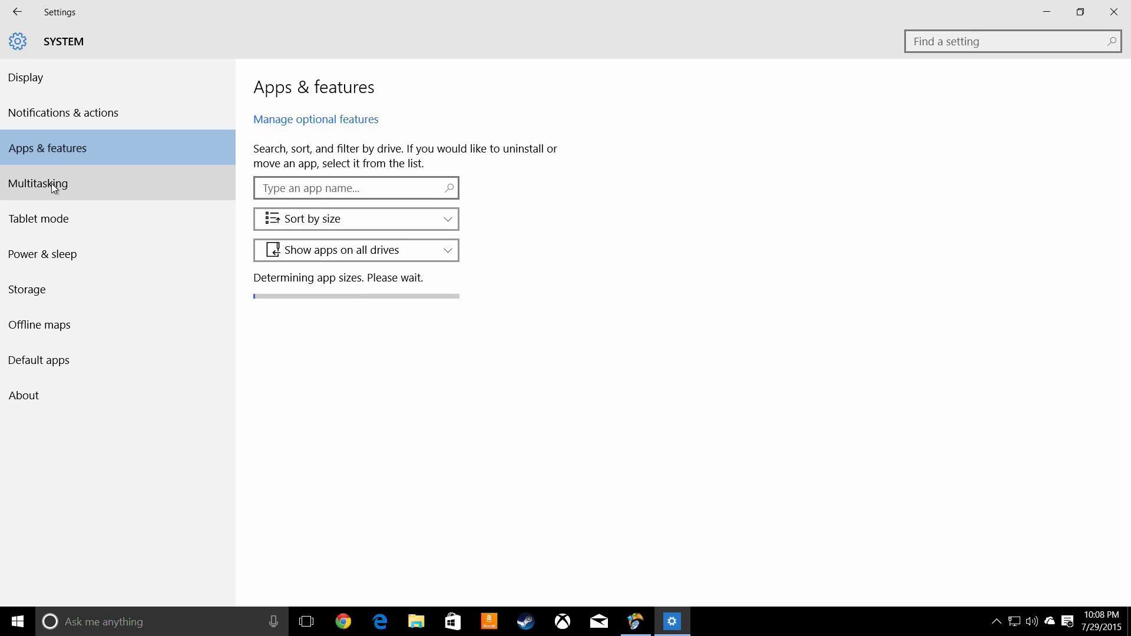
click(37, 184)
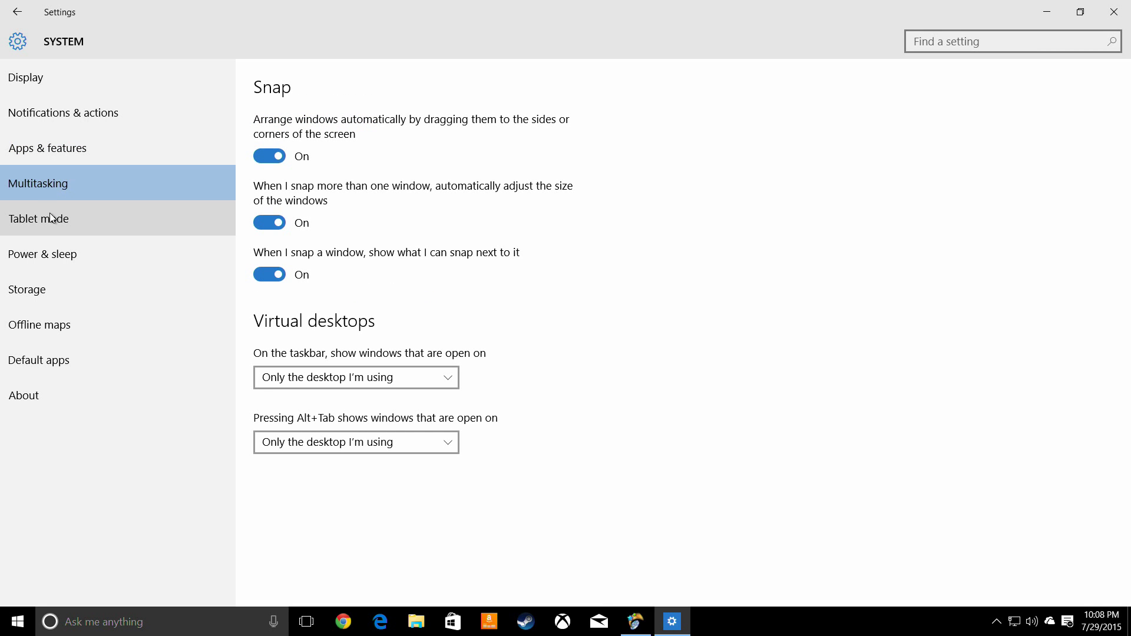
click(38, 220)
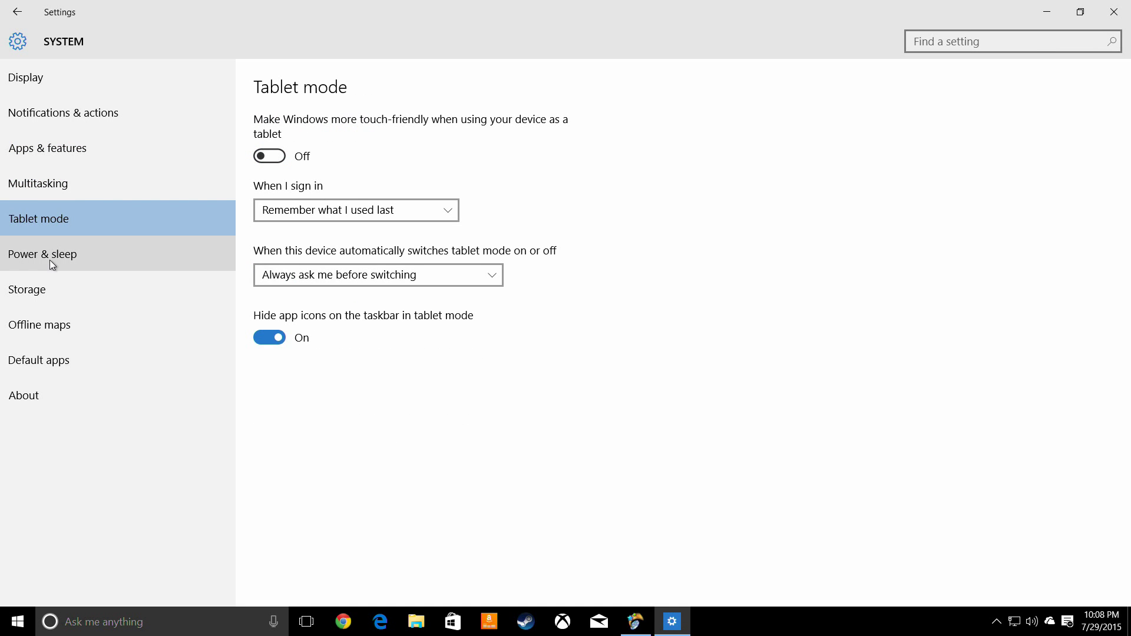
- Browse Power & sleep, Storage, Offline maps and Default apps pages, then close Settings
click(42, 254)
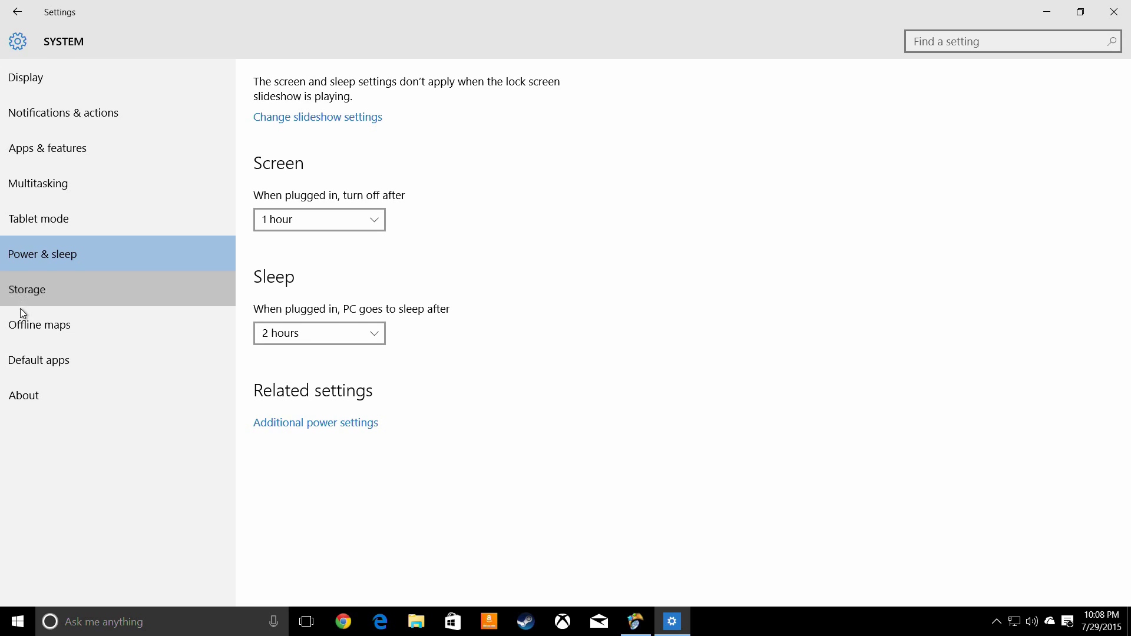
click(27, 289)
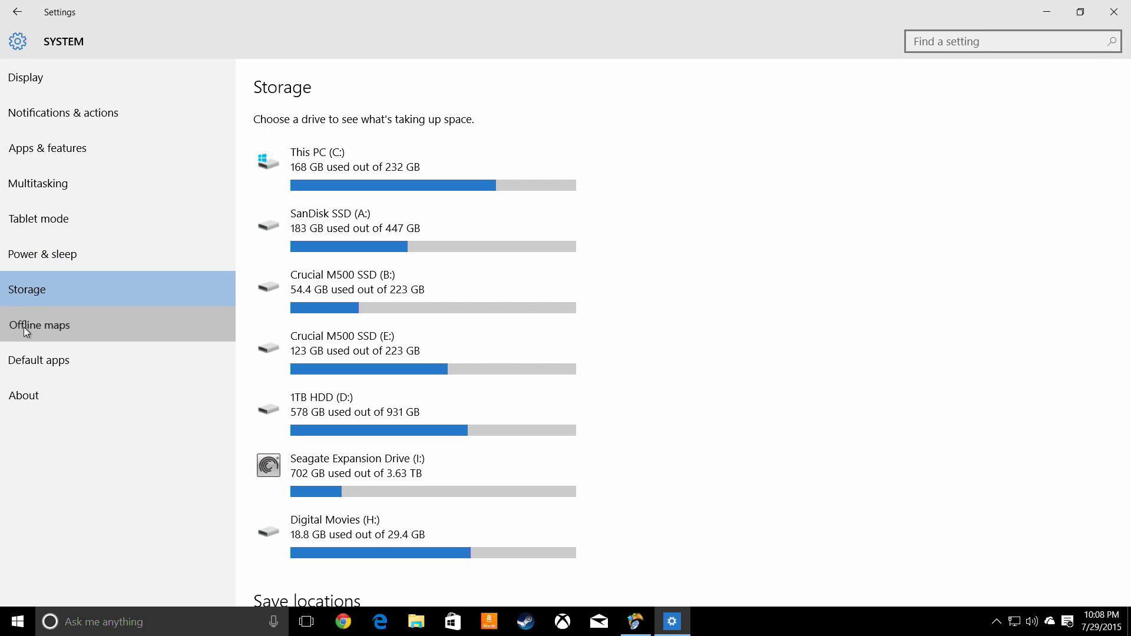
click(40, 325)
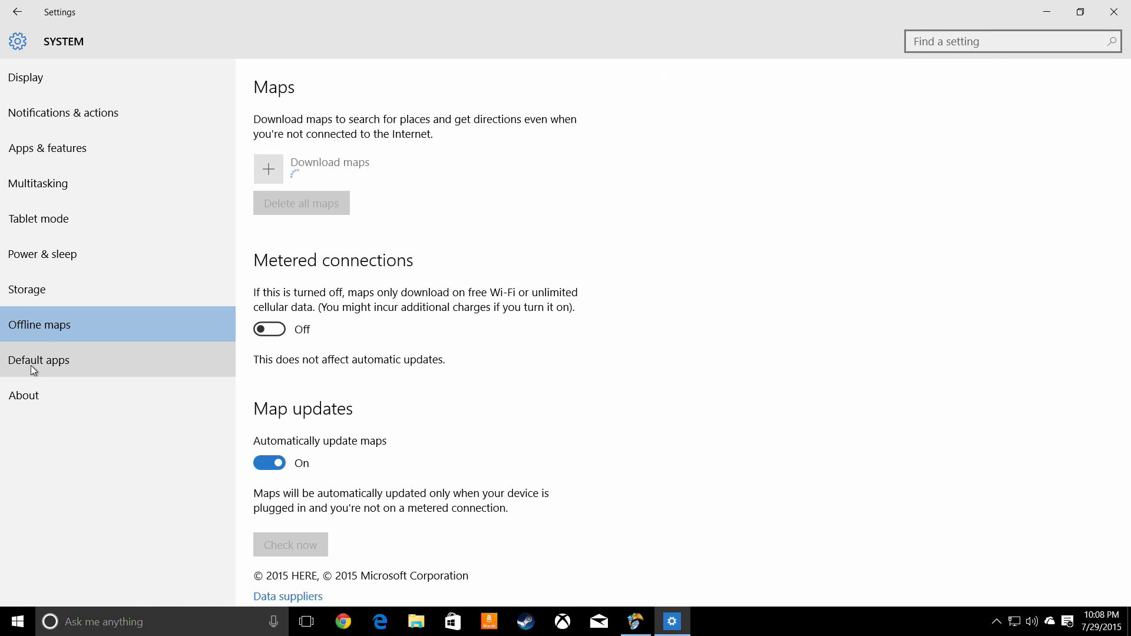
click(39, 361)
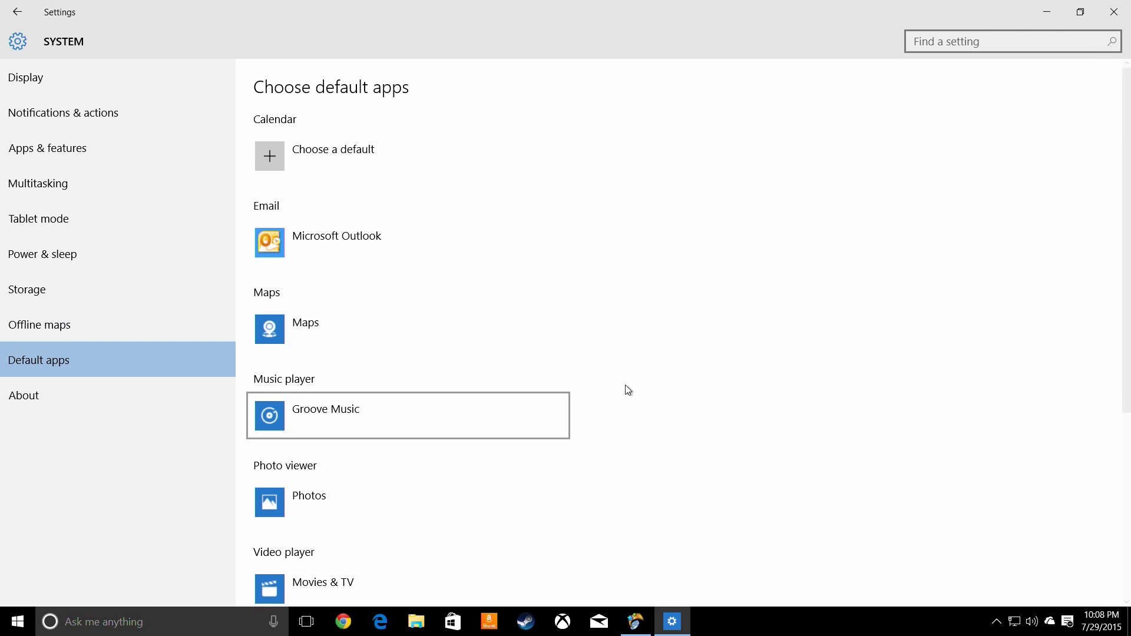
mouse_move(1123, 6)
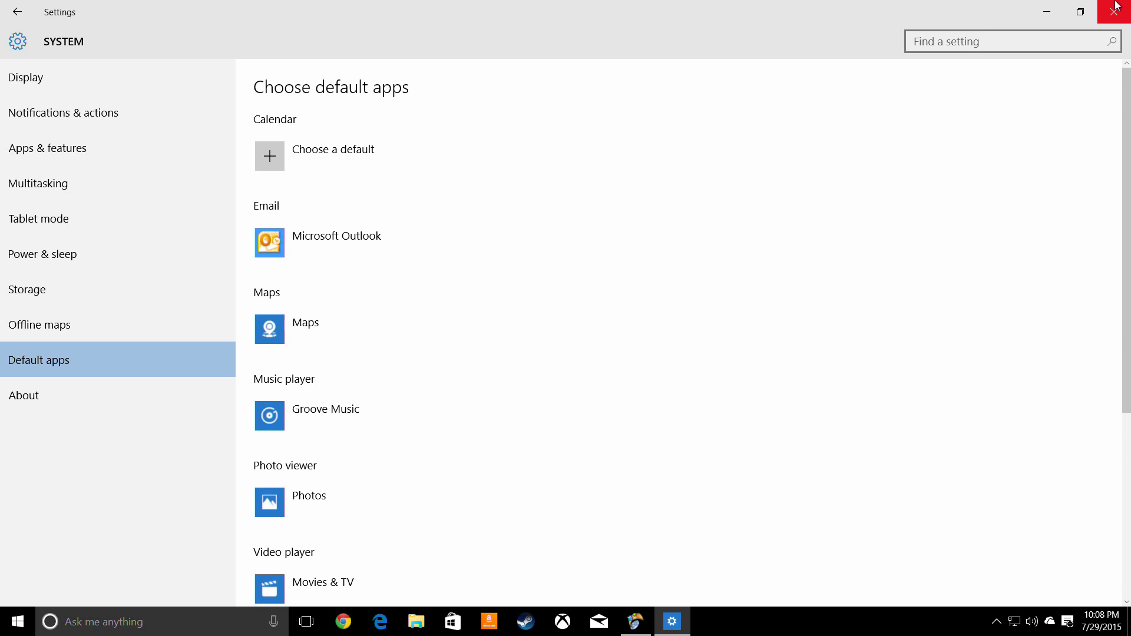
click(1124, 9)
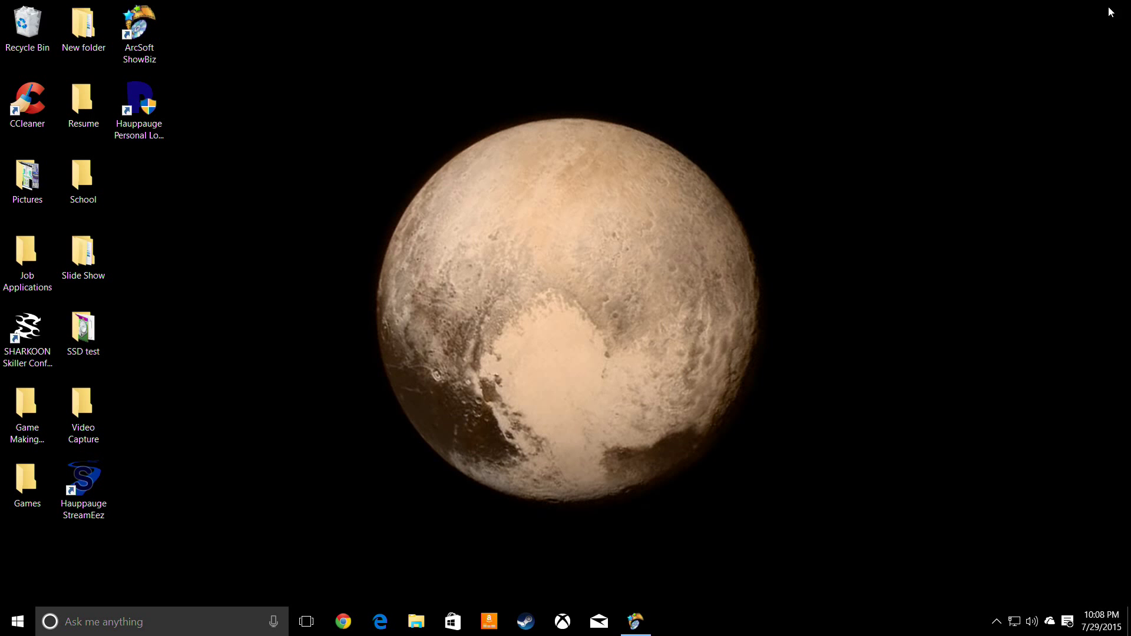
click(18, 622)
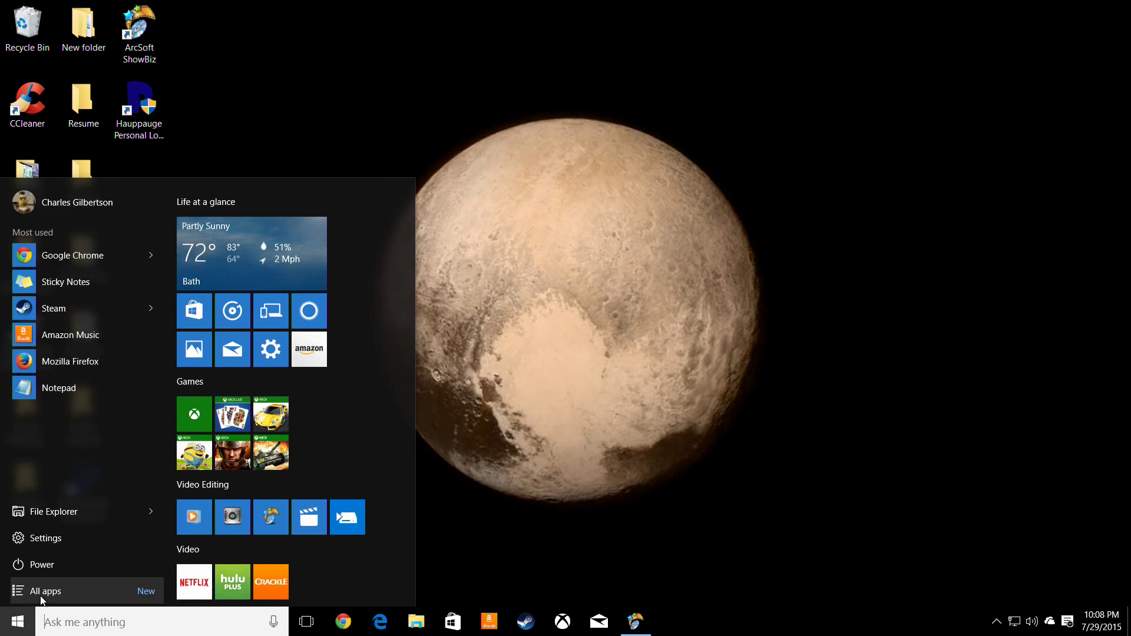
click(44, 590)
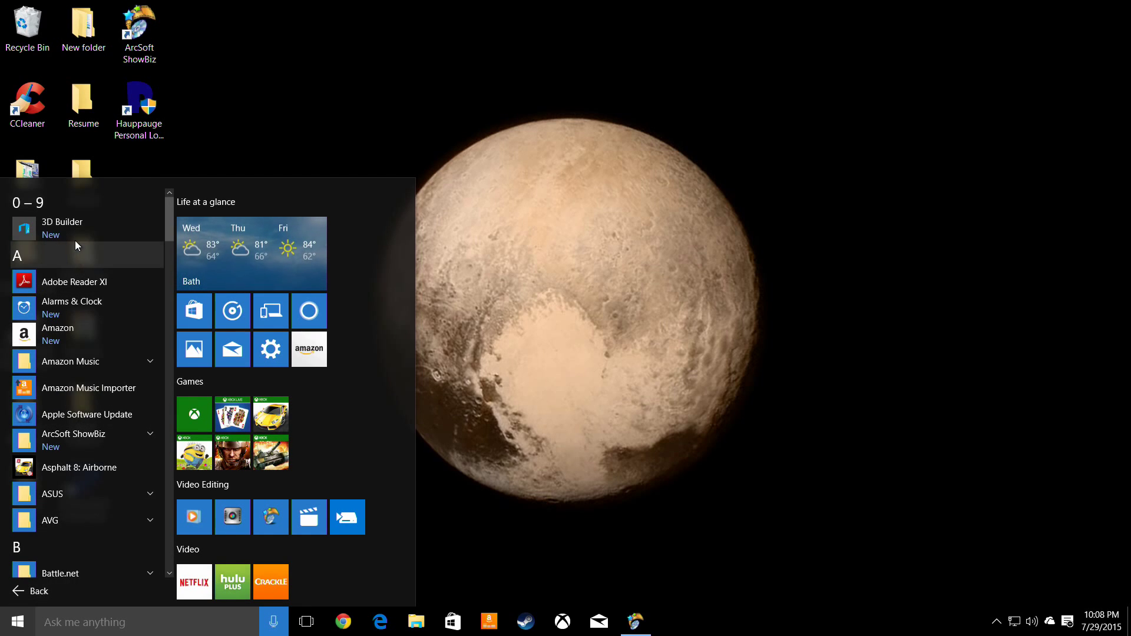
scroll(down, 3)
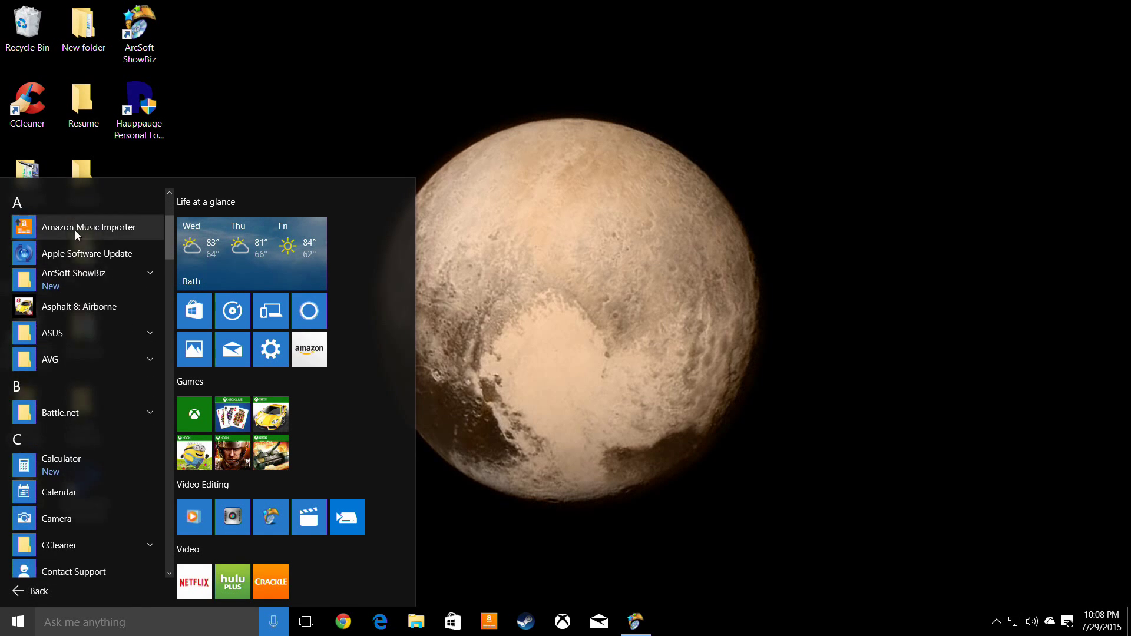
scroll(down, 3)
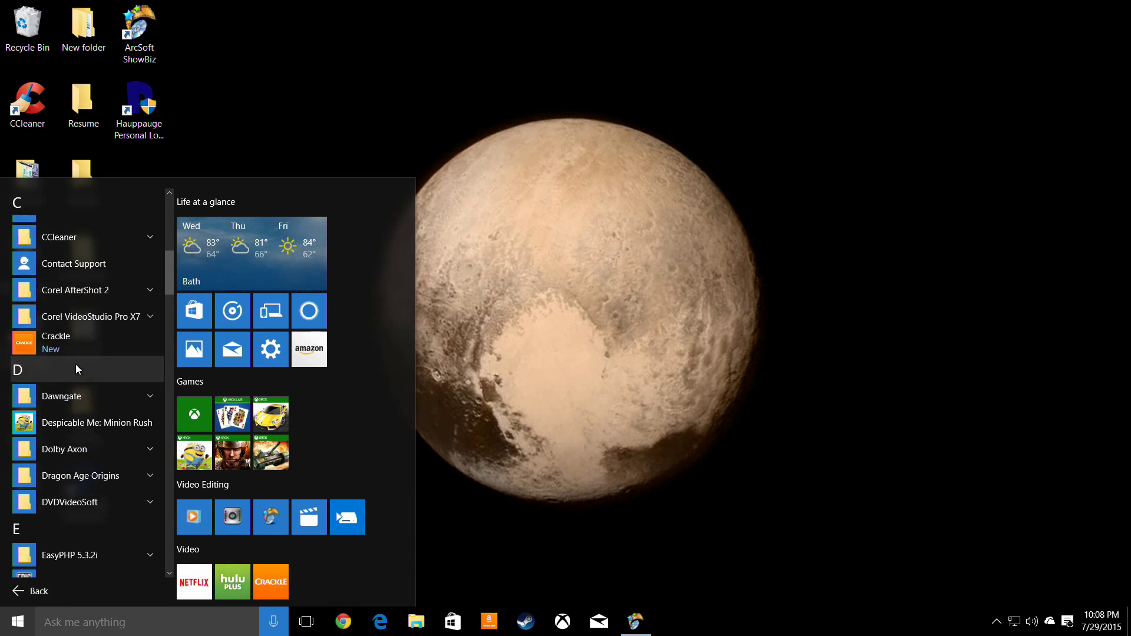
scroll(down, 3)
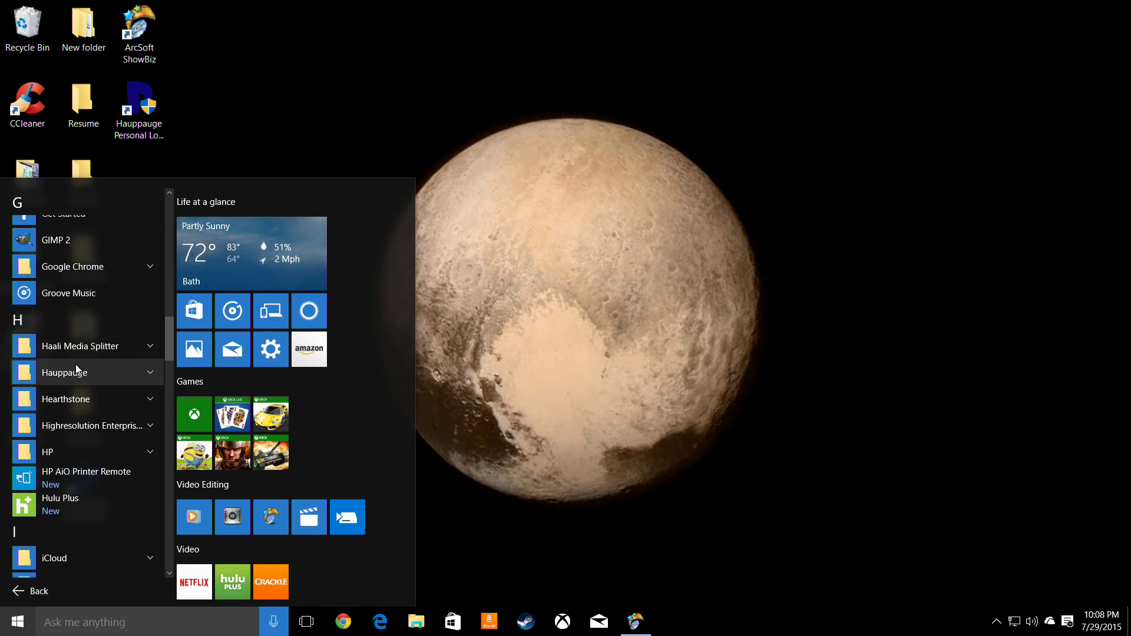
scroll(down, 3)
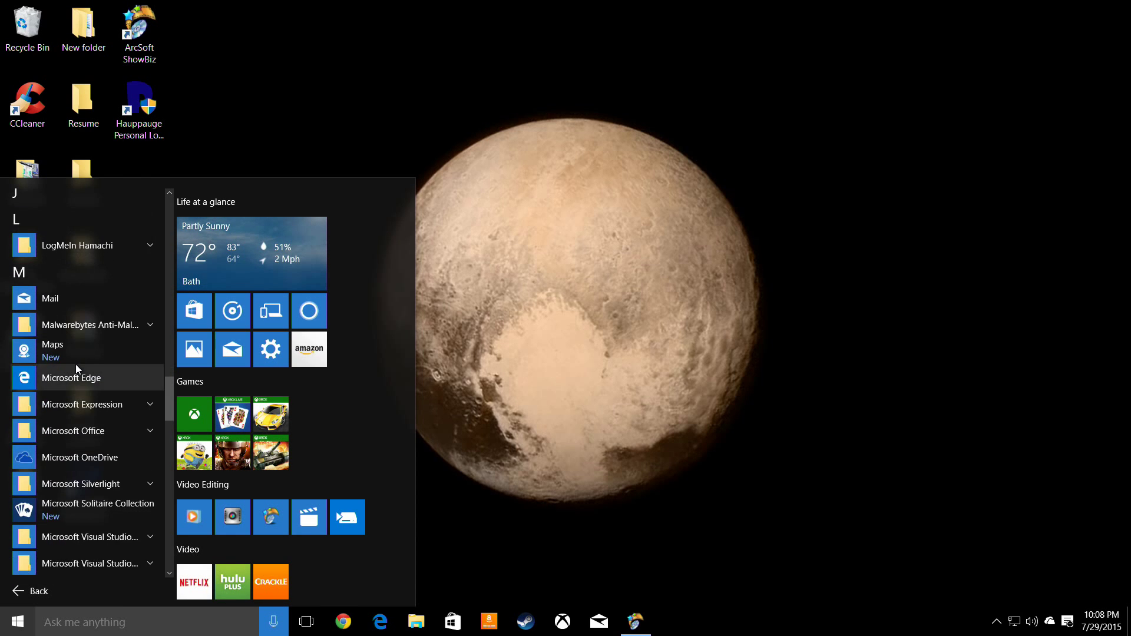
scroll(down, 3)
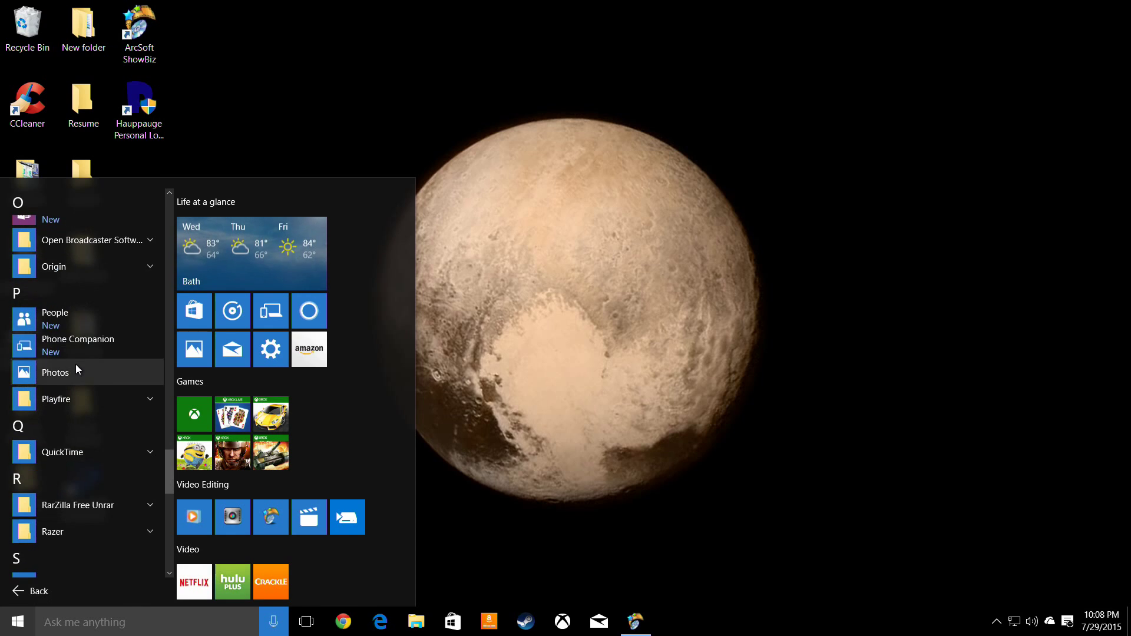
scroll(down, 3)
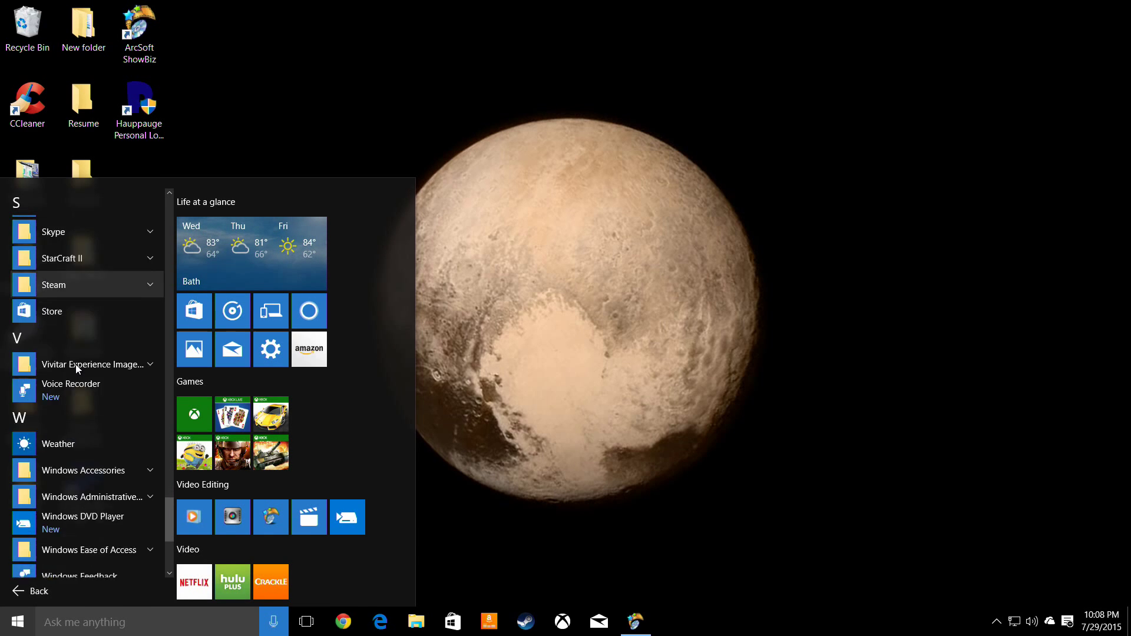
scroll(down, 3)
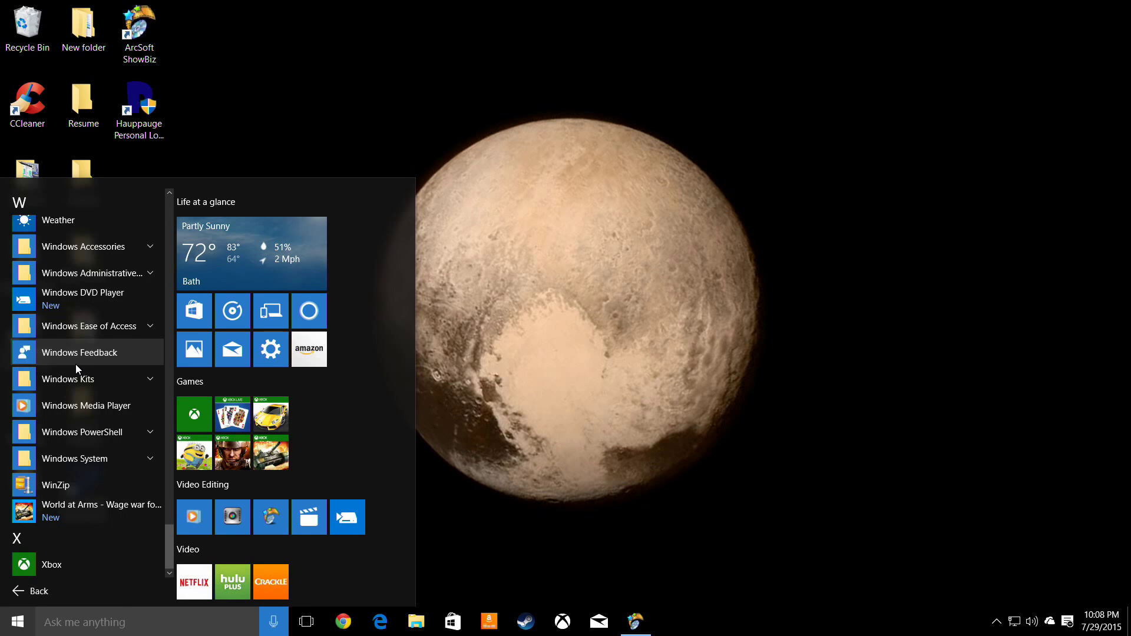
mouse_move(170, 542)
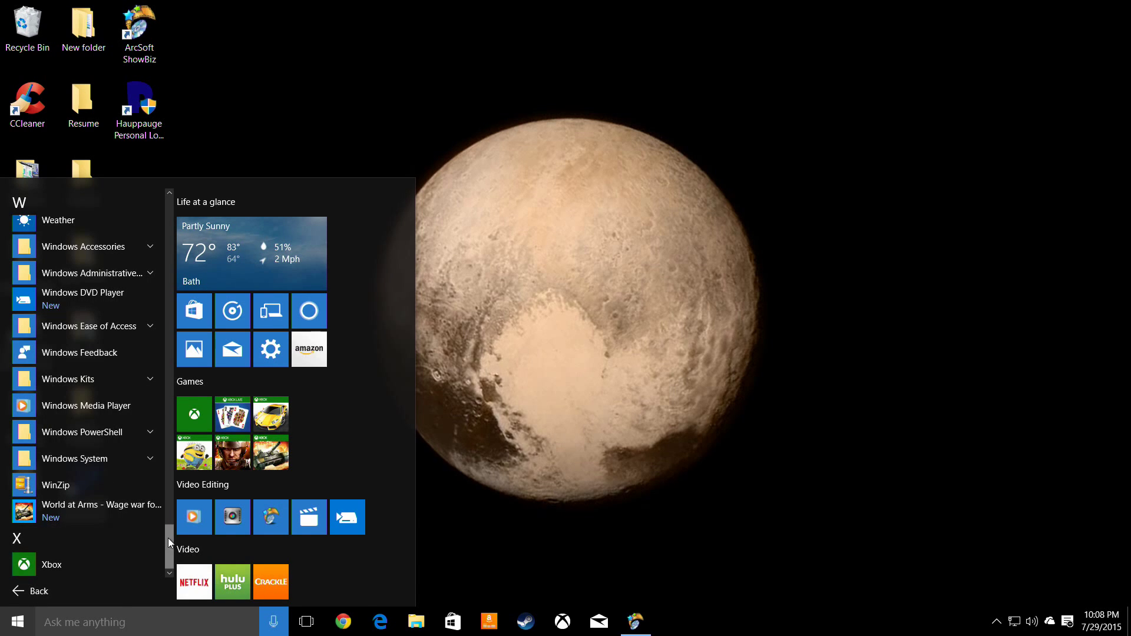
scroll(up, 3)
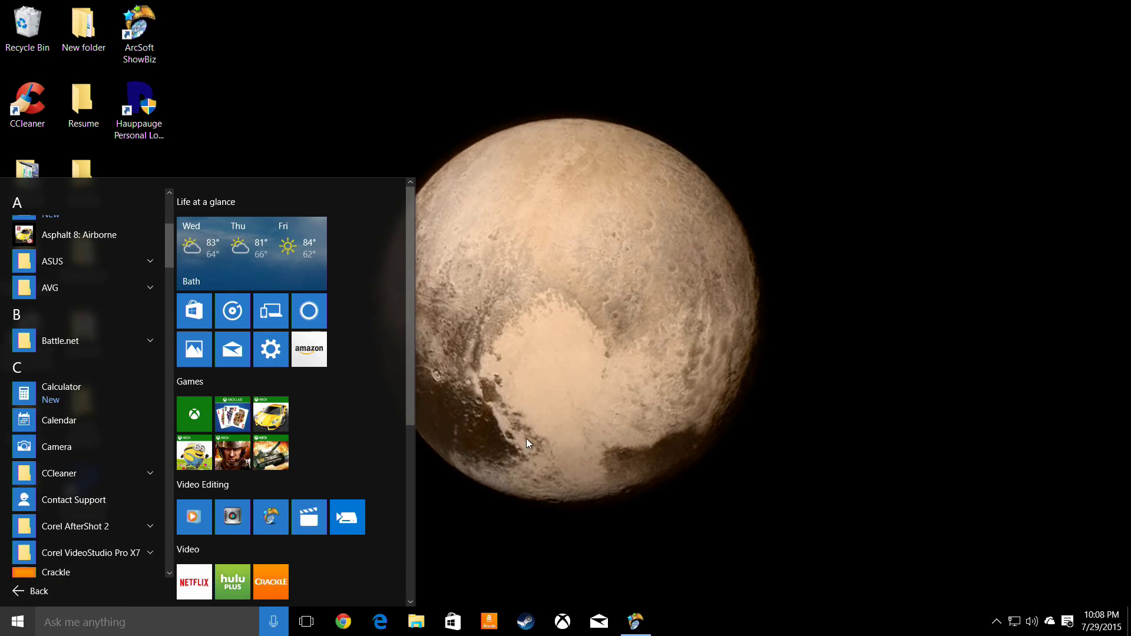
click(18, 621)
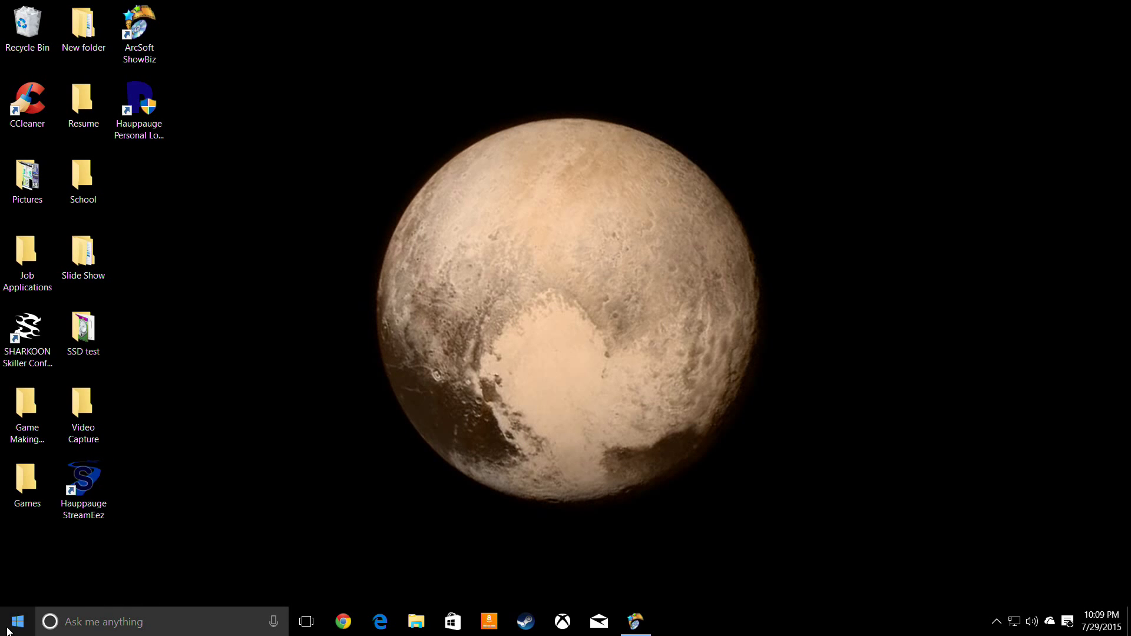
- Cancel the Run dialog without running netplwiz using the Win+X power-user menu
right_click(16, 621)
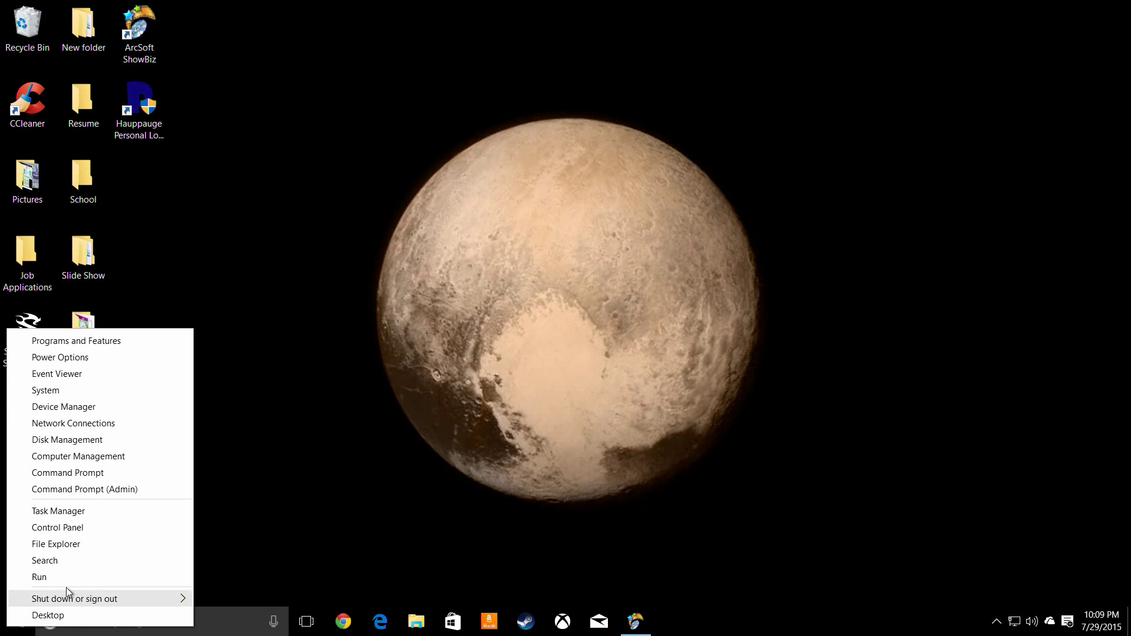
click(39, 576)
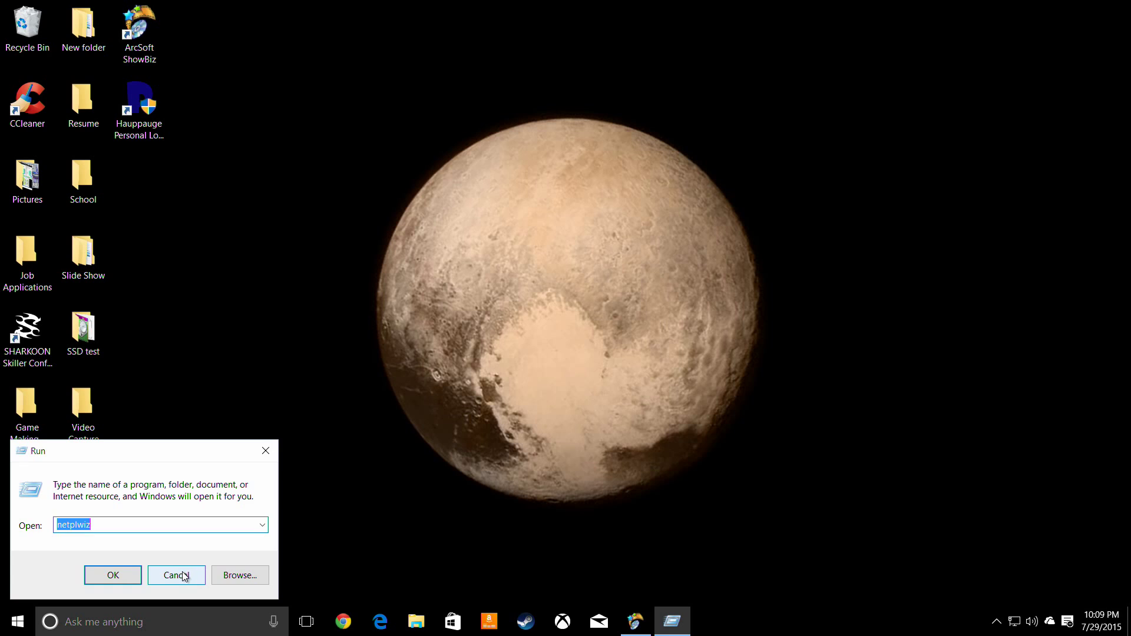
right_click(17, 621)
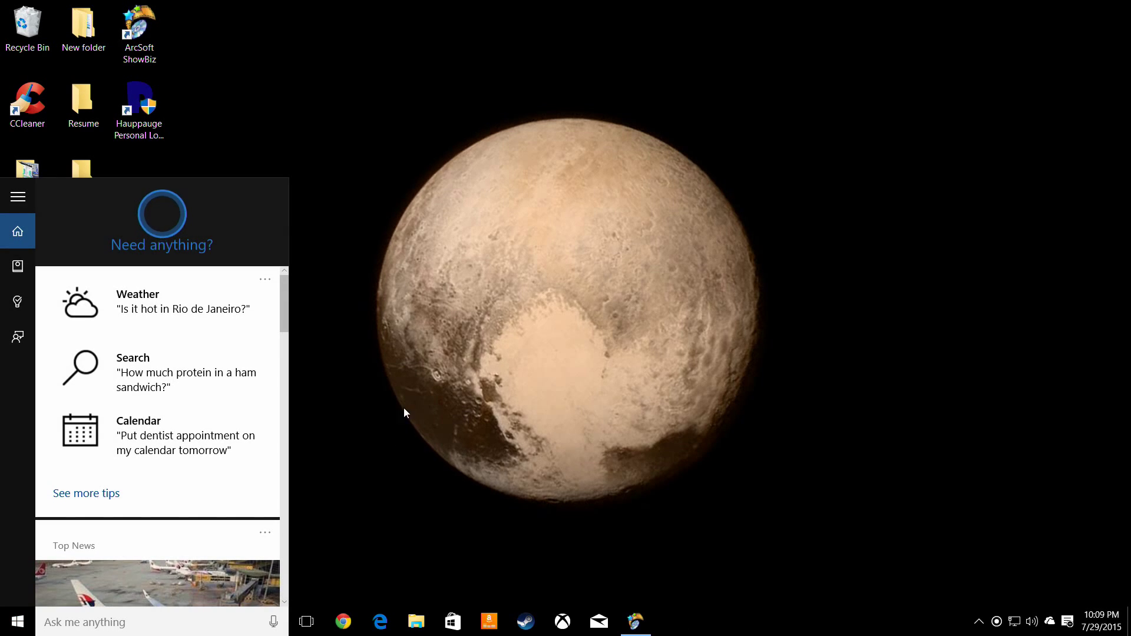
- Launch File Explorer at Quick access from the Win+X menu and reopen the menu
right_click(13, 621)
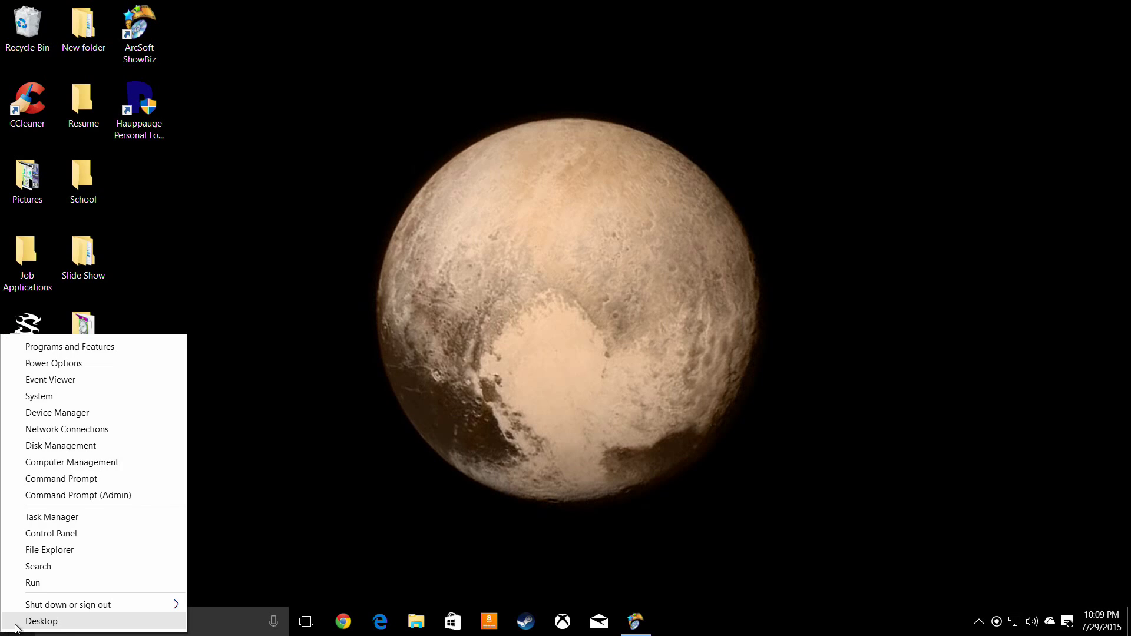
mouse_move(61, 626)
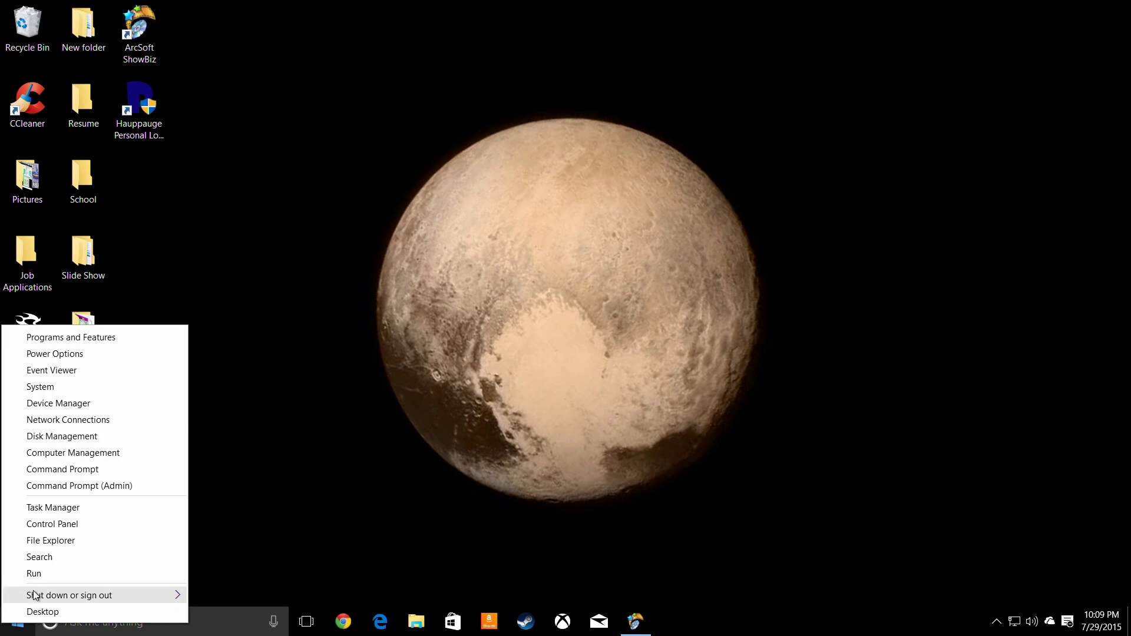
click(51, 541)
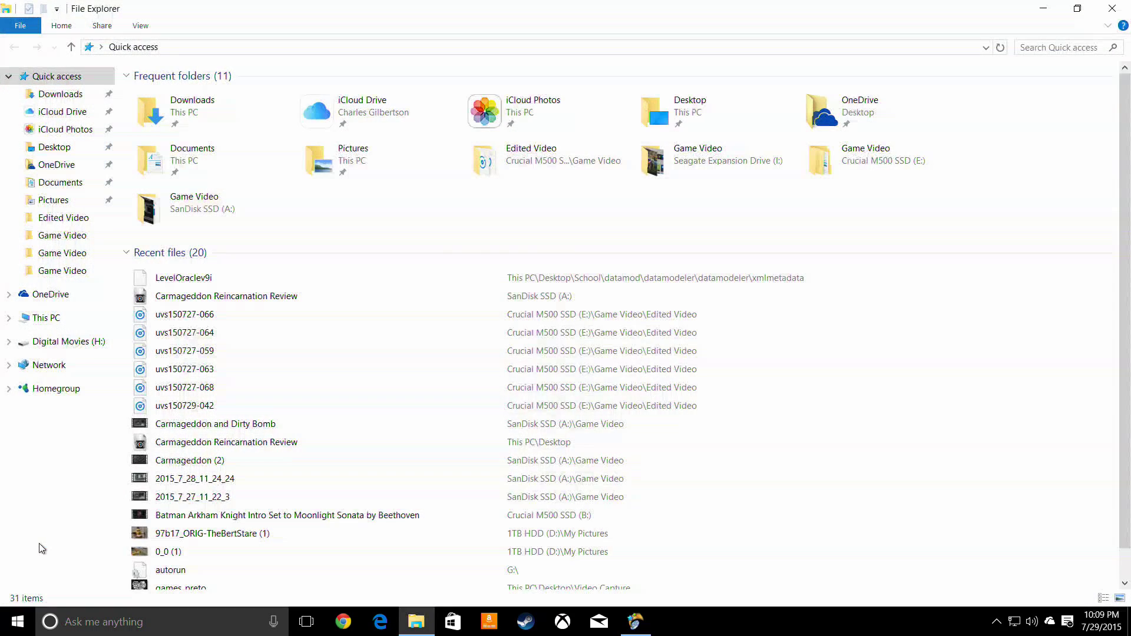
right_click(16, 621)
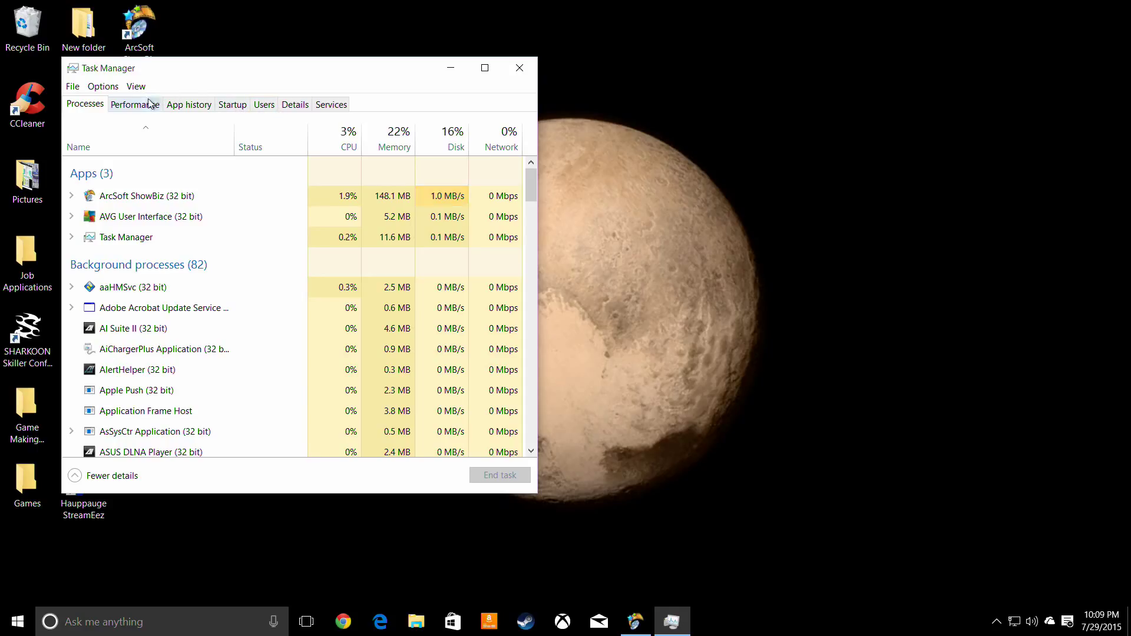
- View the live CPU performance graph on the Performance page
click(134, 104)
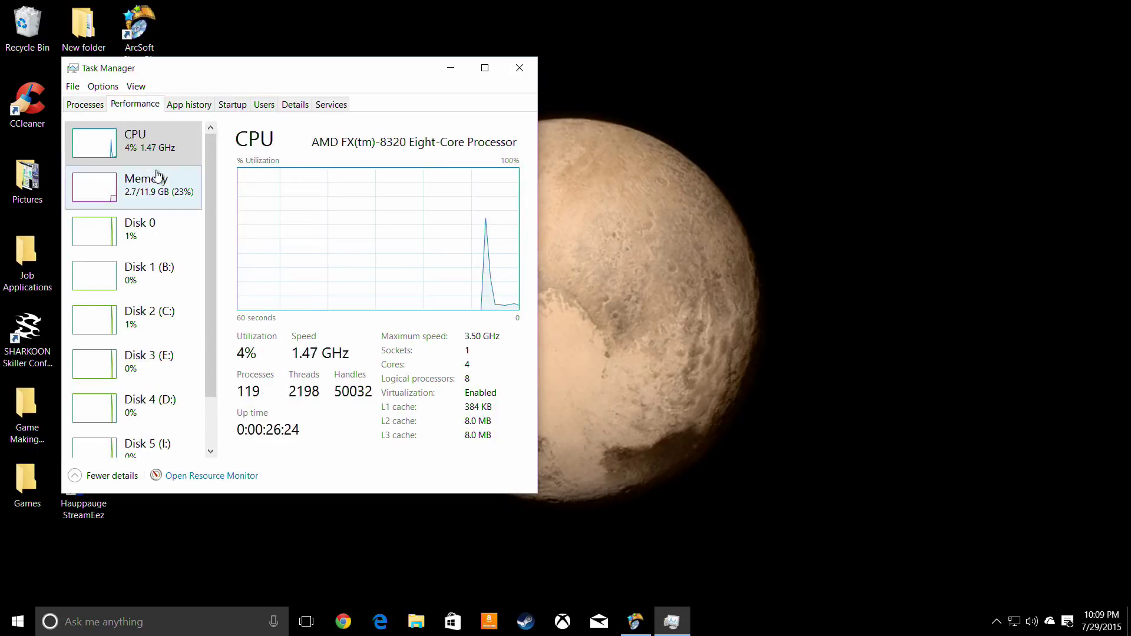
scroll(down, 3)
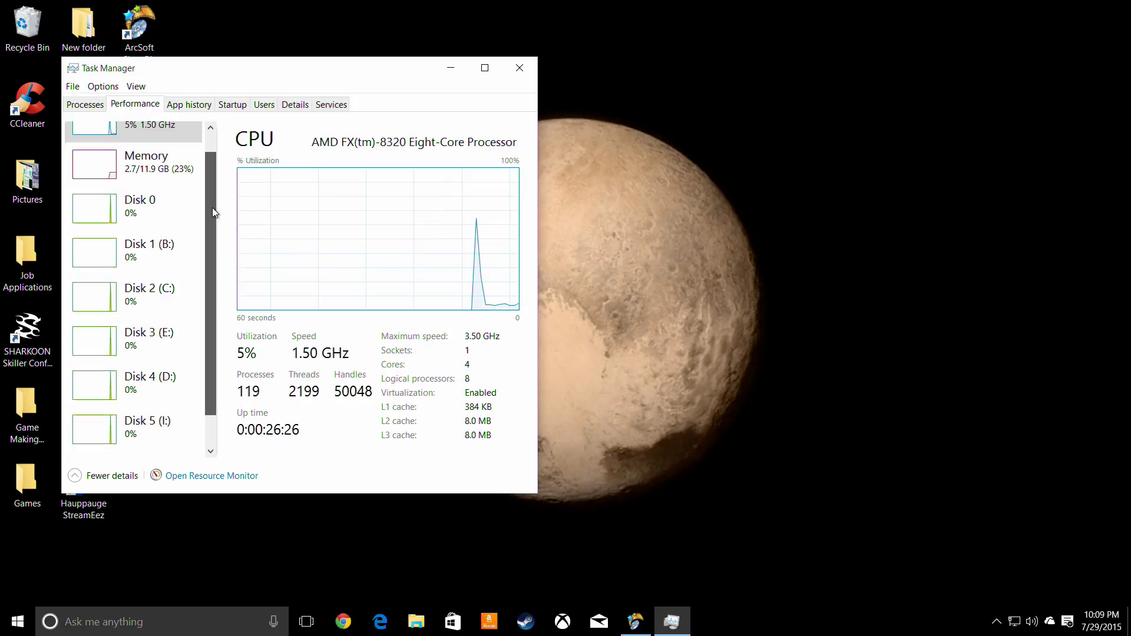
scroll(down, 3)
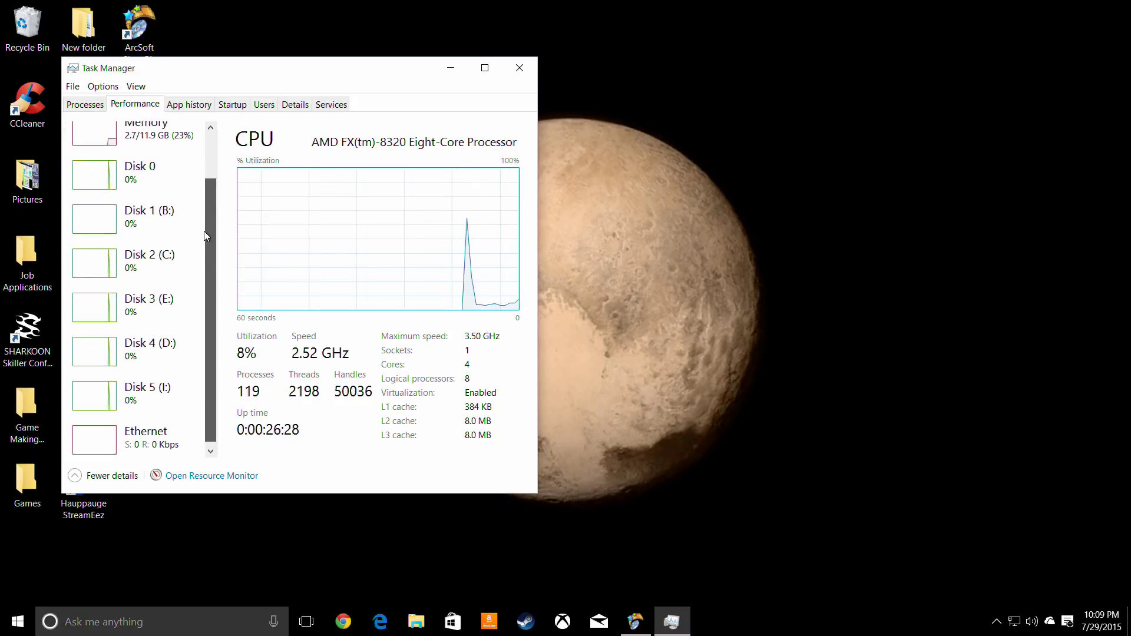
scroll(up, 3)
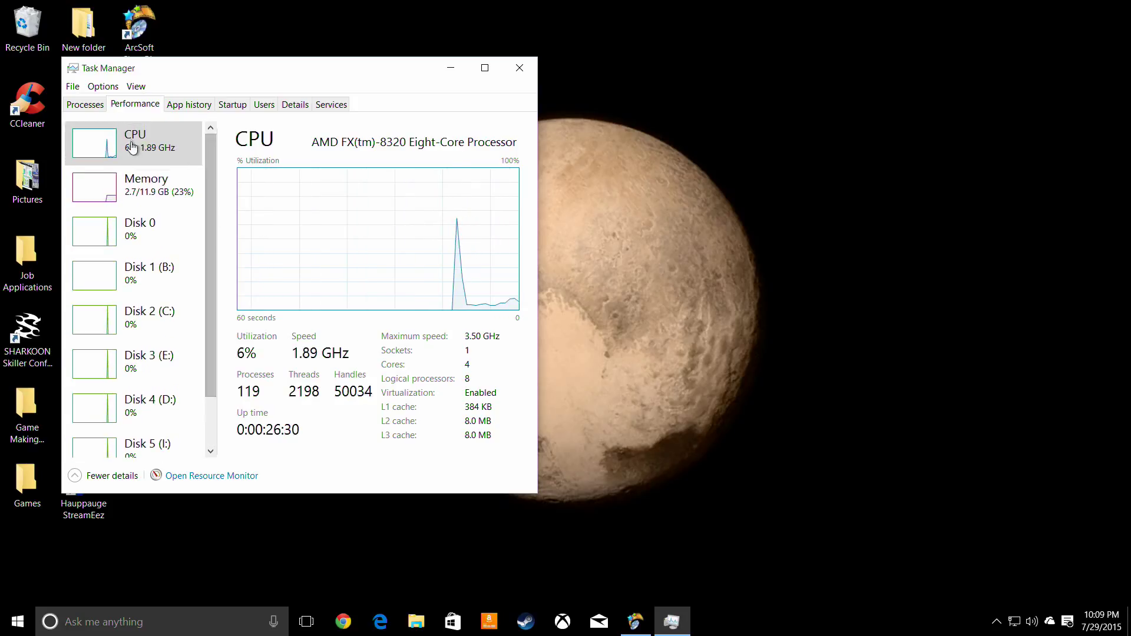
mouse_move(125, 195)
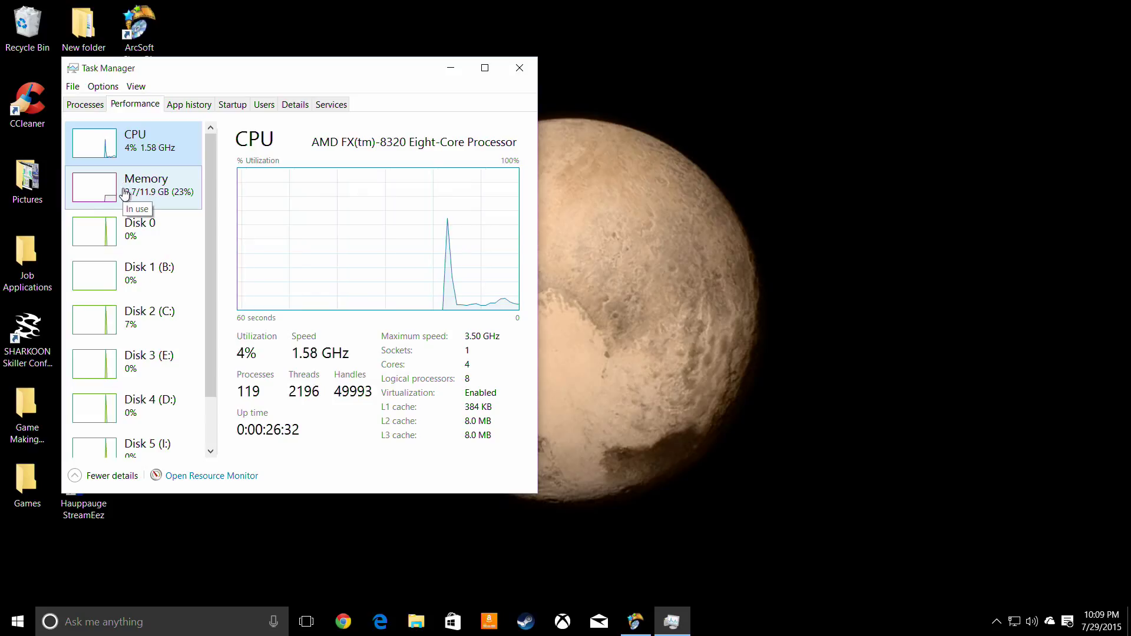
- Review the Memory and Disk 0 graphs, then return to CPU
click(133, 187)
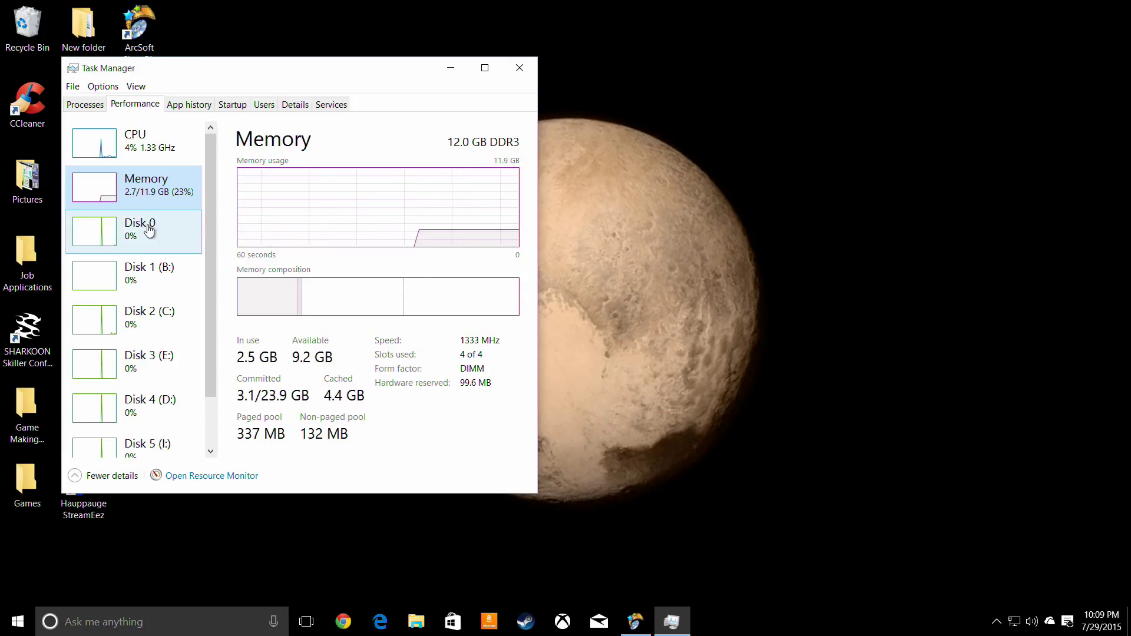
click(139, 231)
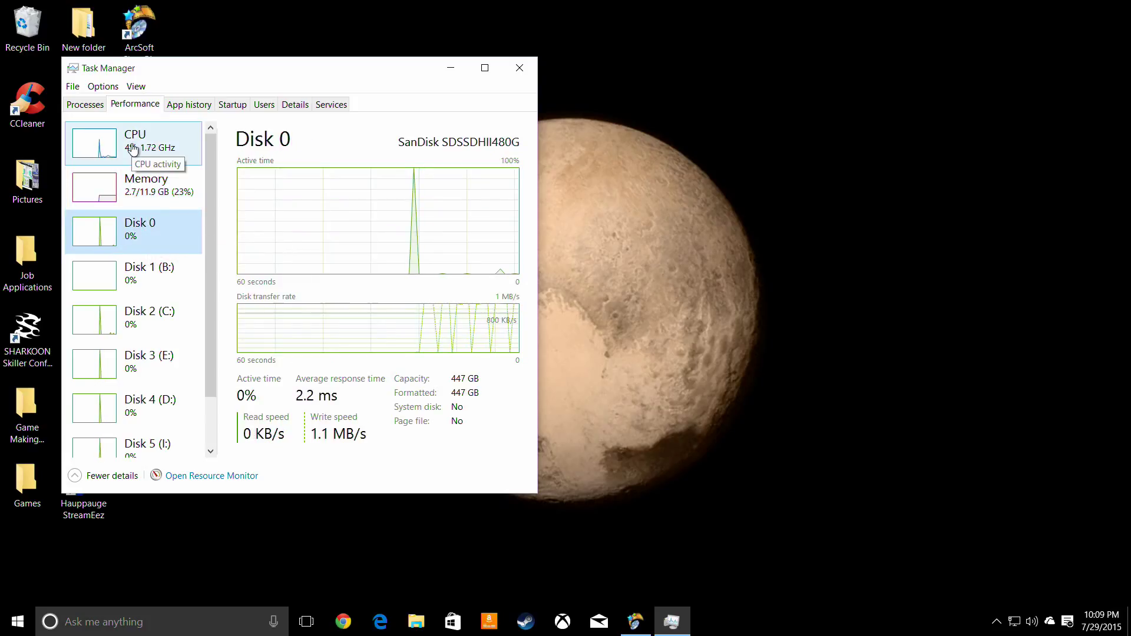
click(133, 143)
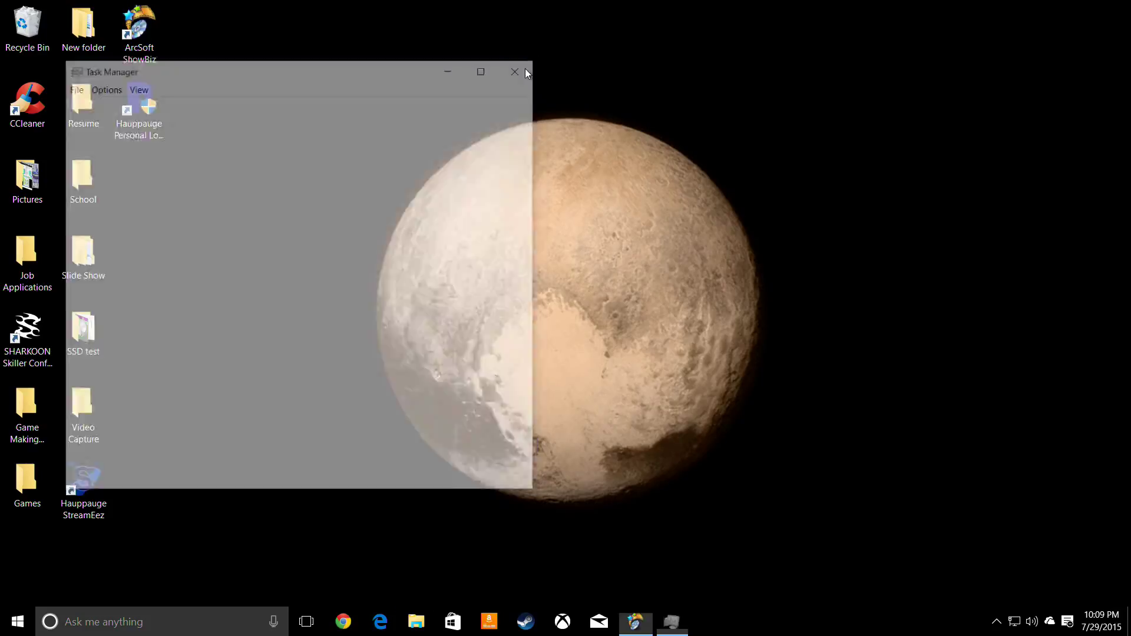
- Launch Command Prompt from the Win+X menu, close it, then show the Start menu
right_click(15, 621)
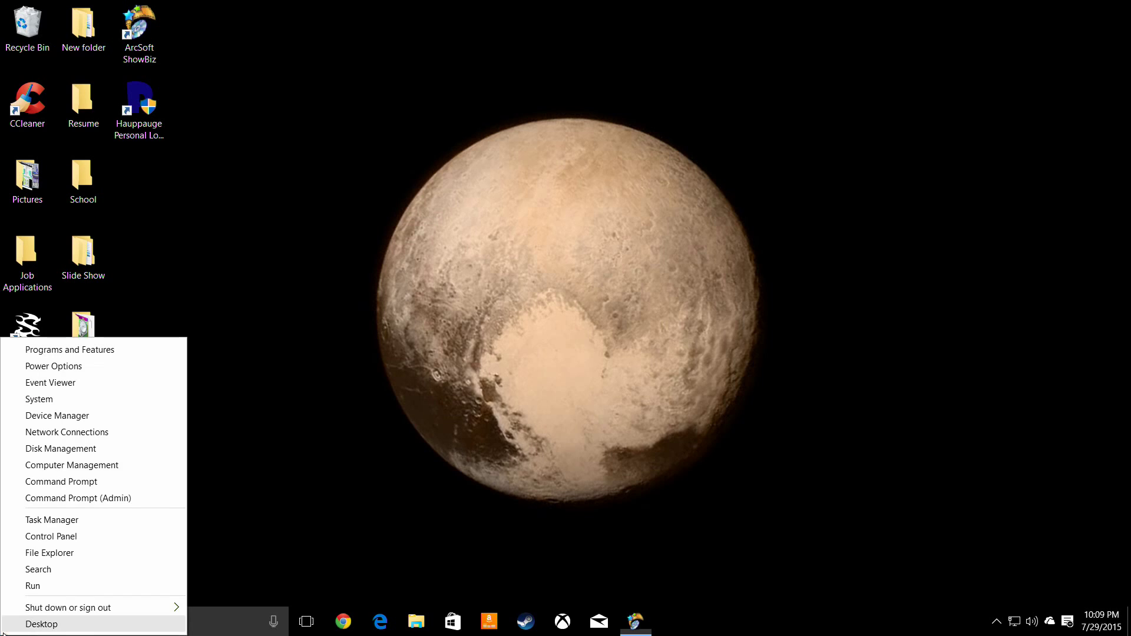
mouse_move(61, 481)
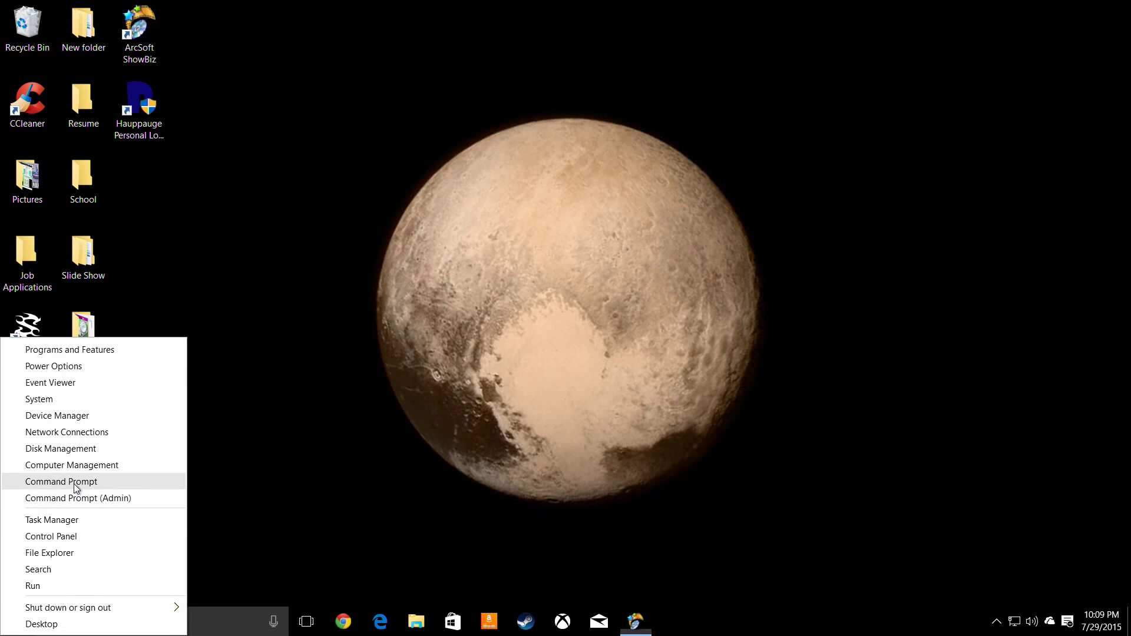
click(60, 481)
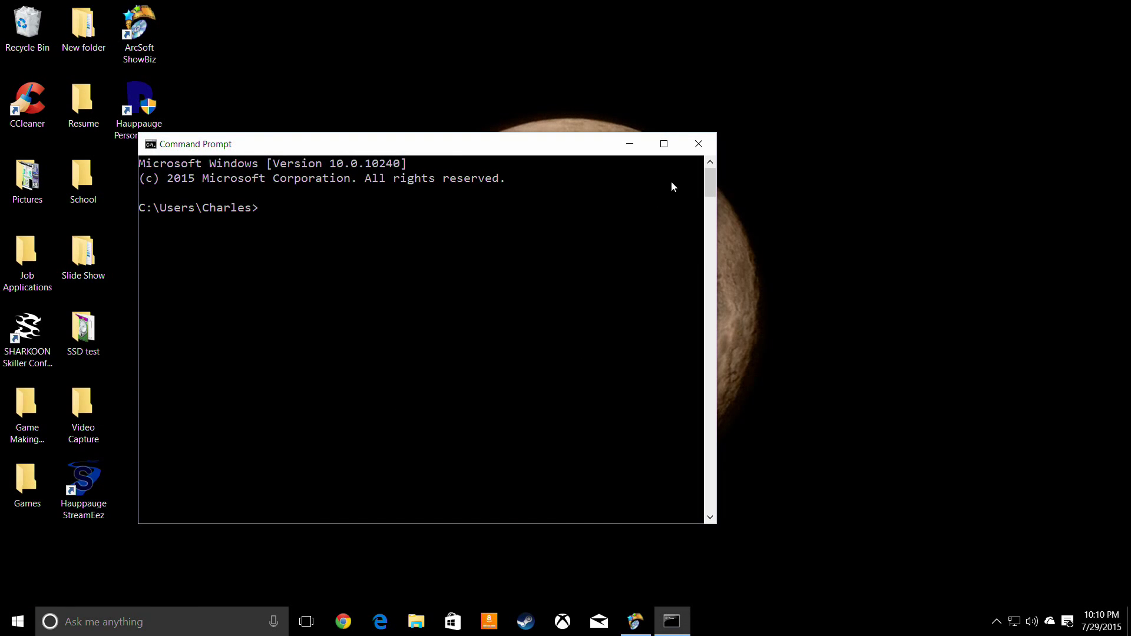
click(697, 143)
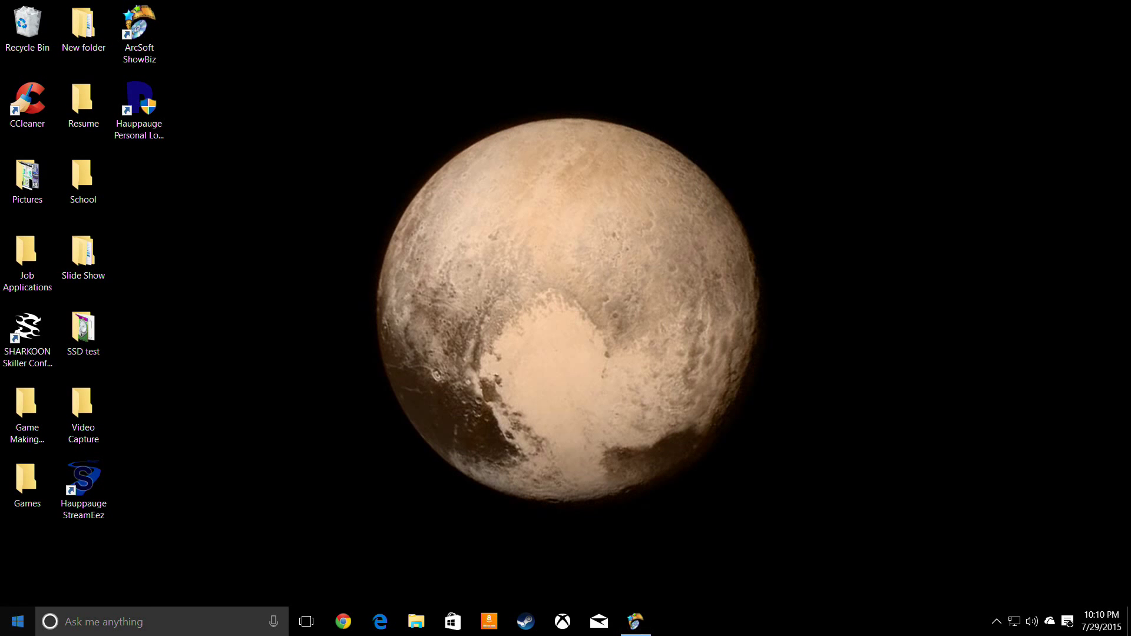
click(15, 621)
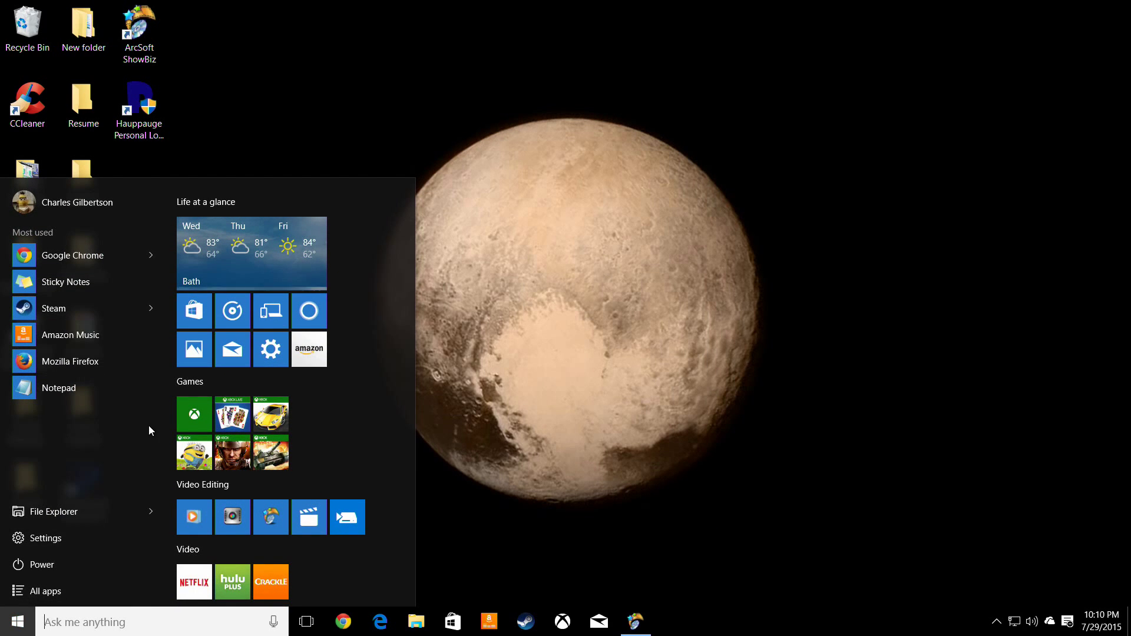
- Launch Disk Management from the Win+X menu, let volumes load, then close it
right_click(14, 621)
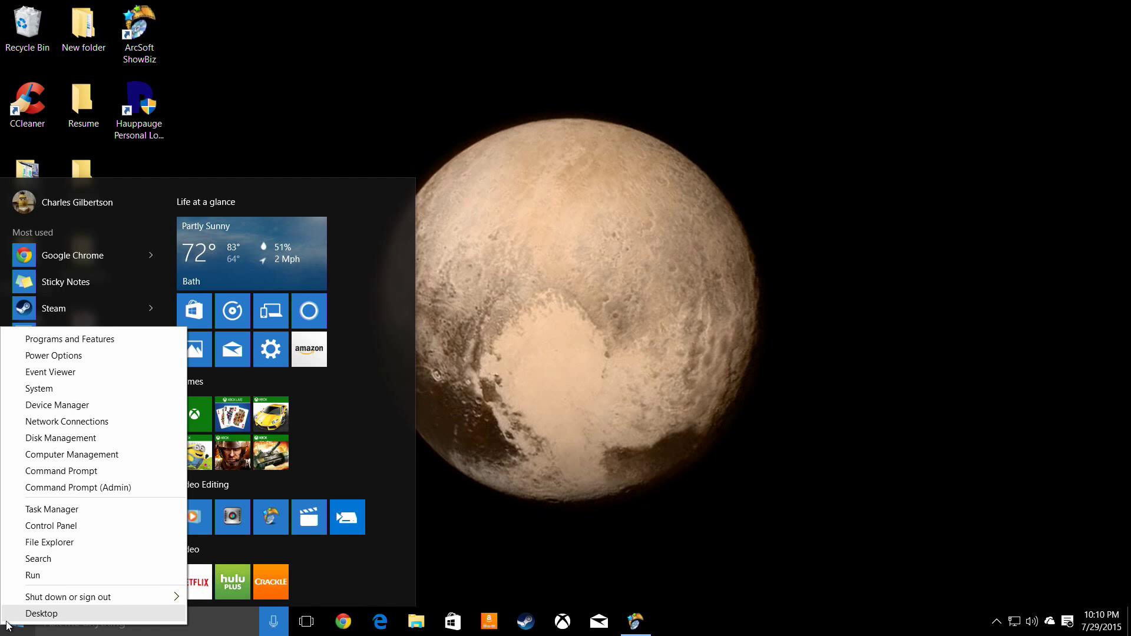
mouse_move(60, 438)
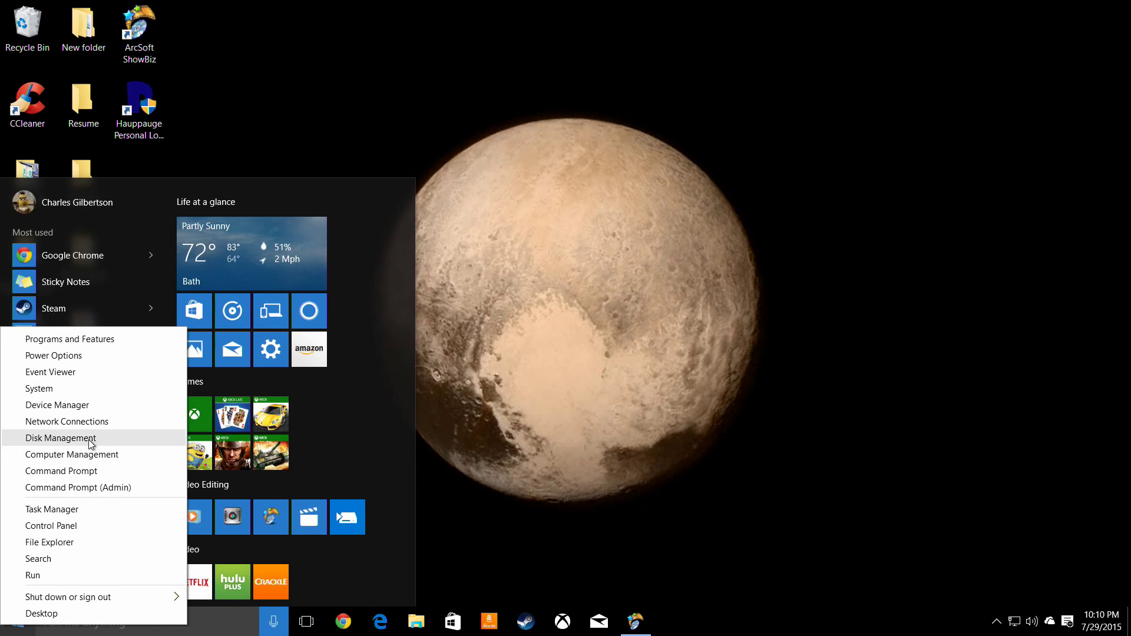
click(60, 439)
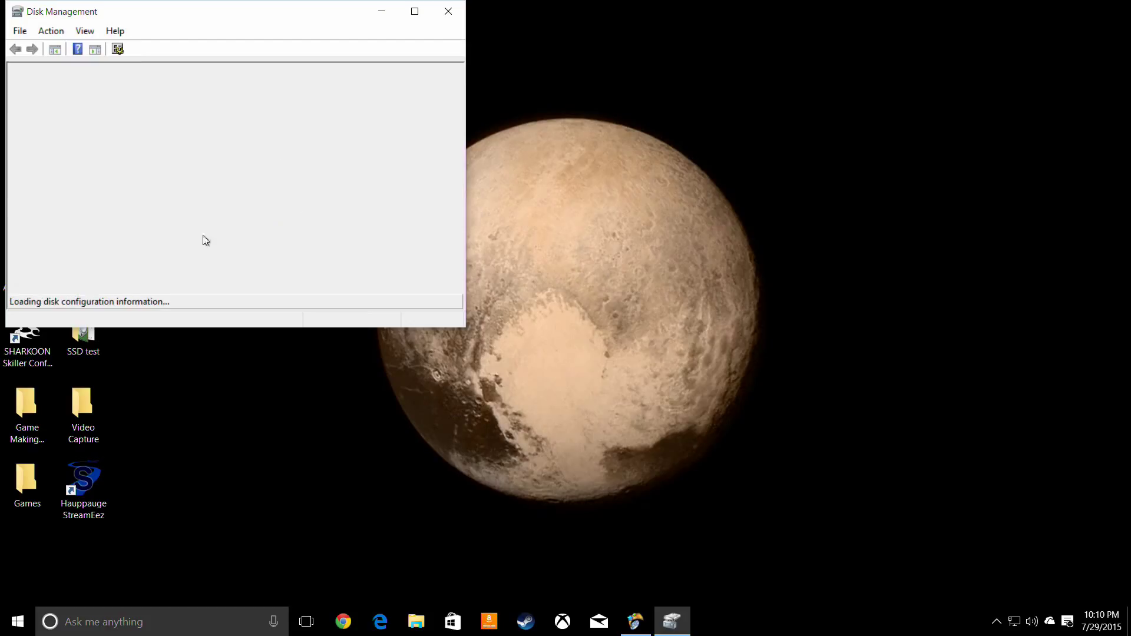
mouse_move(445, 112)
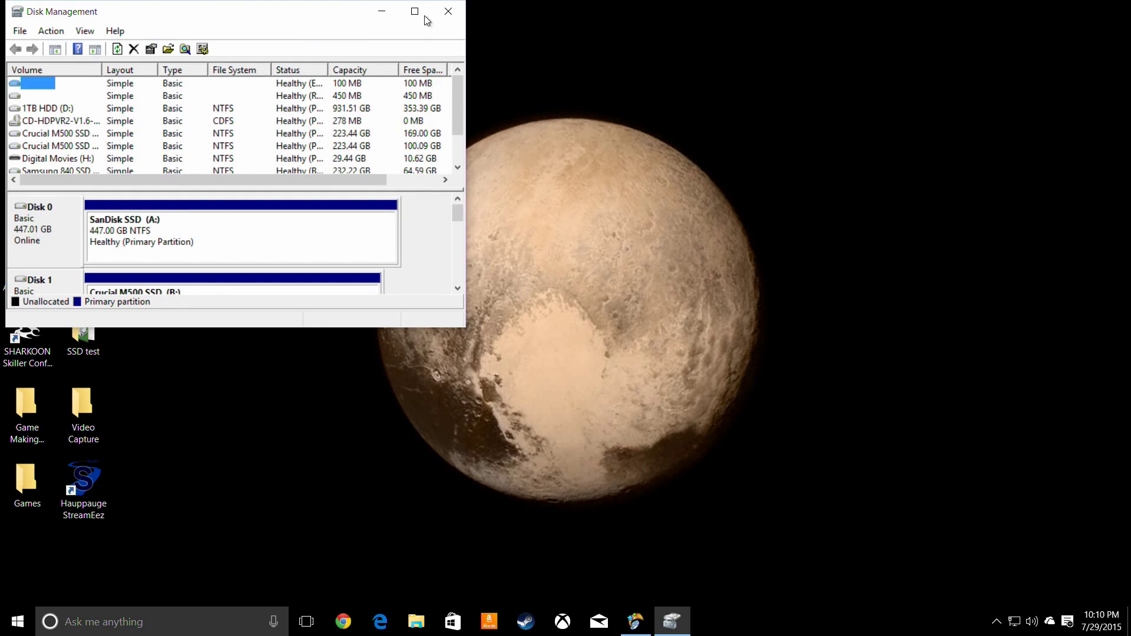
click(447, 10)
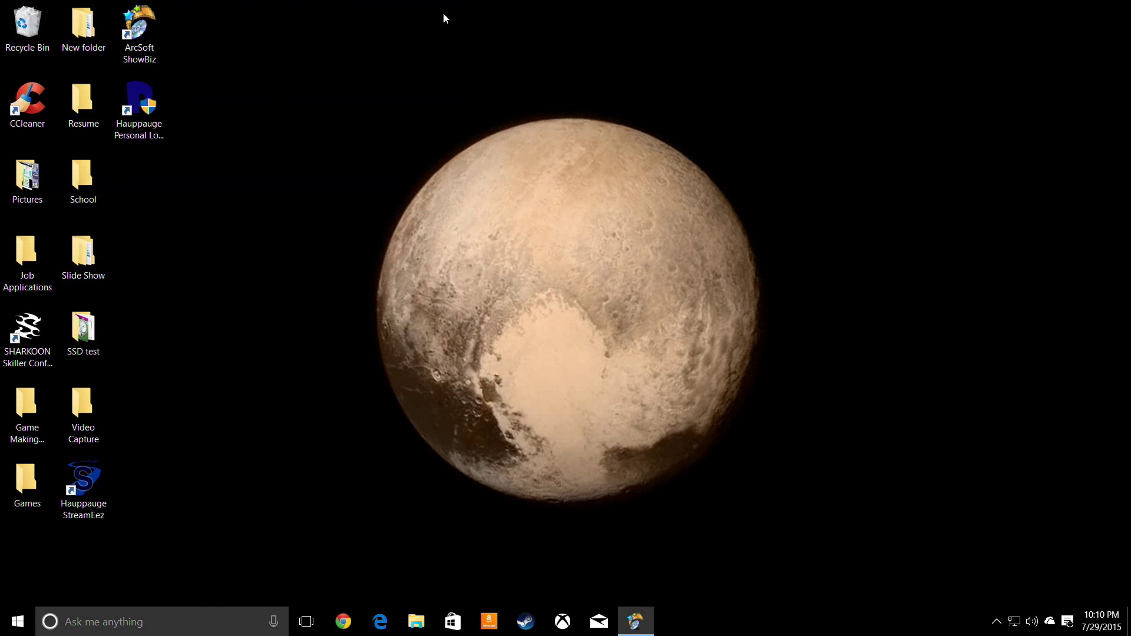
- Launch Device Manager from the Win+X menu, close it, and reopen the menu
right_click(17, 621)
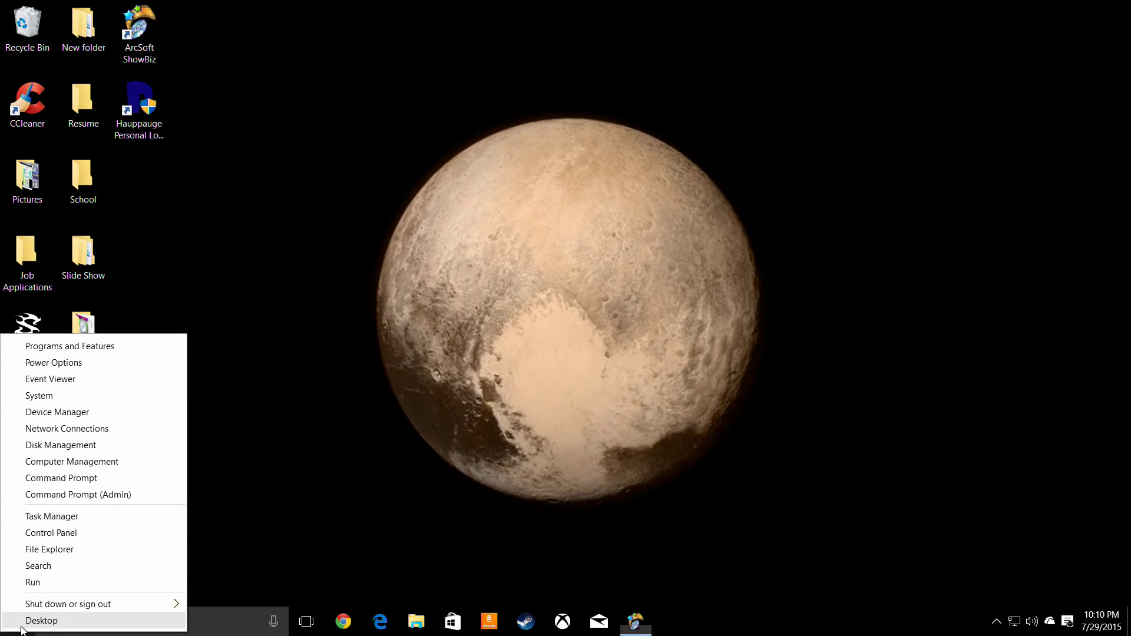
mouse_move(79, 446)
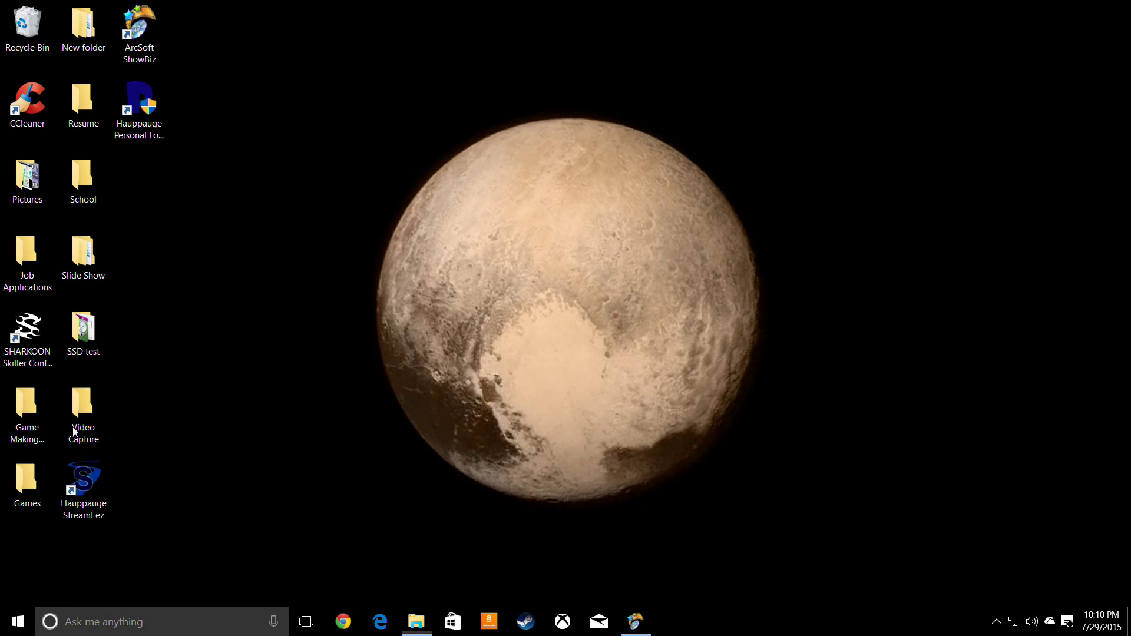
mouse_move(415, 333)
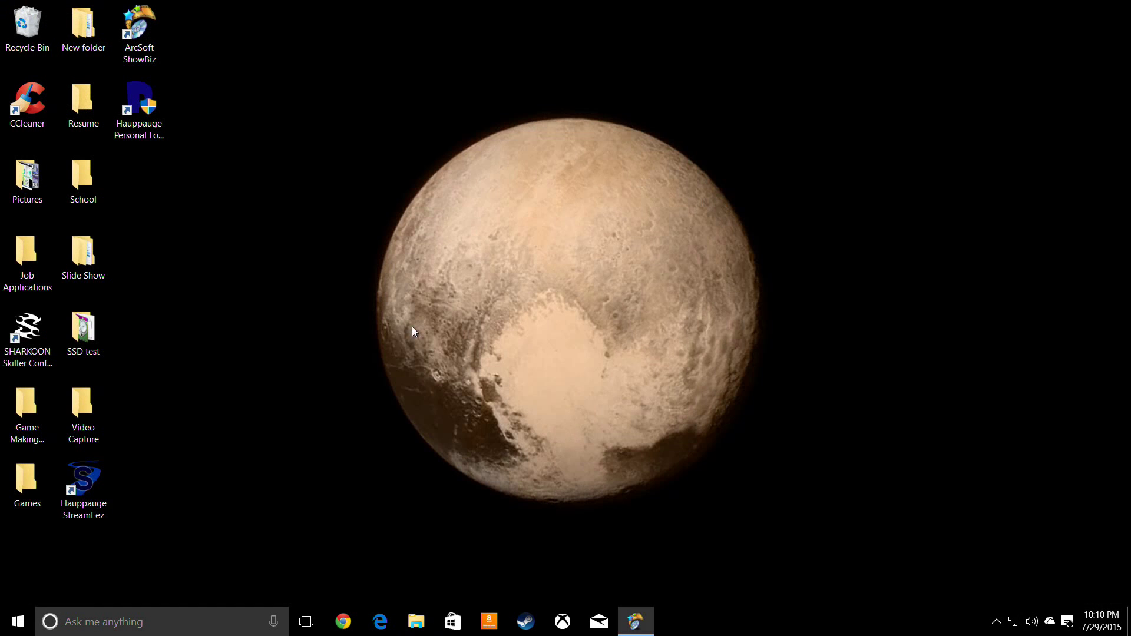
right_click(17, 621)
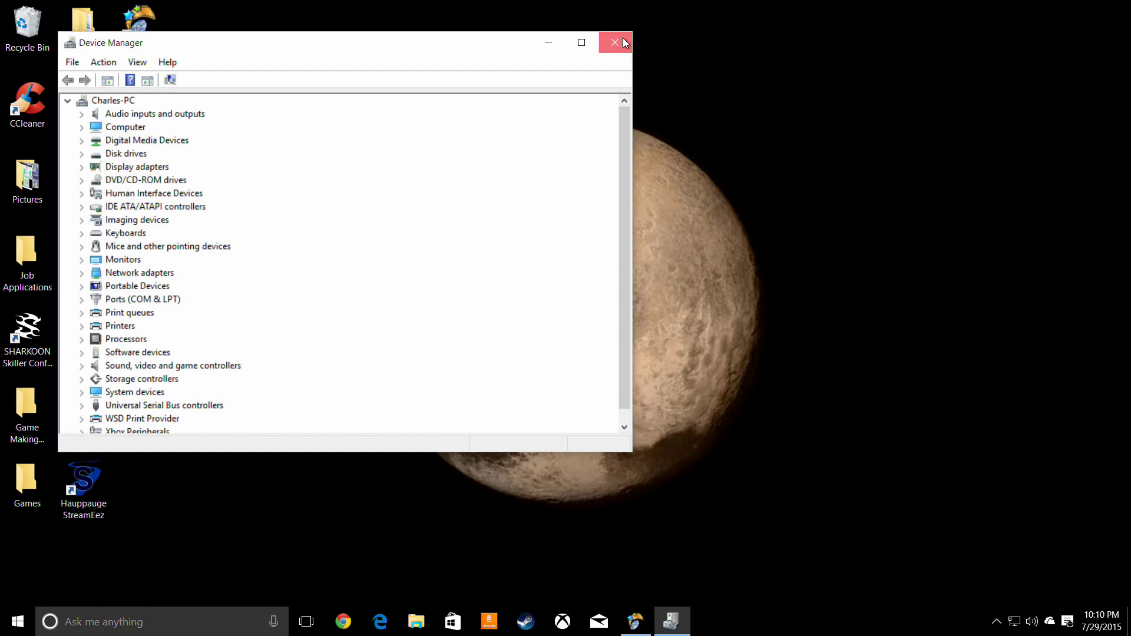
right_click(16, 621)
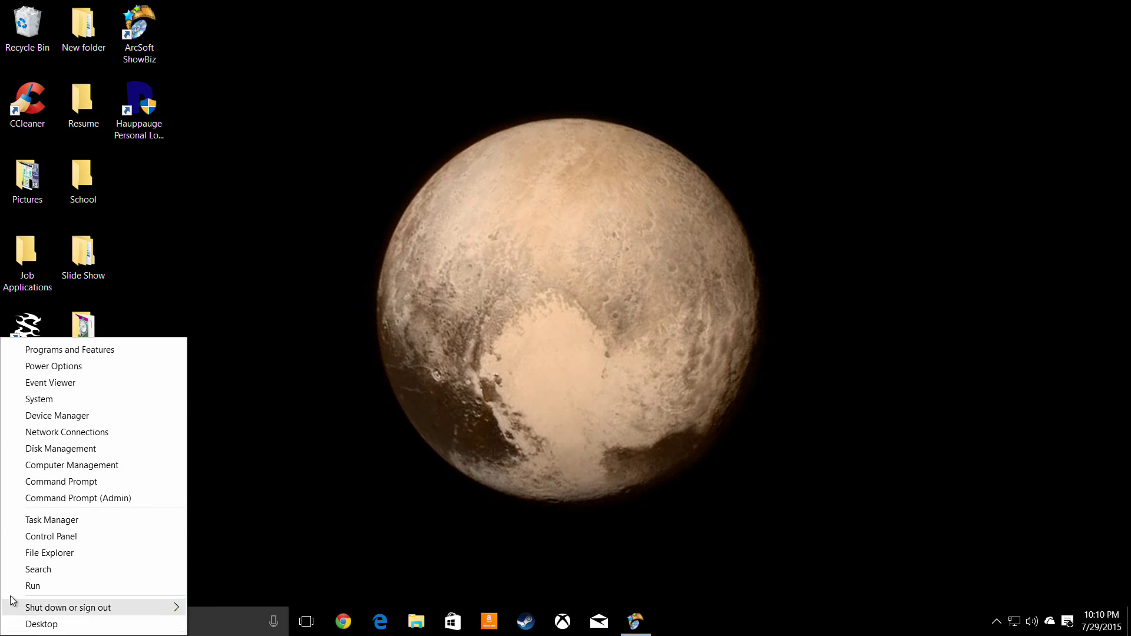
click(39, 400)
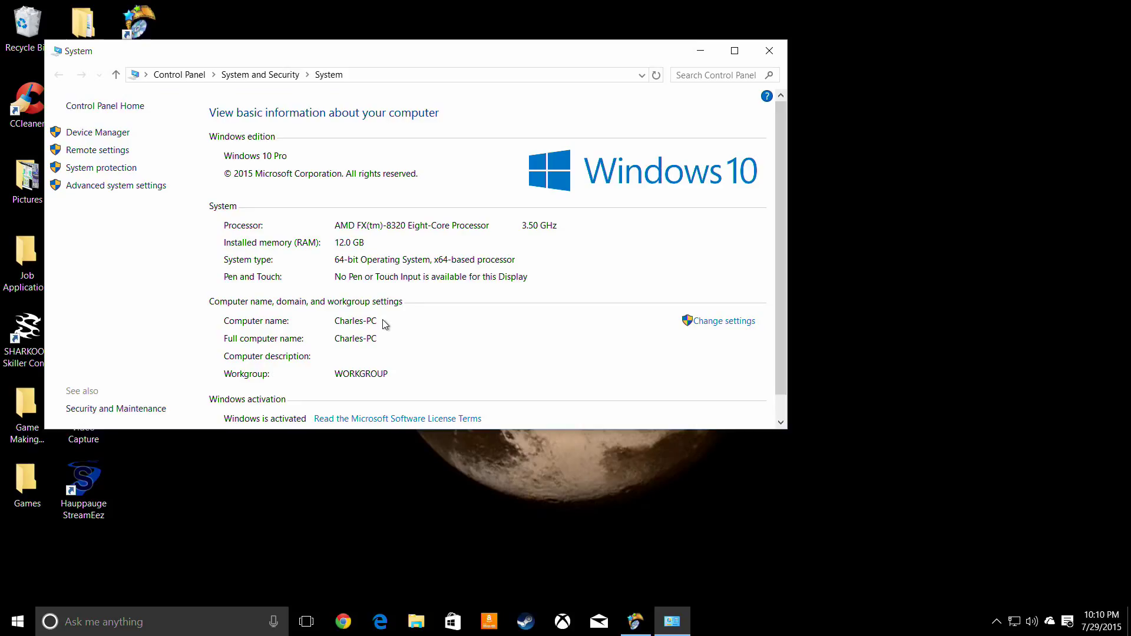
scroll(down, 3)
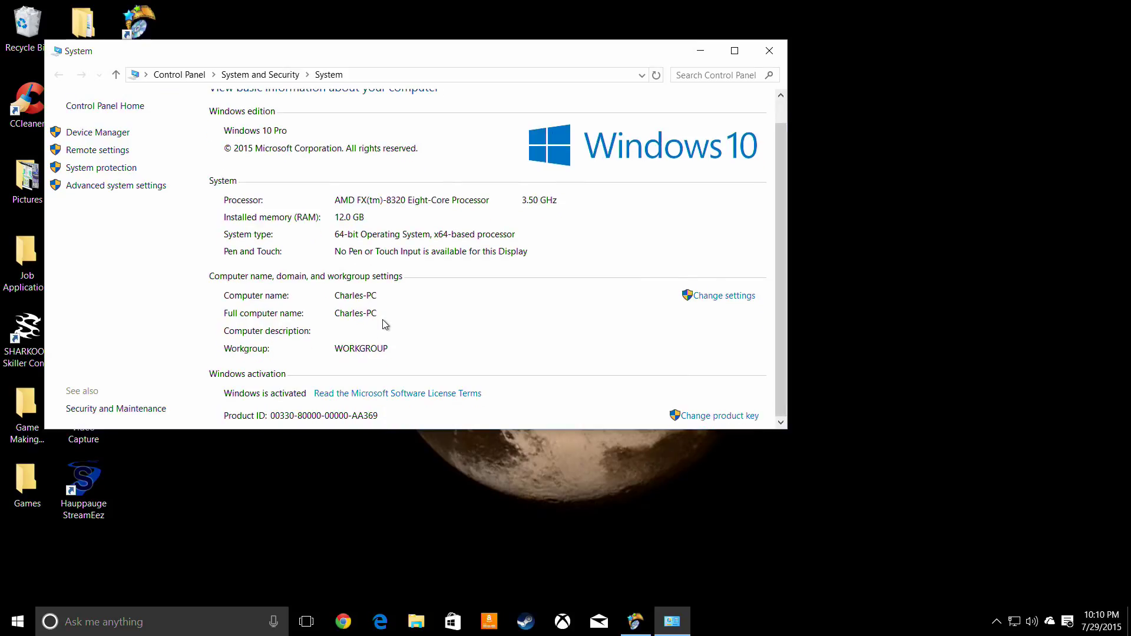
scroll(up, 3)
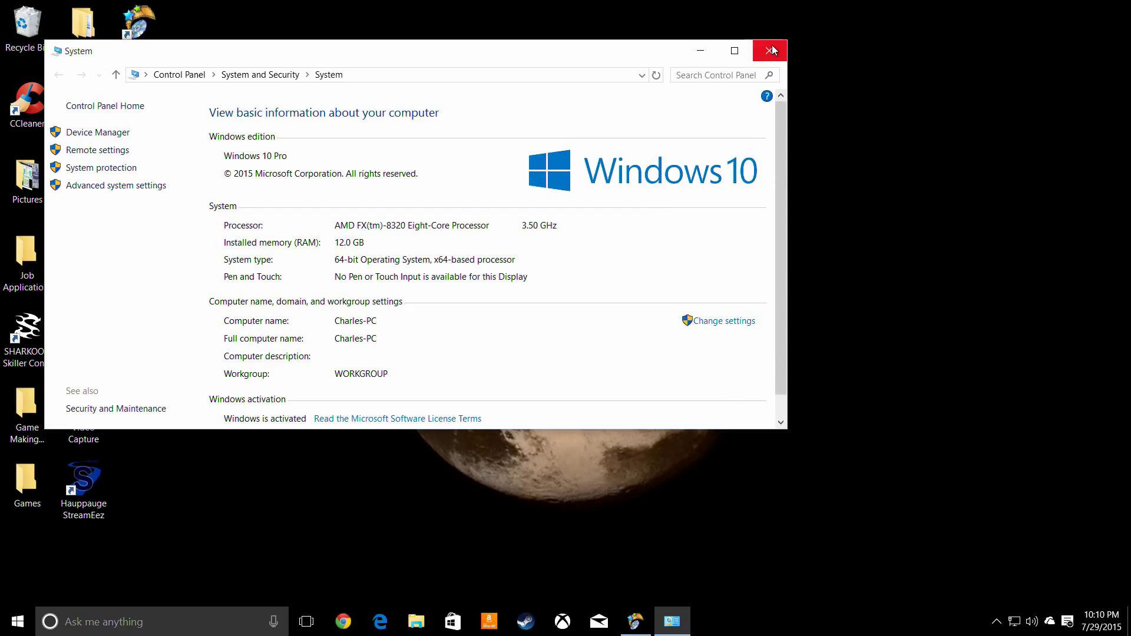
mouse_move(770, 50)
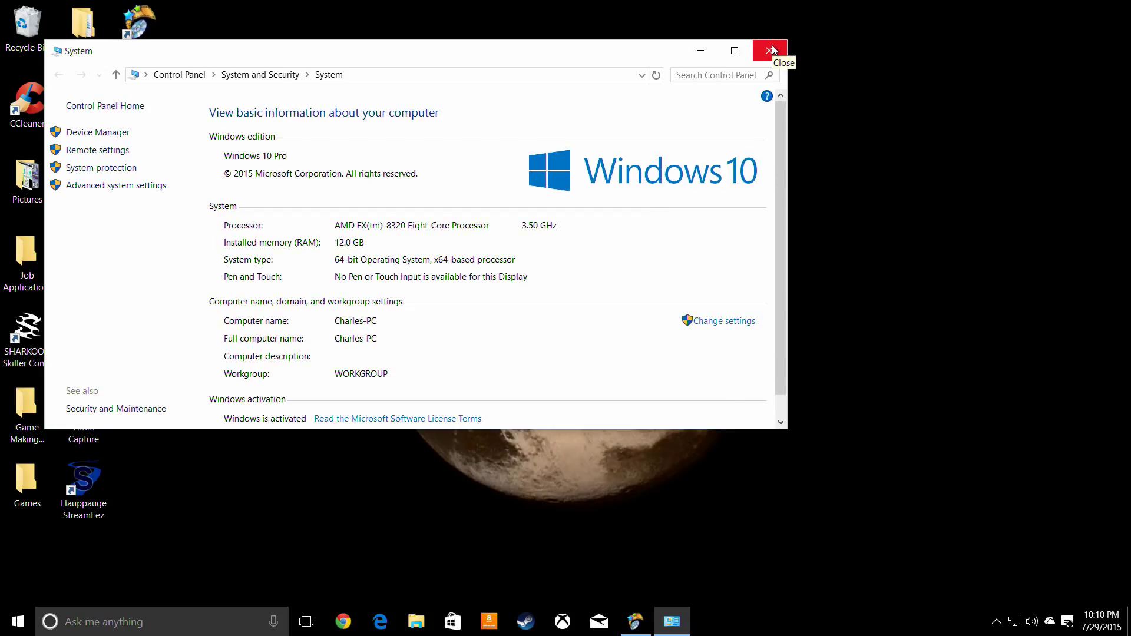
click(769, 51)
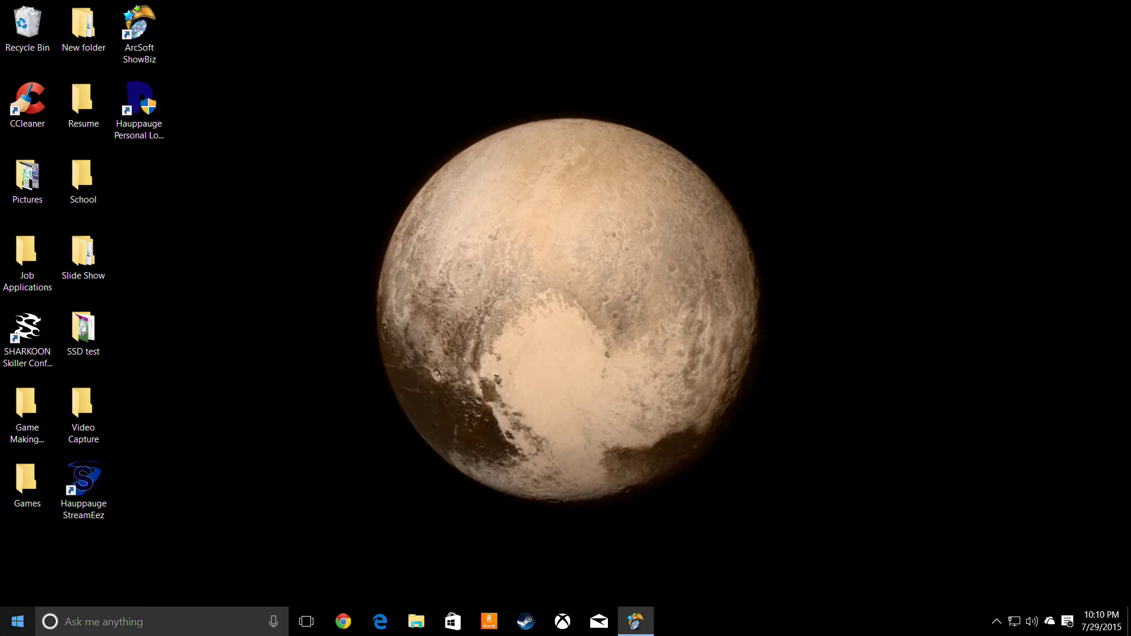
click(16, 622)
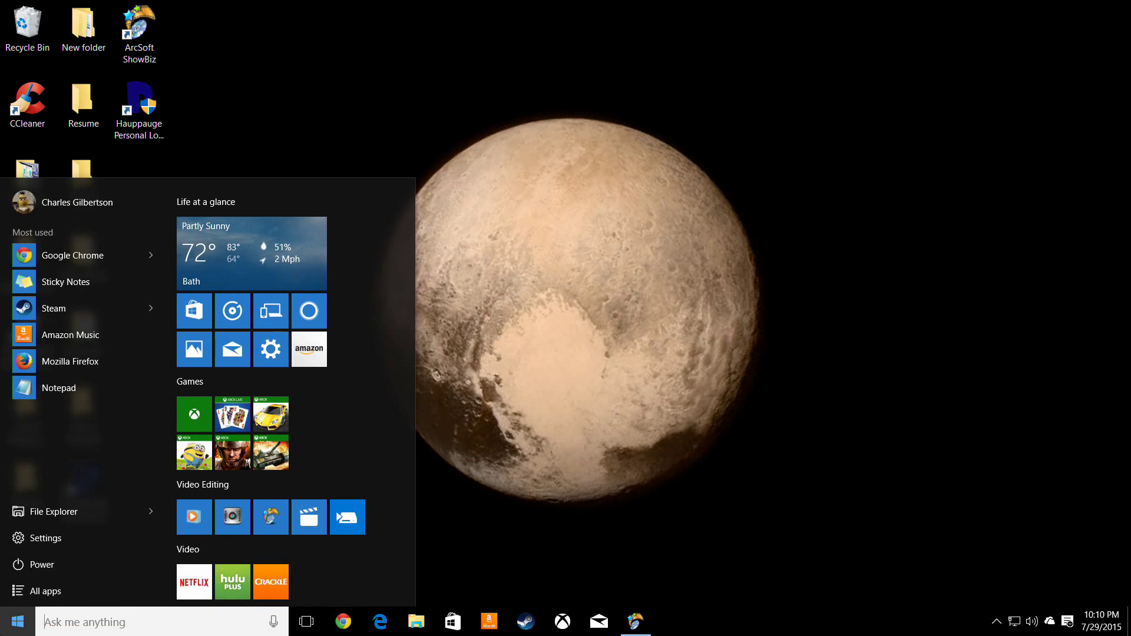
right_click(15, 621)
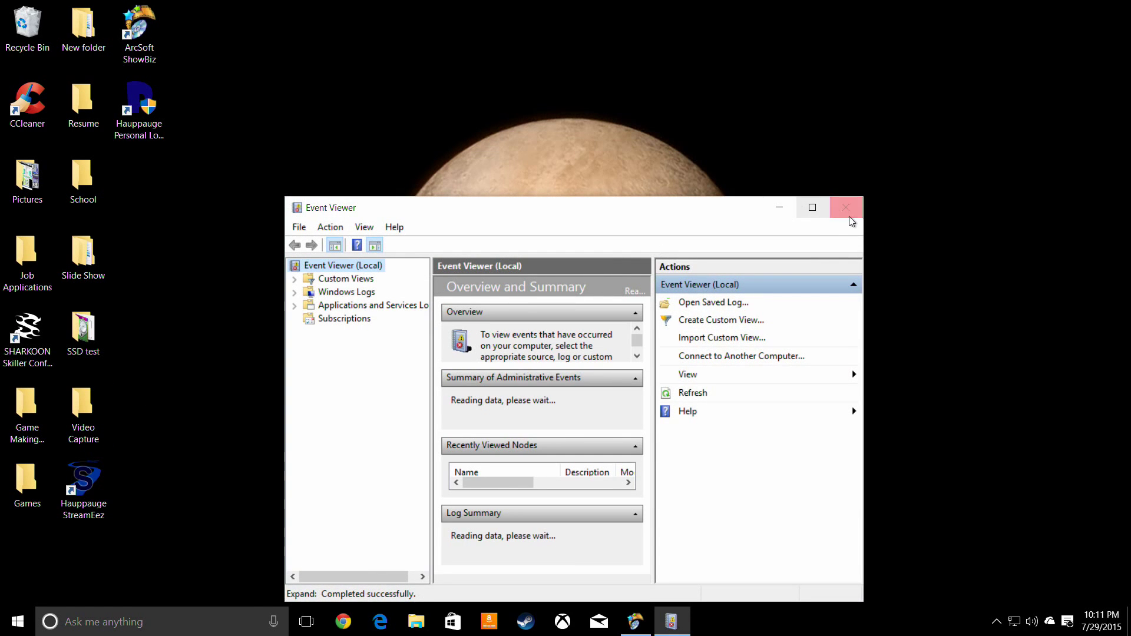
click(846, 207)
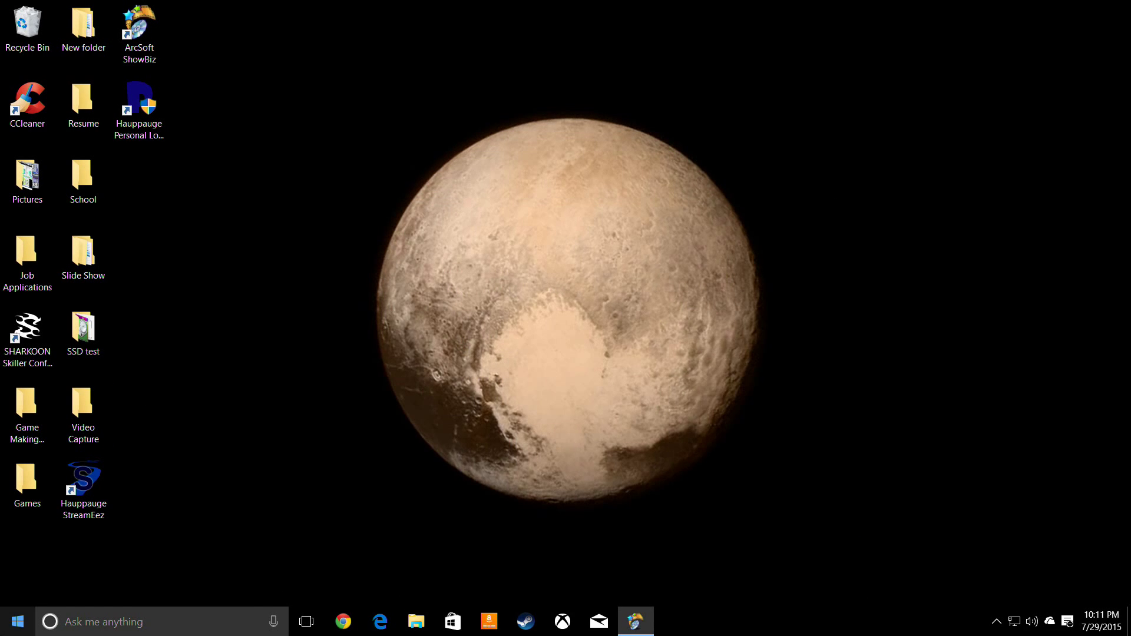
click(18, 621)
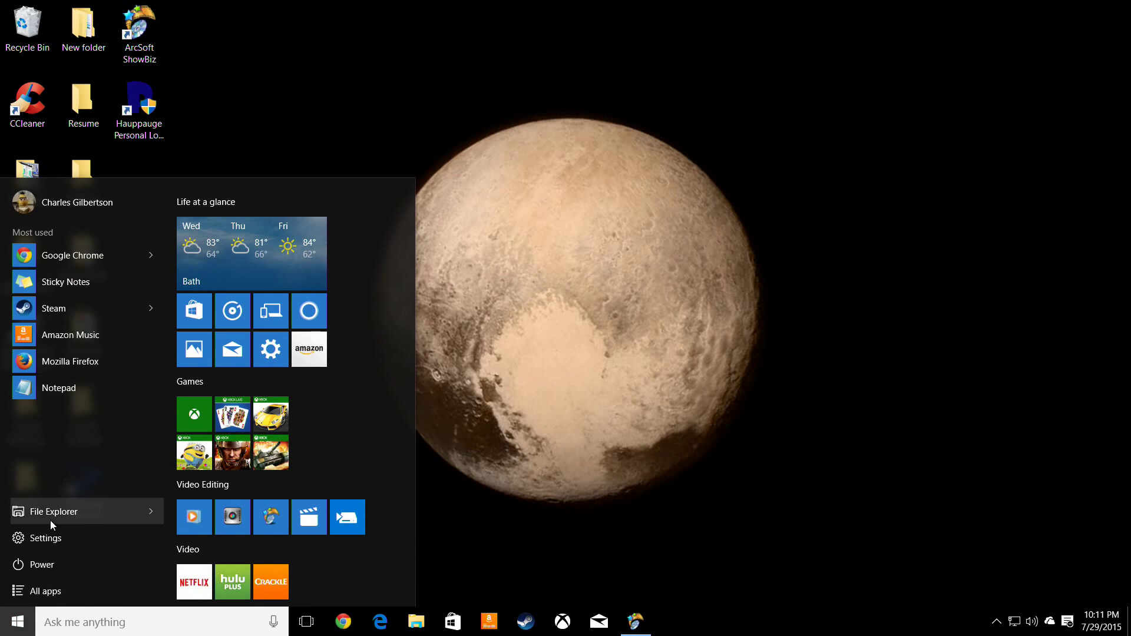
right_click(16, 621)
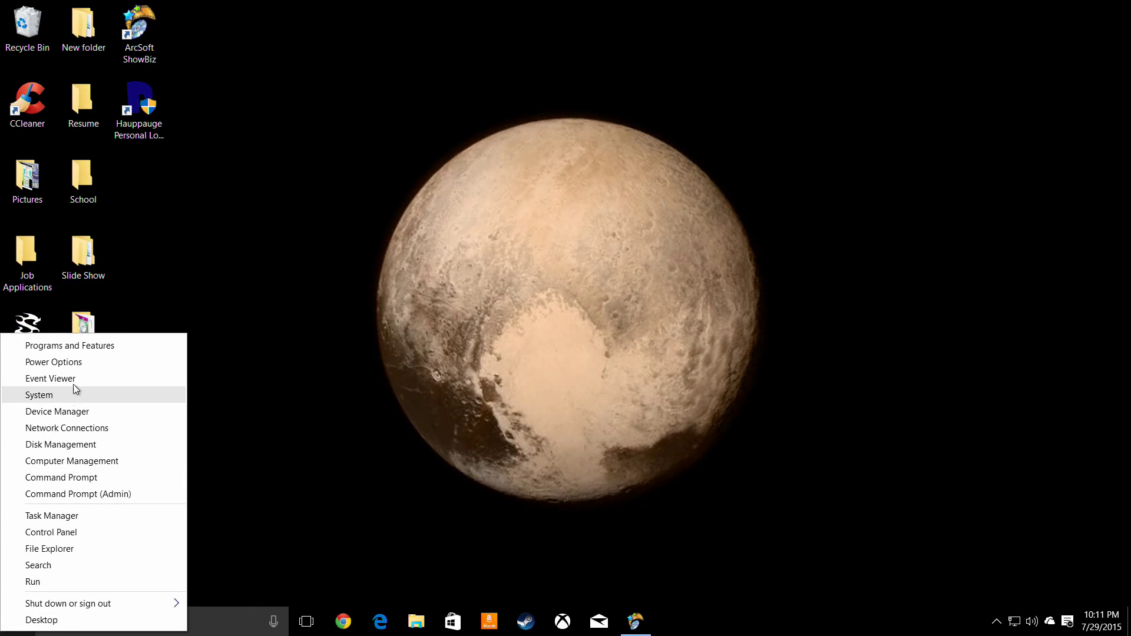
click(53, 362)
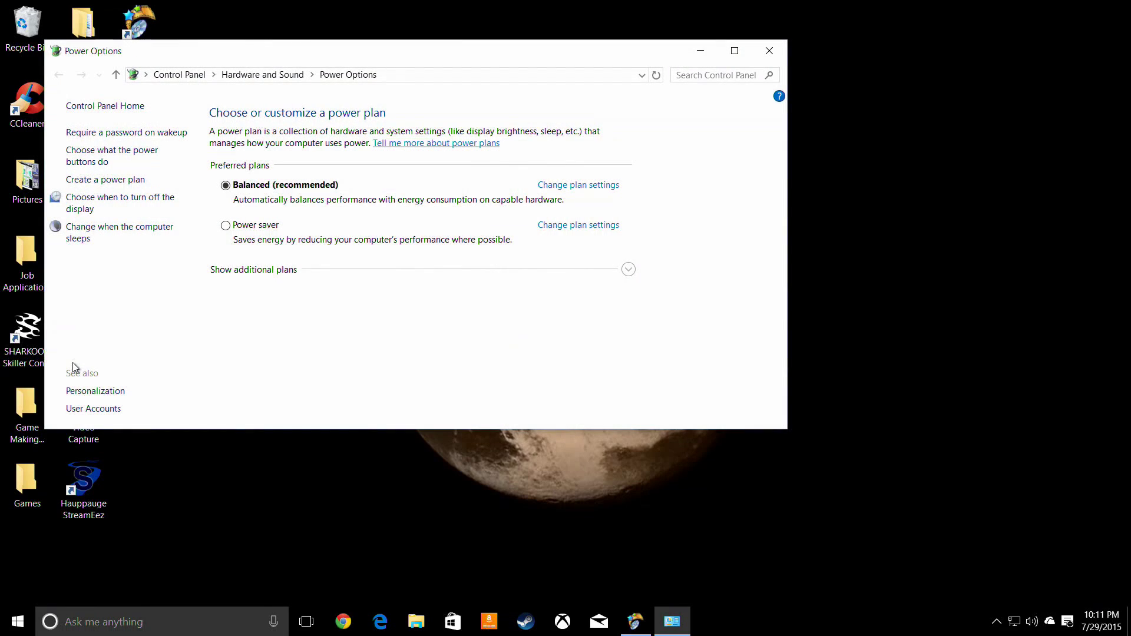
mouse_move(772, 37)
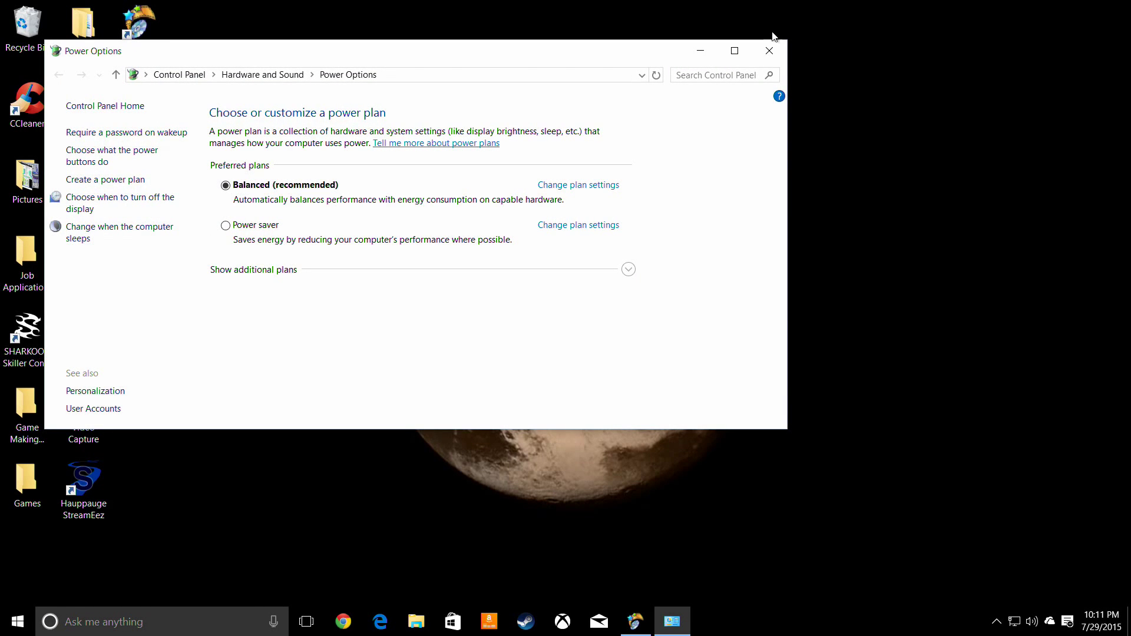
click(15, 621)
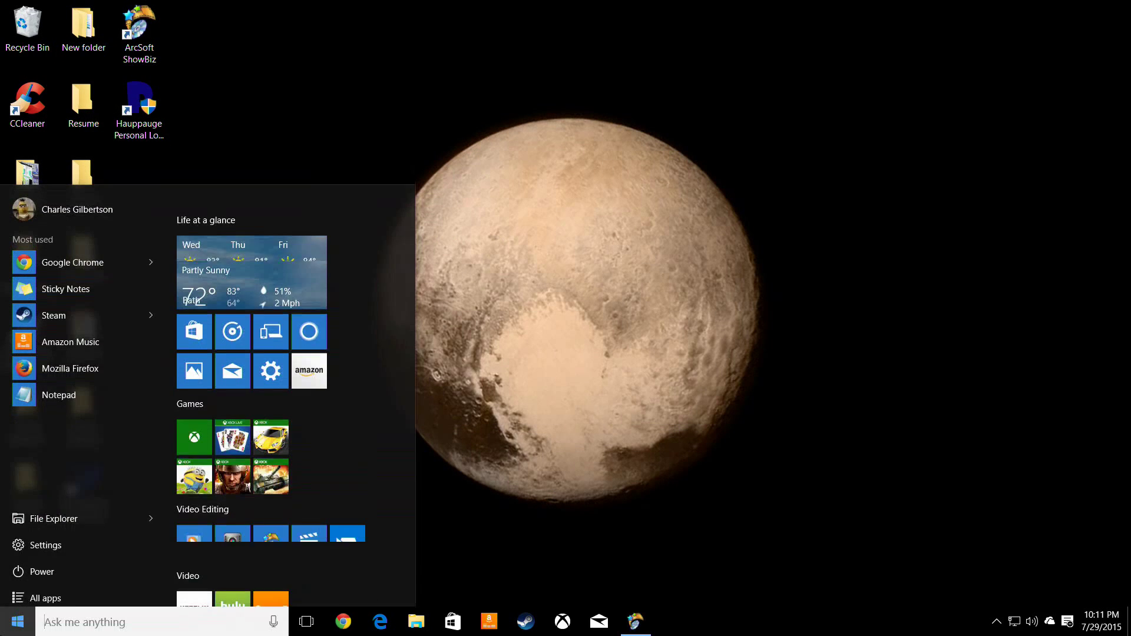
right_click(16, 621)
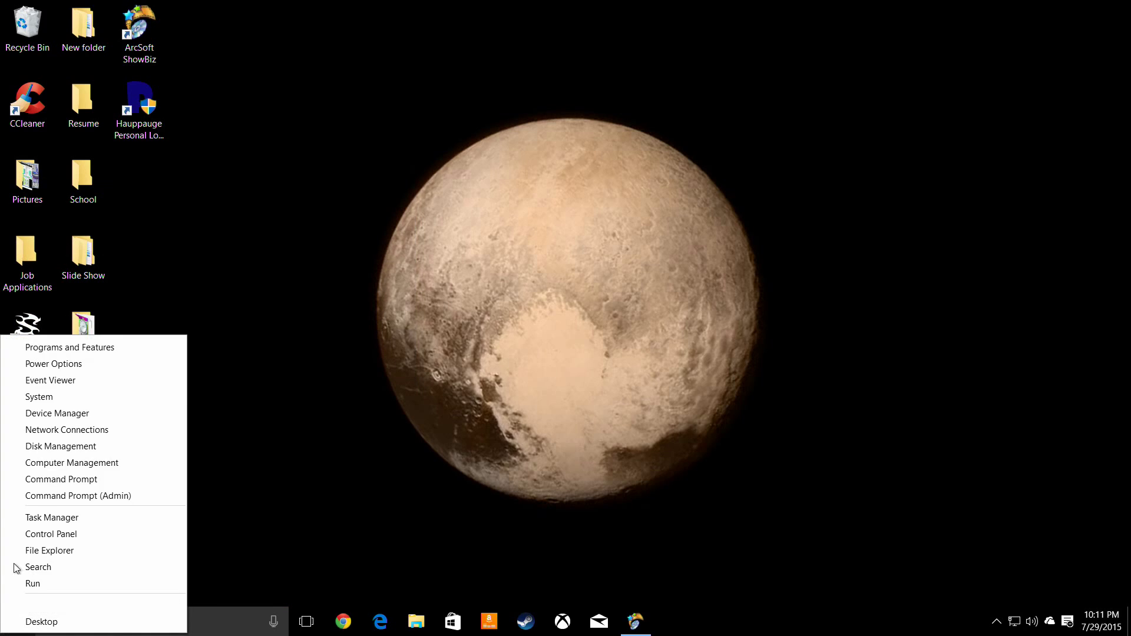
click(70, 347)
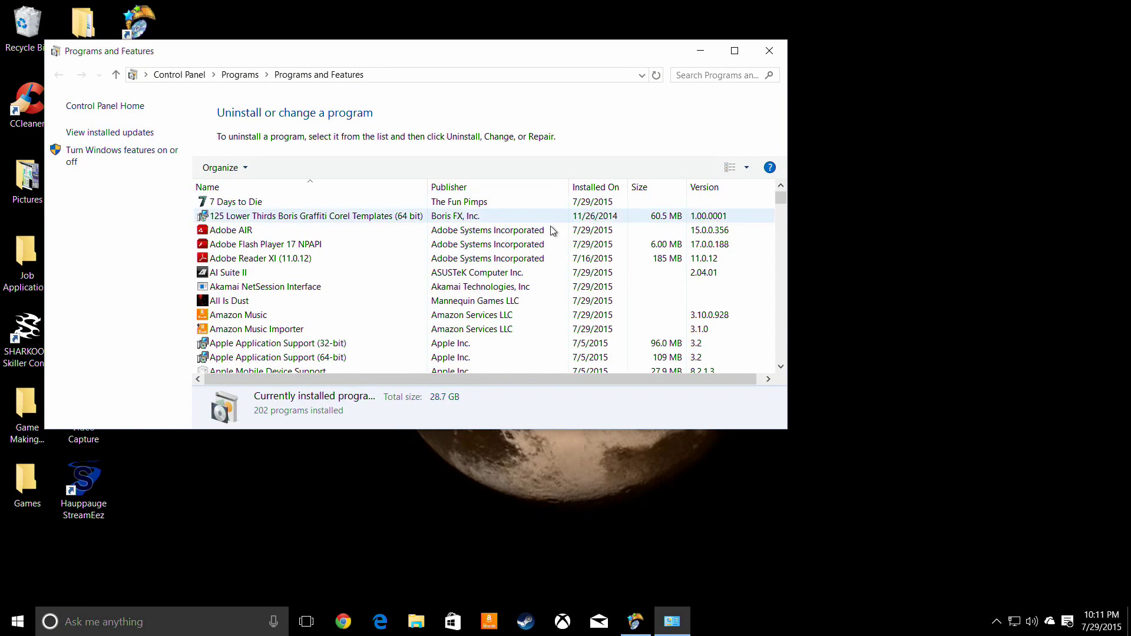
click(767, 51)
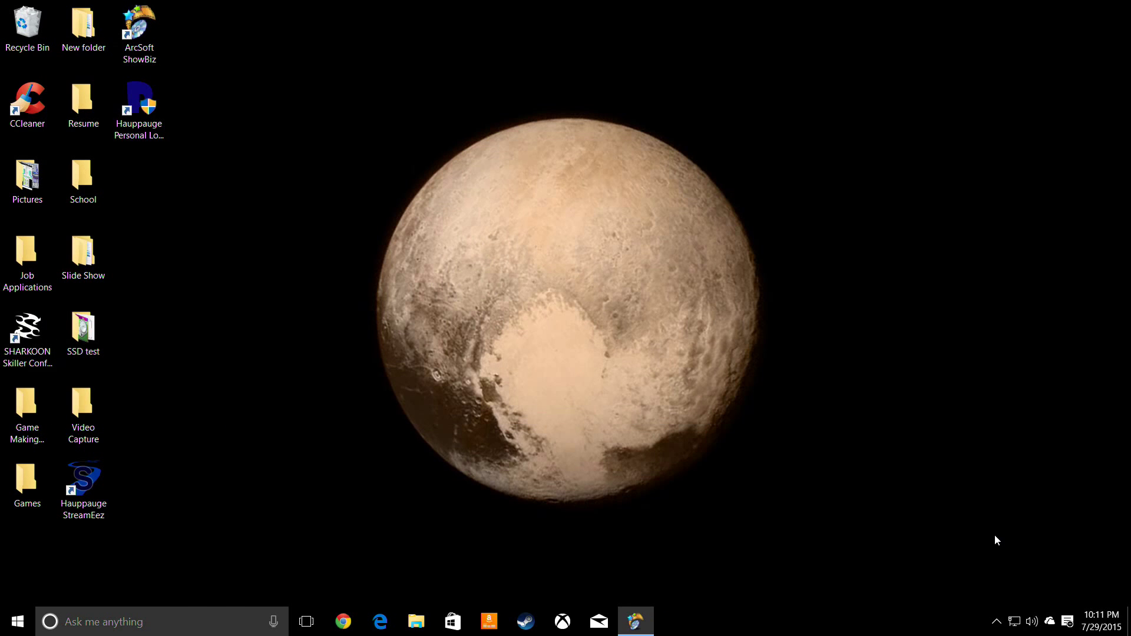
mouse_move(995, 622)
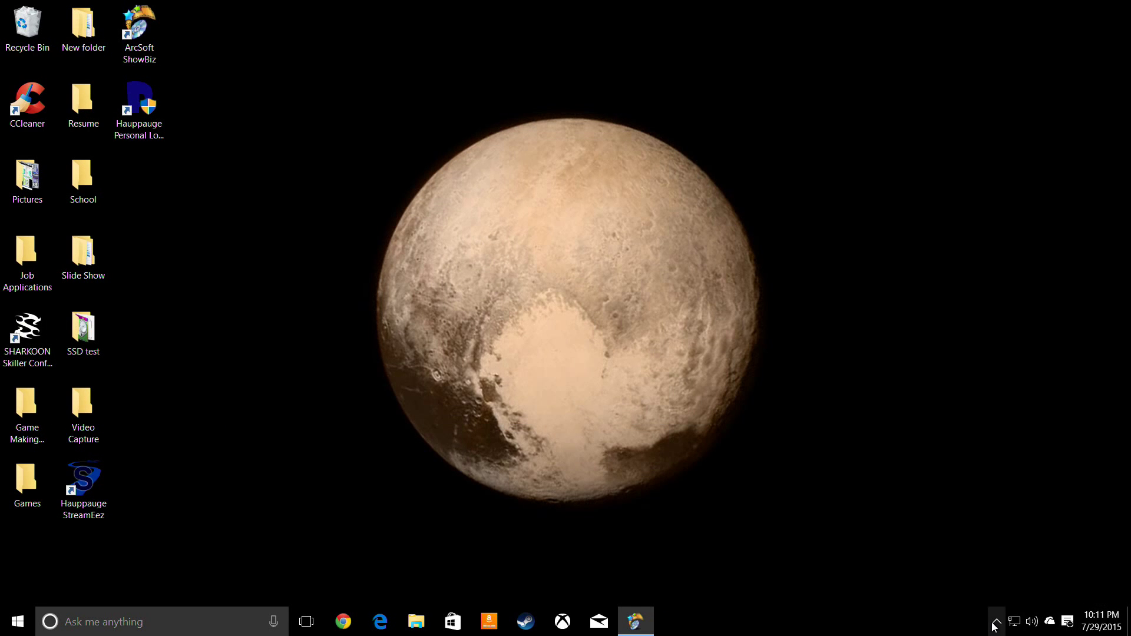
click(994, 621)
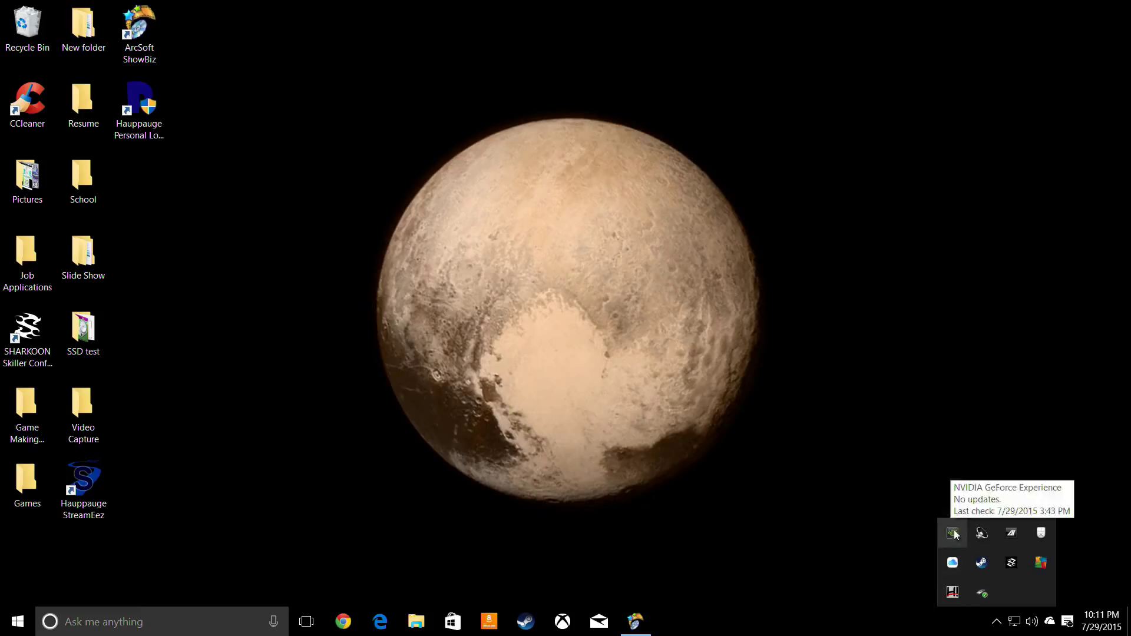
mouse_move(980, 592)
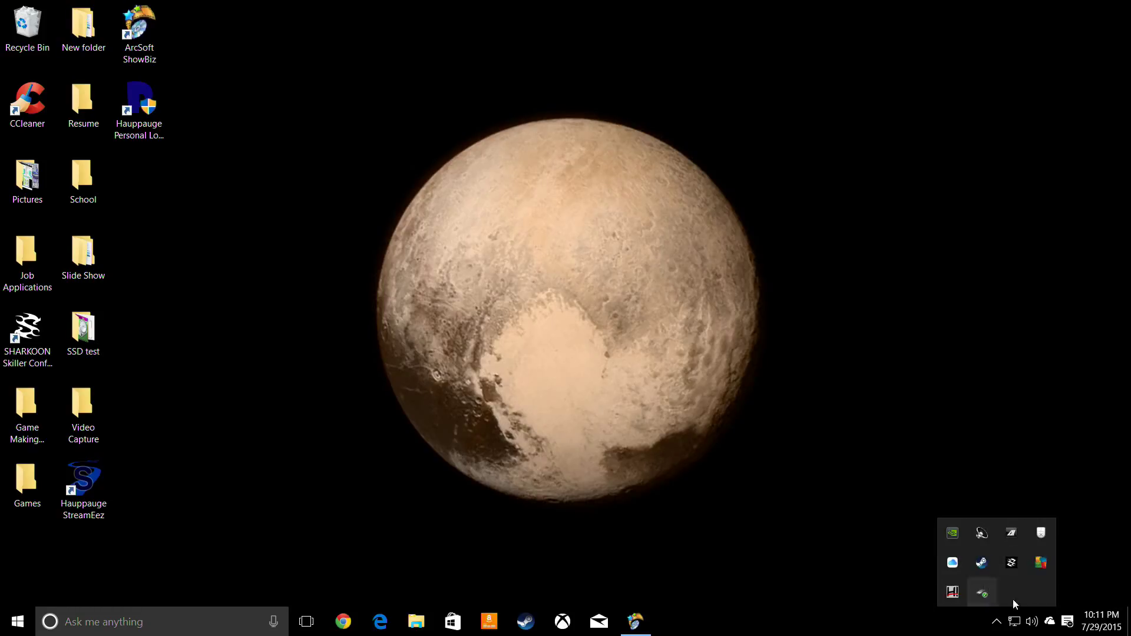
click(1013, 621)
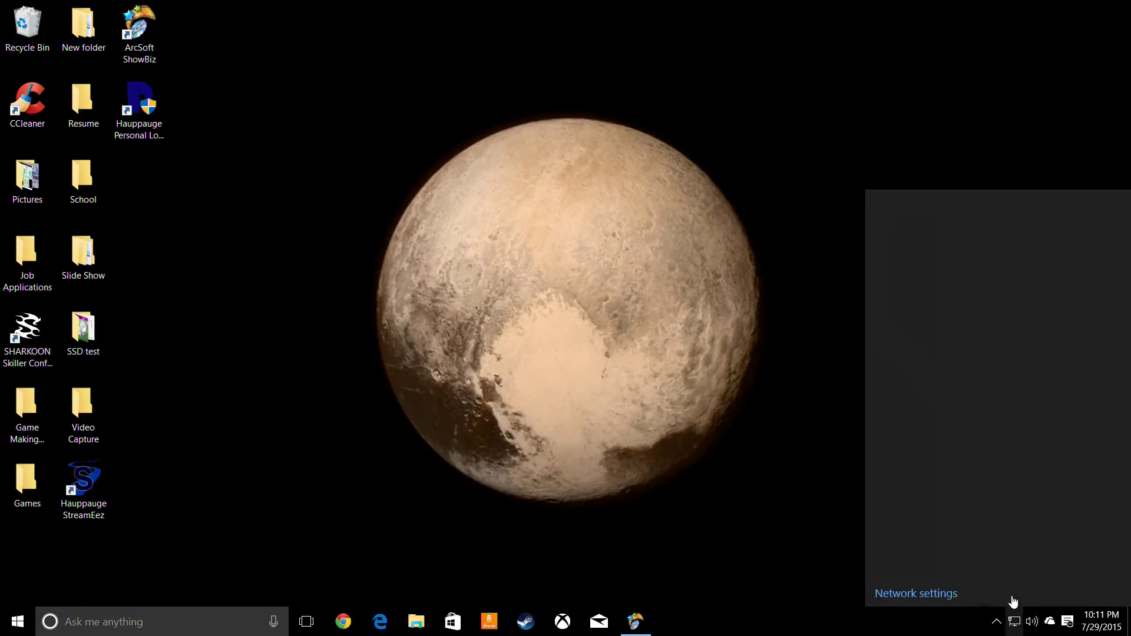
click(751, 538)
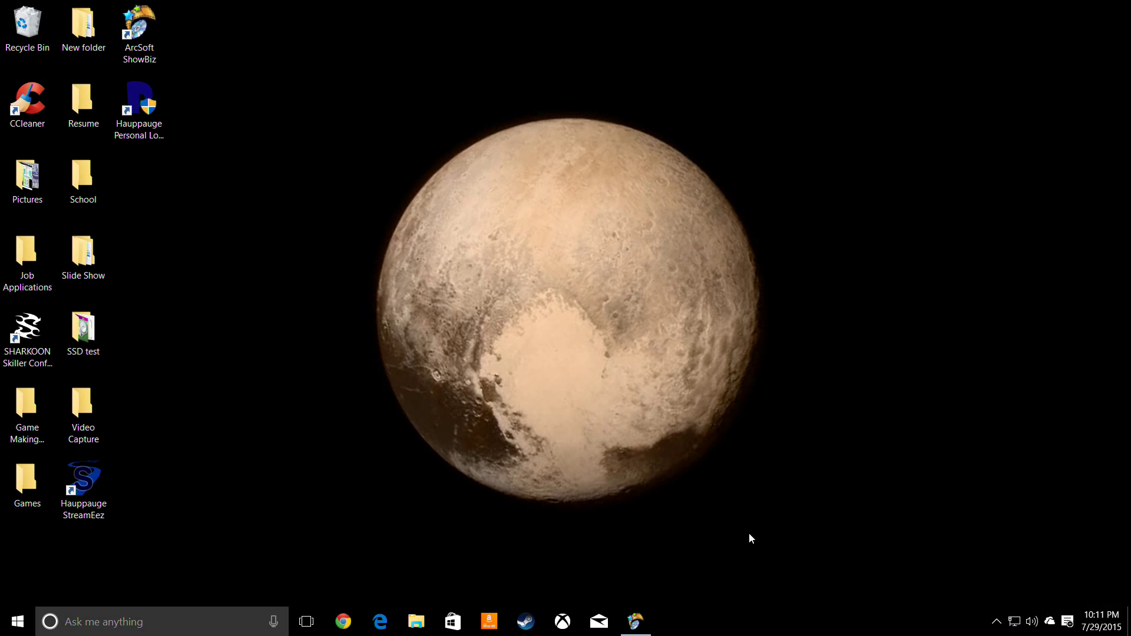
mouse_move(1069, 621)
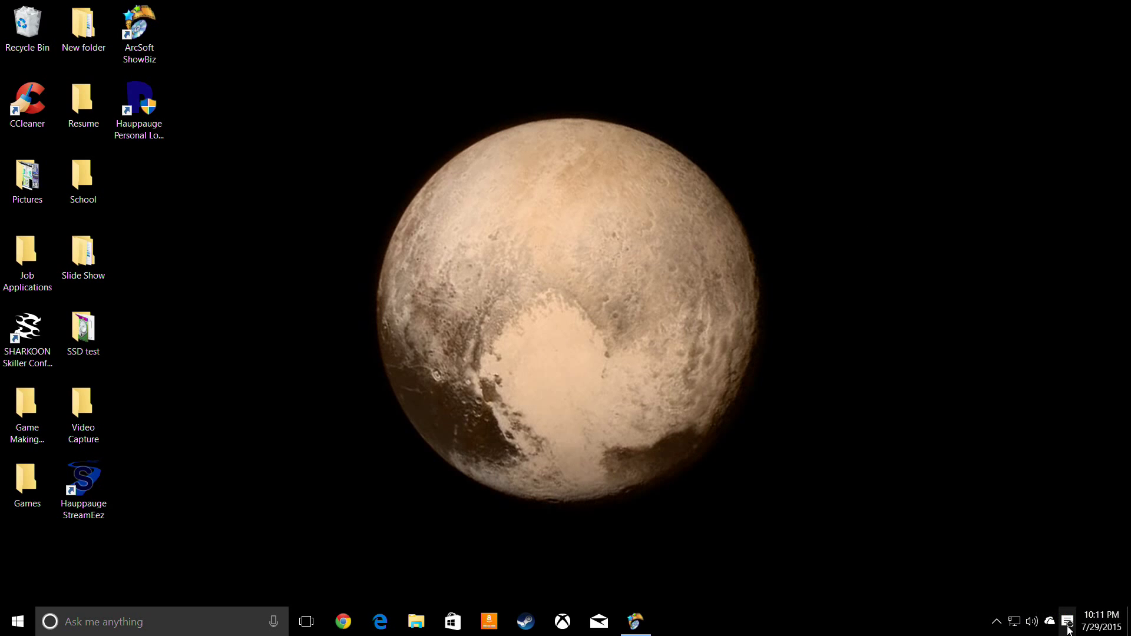
- Dismiss the scanner, AutoPlay and Facebook notifications in the Action Center
click(1069, 621)
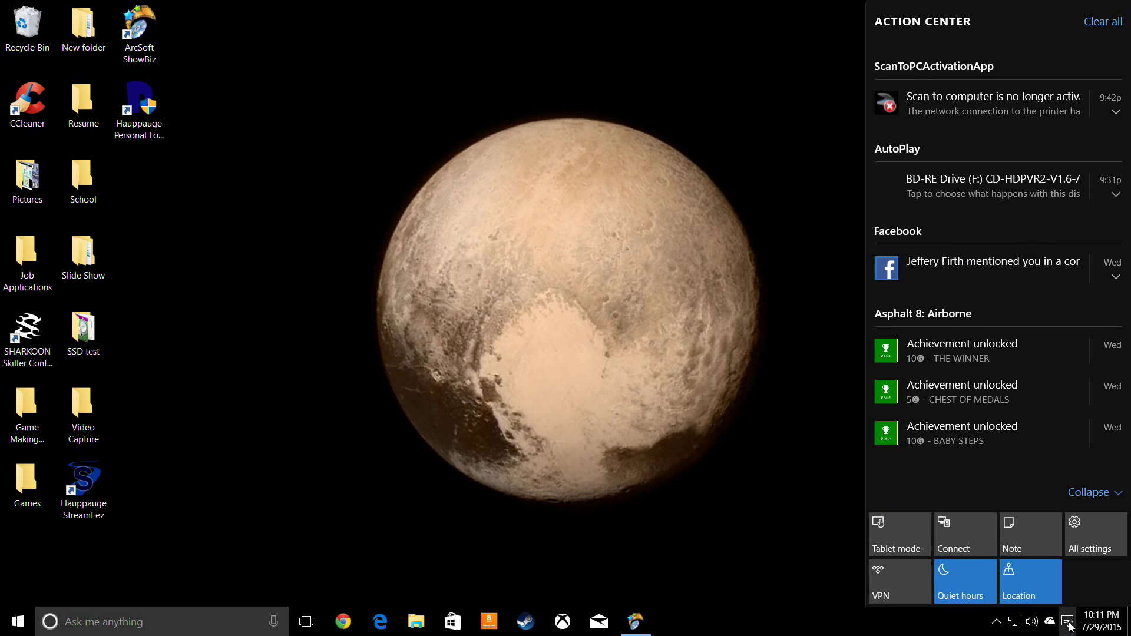
mouse_move(1053, 449)
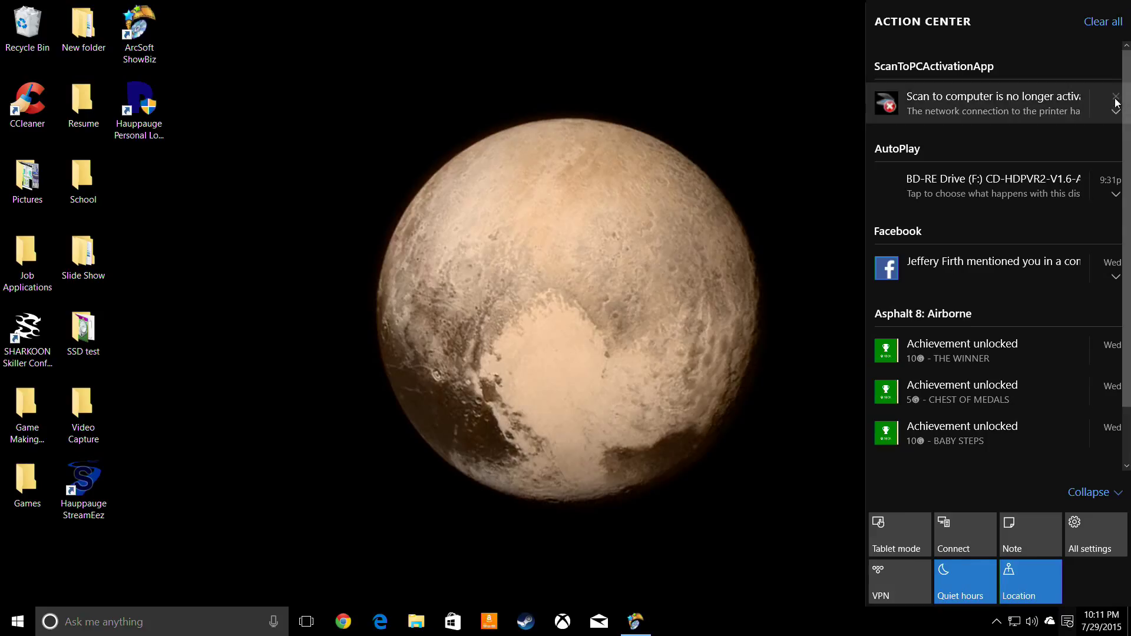
click(1115, 98)
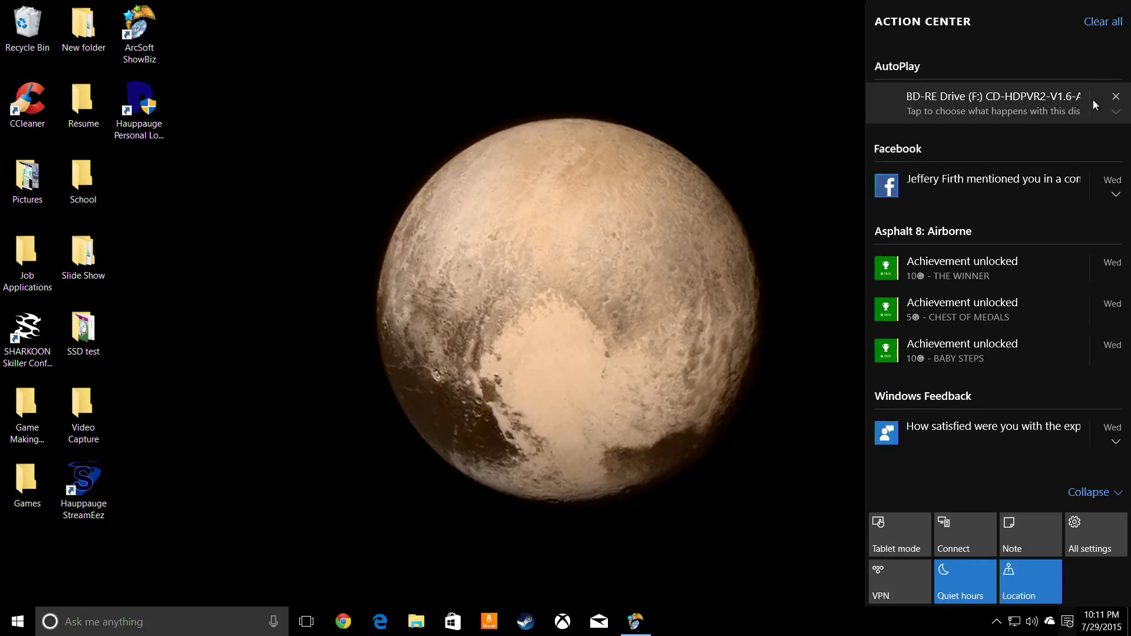
click(1117, 95)
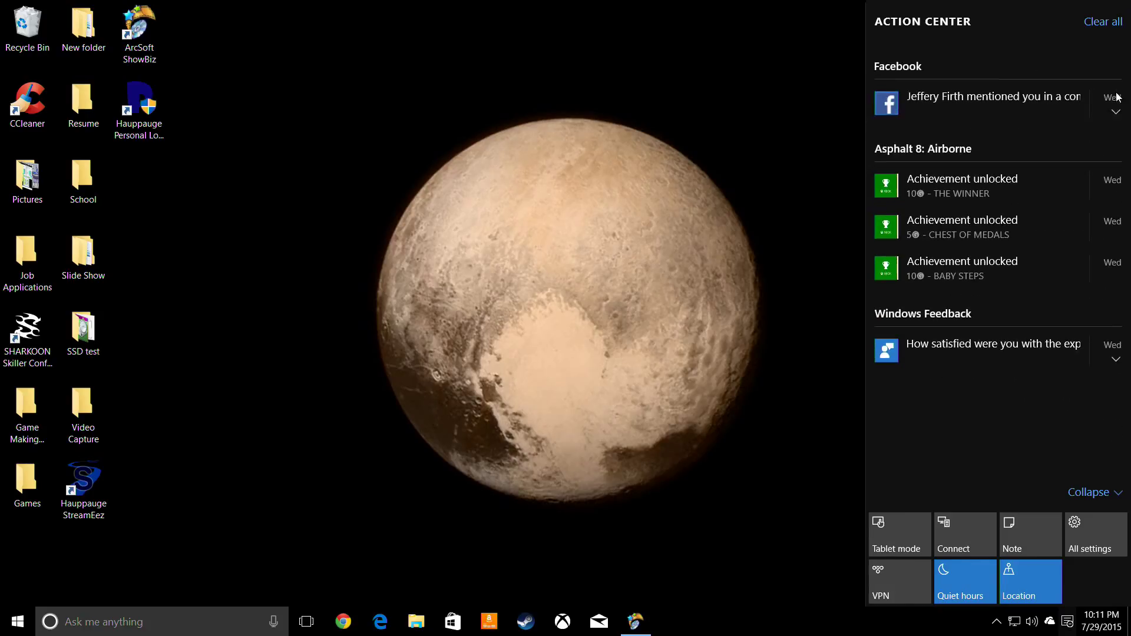
click(1117, 96)
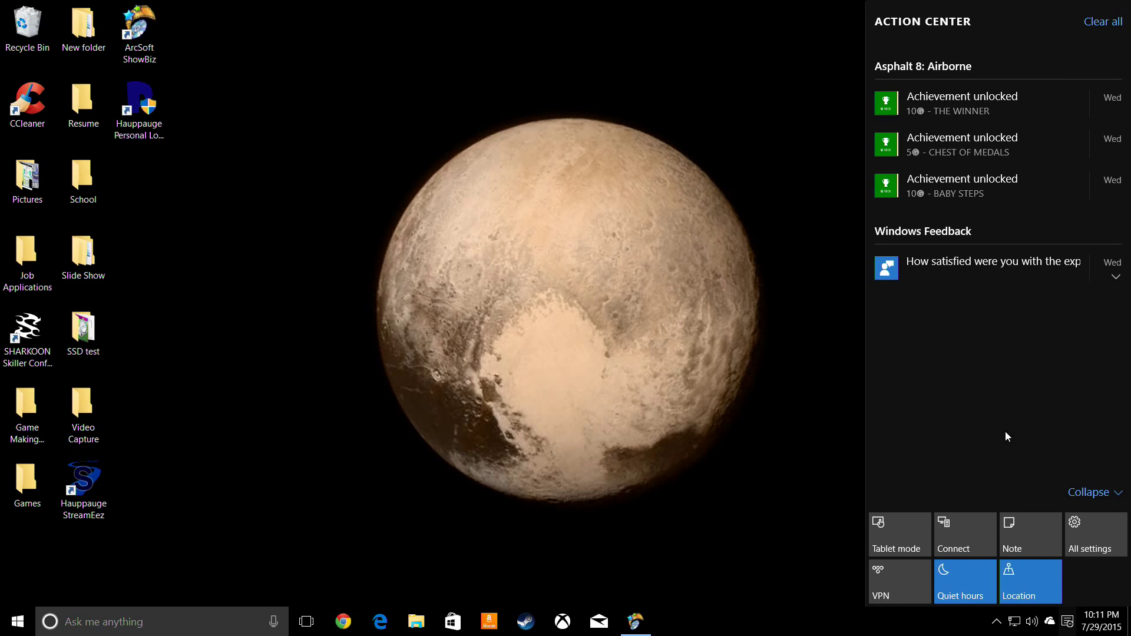
- Briefly view All settings, then reopen Action Center and turn Quiet hours on
click(898, 534)
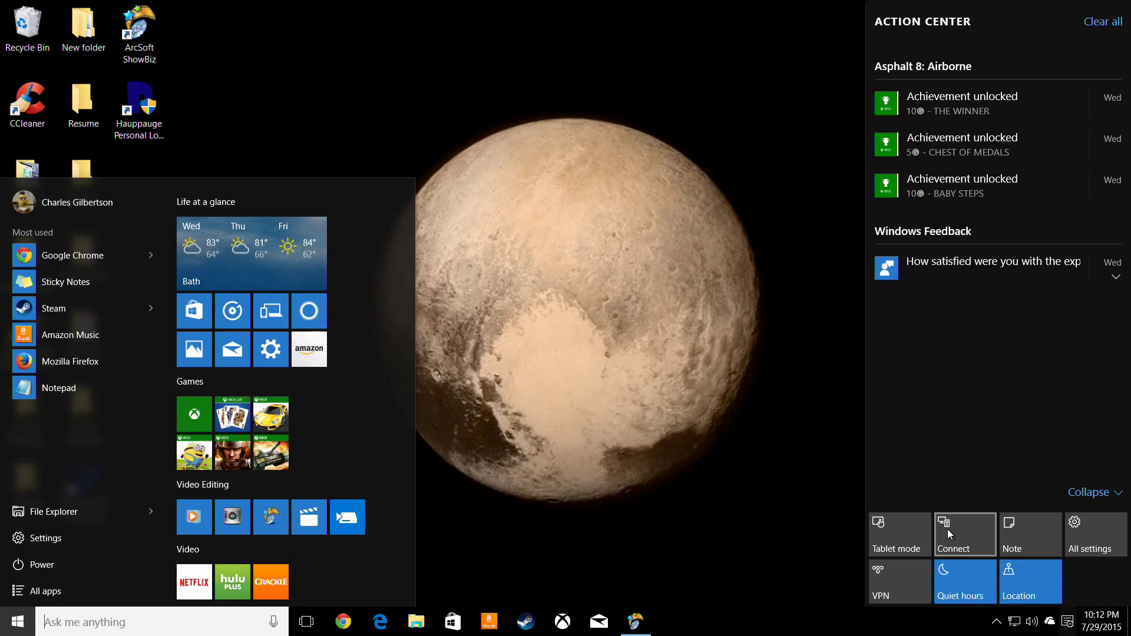
mouse_move(1062, 552)
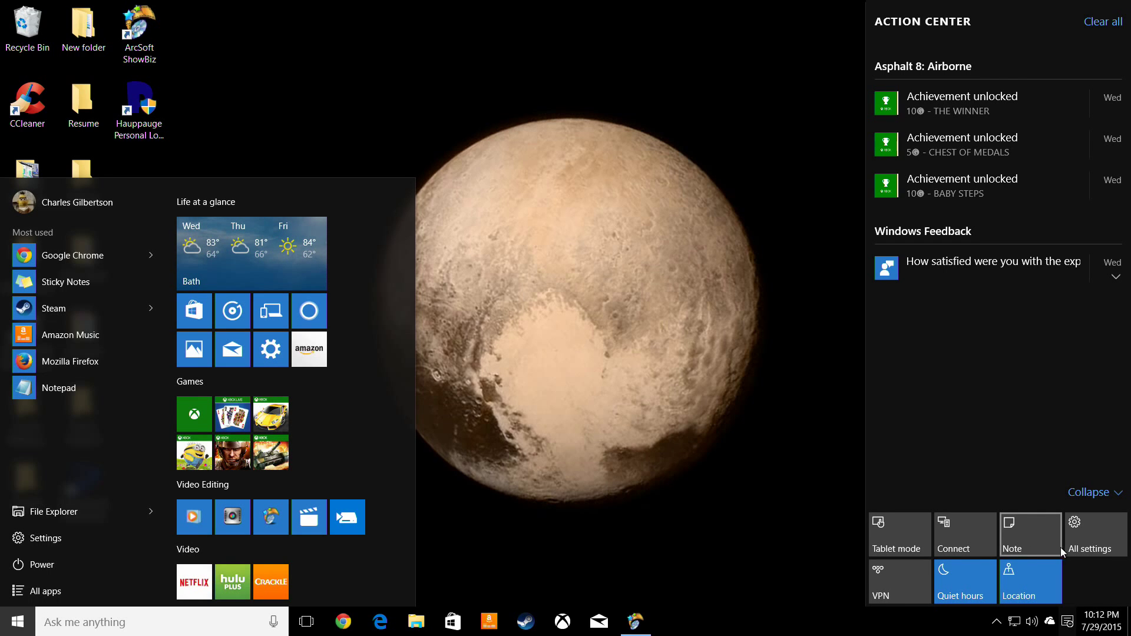
click(1089, 529)
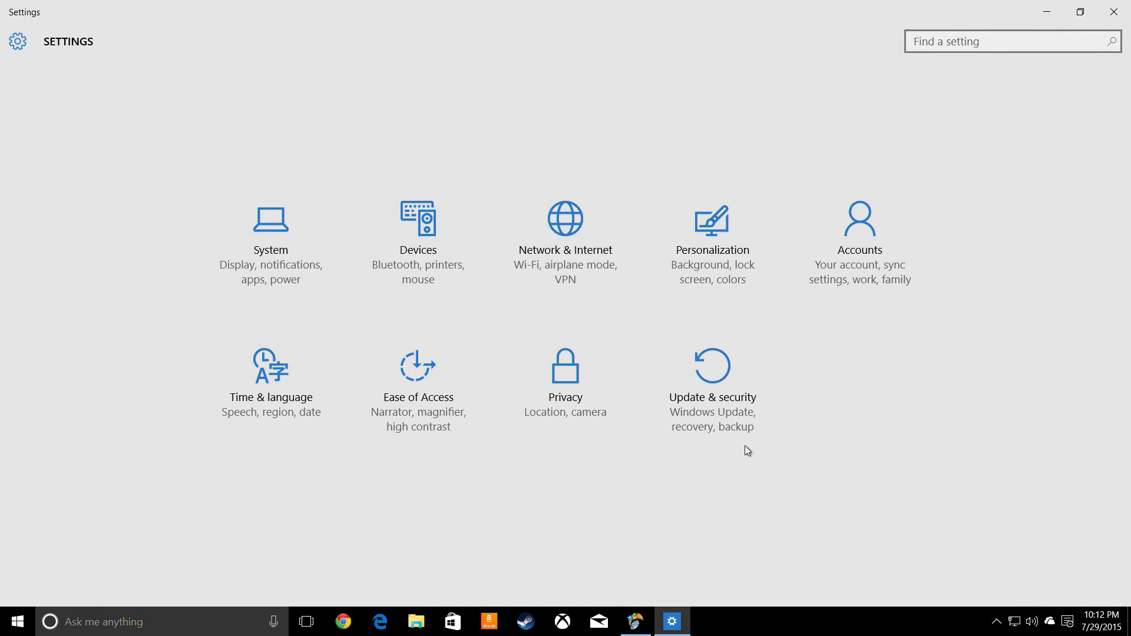
click(1114, 12)
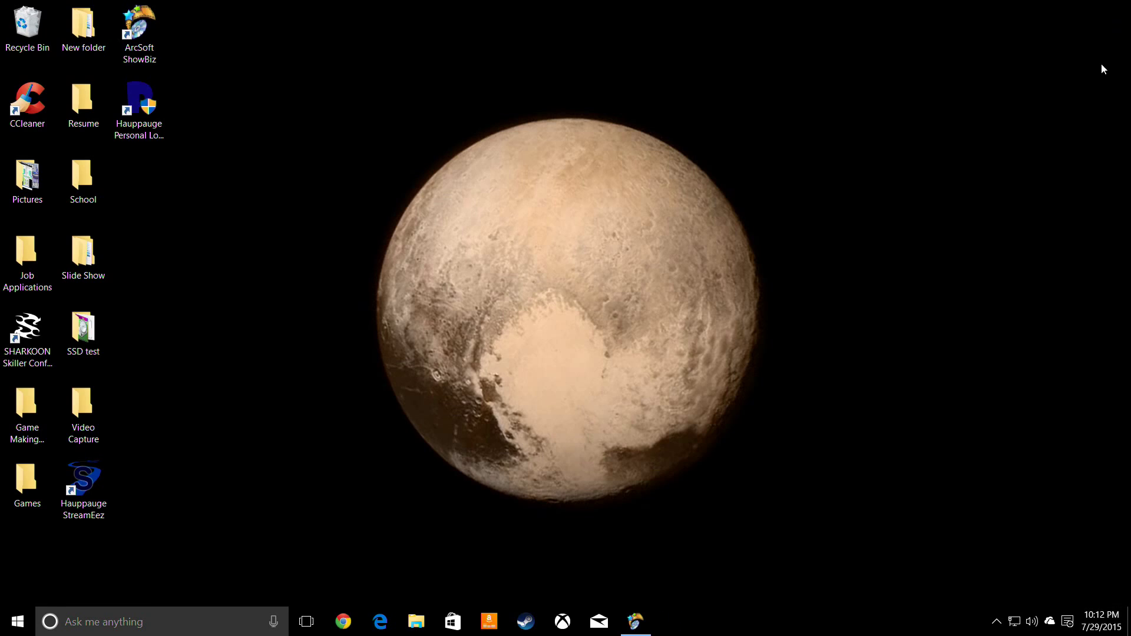
click(1068, 621)
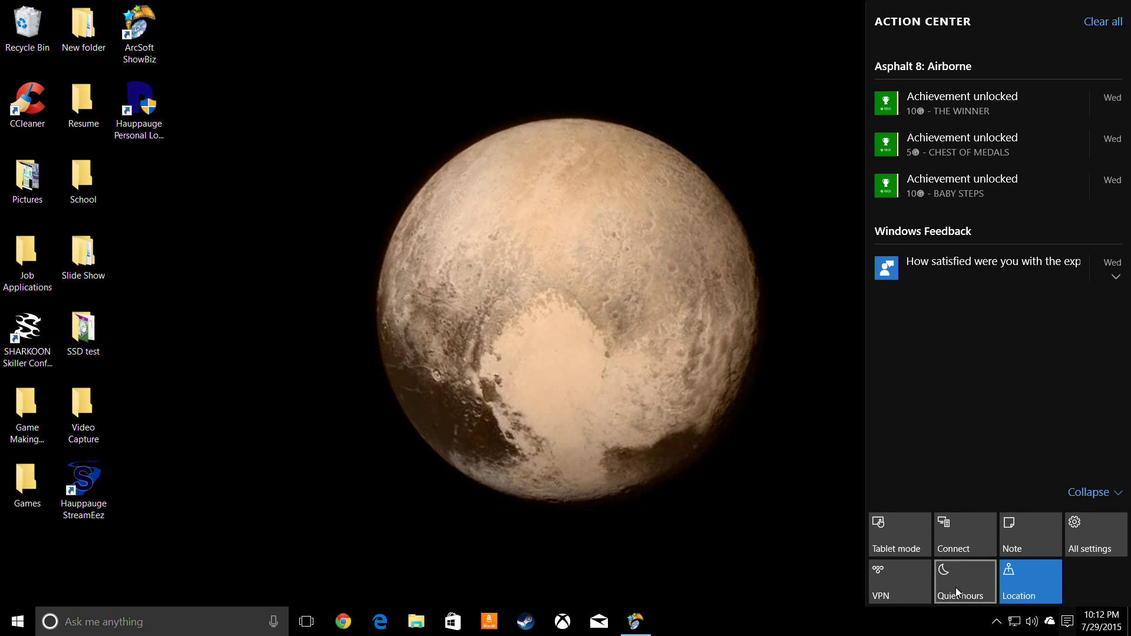
click(964, 581)
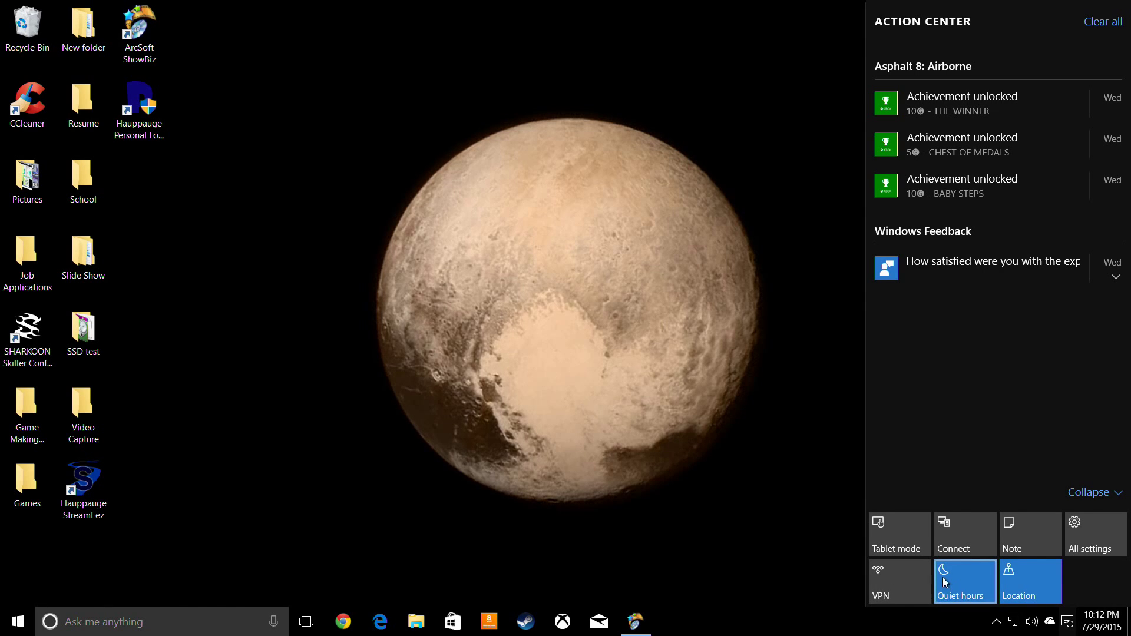
mouse_move(1020, 577)
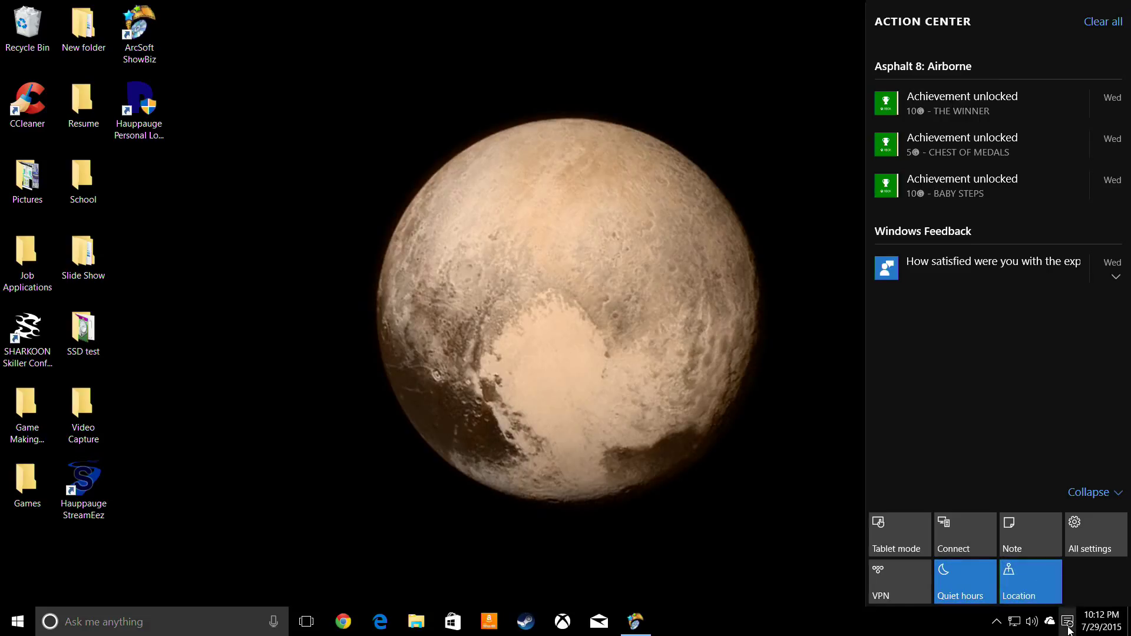
- Check the clock and calendar flyout, dismiss it, and enable Tablet mode
click(1097, 622)
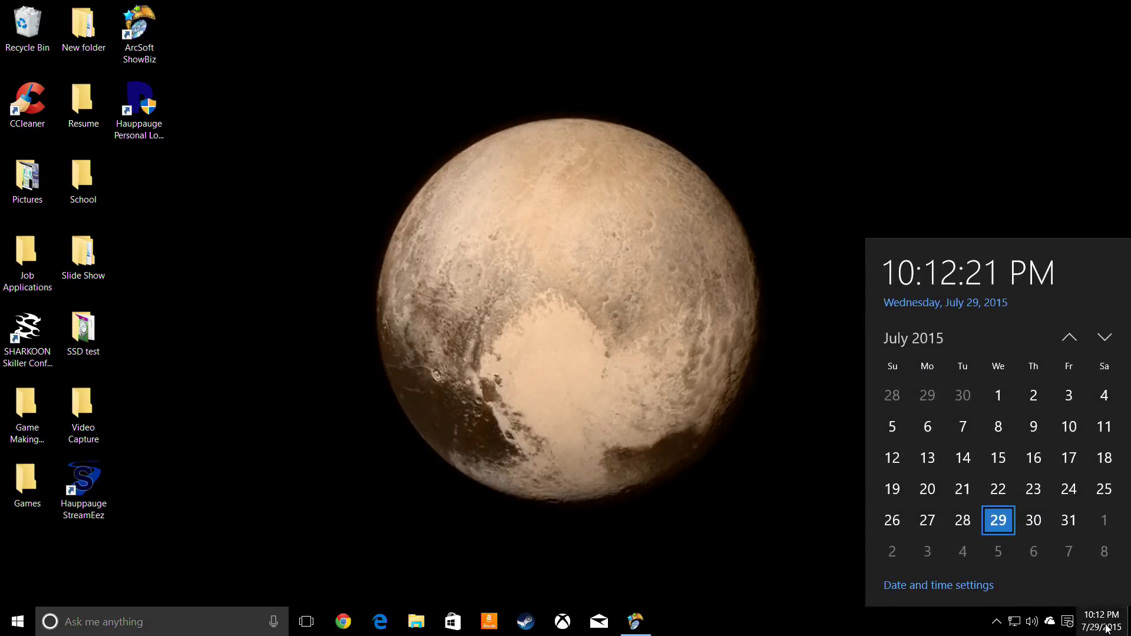
mouse_move(684, 531)
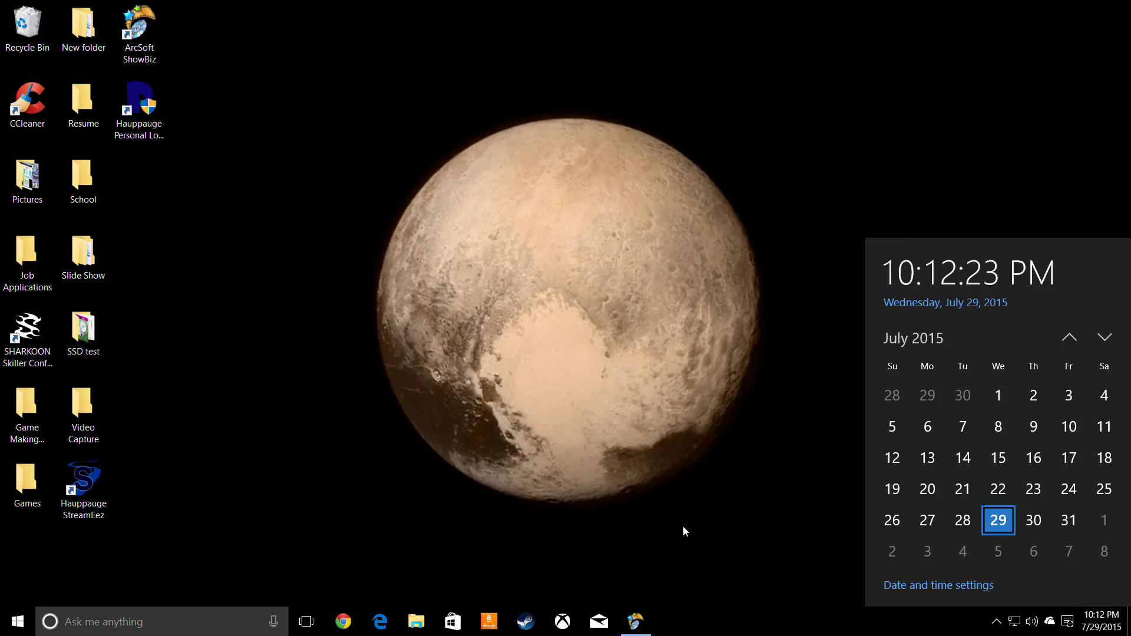
click(683, 527)
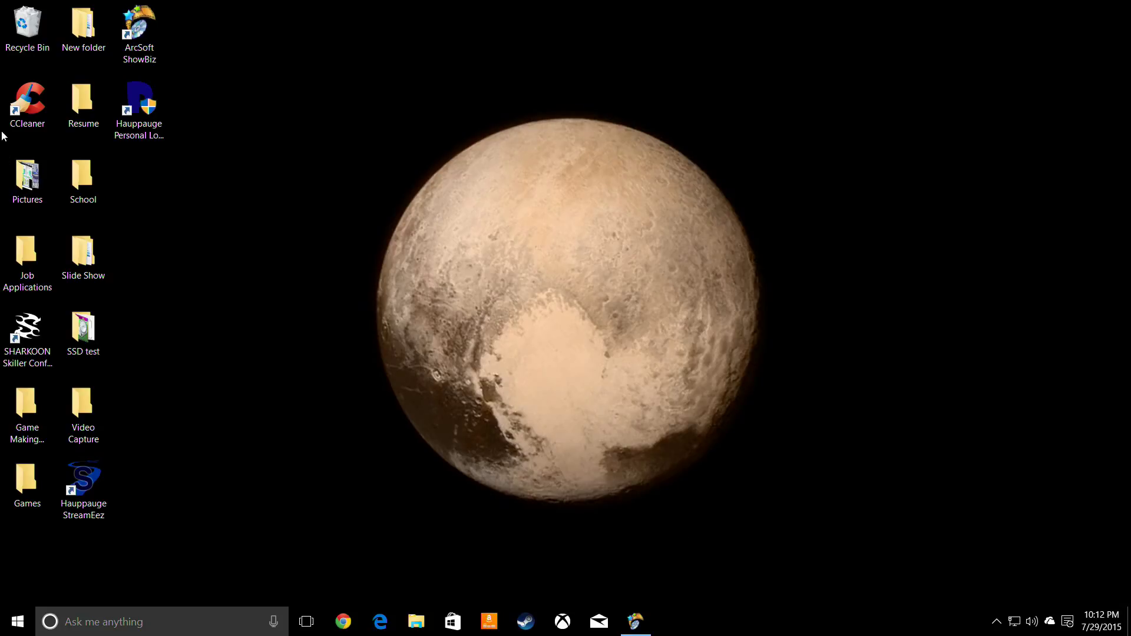
click(27, 329)
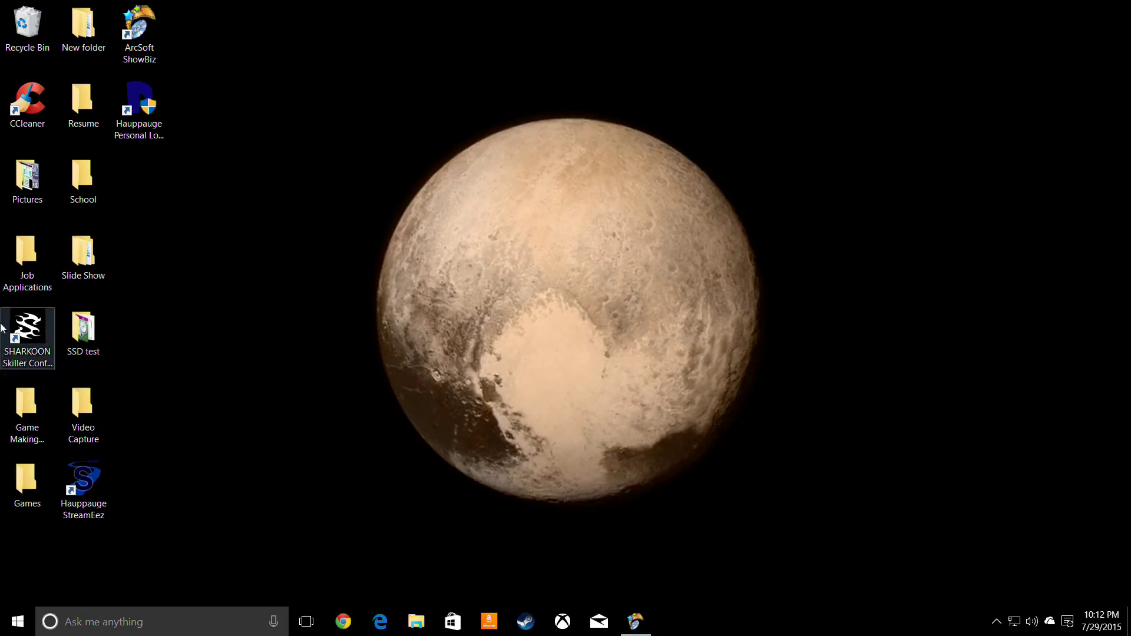
click(7, 548)
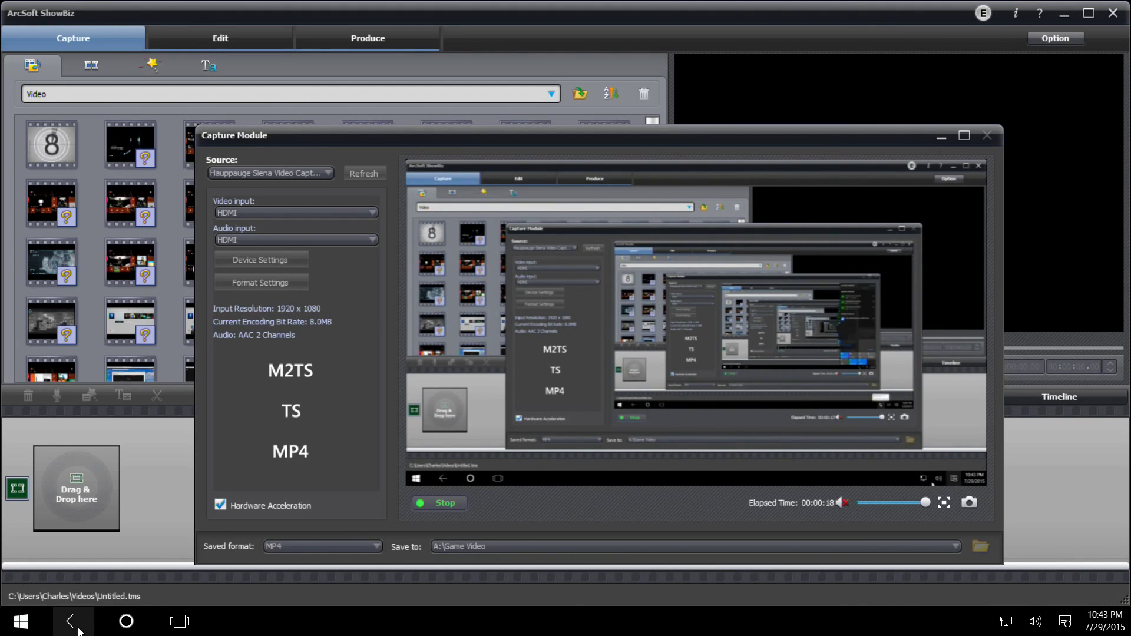
click(20, 621)
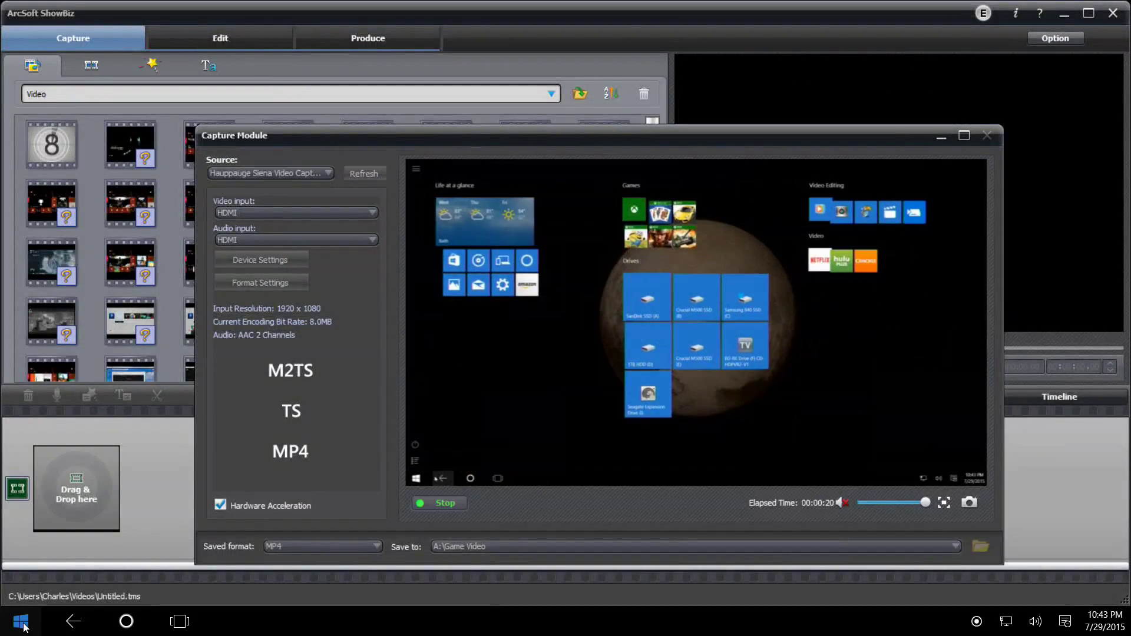
click(20, 621)
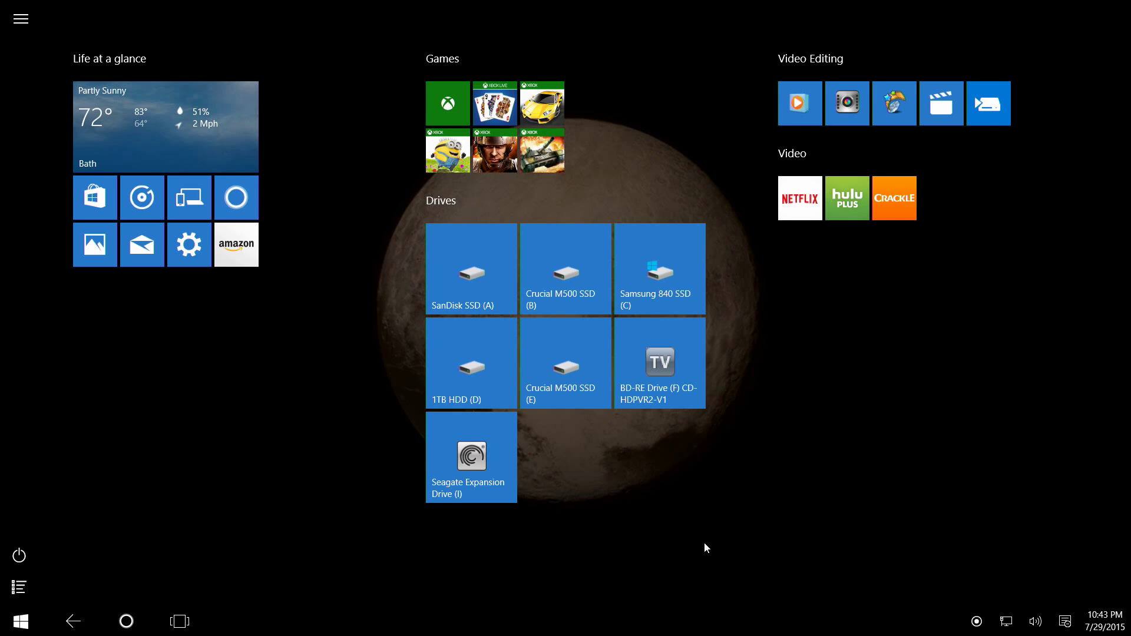
click(20, 17)
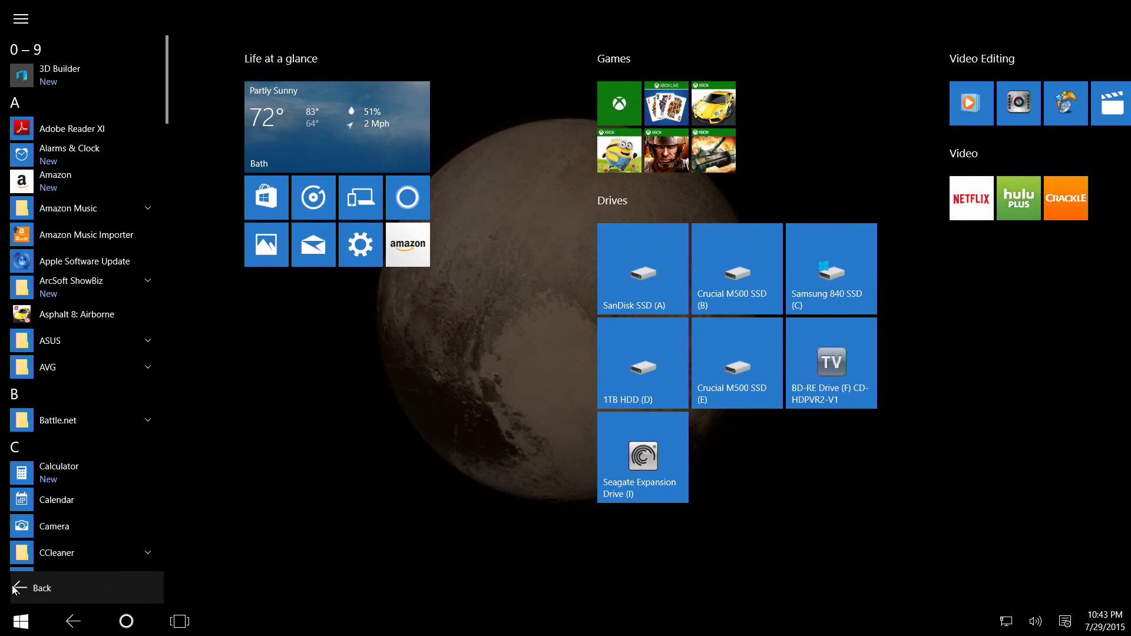
scroll(down, 3)
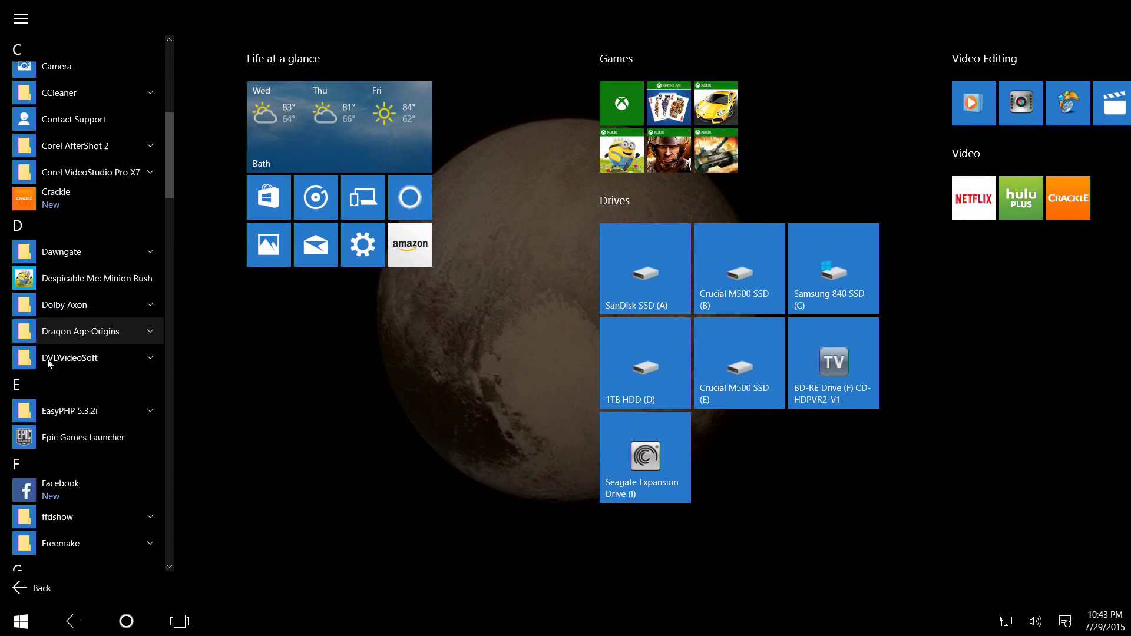
scroll(down, 3)
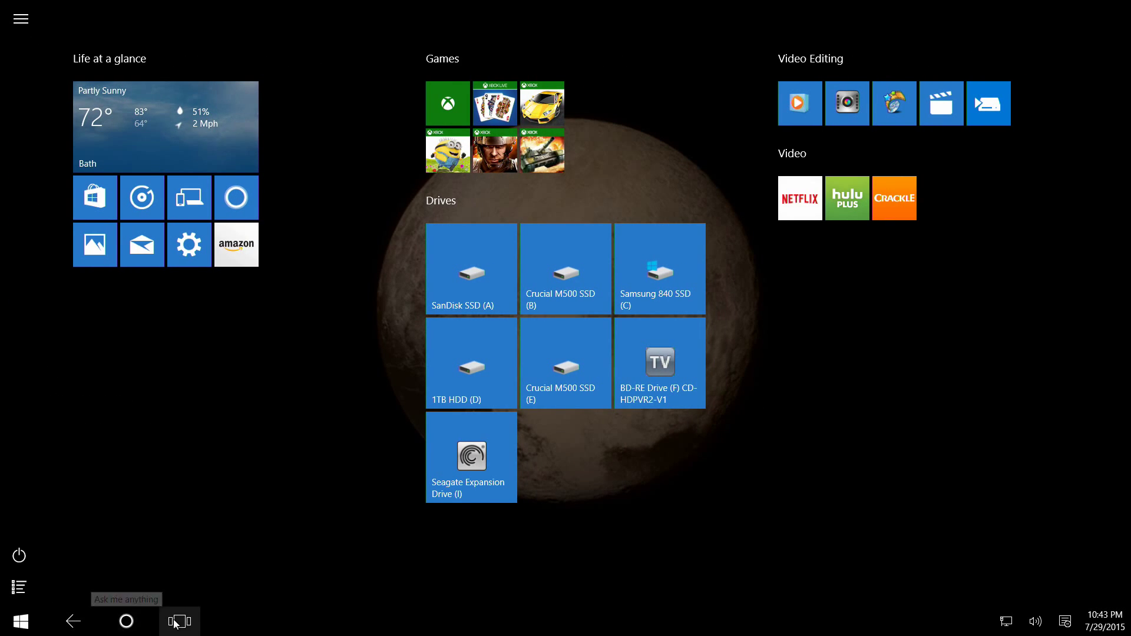
click(178, 622)
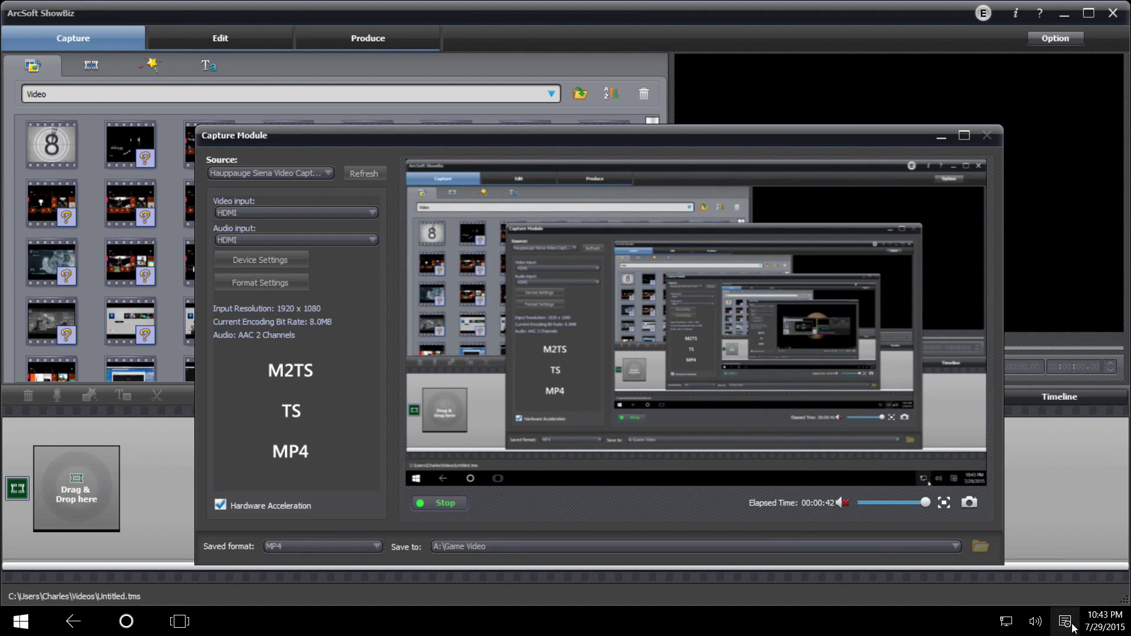
- Turn Tablet mode off from the Action Center
click(1064, 621)
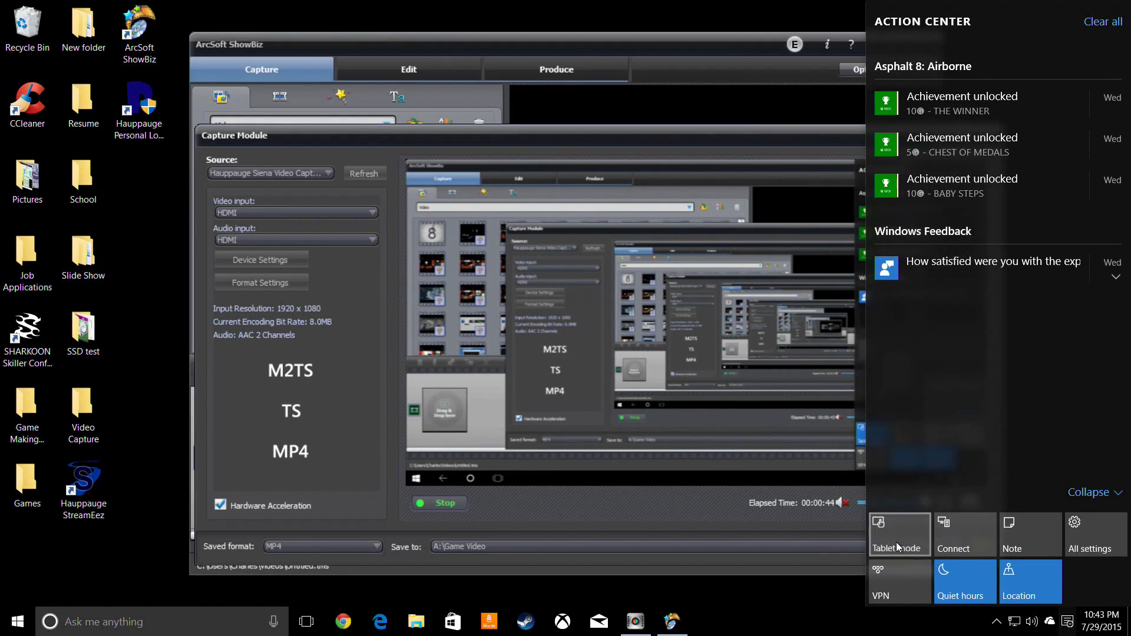
mouse_move(890, 567)
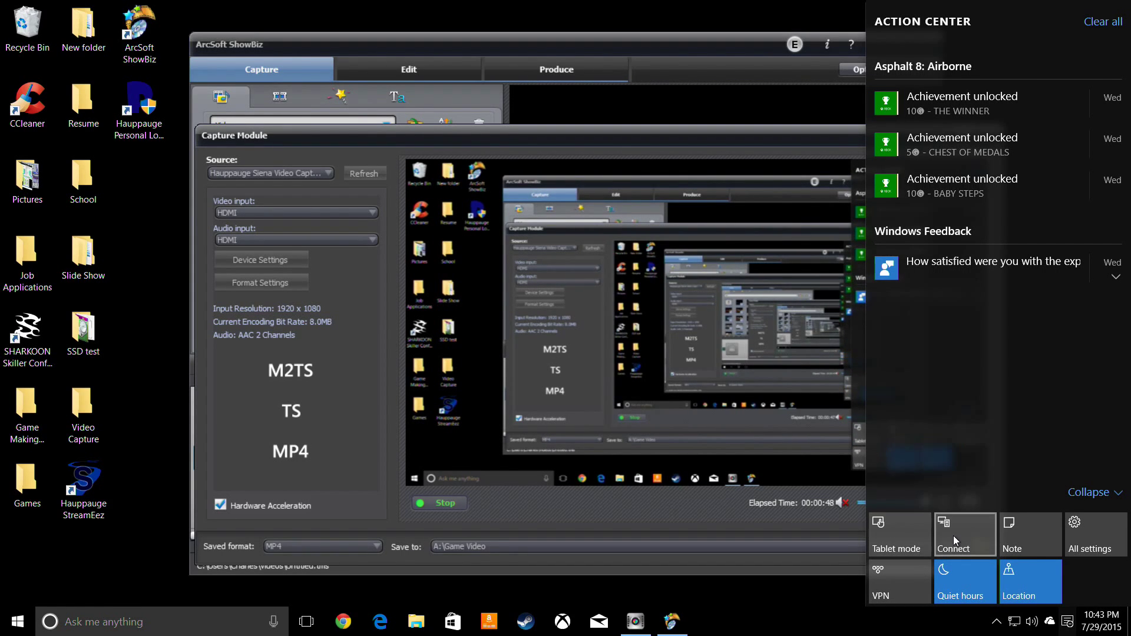
mouse_move(827, 149)
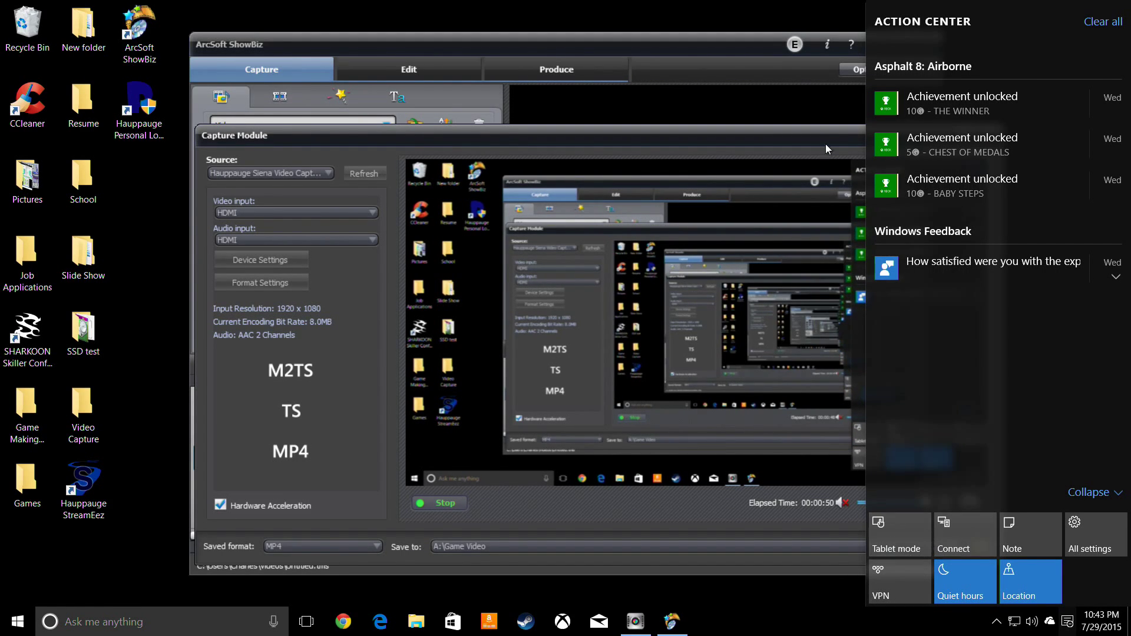
mouse_move(707, 148)
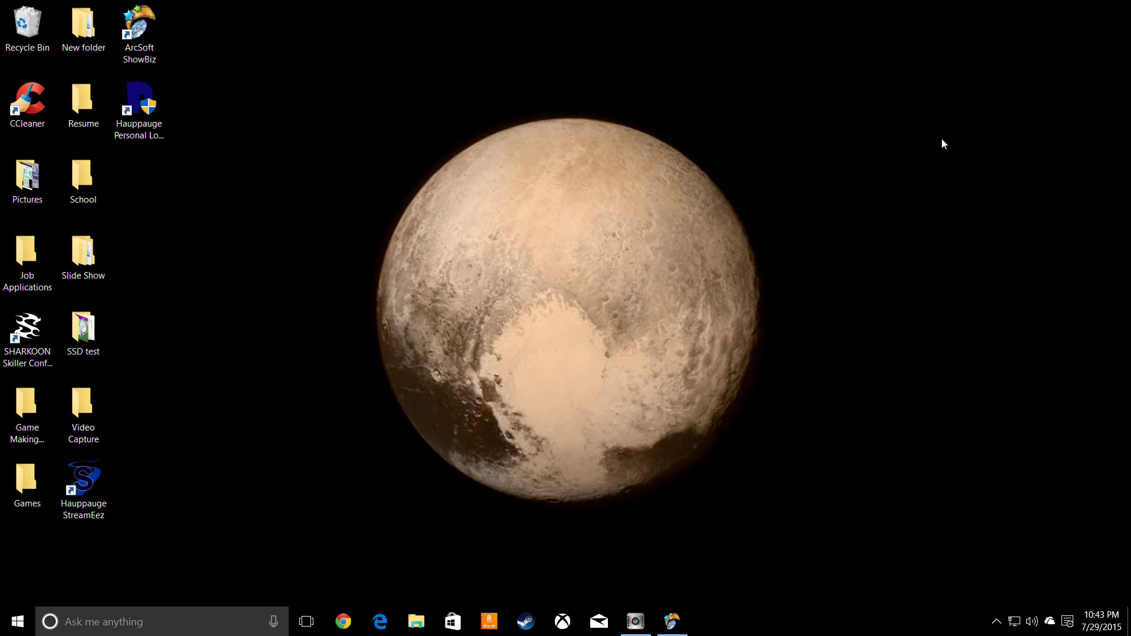
mouse_move(489, 598)
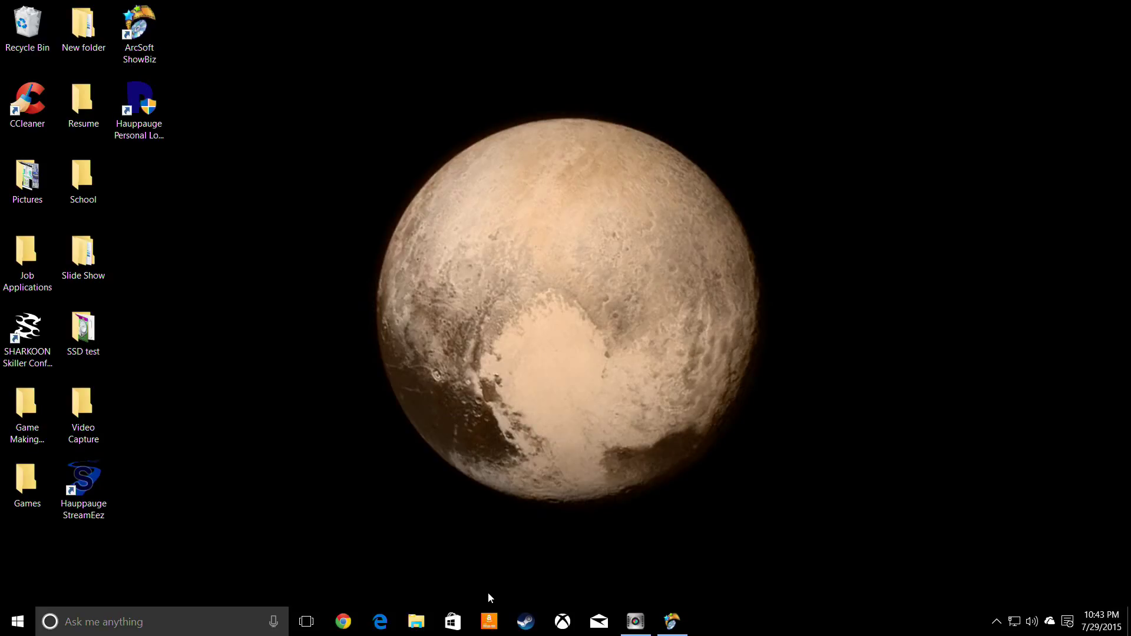
mouse_move(415, 621)
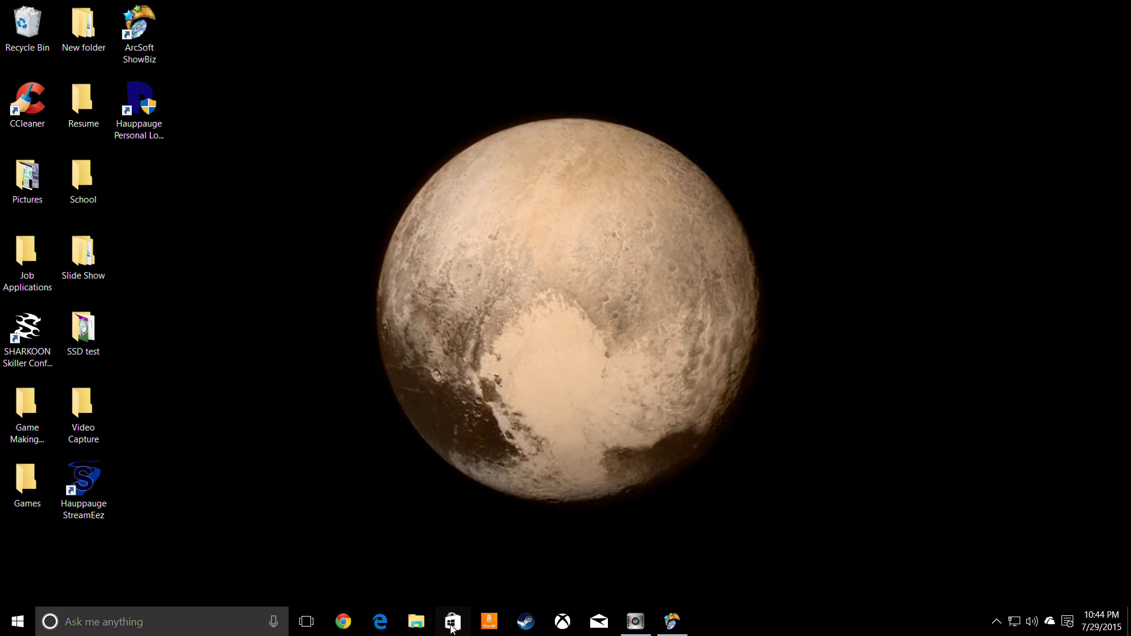
- Get the free Kindle app from Top free apps, then head to Games
click(453, 621)
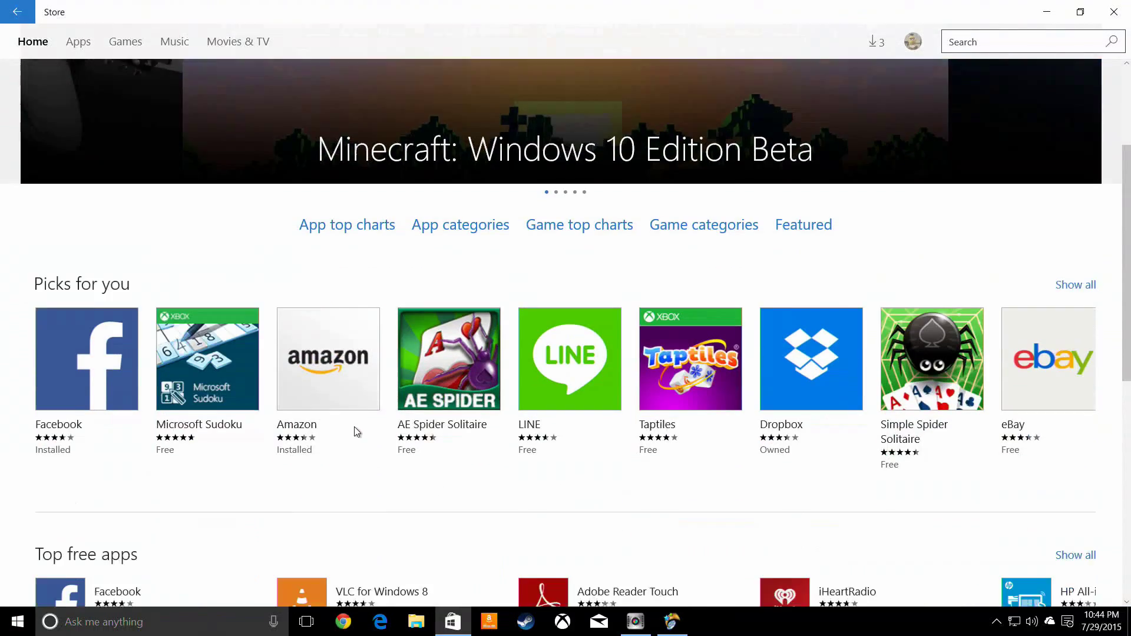
scroll(down, 3)
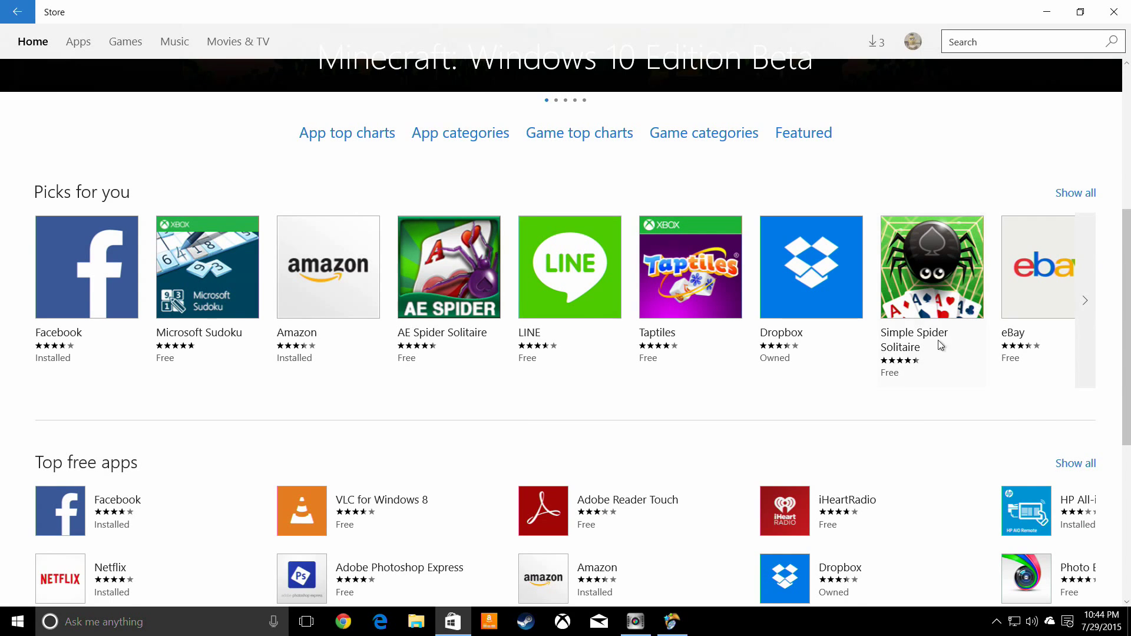
scroll(down, 3)
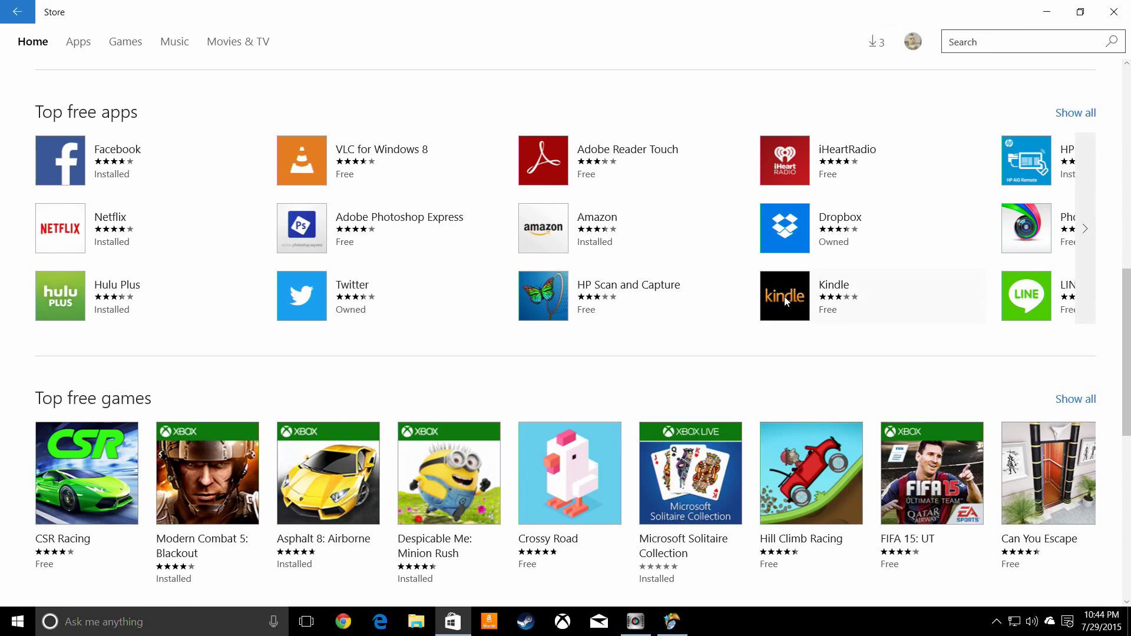
click(786, 296)
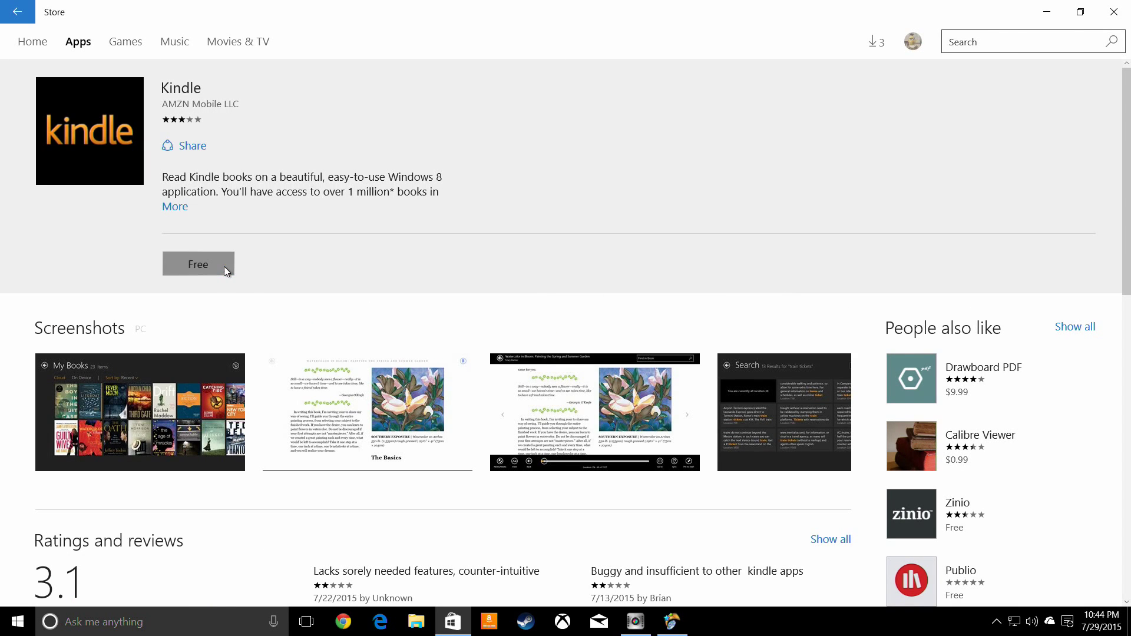
click(198, 263)
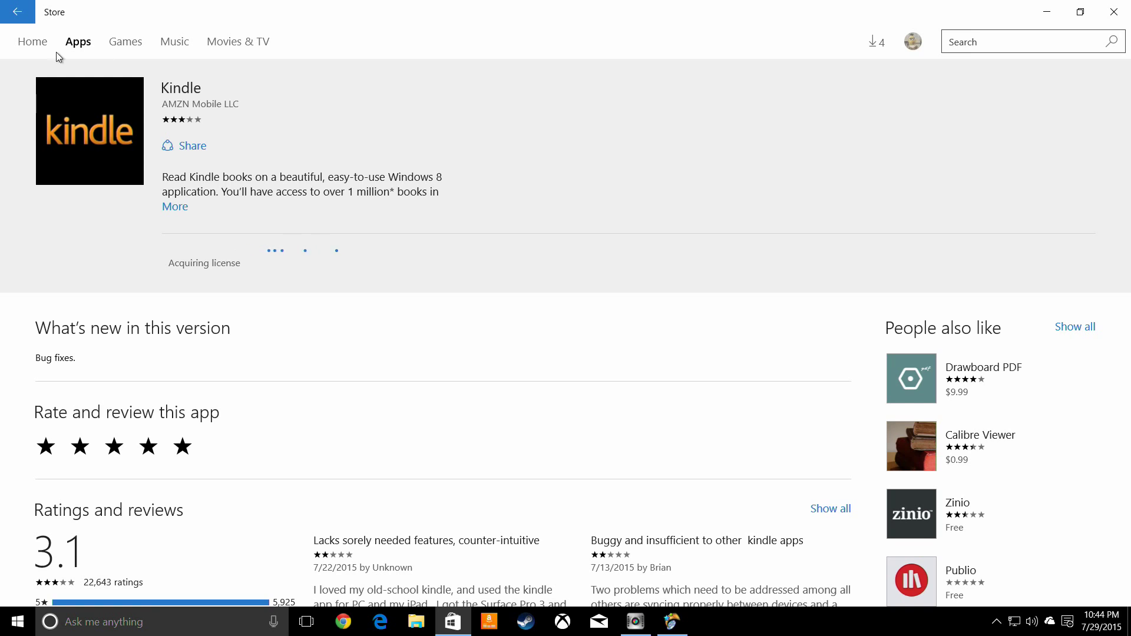
click(125, 41)
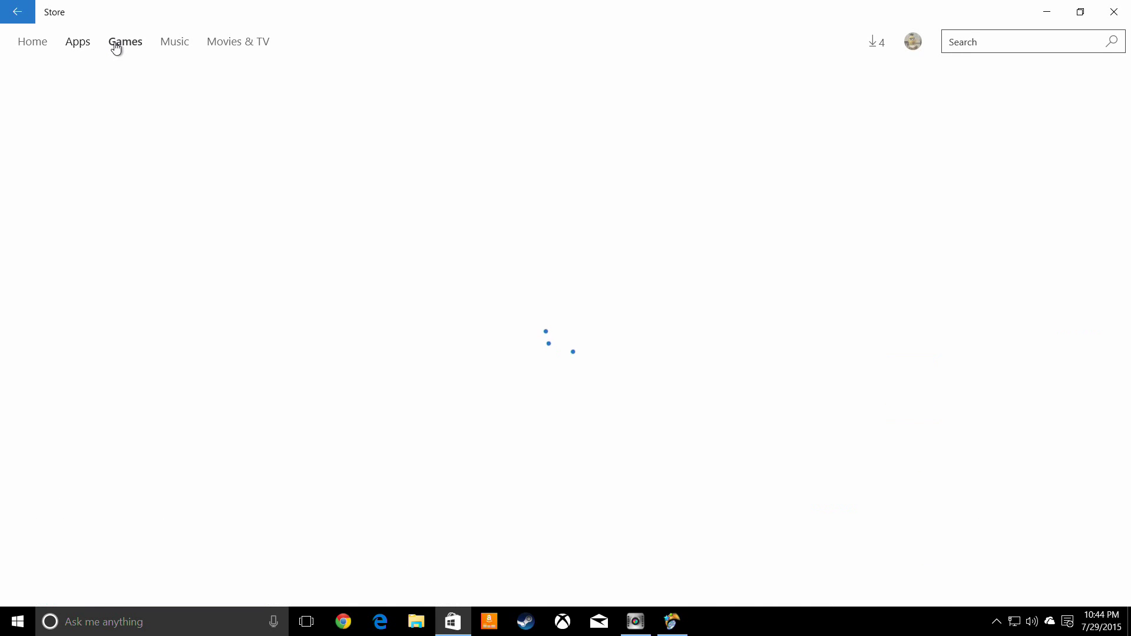
- Get the free UNO & Friends game from the Top free games chart
click(125, 41)
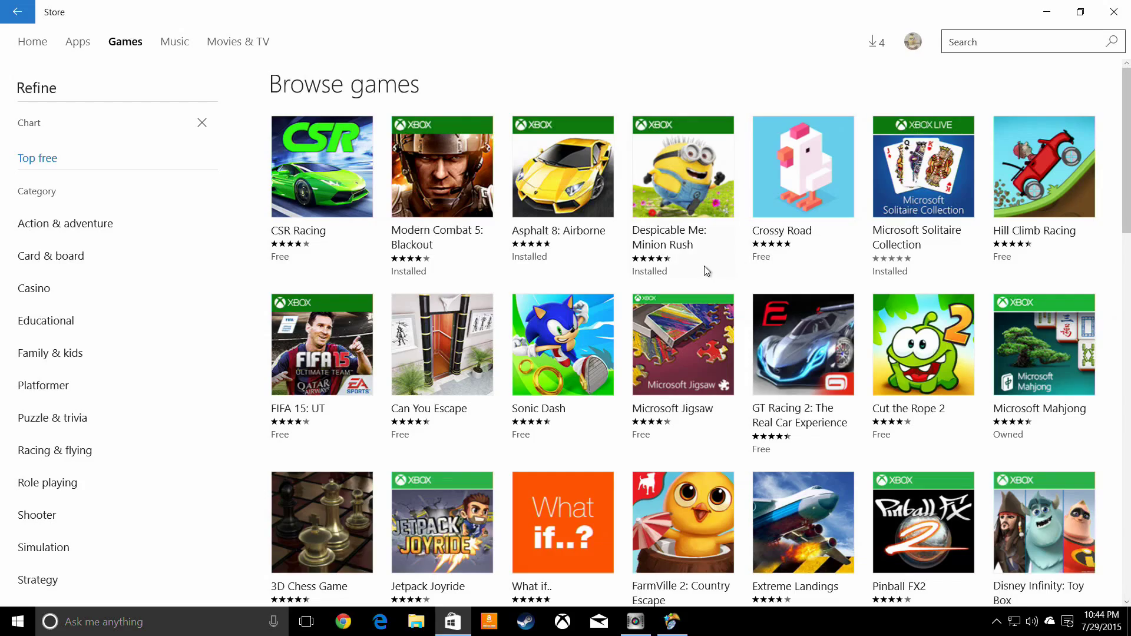
scroll(down, 3)
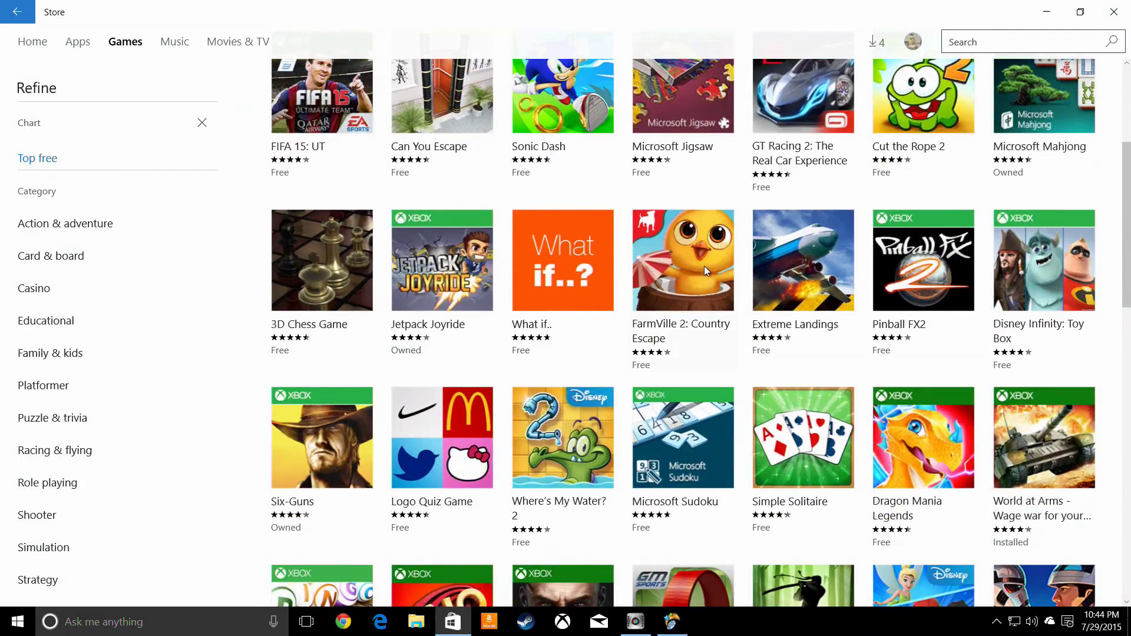
scroll(down, 3)
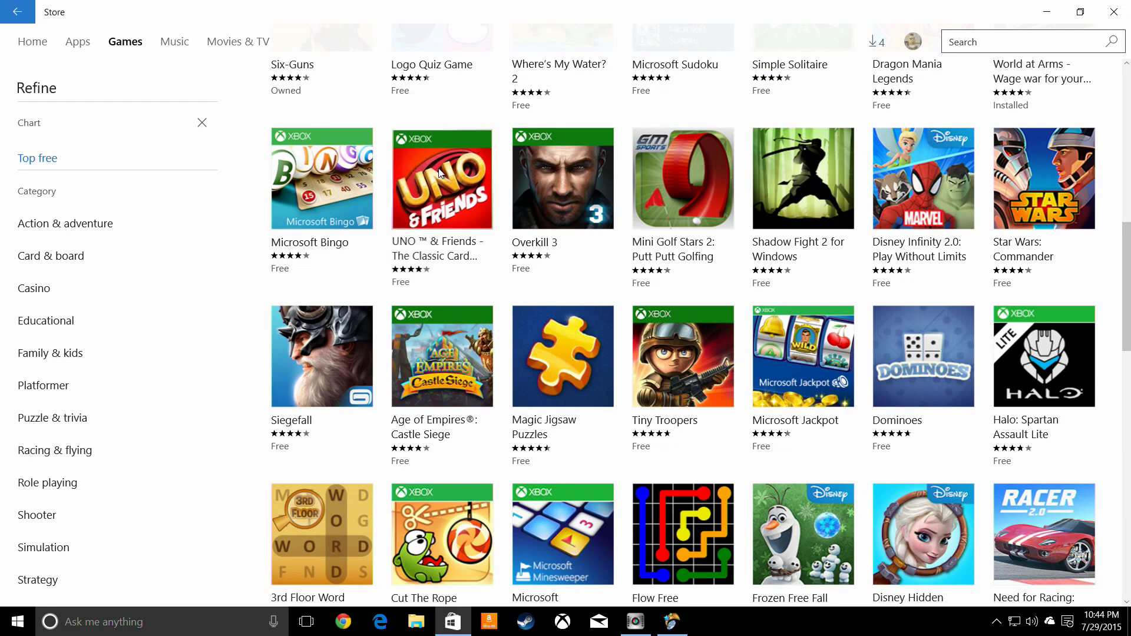
click(442, 178)
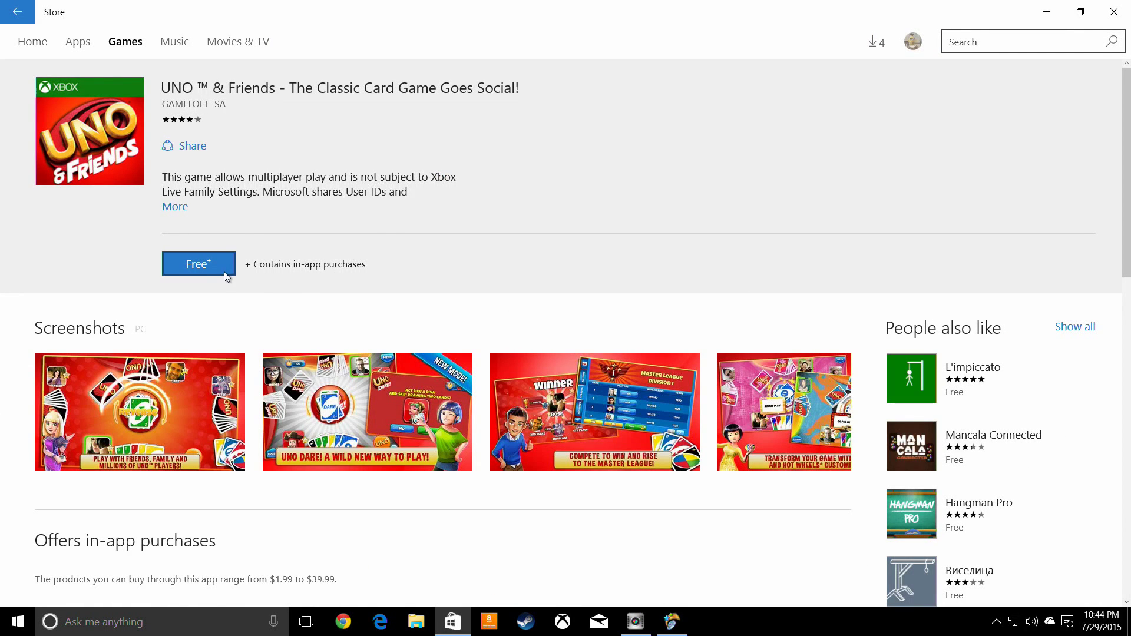
scroll(down, 3)
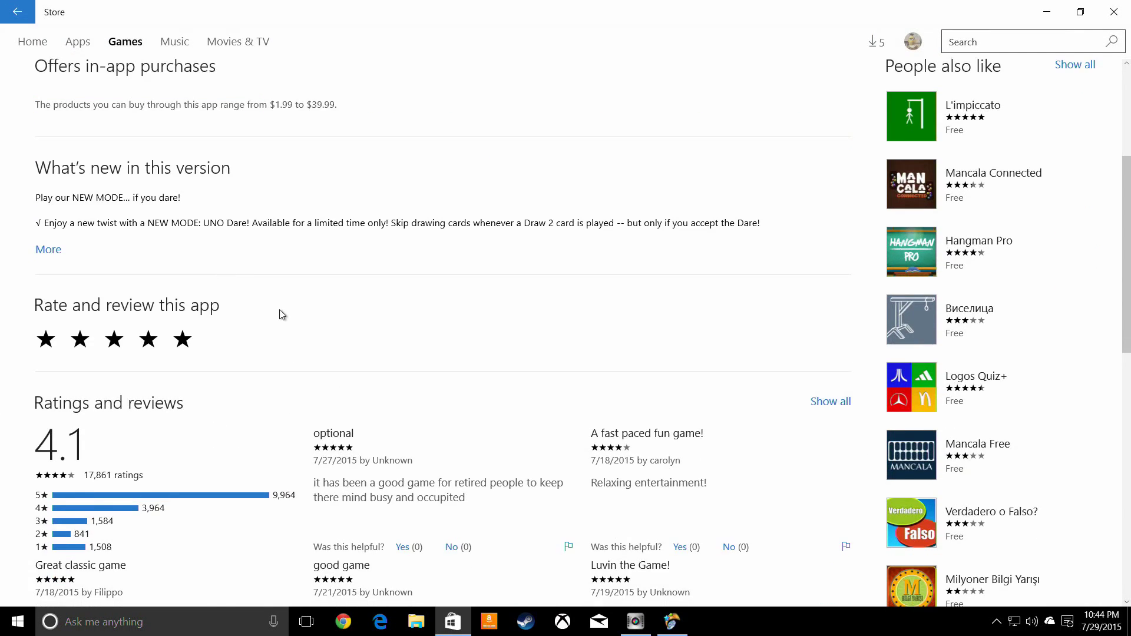
mouse_move(336, 107)
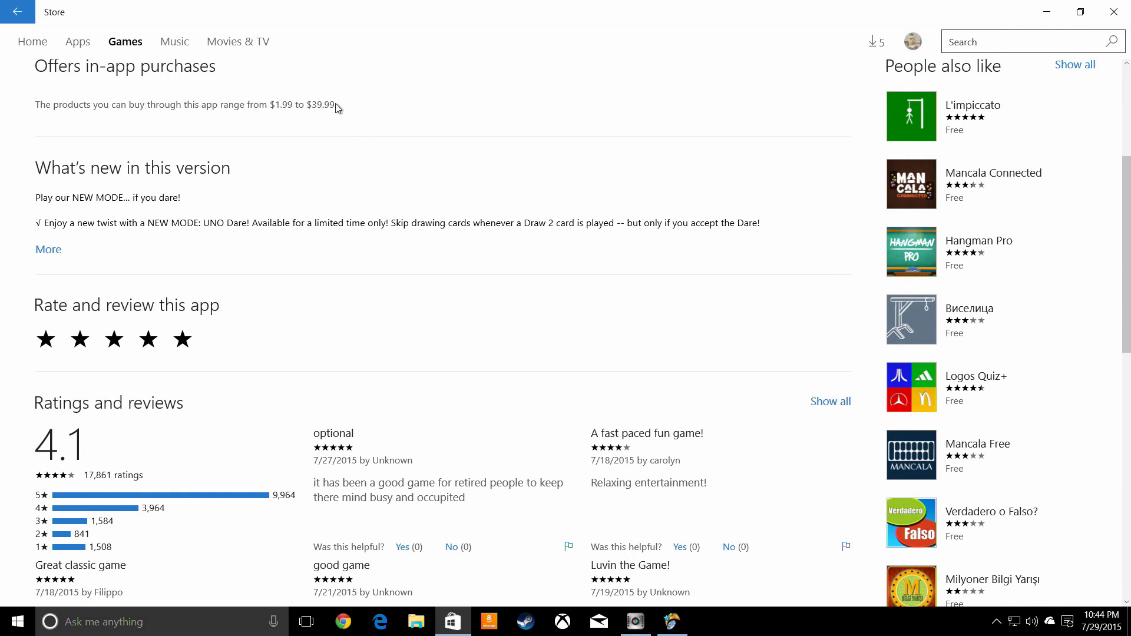
scroll(up, 3)
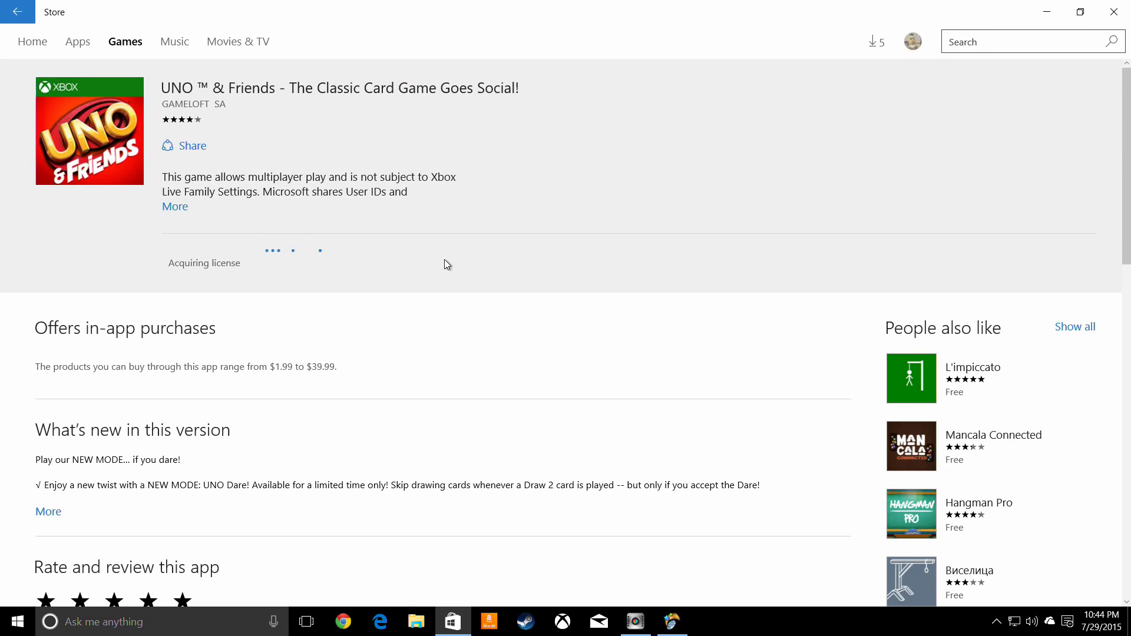